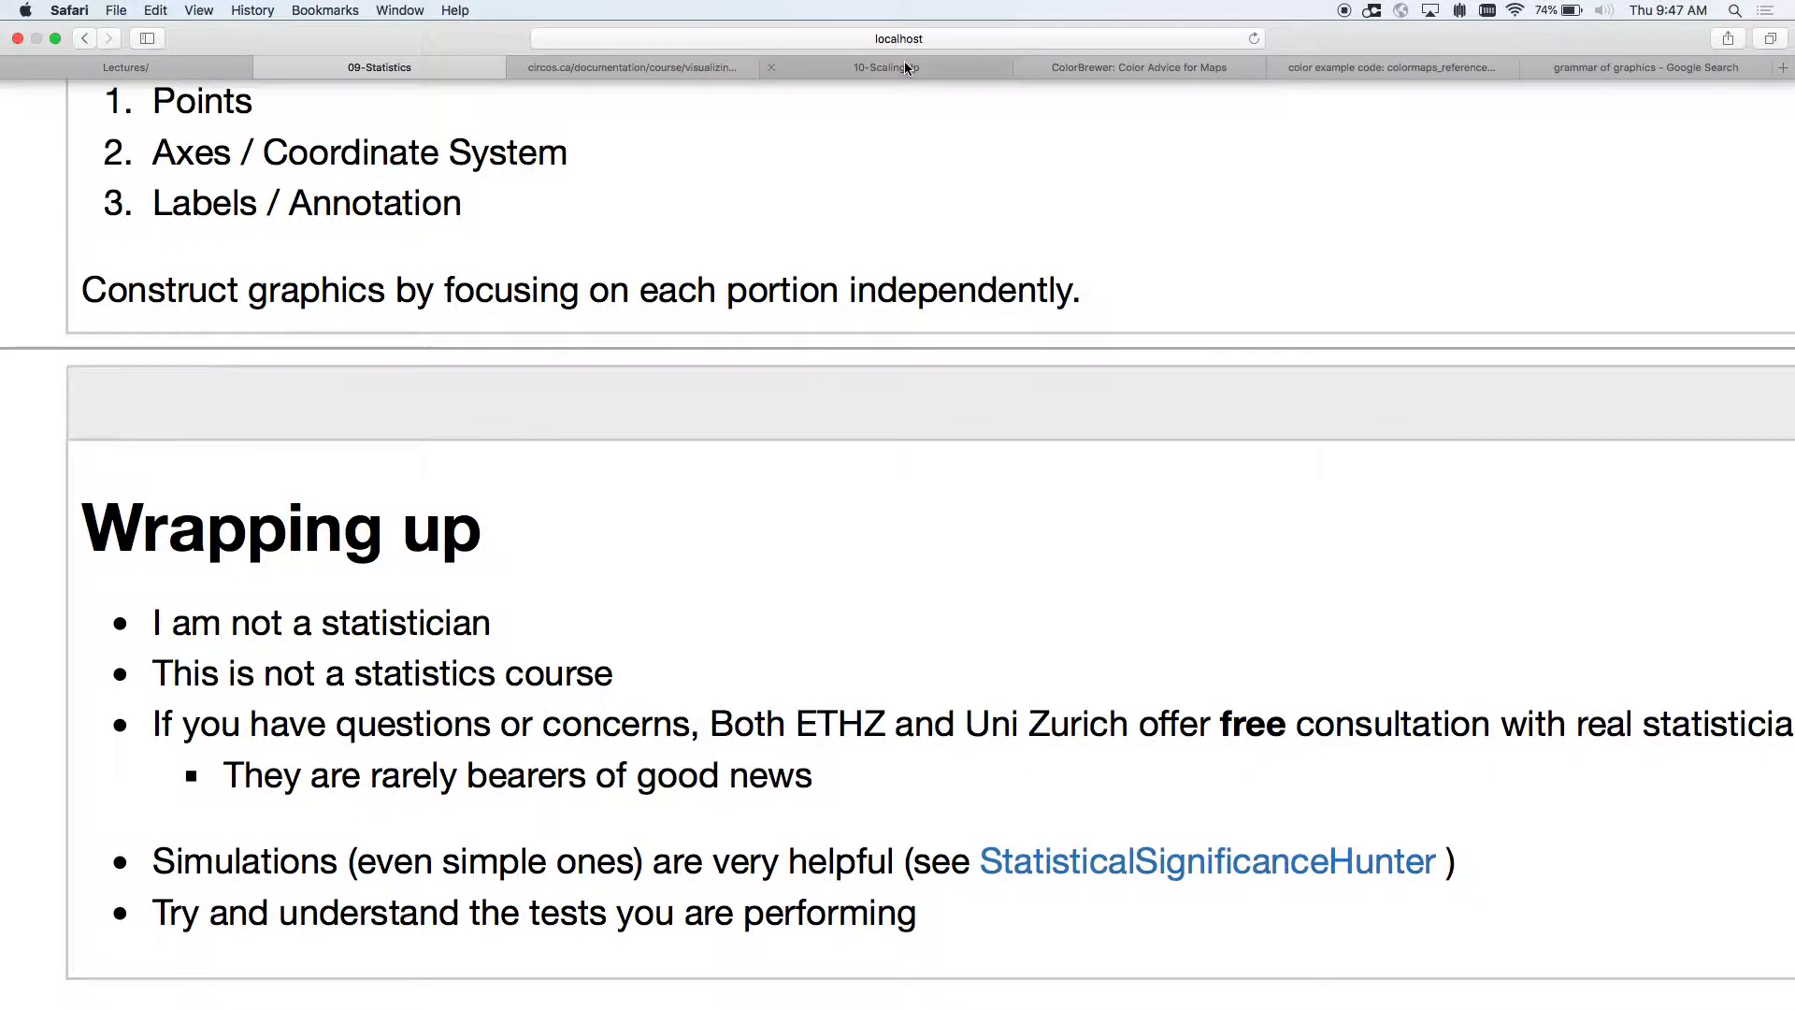
# Switch to the 10-ScalingUp tab showing the title slide dated May 2, 2019.
pyautogui.click(884, 67)
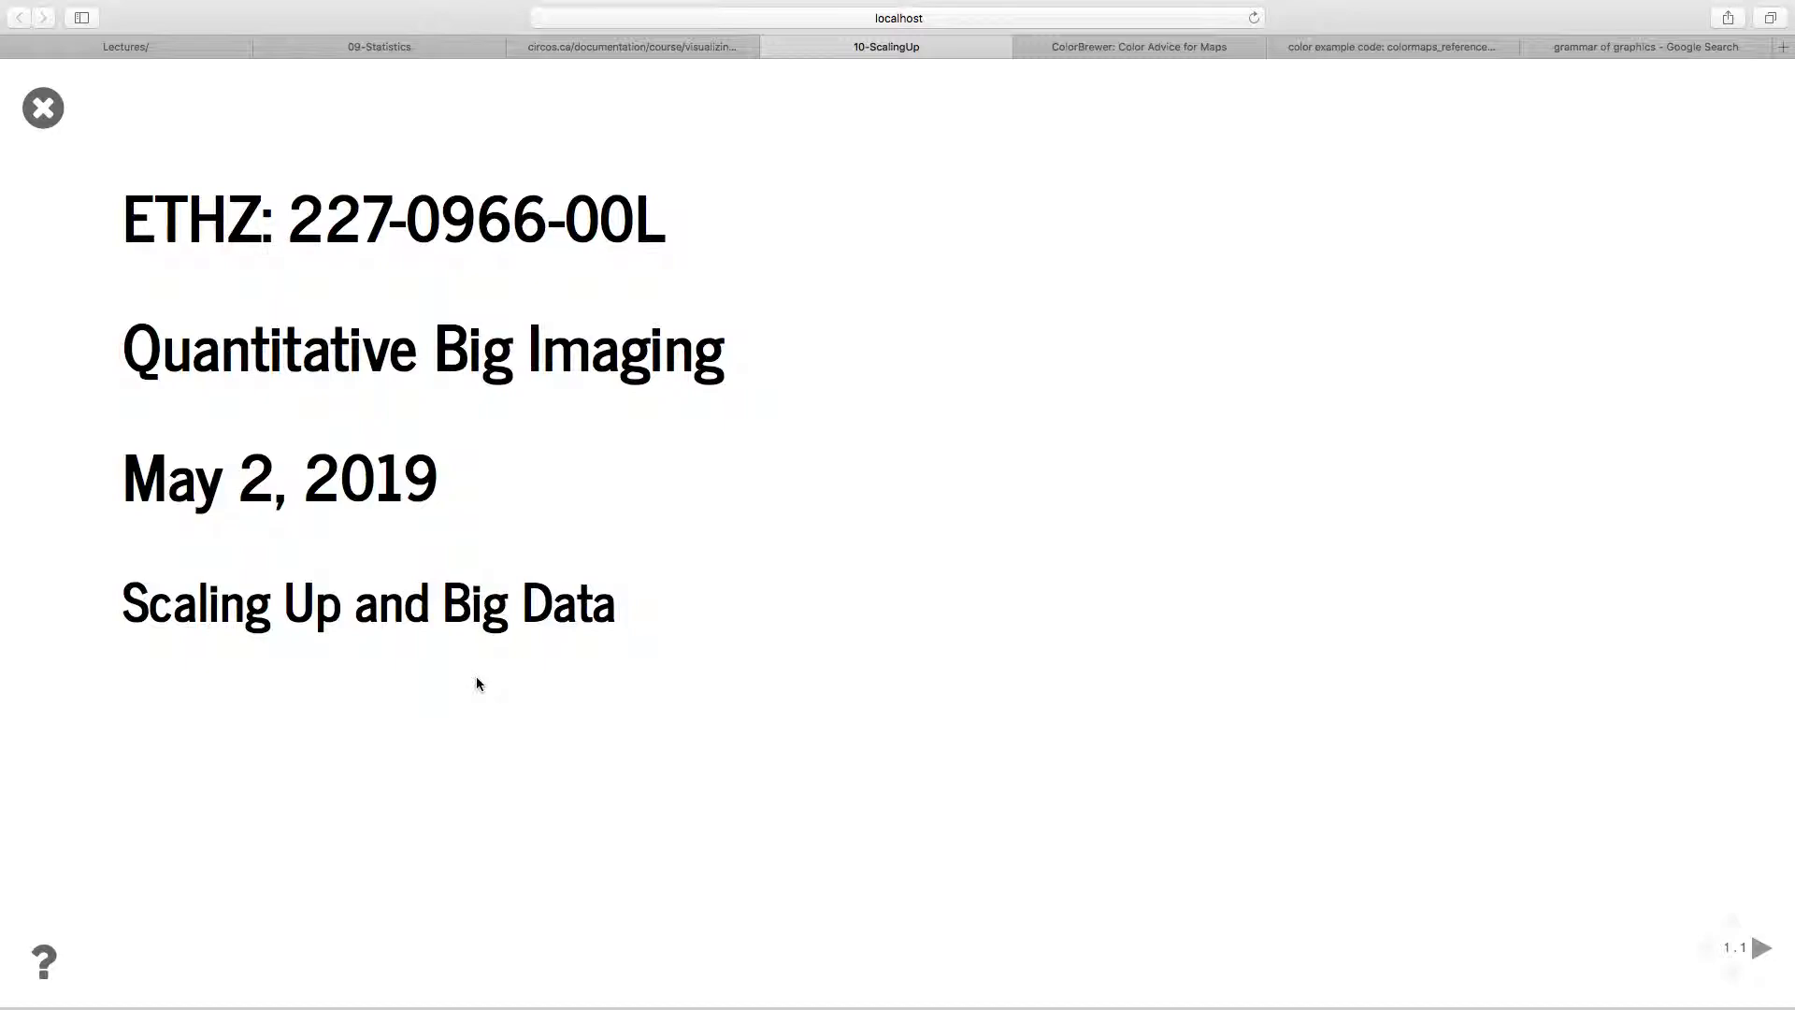
pyautogui.moveTo(424, 546)
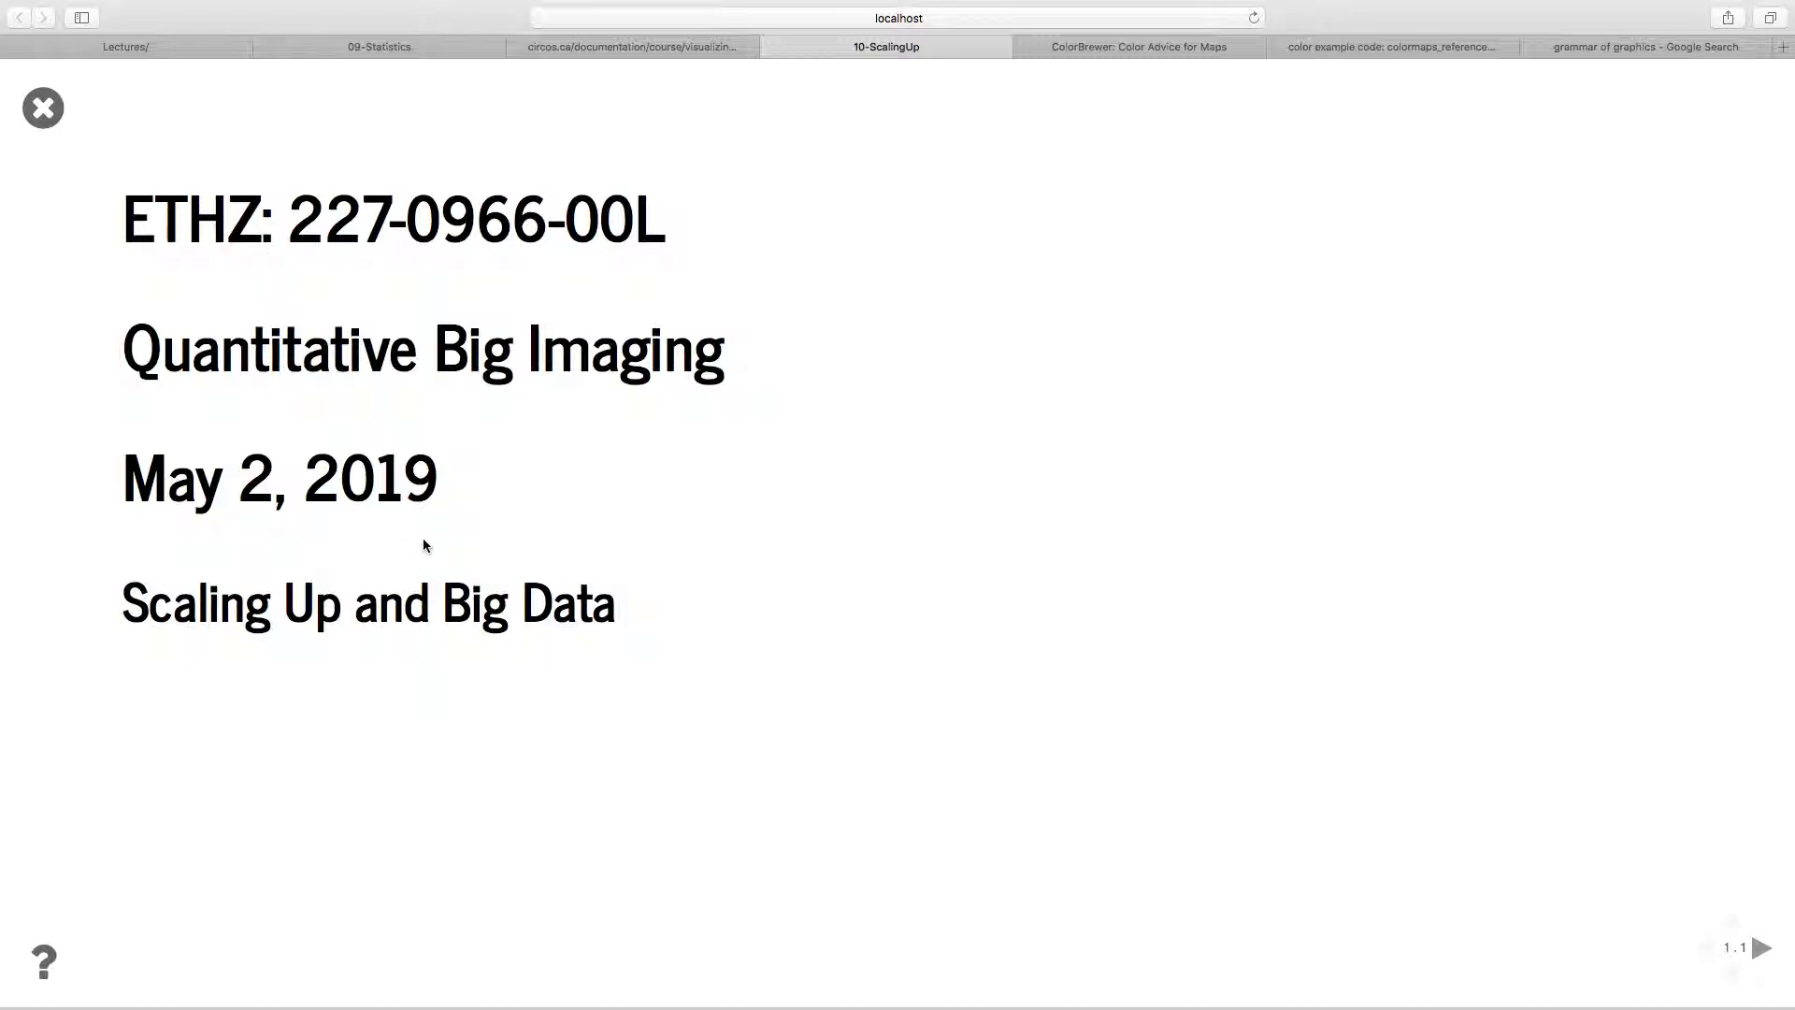
pyautogui.moveTo(451, 464)
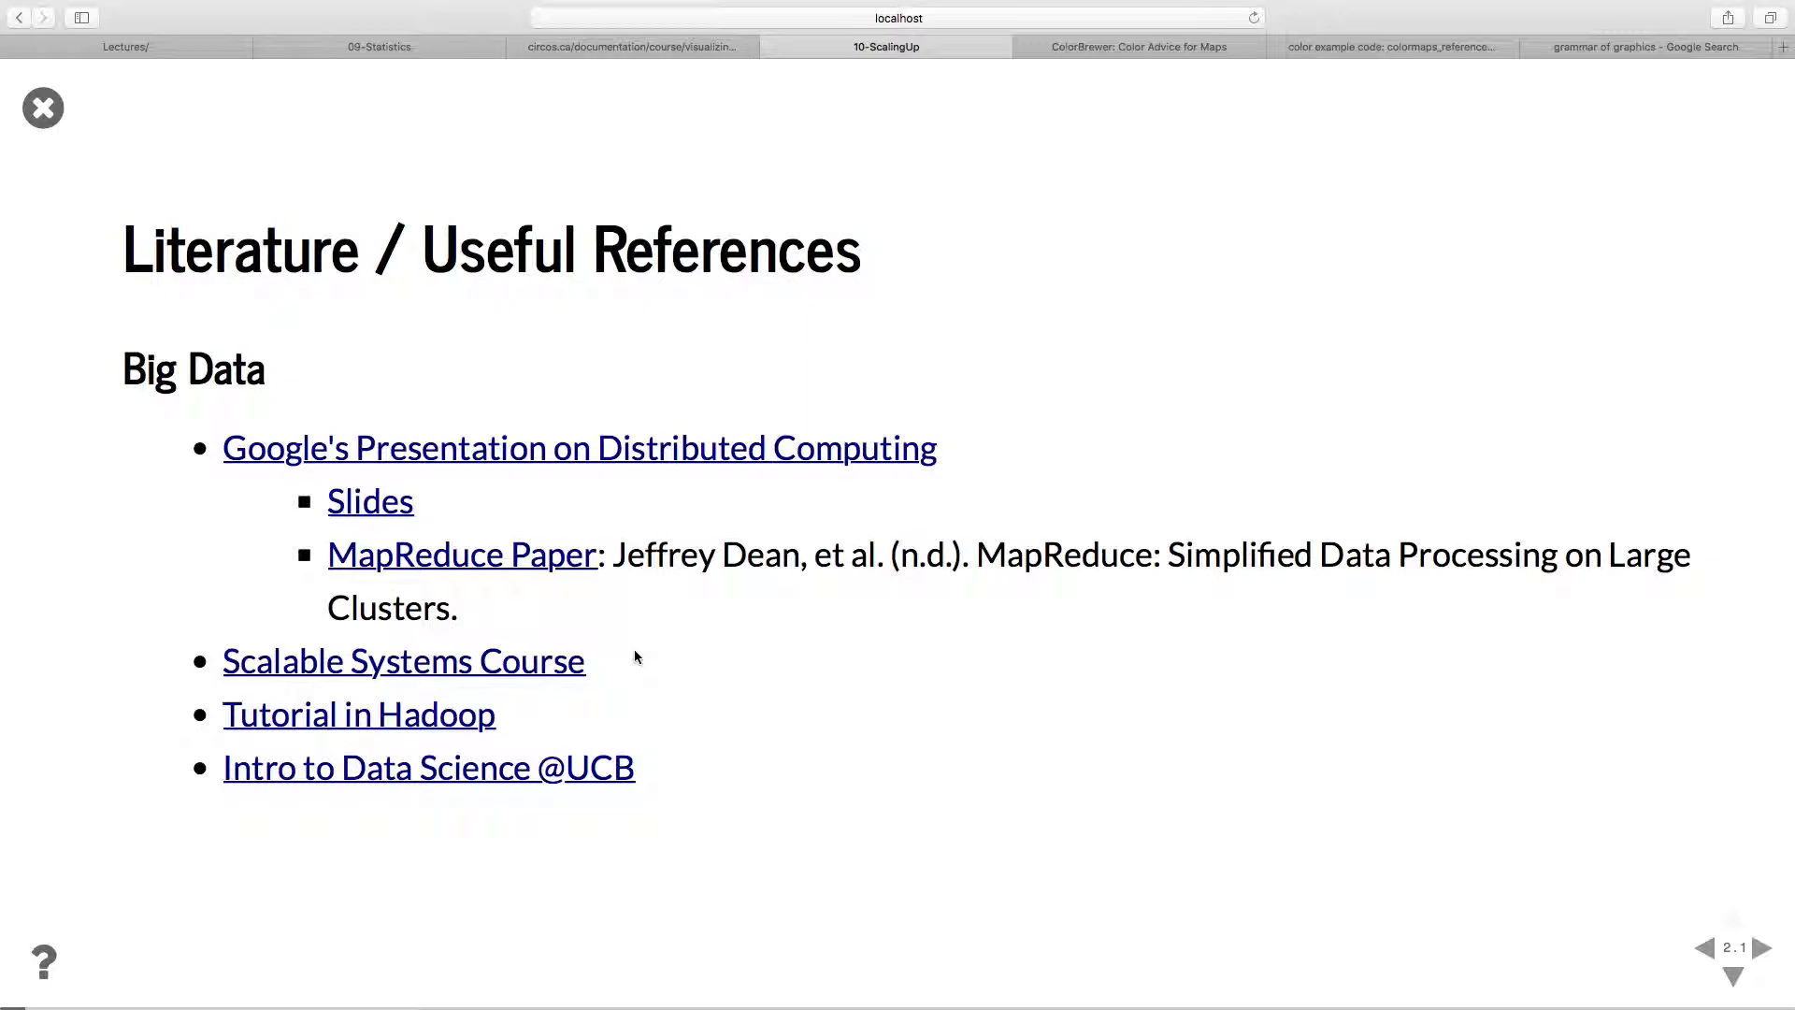
pyautogui.moveTo(813, 548)
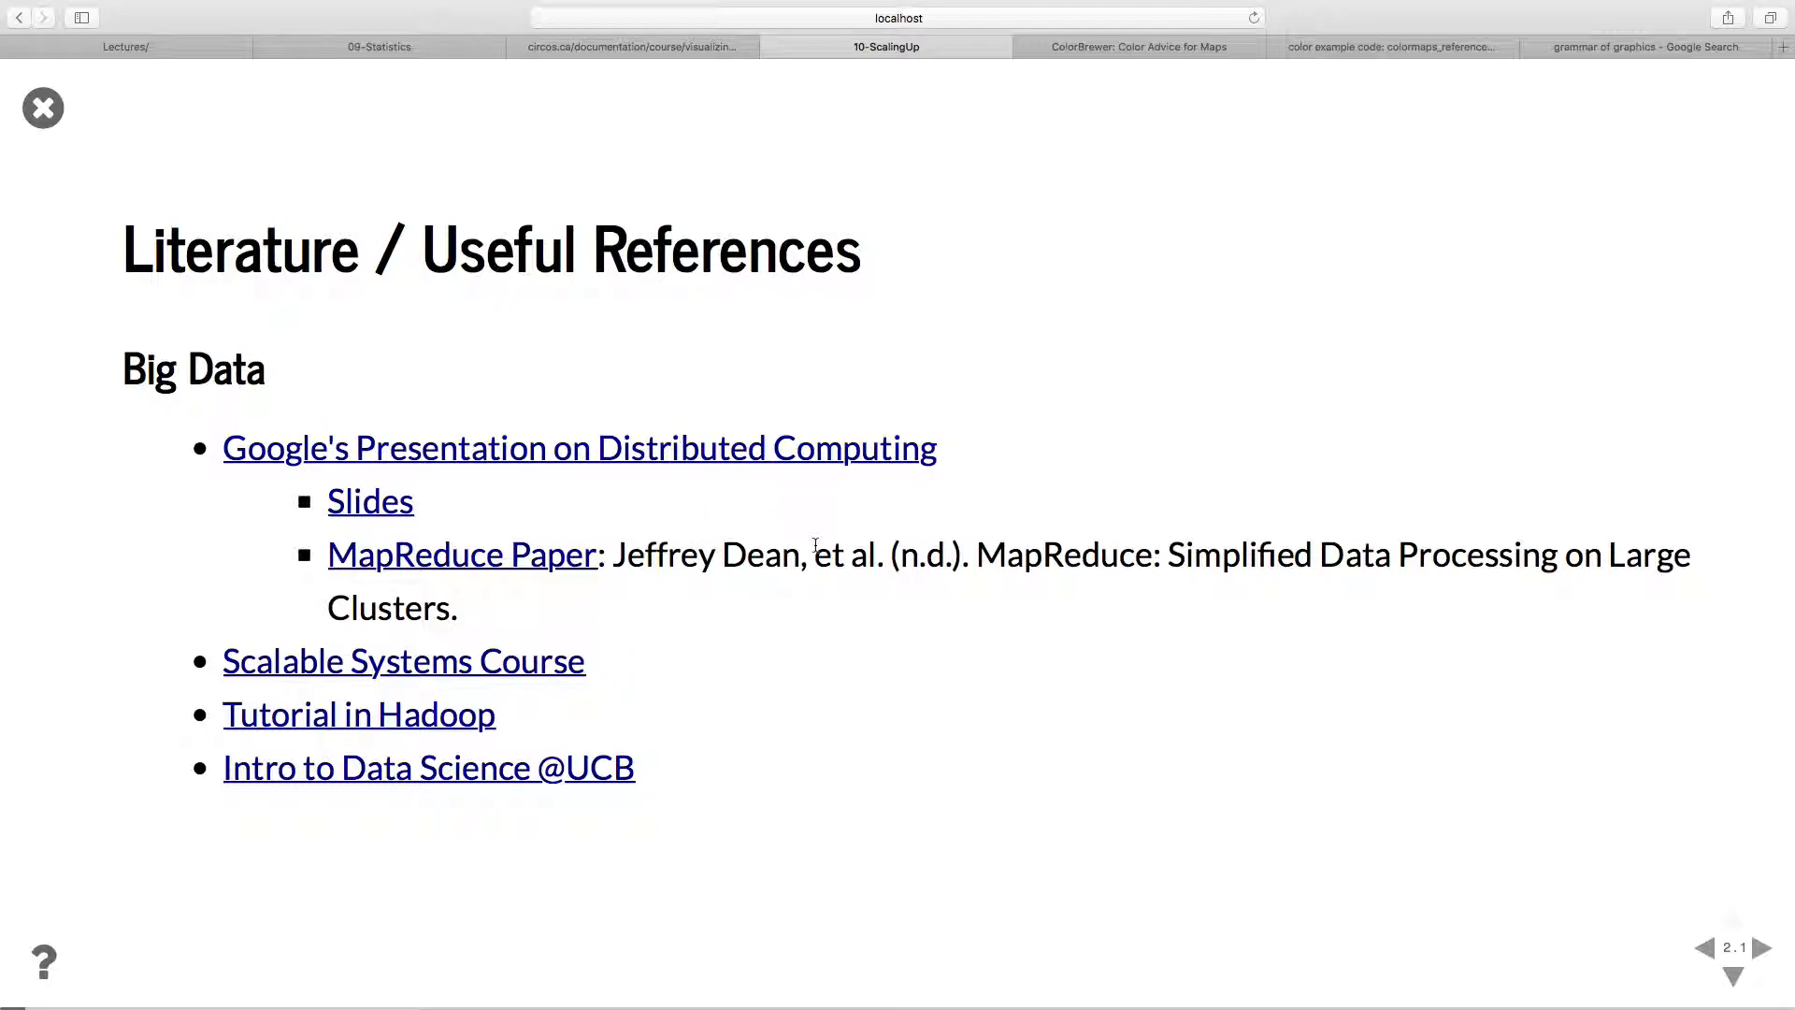
pyautogui.moveTo(761, 561)
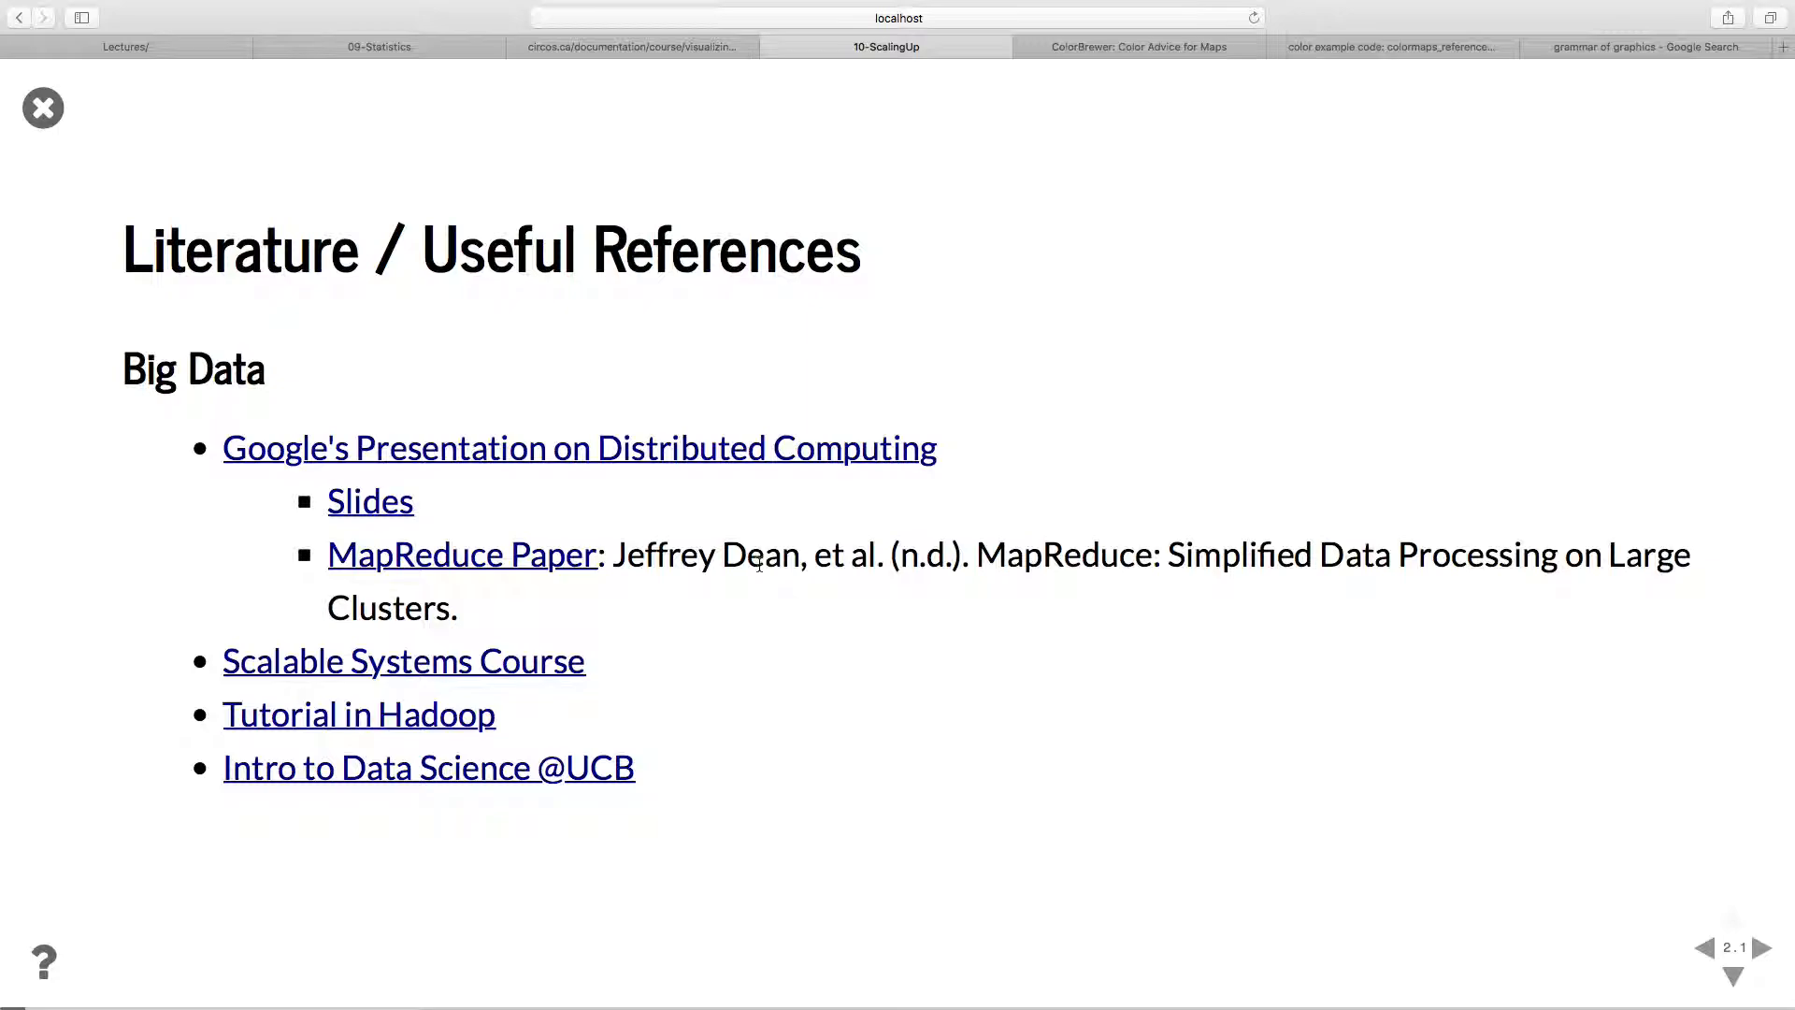
pyautogui.moveTo(712, 622)
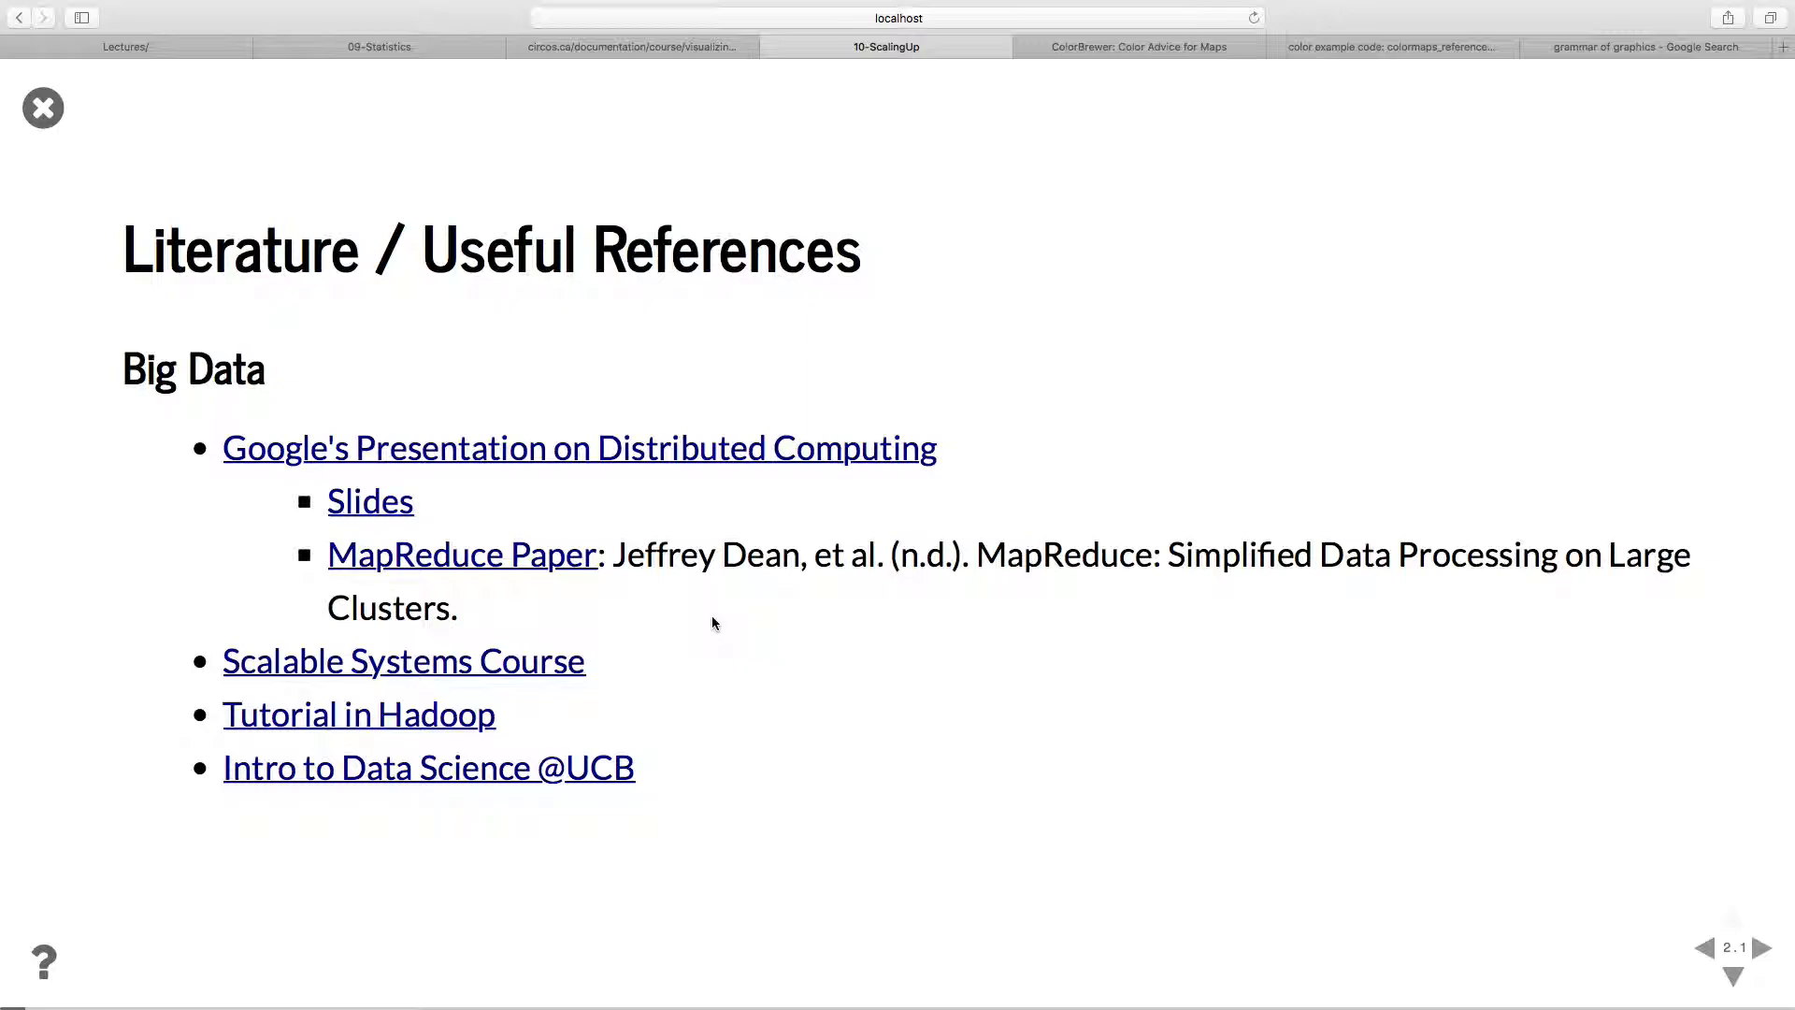
pyautogui.moveTo(810, 619)
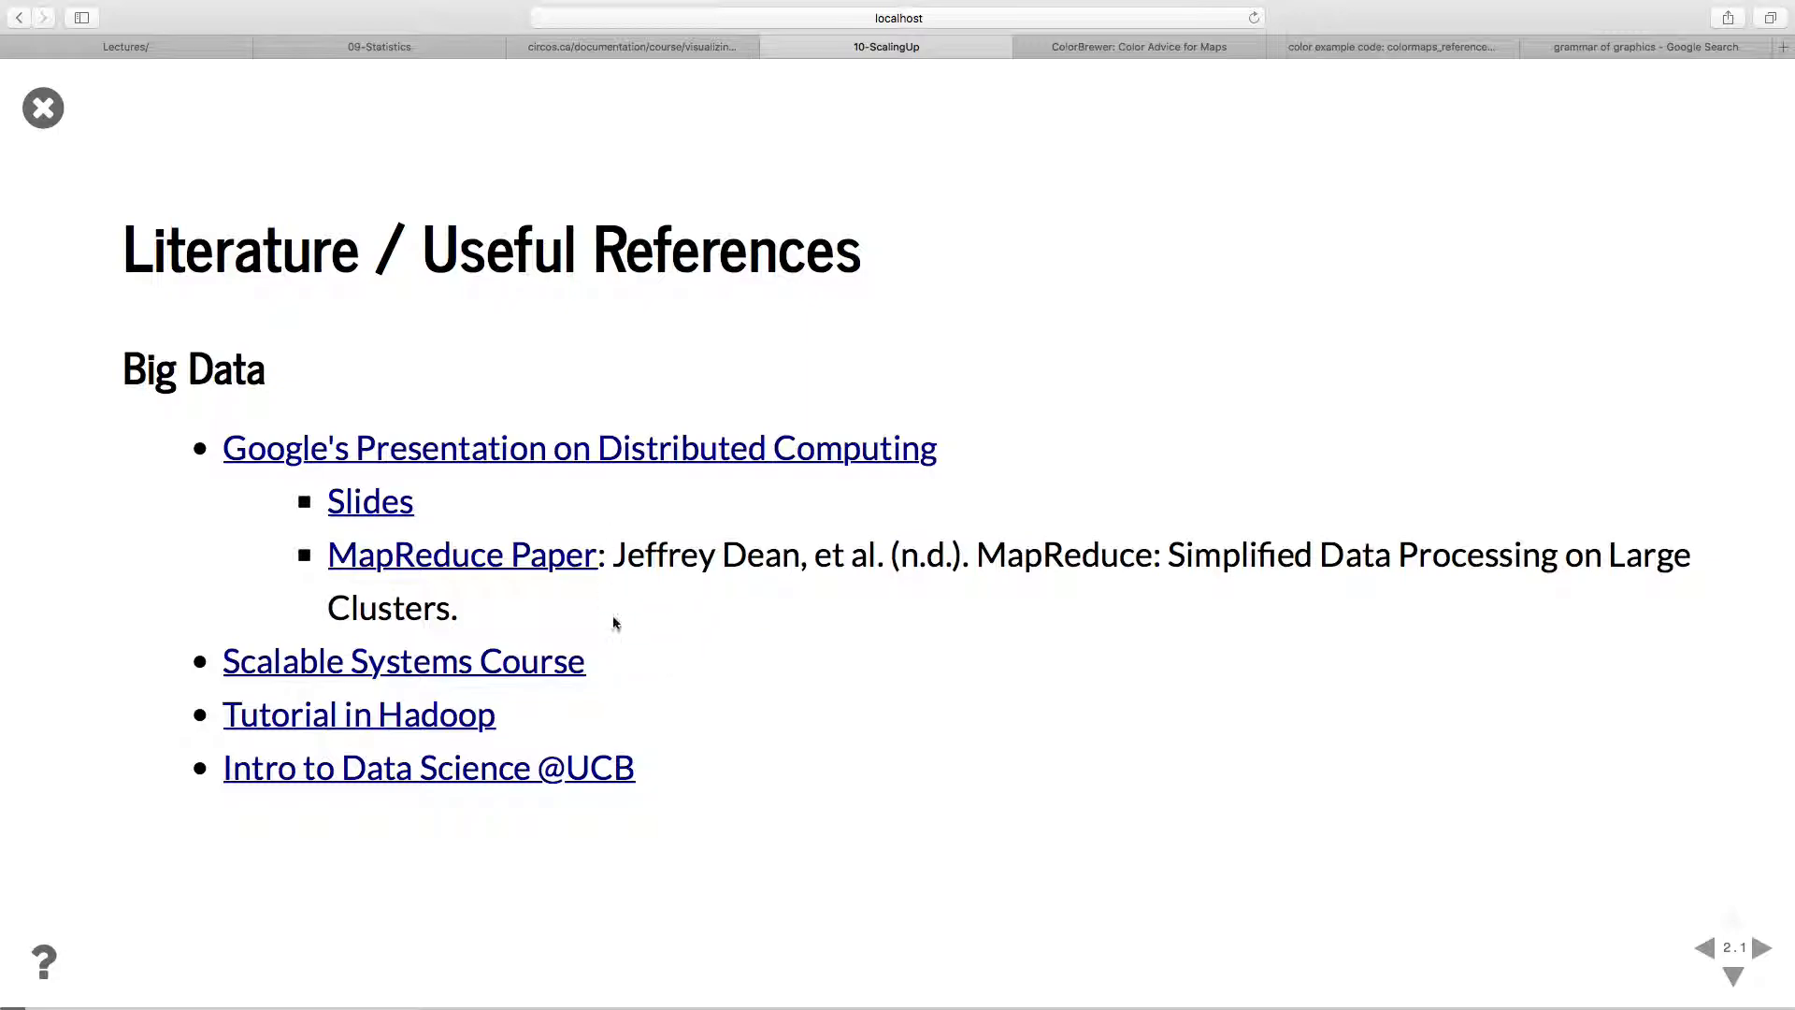
pyautogui.moveTo(652, 677)
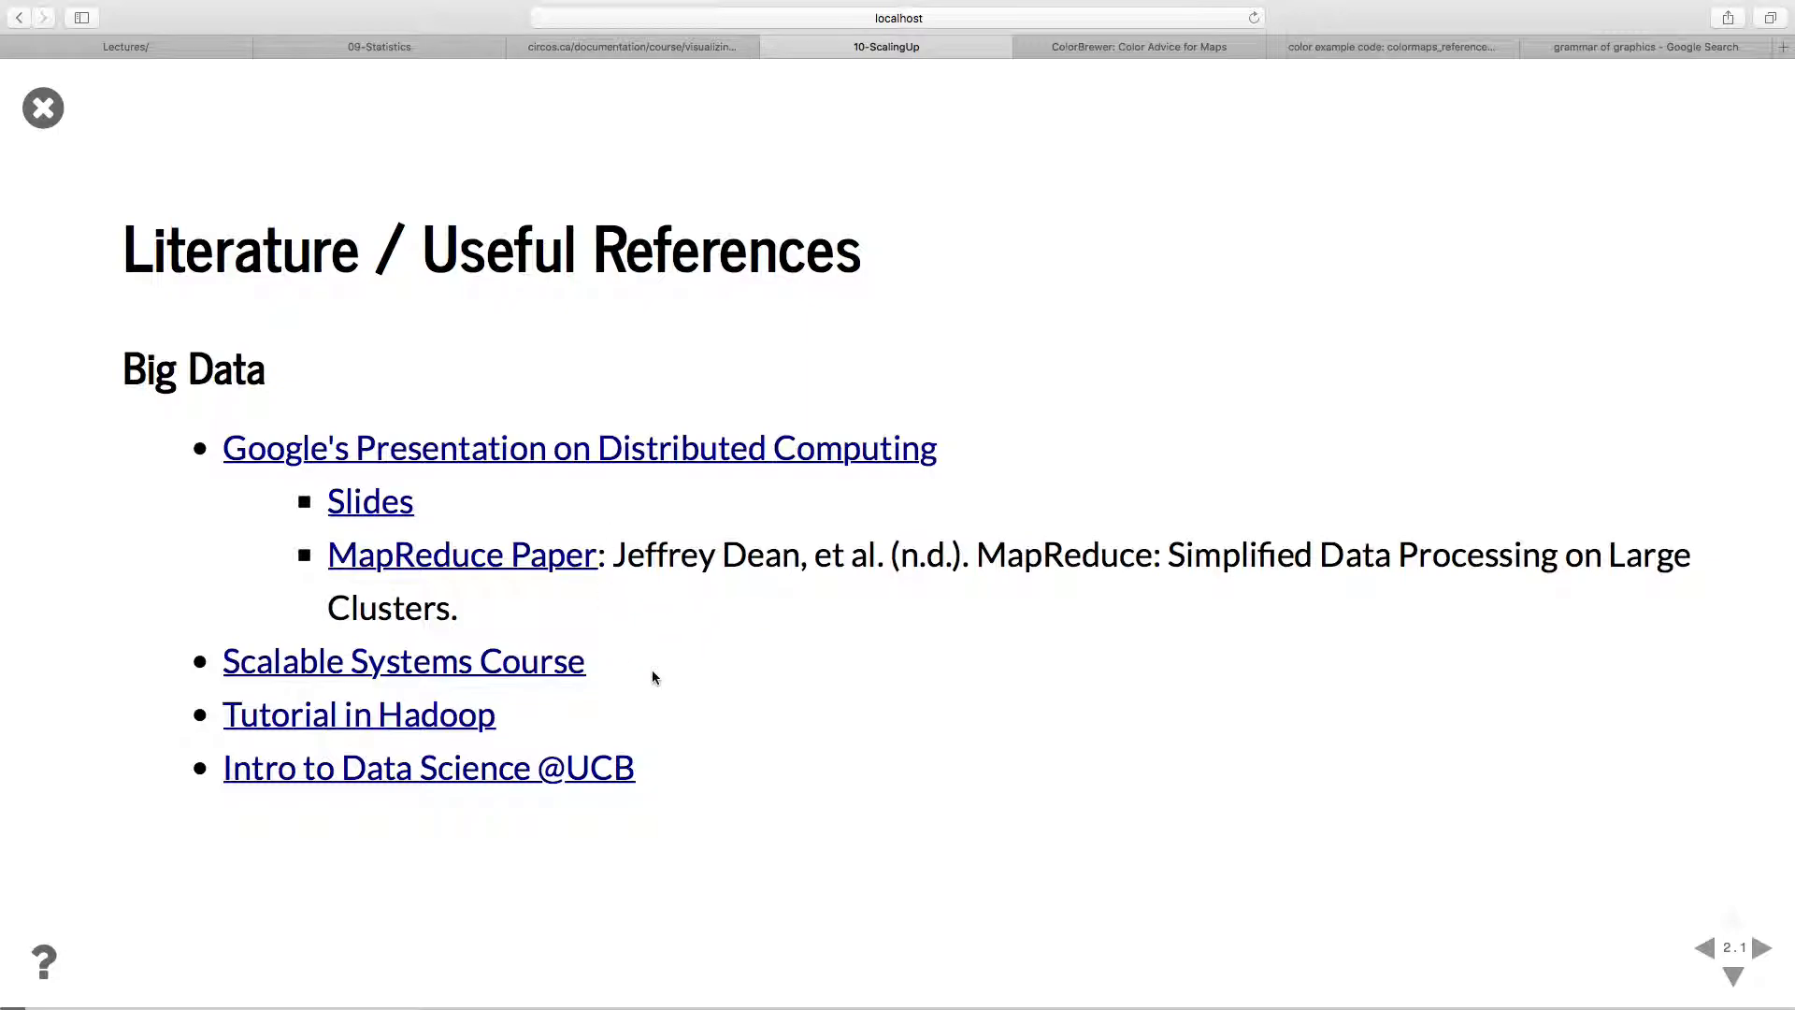
pyautogui.moveTo(746, 684)
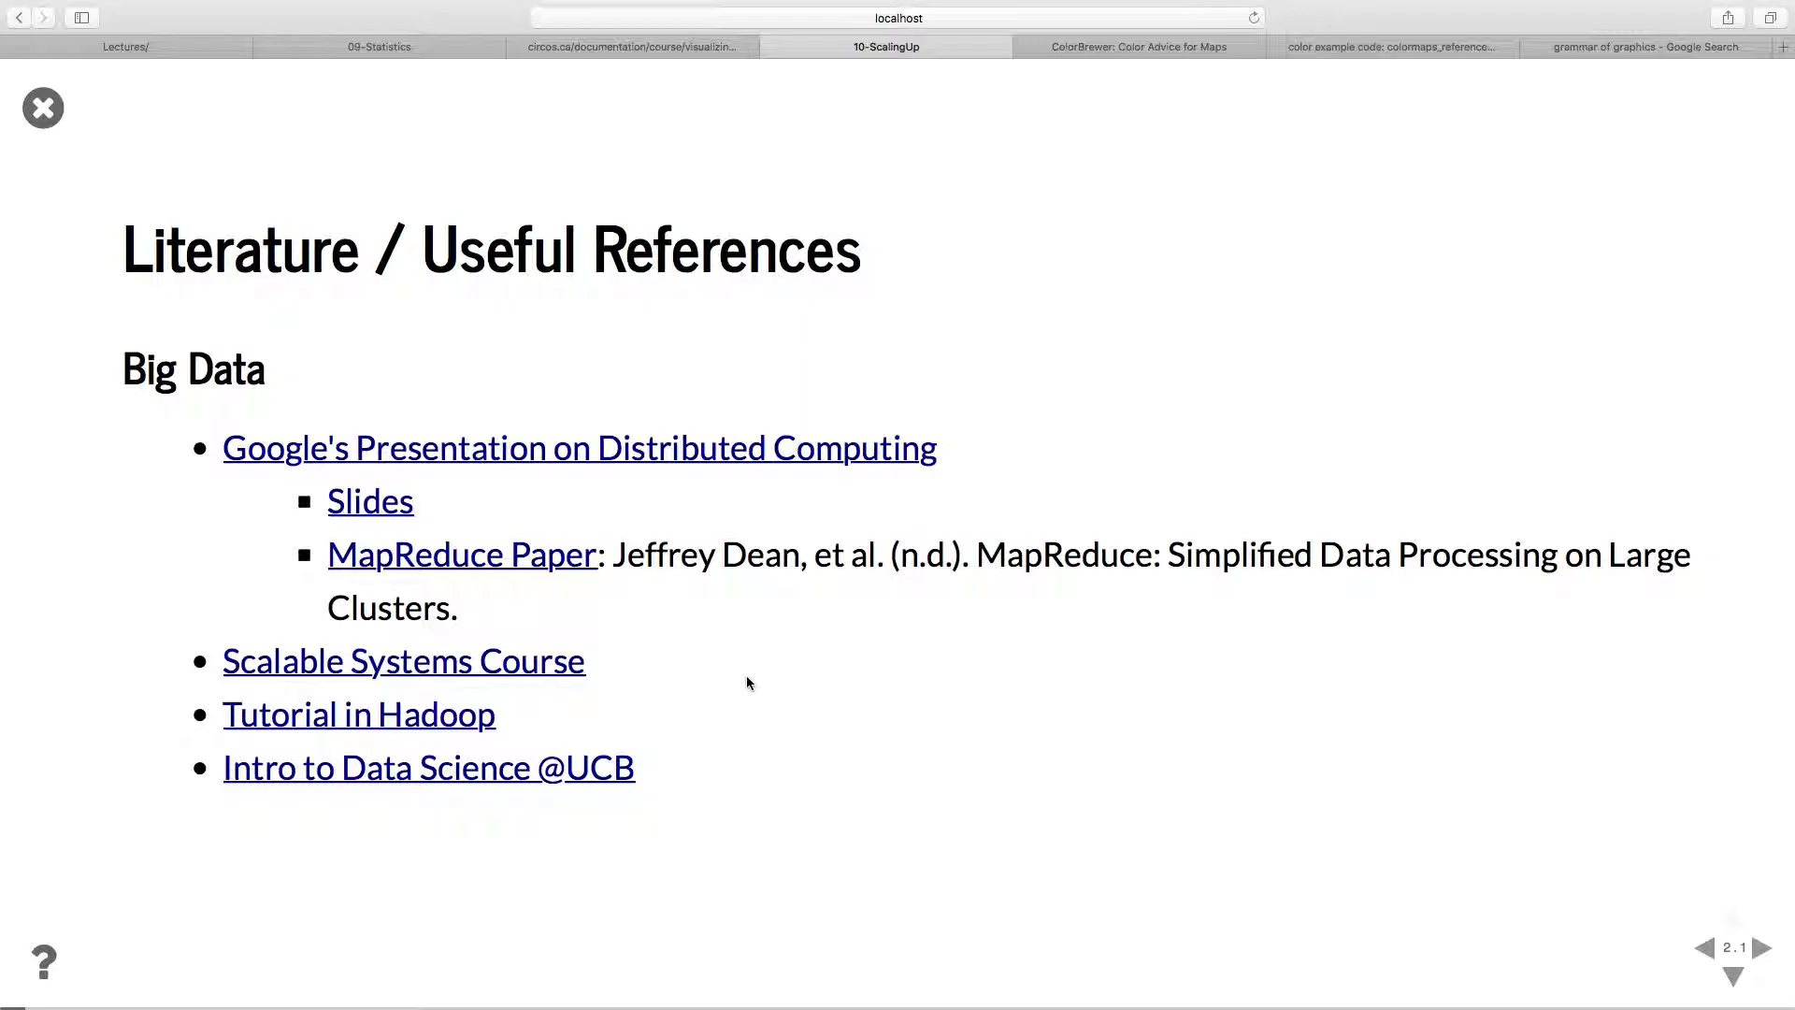
pyautogui.moveTo(903, 671)
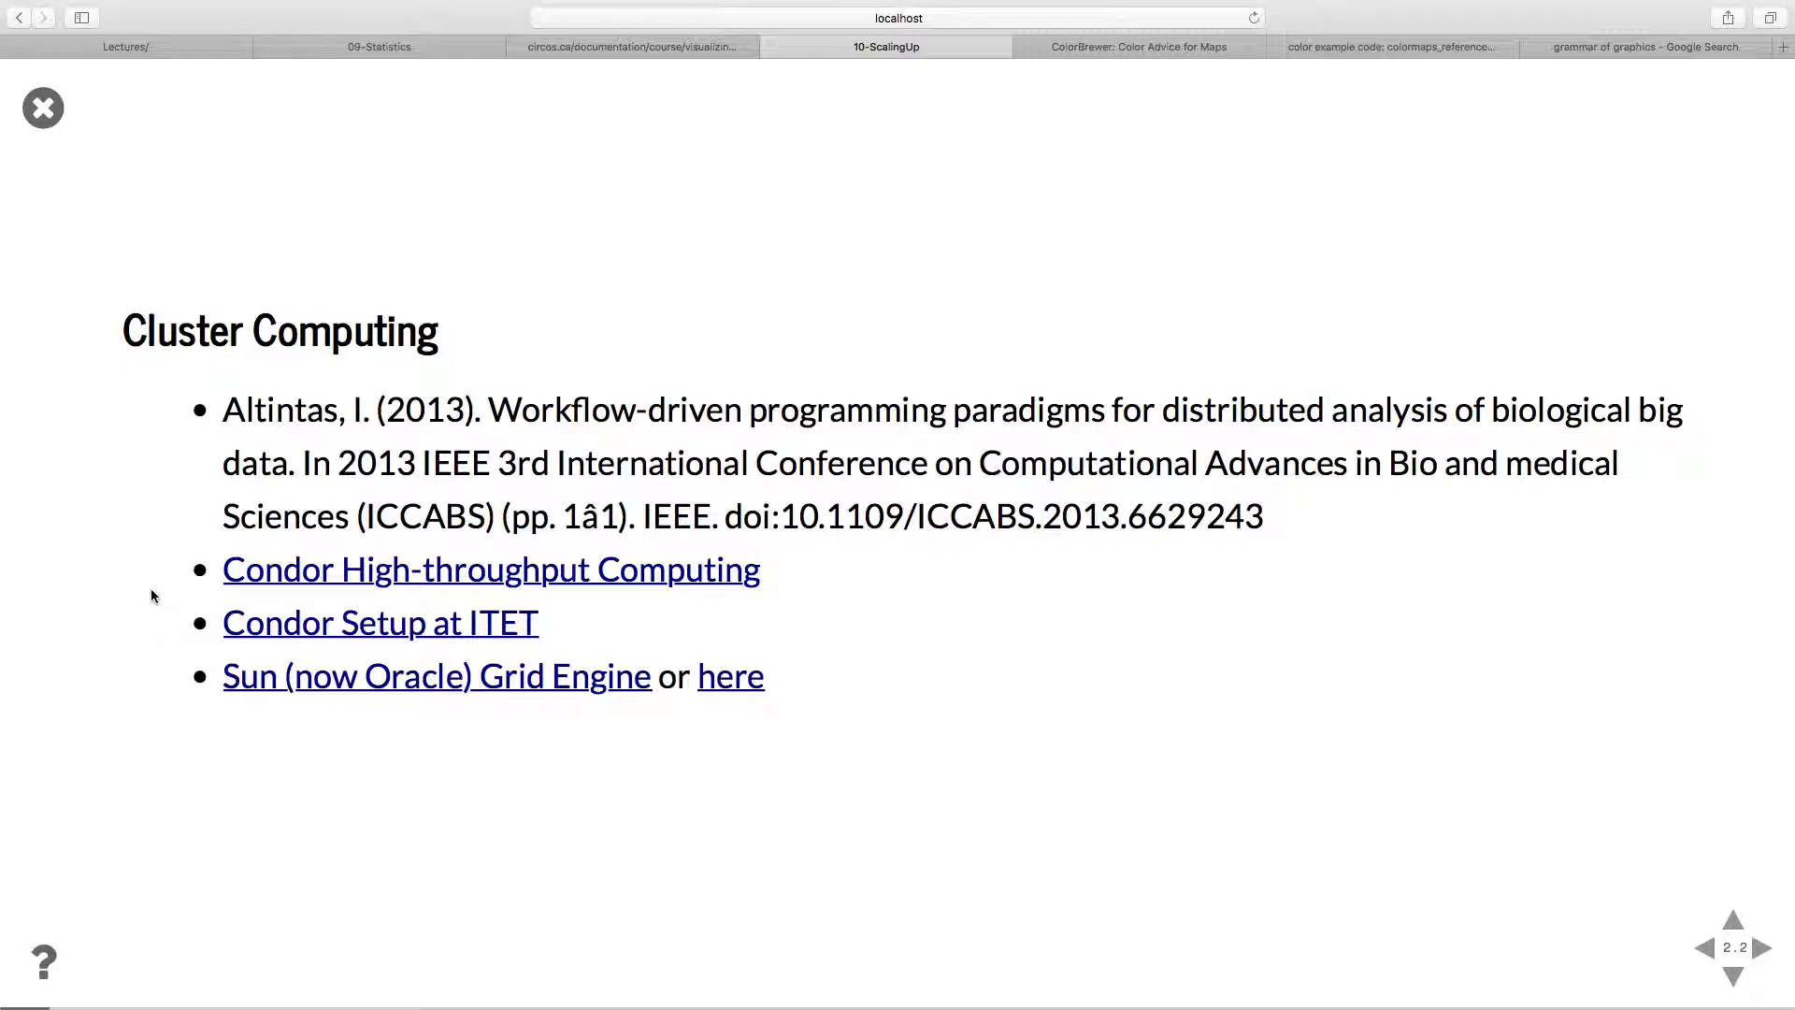
pyautogui.moveTo(86, 585)
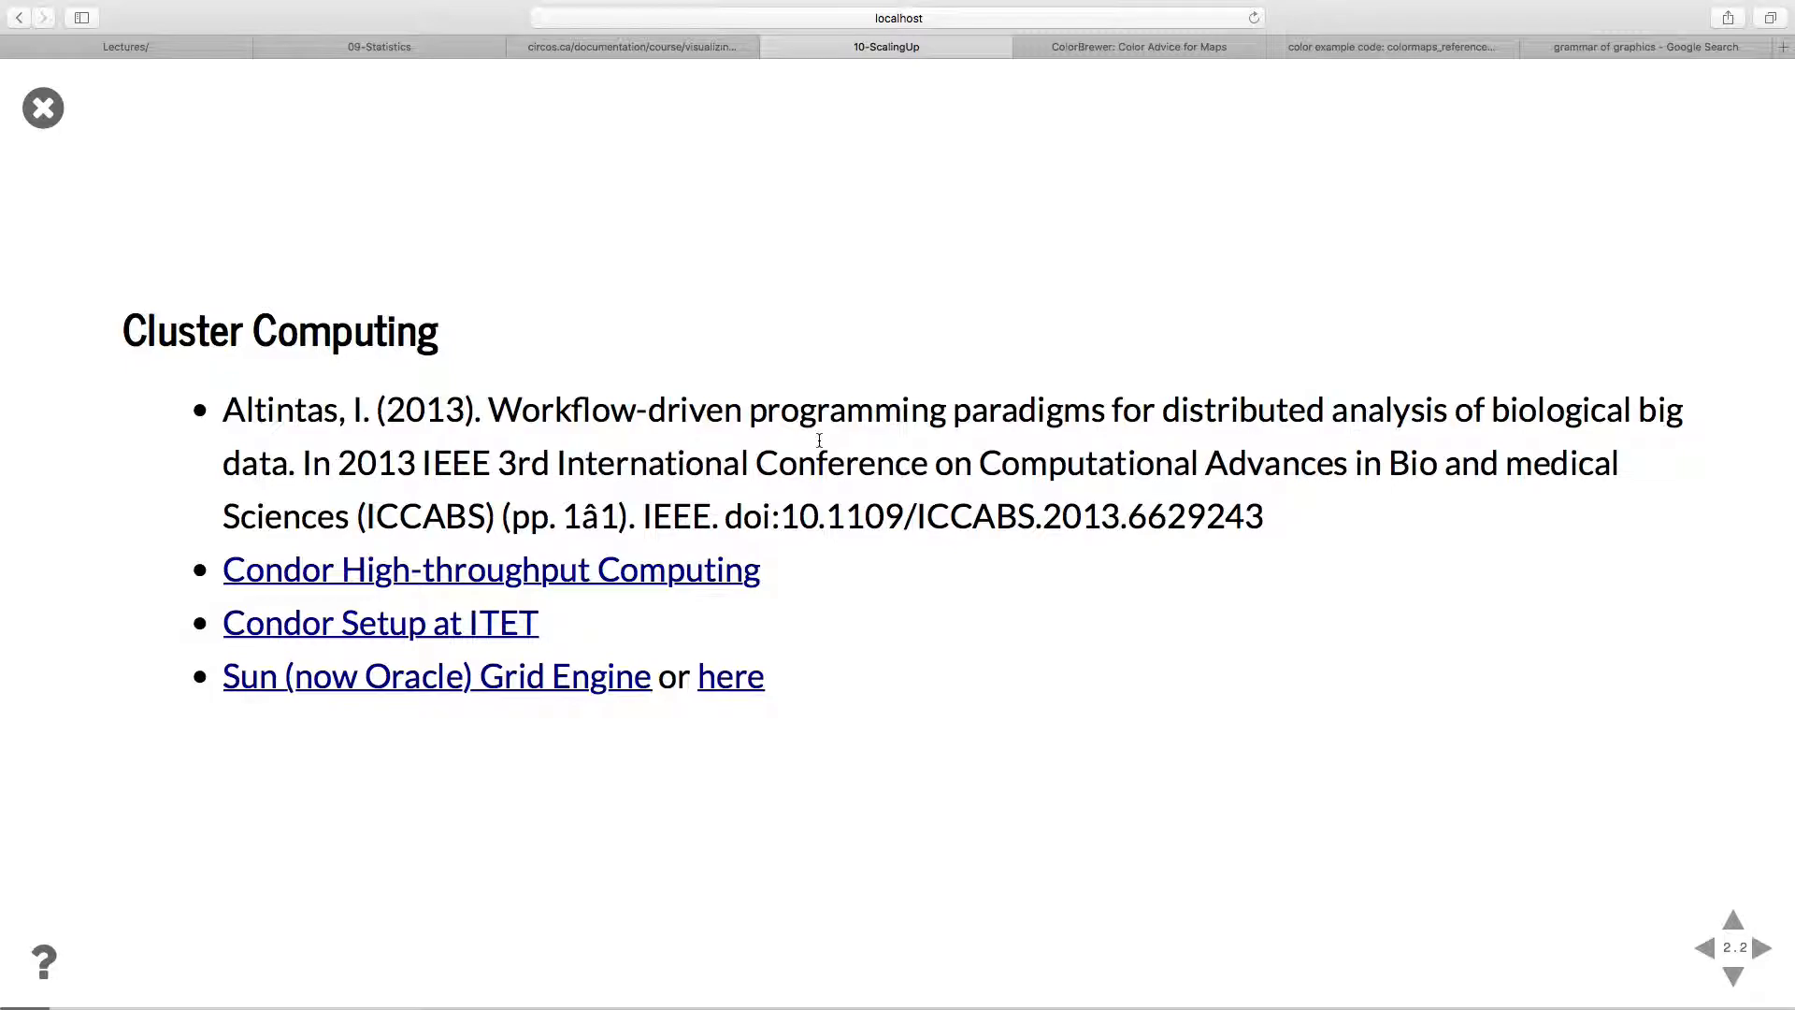
pyautogui.moveTo(114, 570)
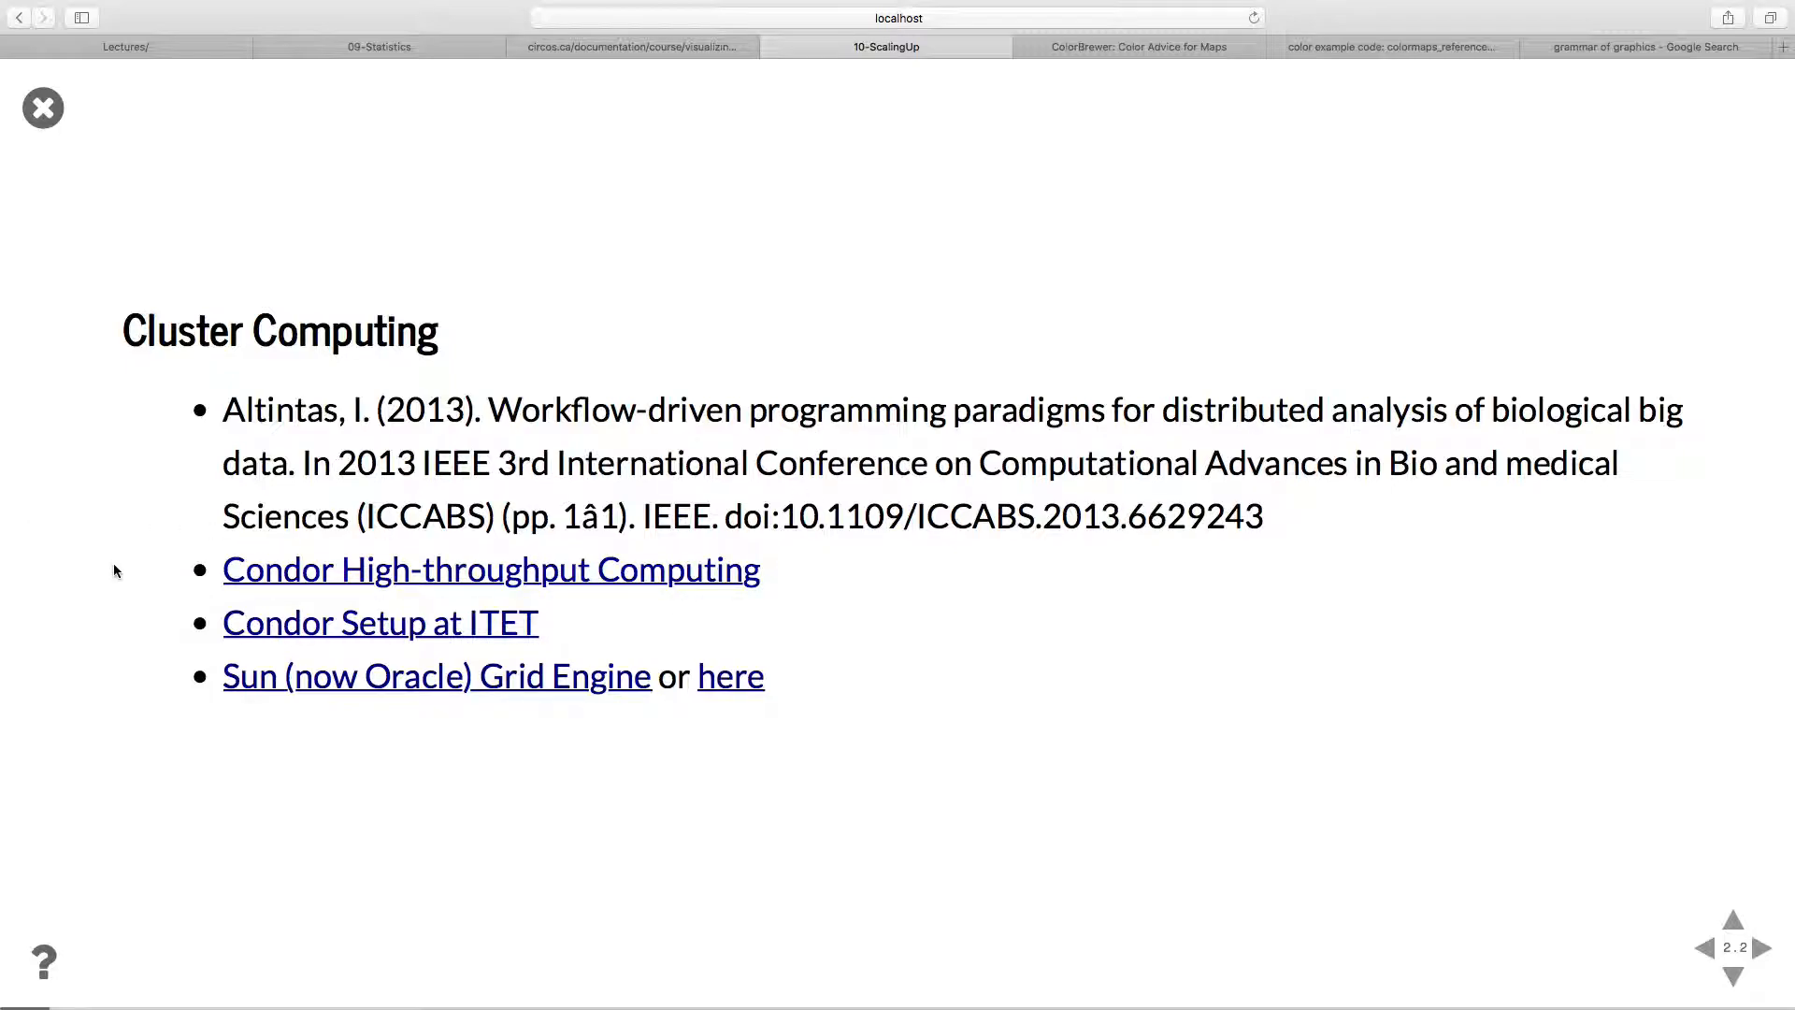
pyautogui.moveTo(365, 635)
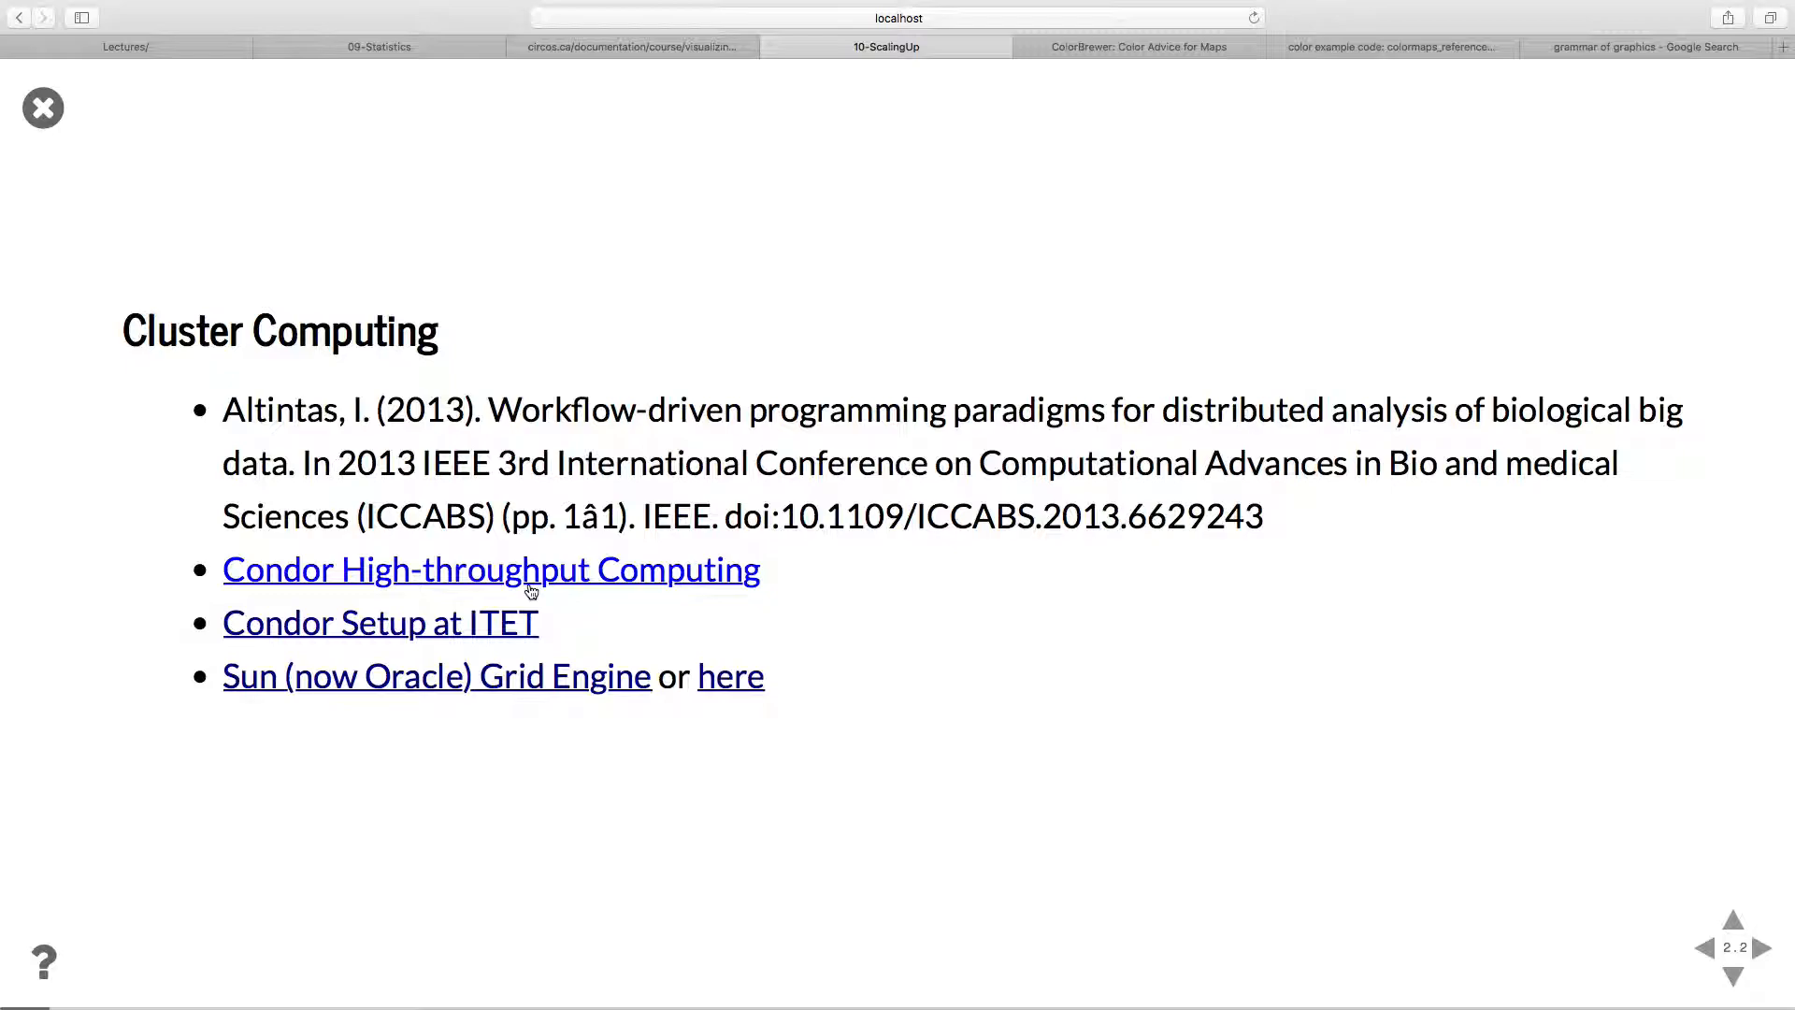
pyautogui.moveTo(486, 641)
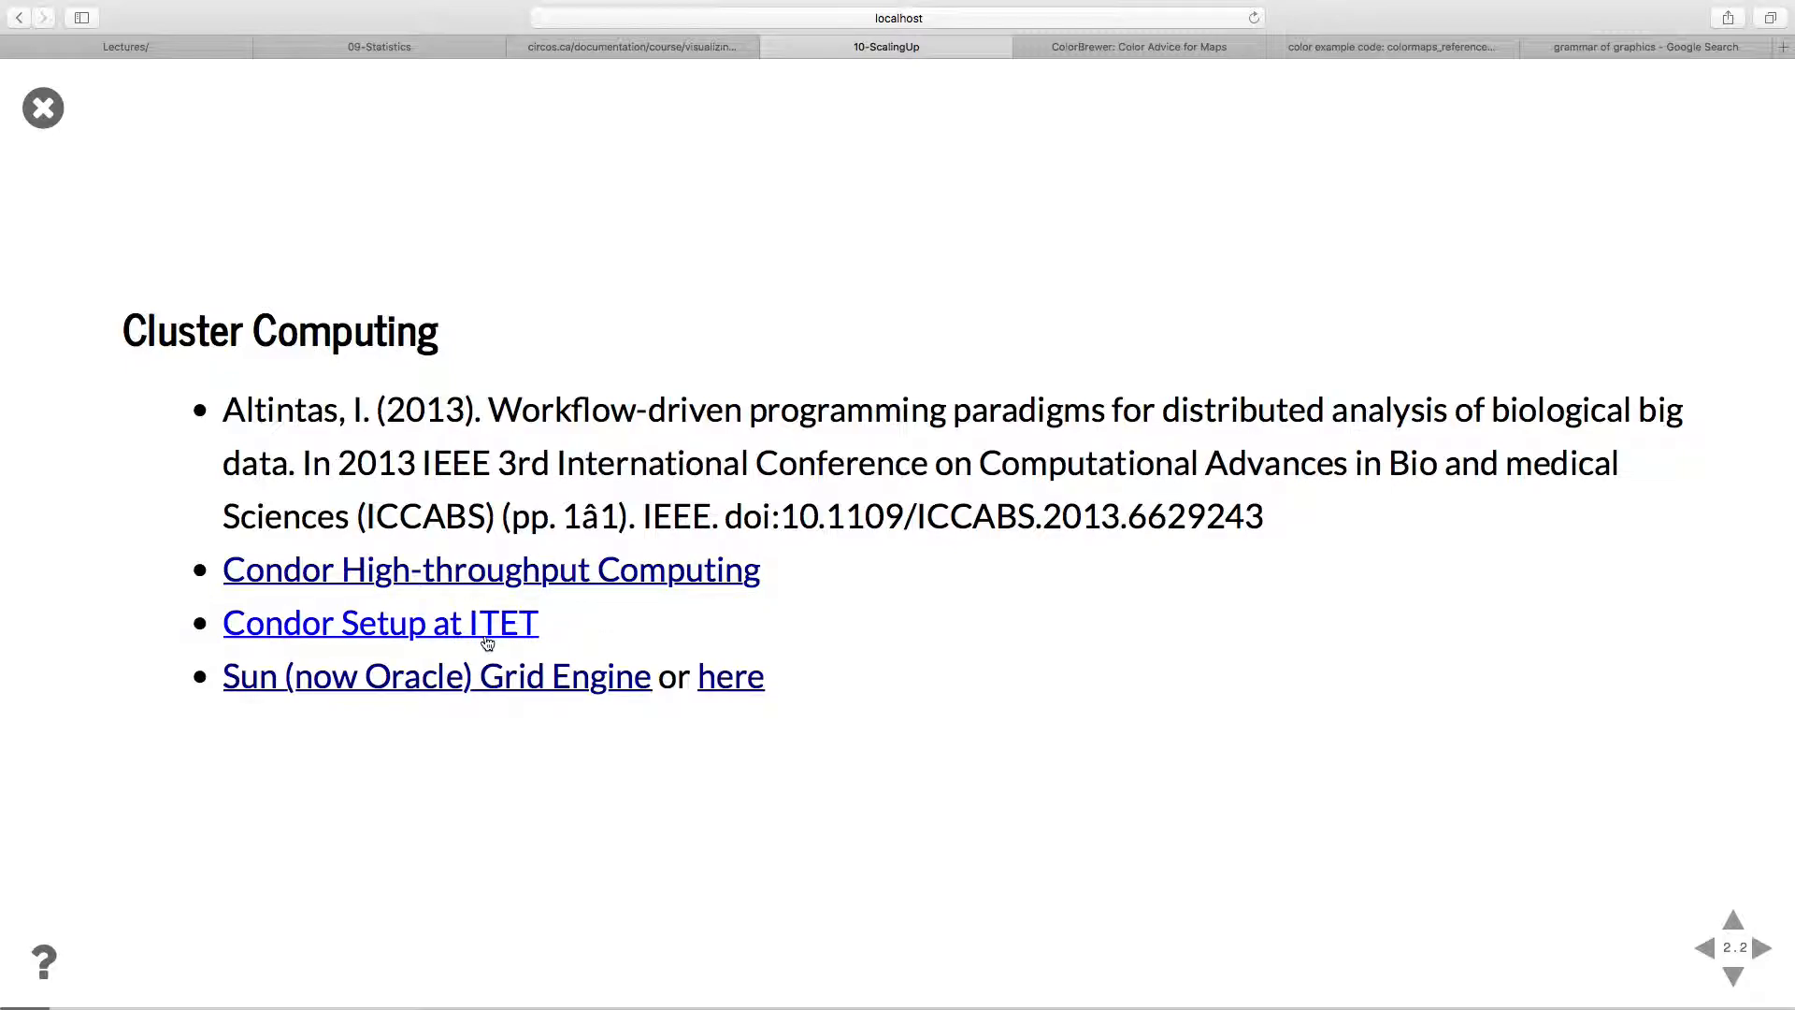
pyautogui.moveTo(507, 673)
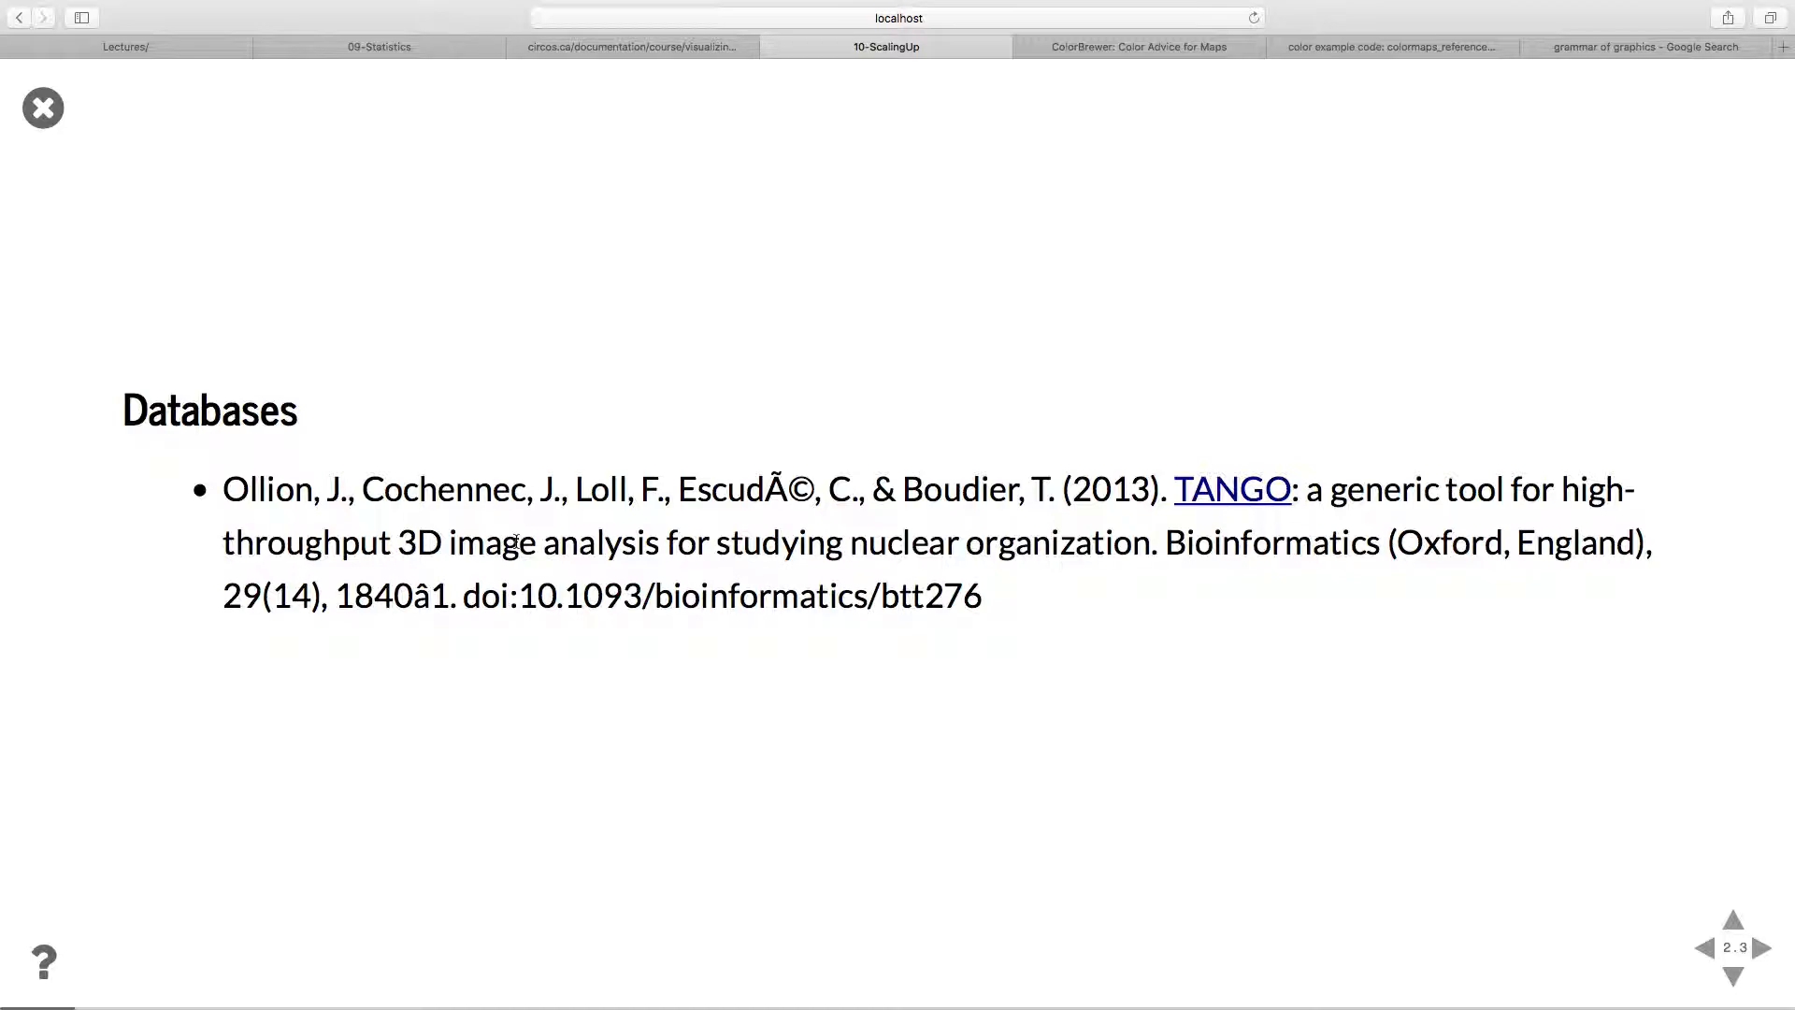
pyautogui.moveTo(260, 768)
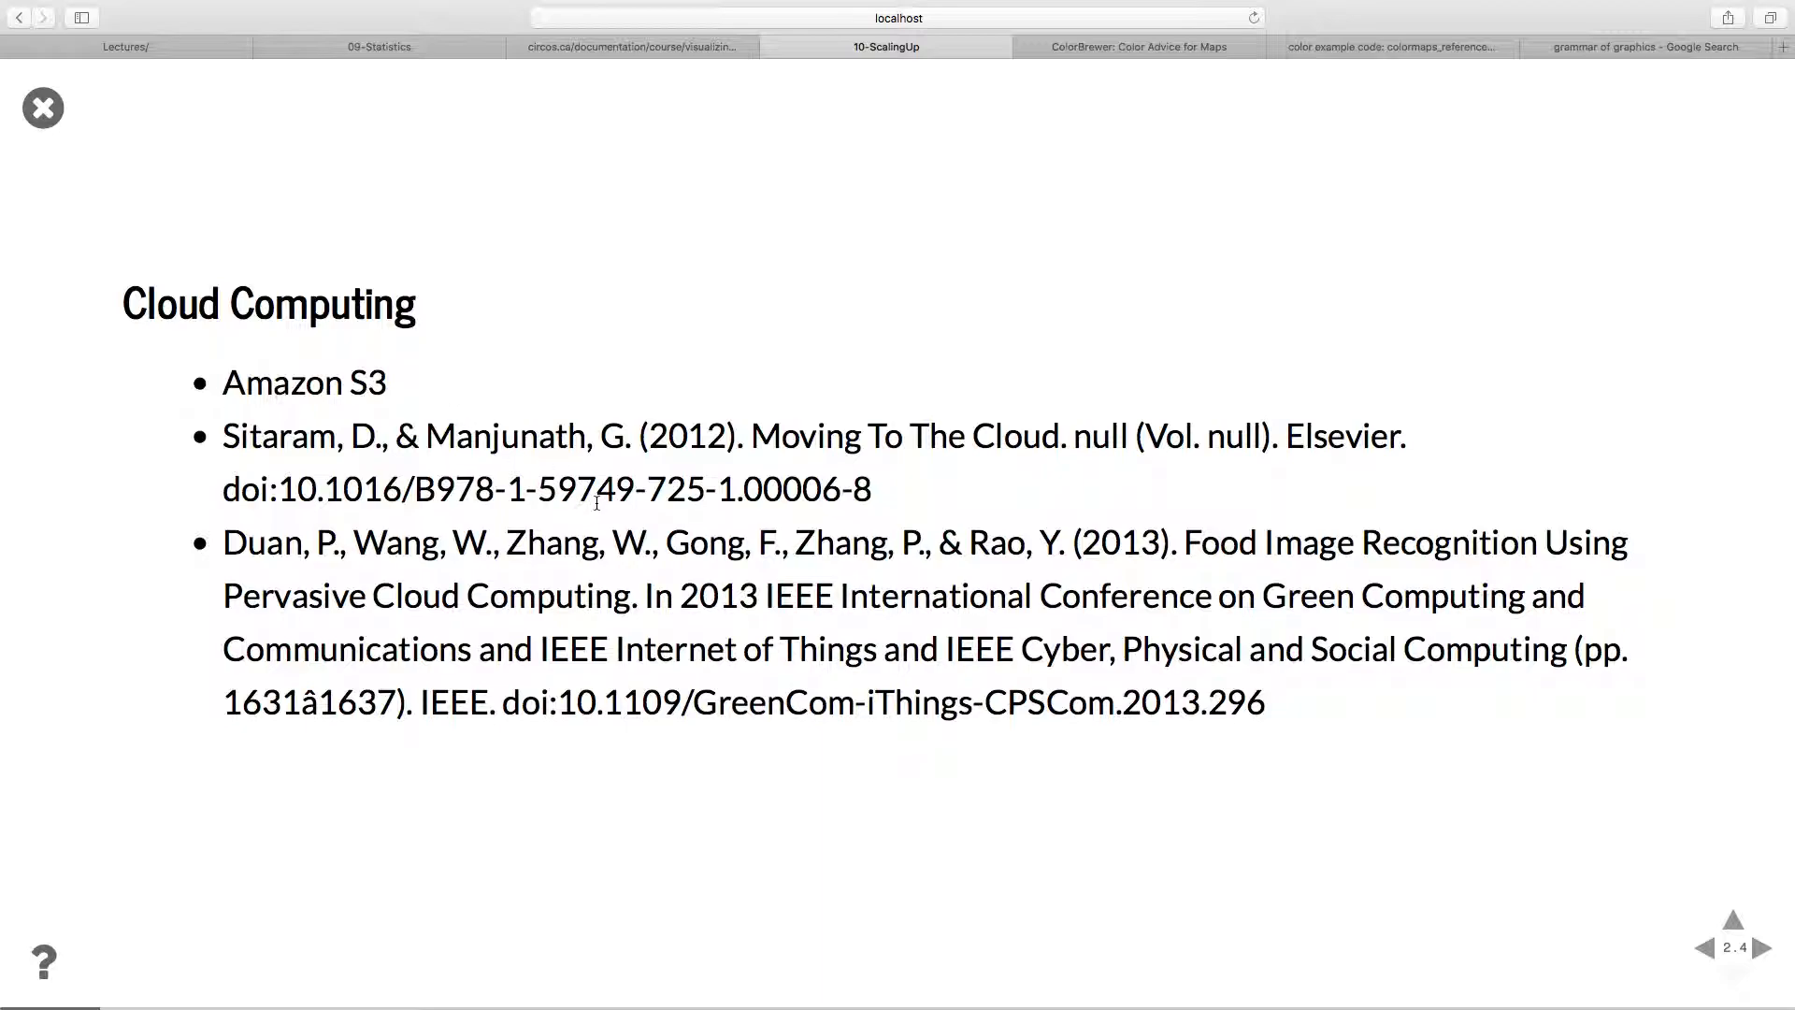
pyautogui.moveTo(763, 357)
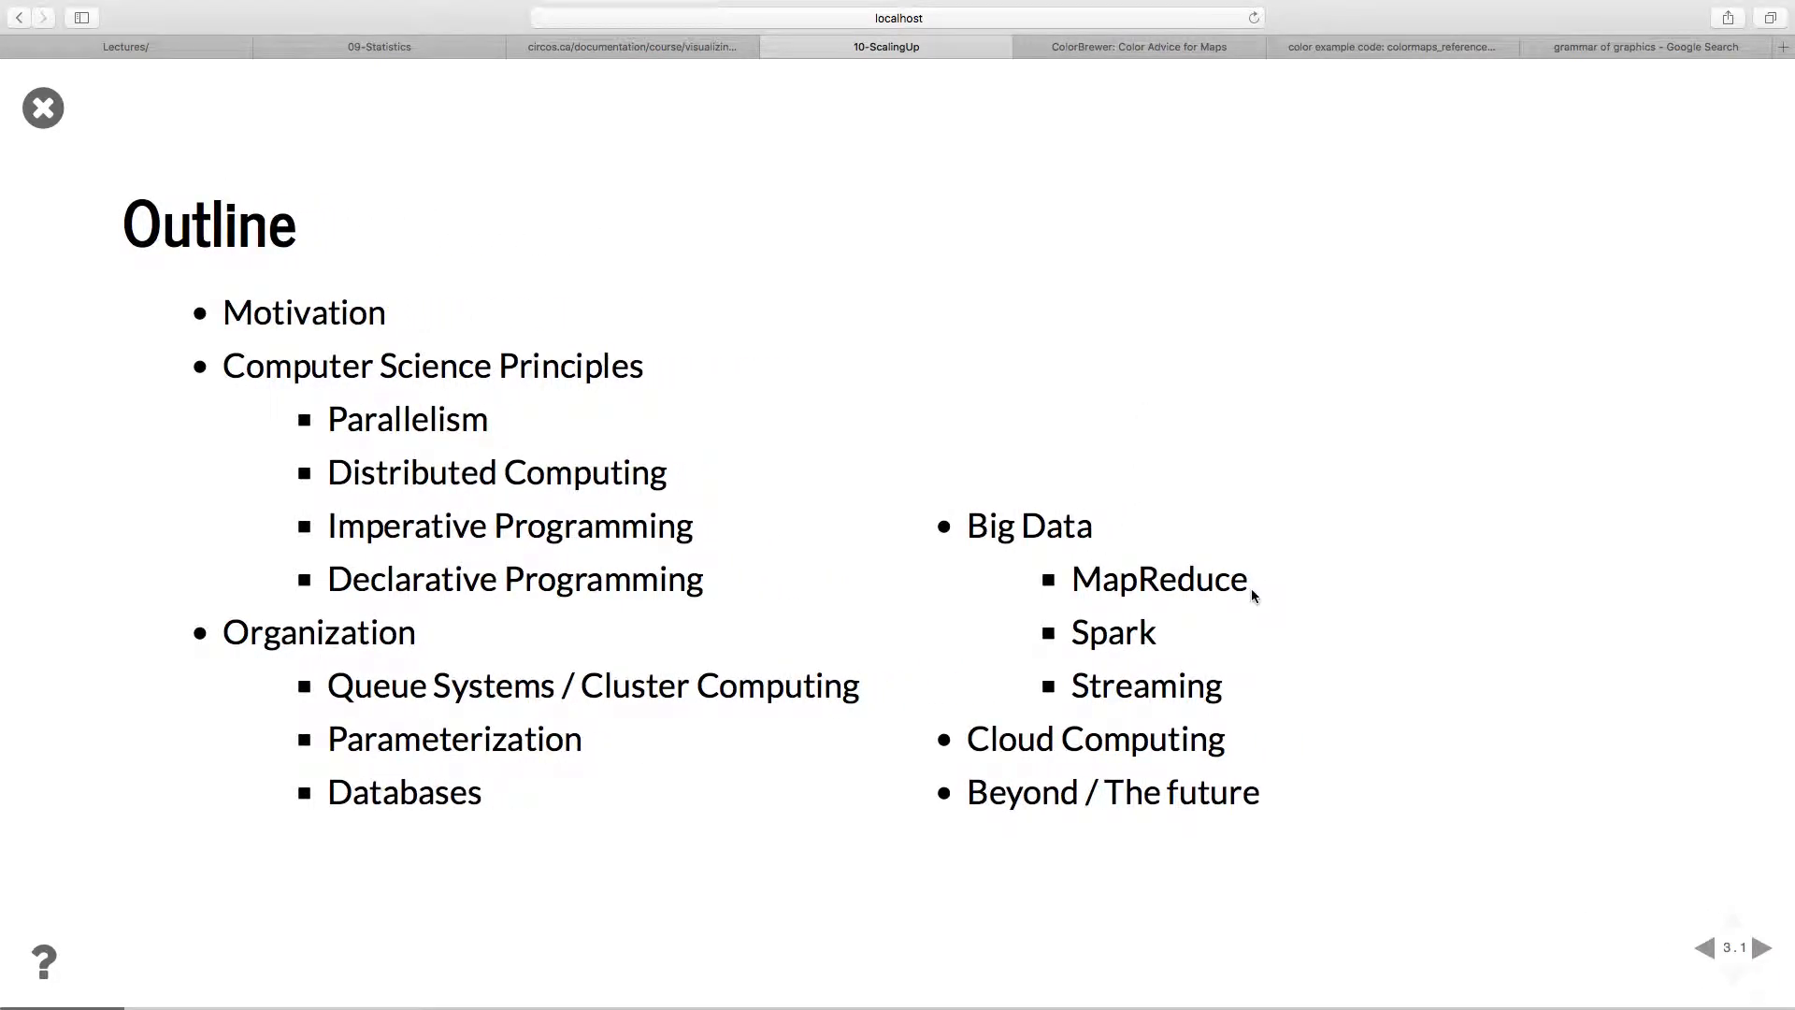
pyautogui.moveTo(742, 411)
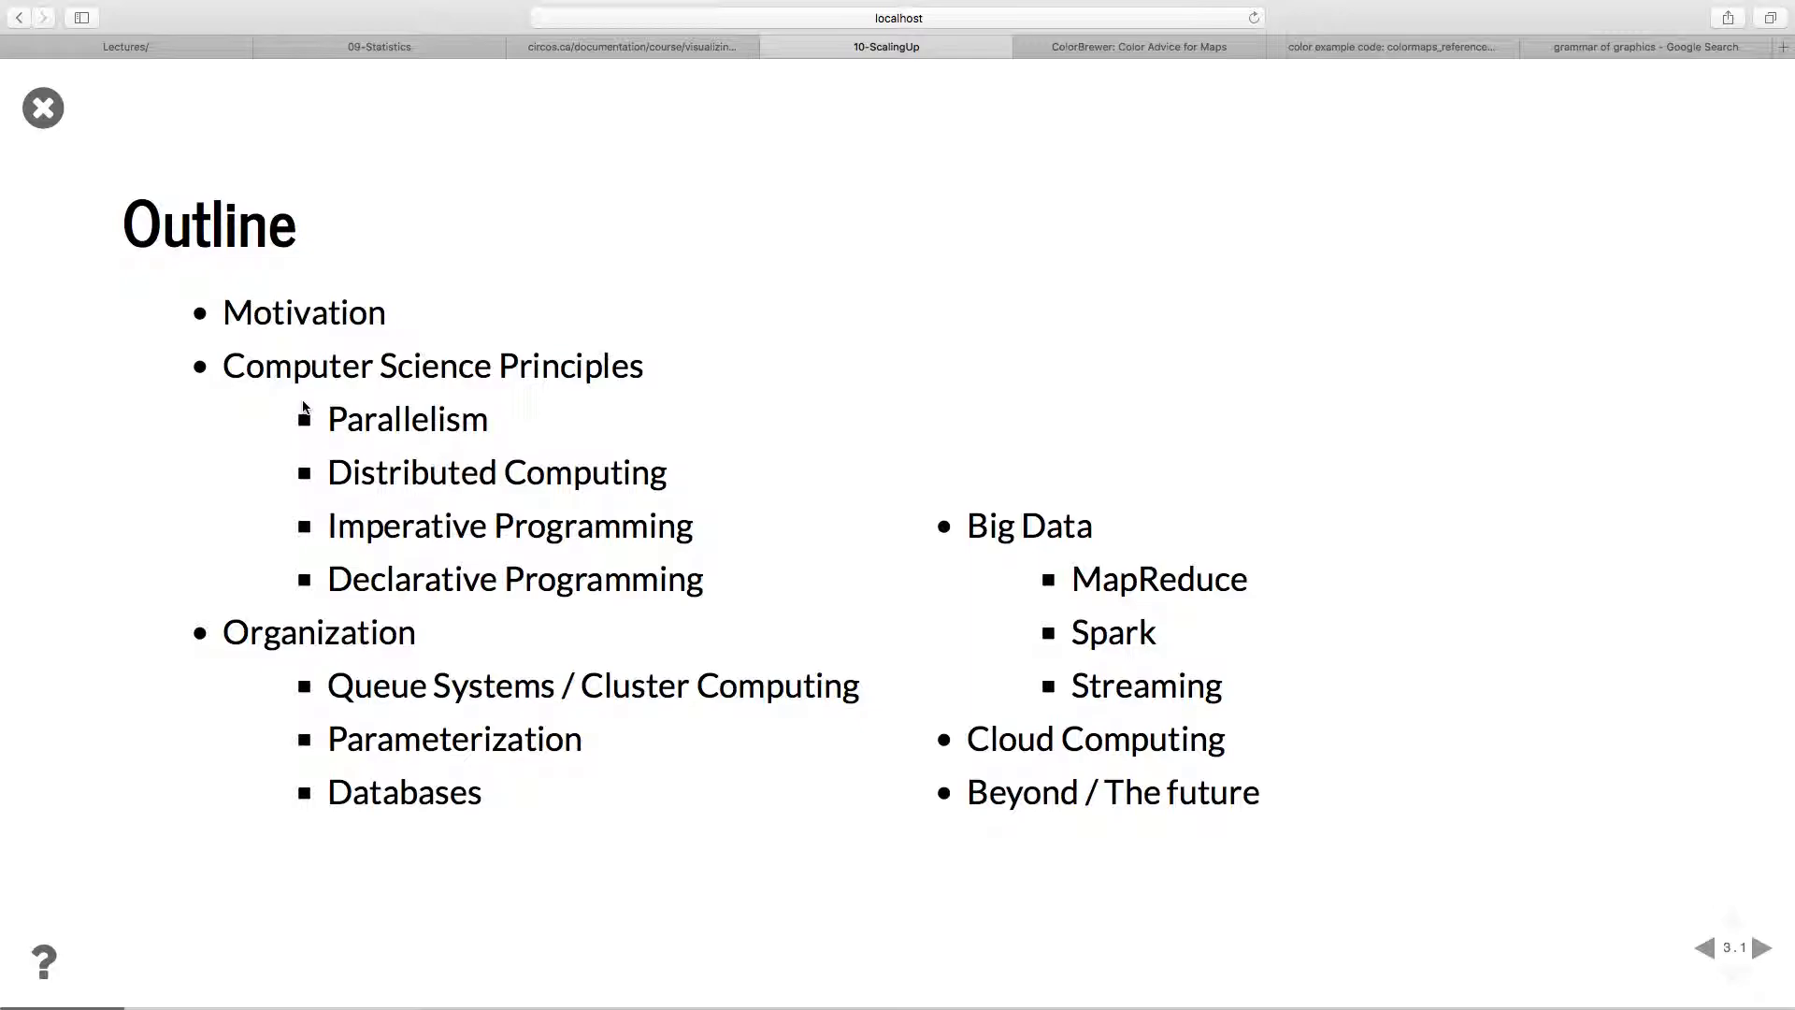
pyautogui.moveTo(361, 458)
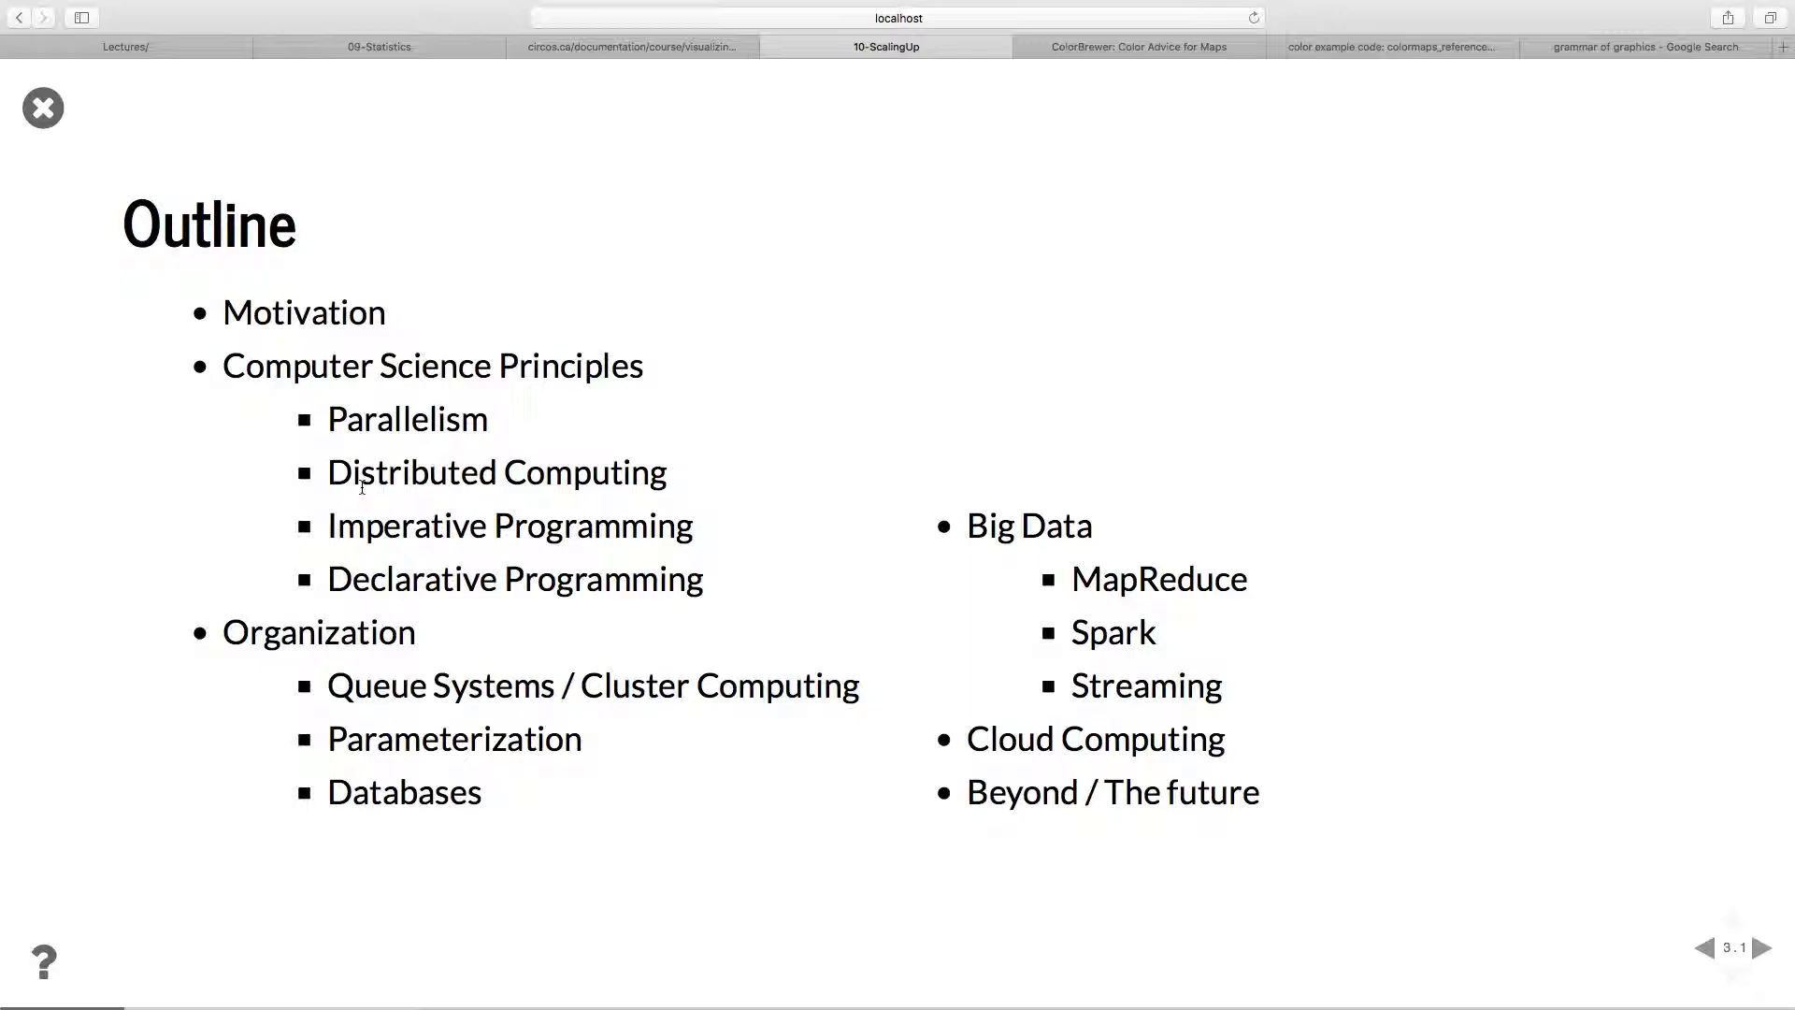
pyautogui.moveTo(361, 409)
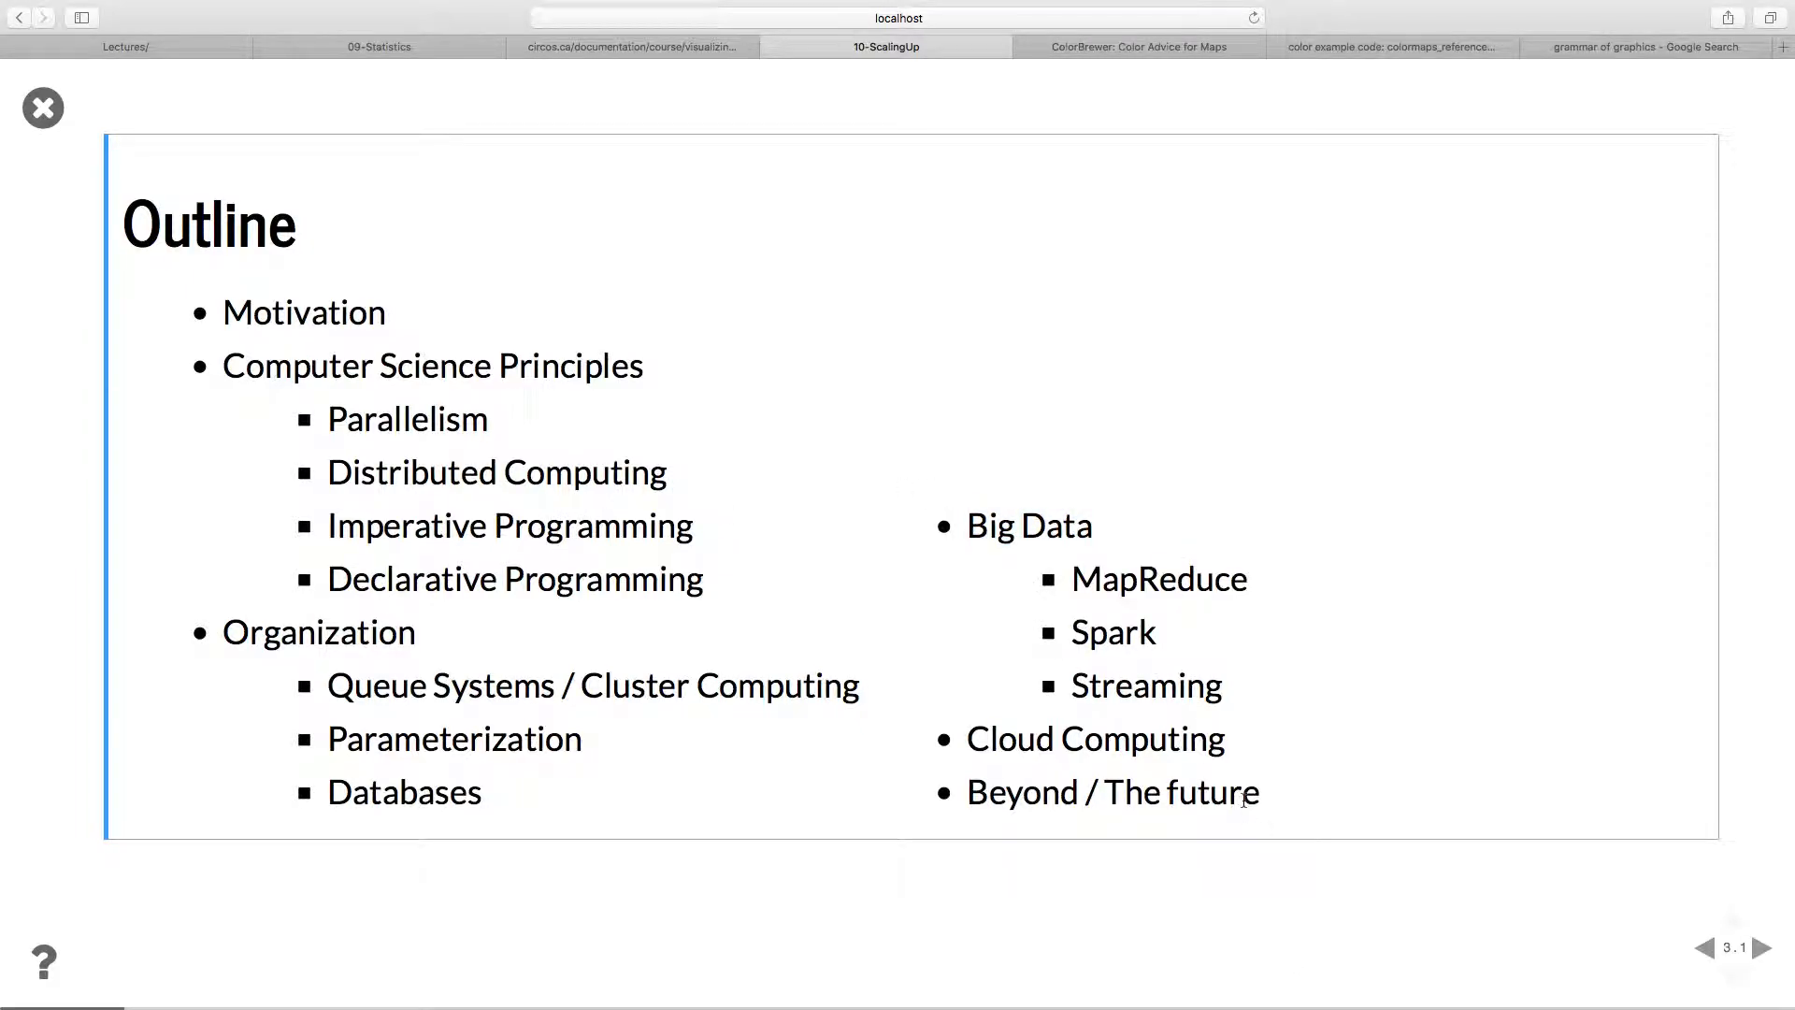
# Advance to slide 4.1 Motivation and read down its memory, cost, drive-speed and crash-loss points.
pyautogui.click(1763, 948)
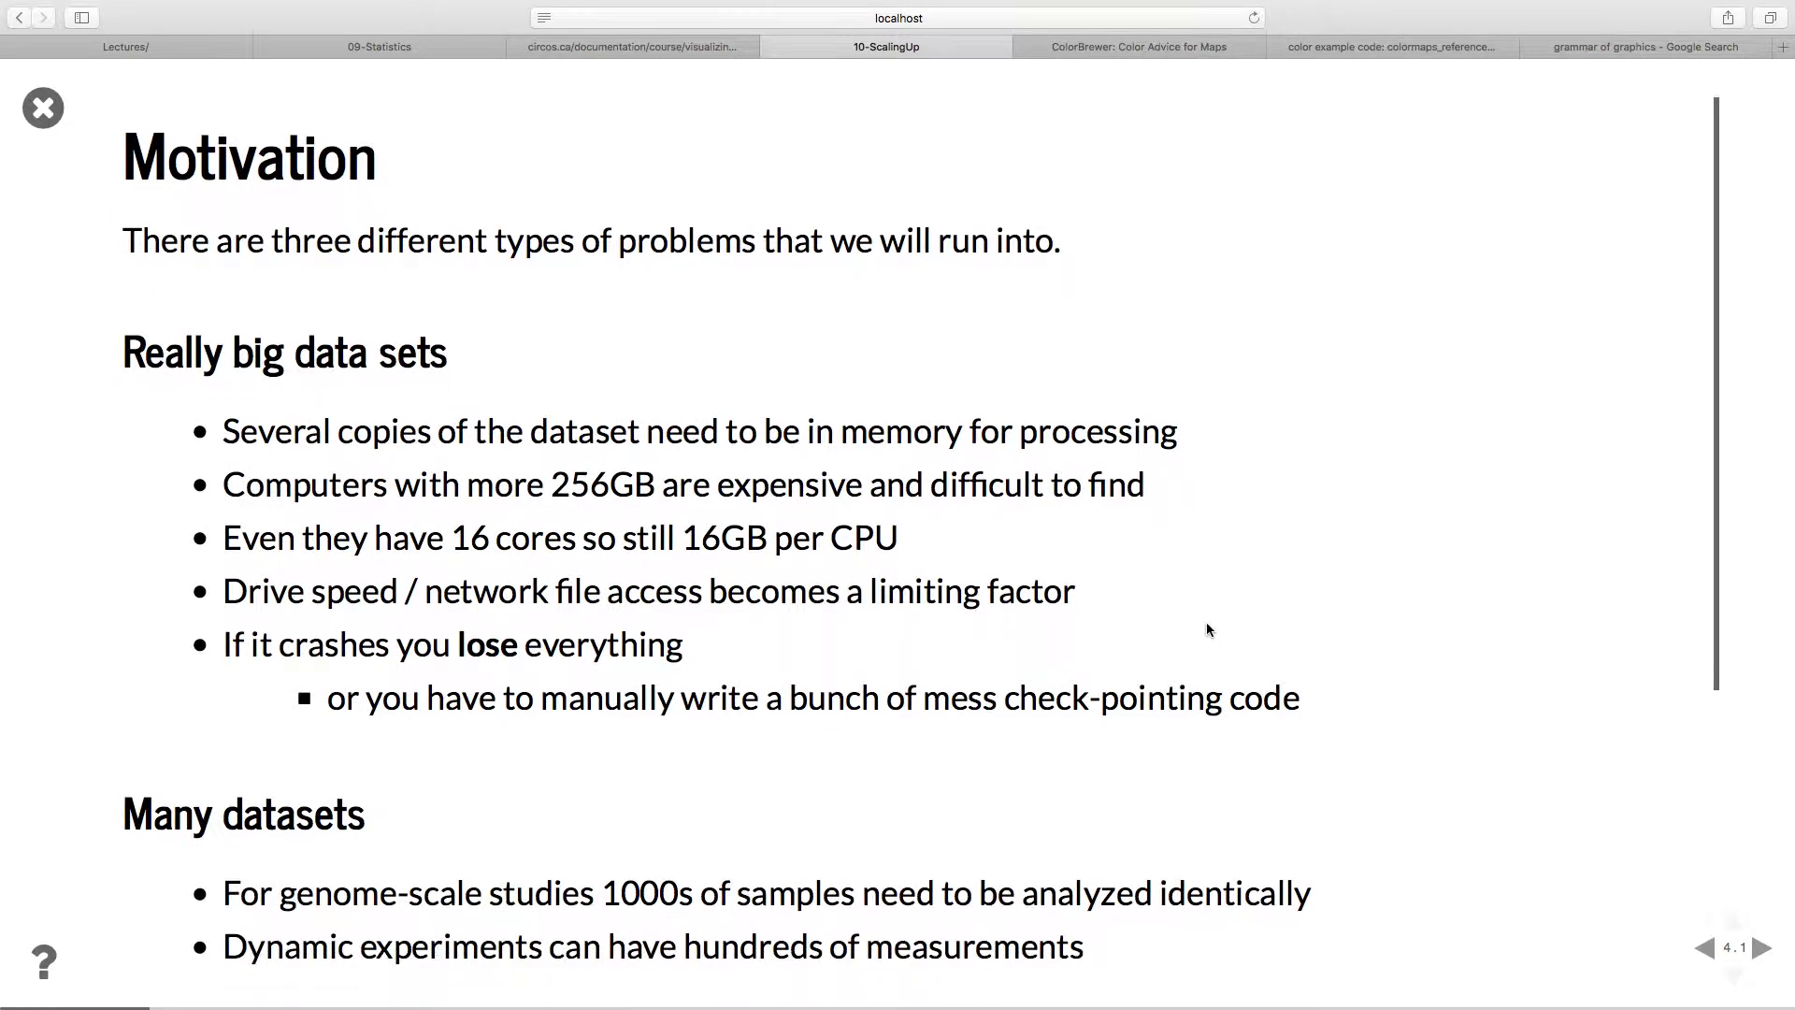
pyautogui.scroll(-3)
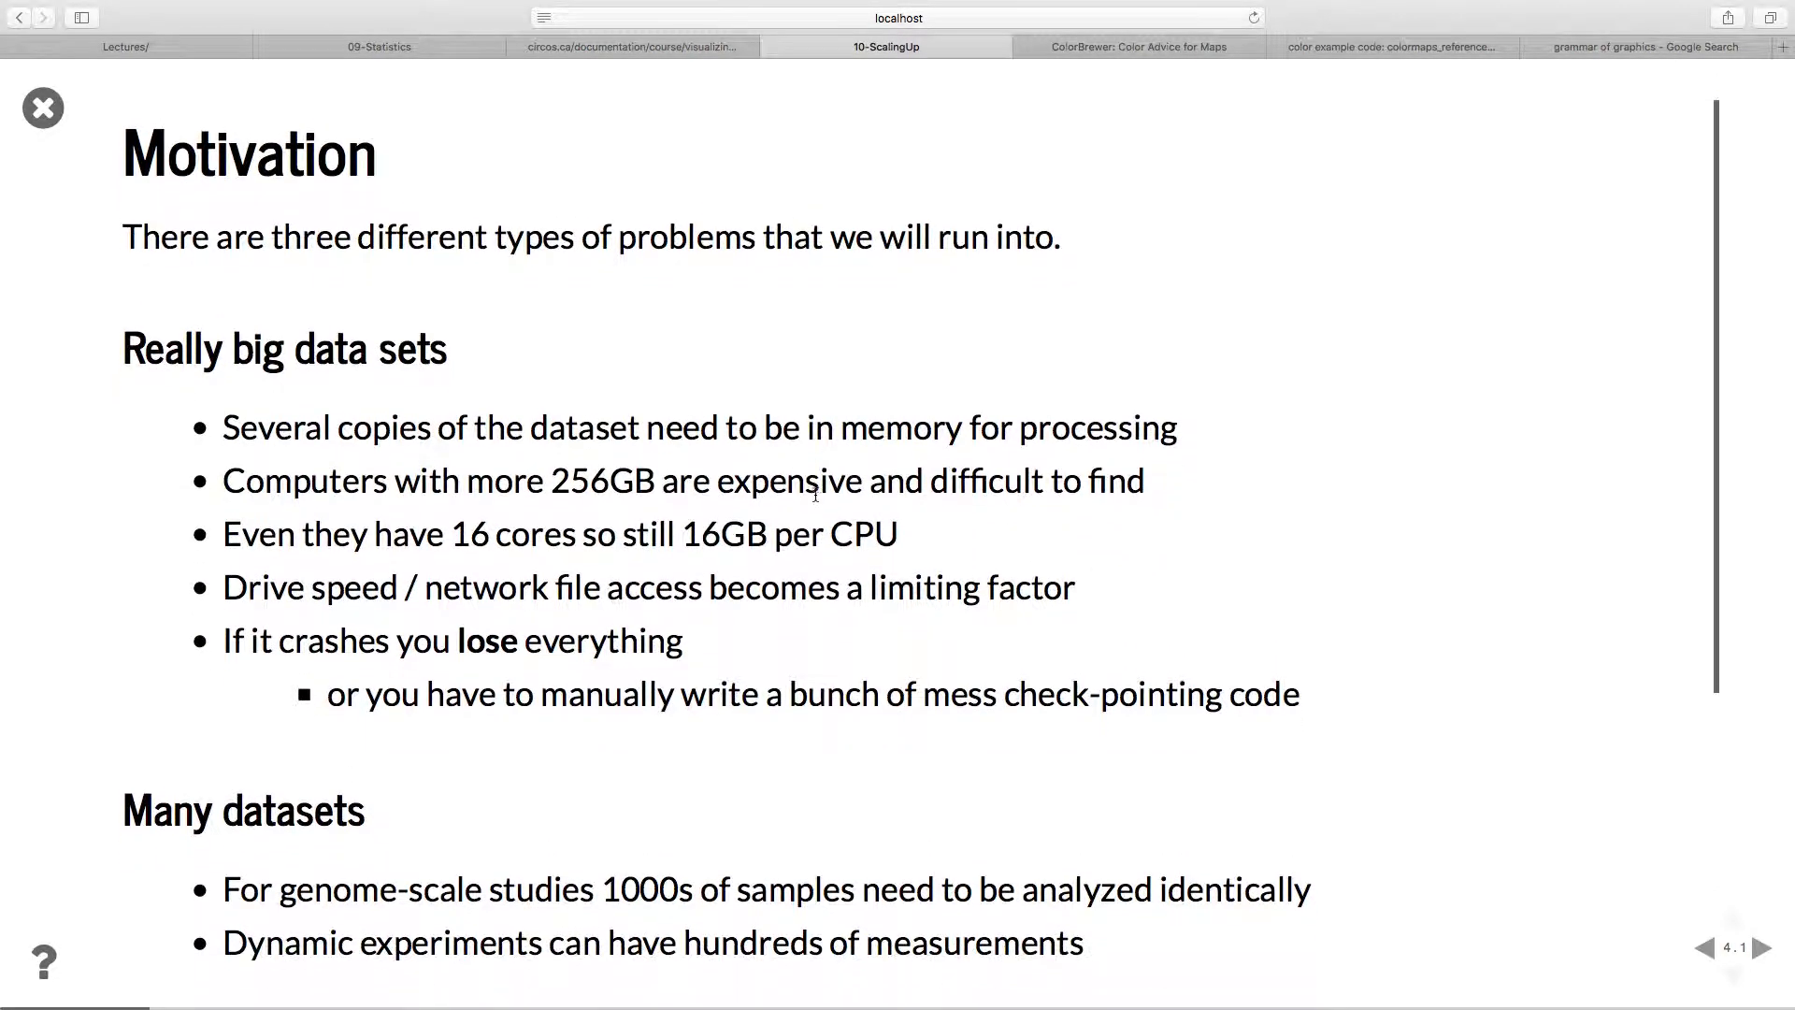
pyautogui.scroll(-3)
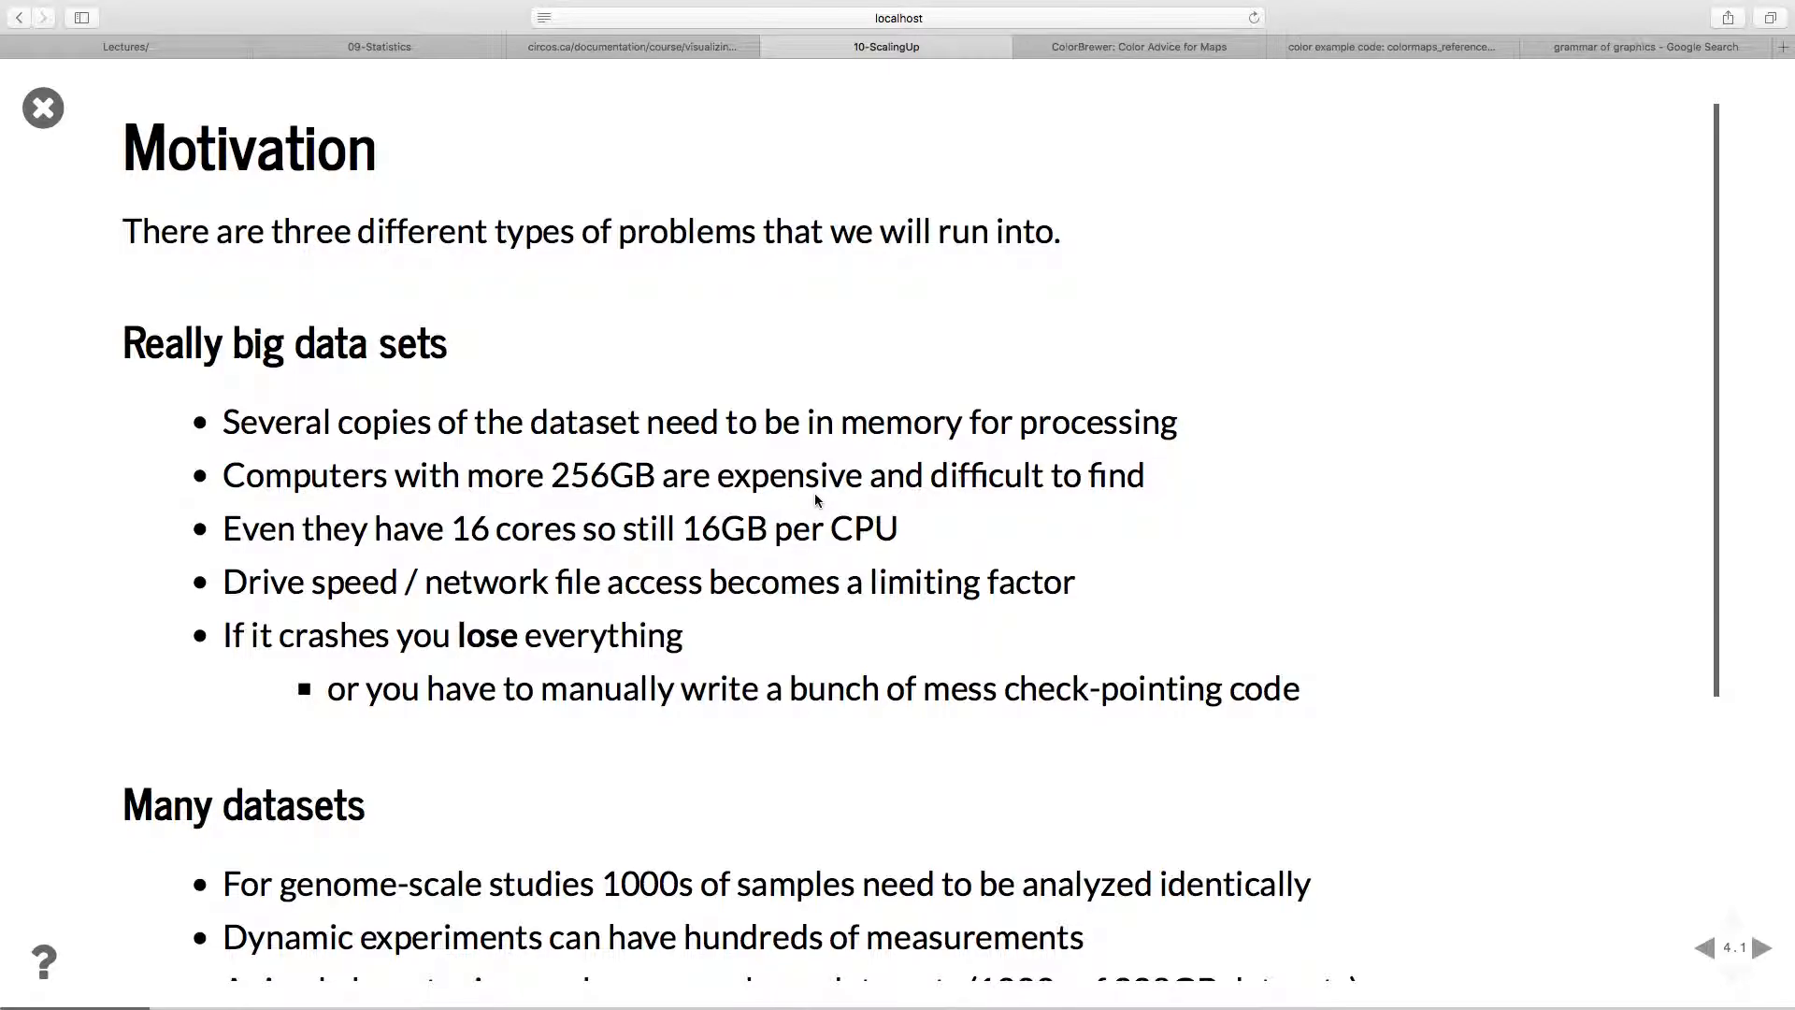
pyautogui.scroll(-3)
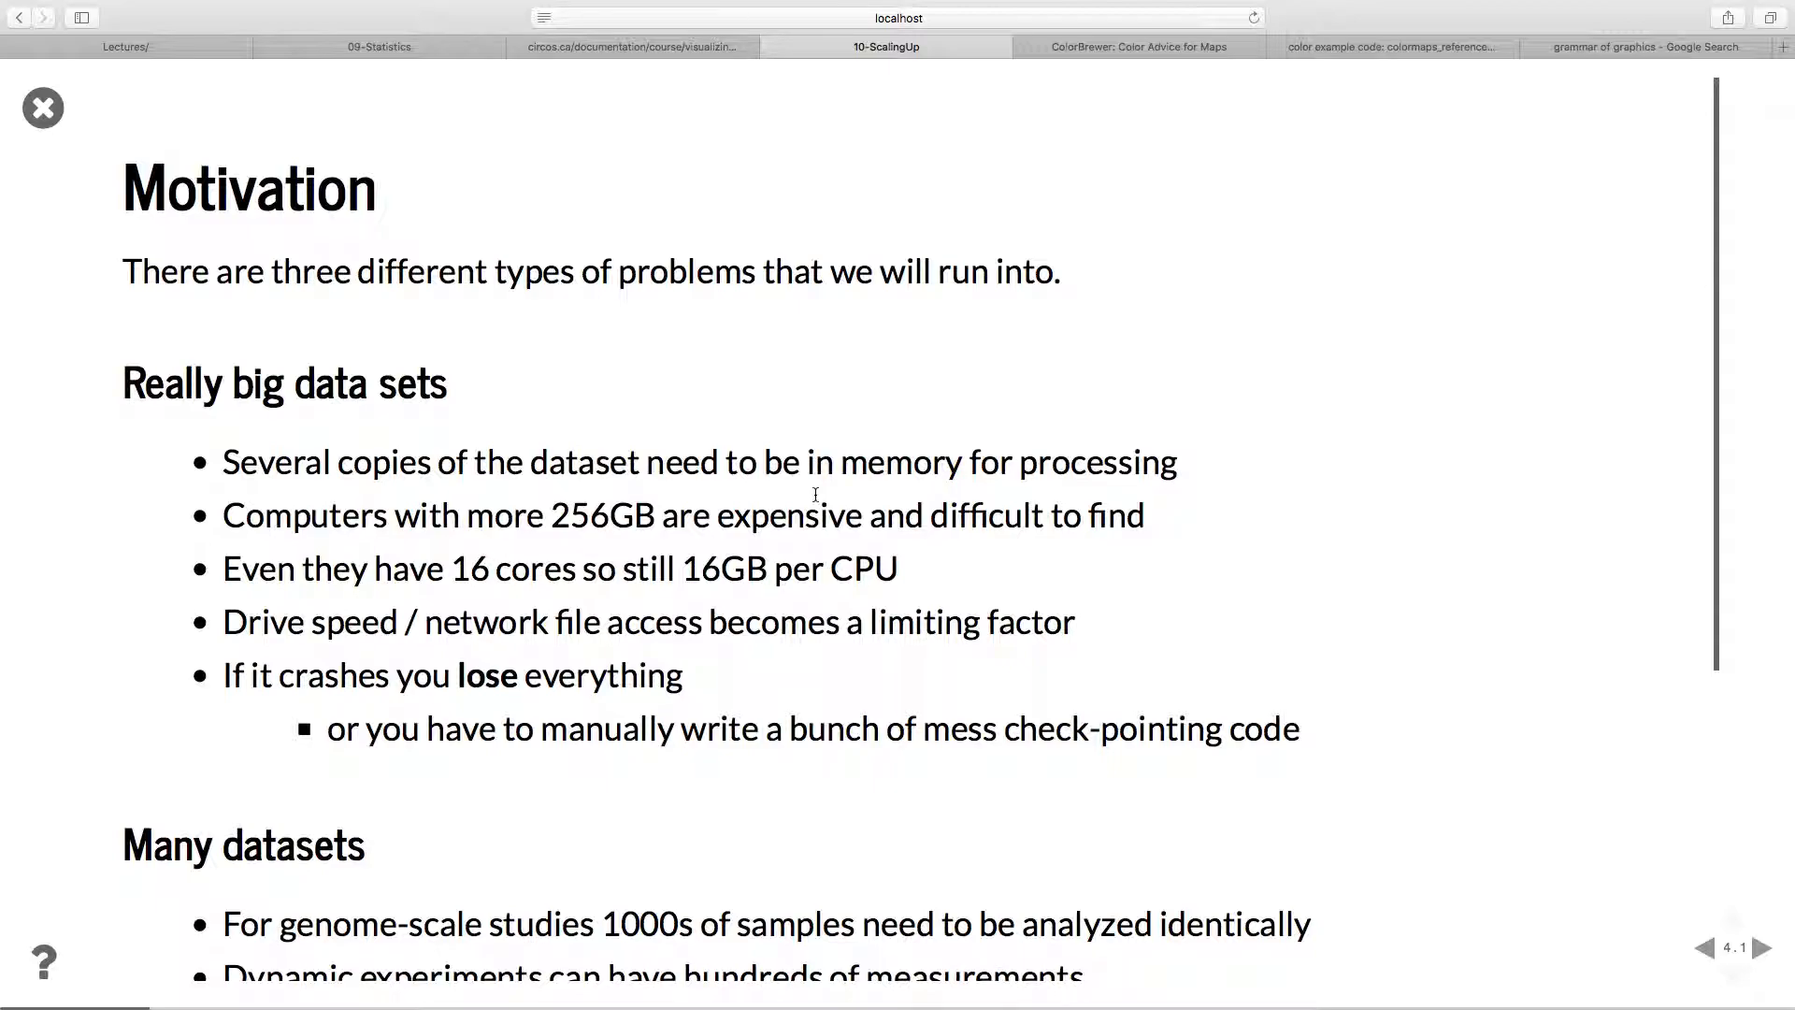
pyautogui.scroll(-3)
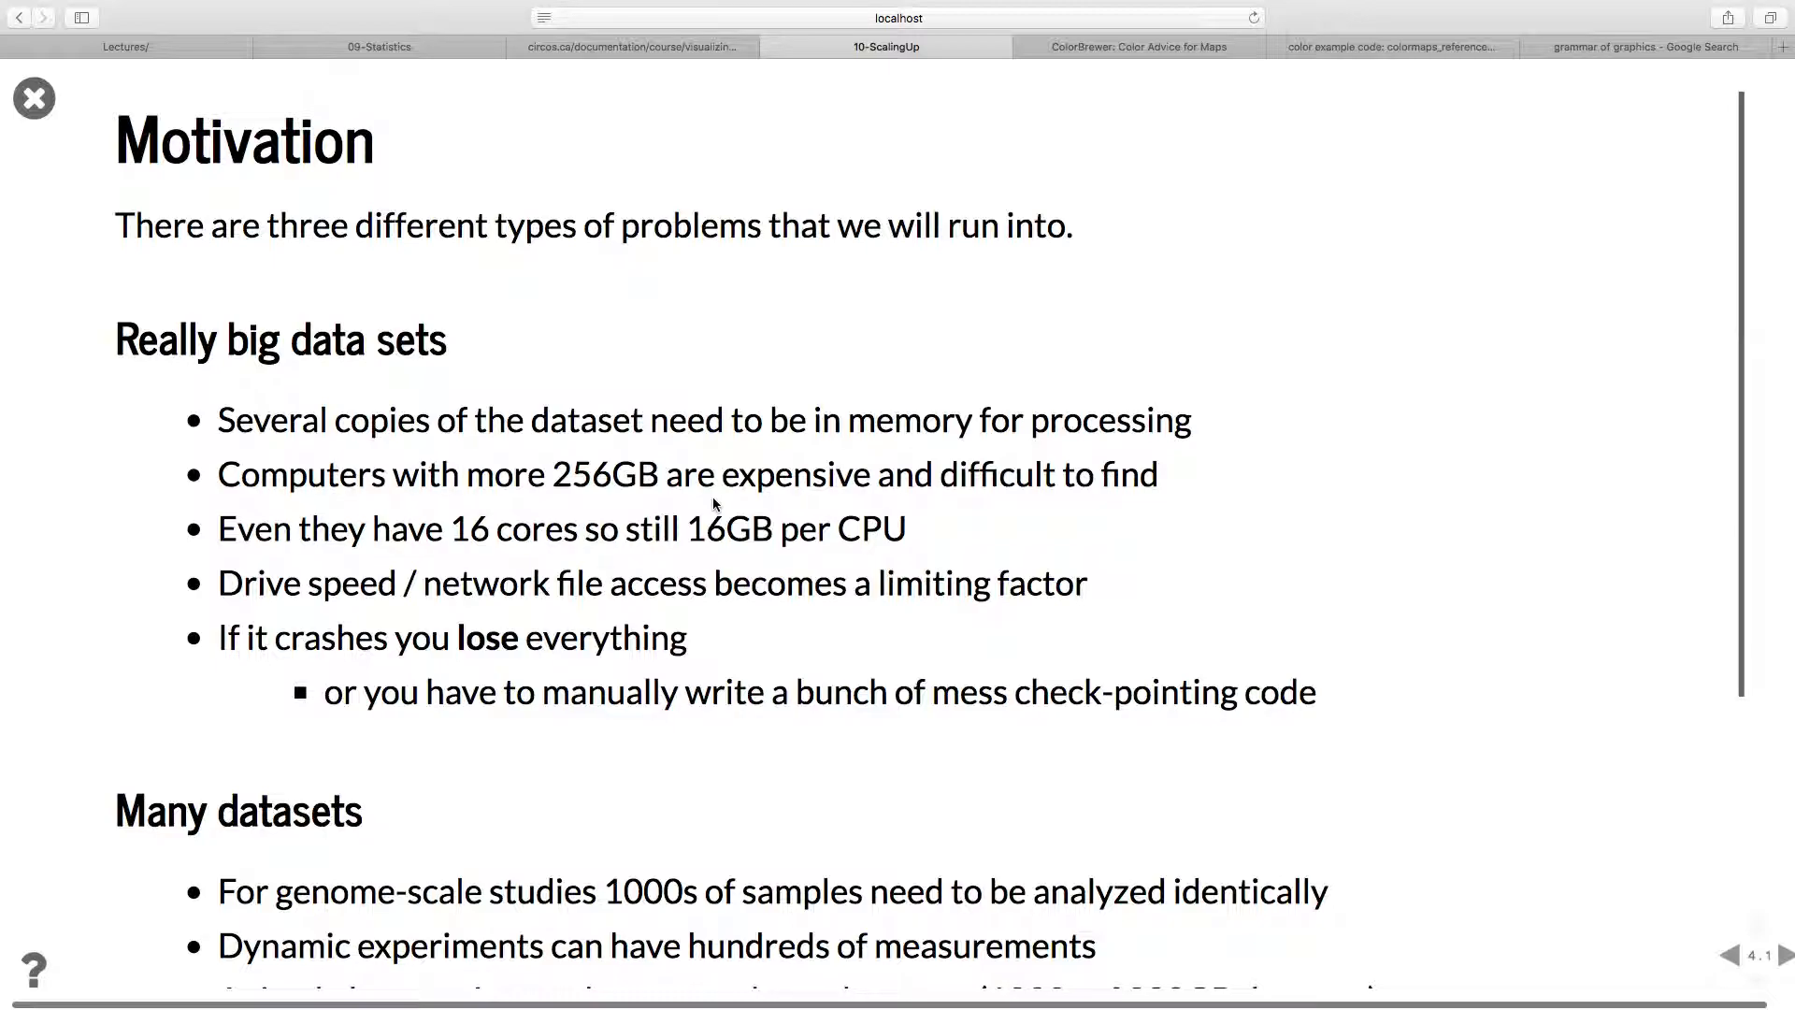
pyautogui.moveTo(673, 432)
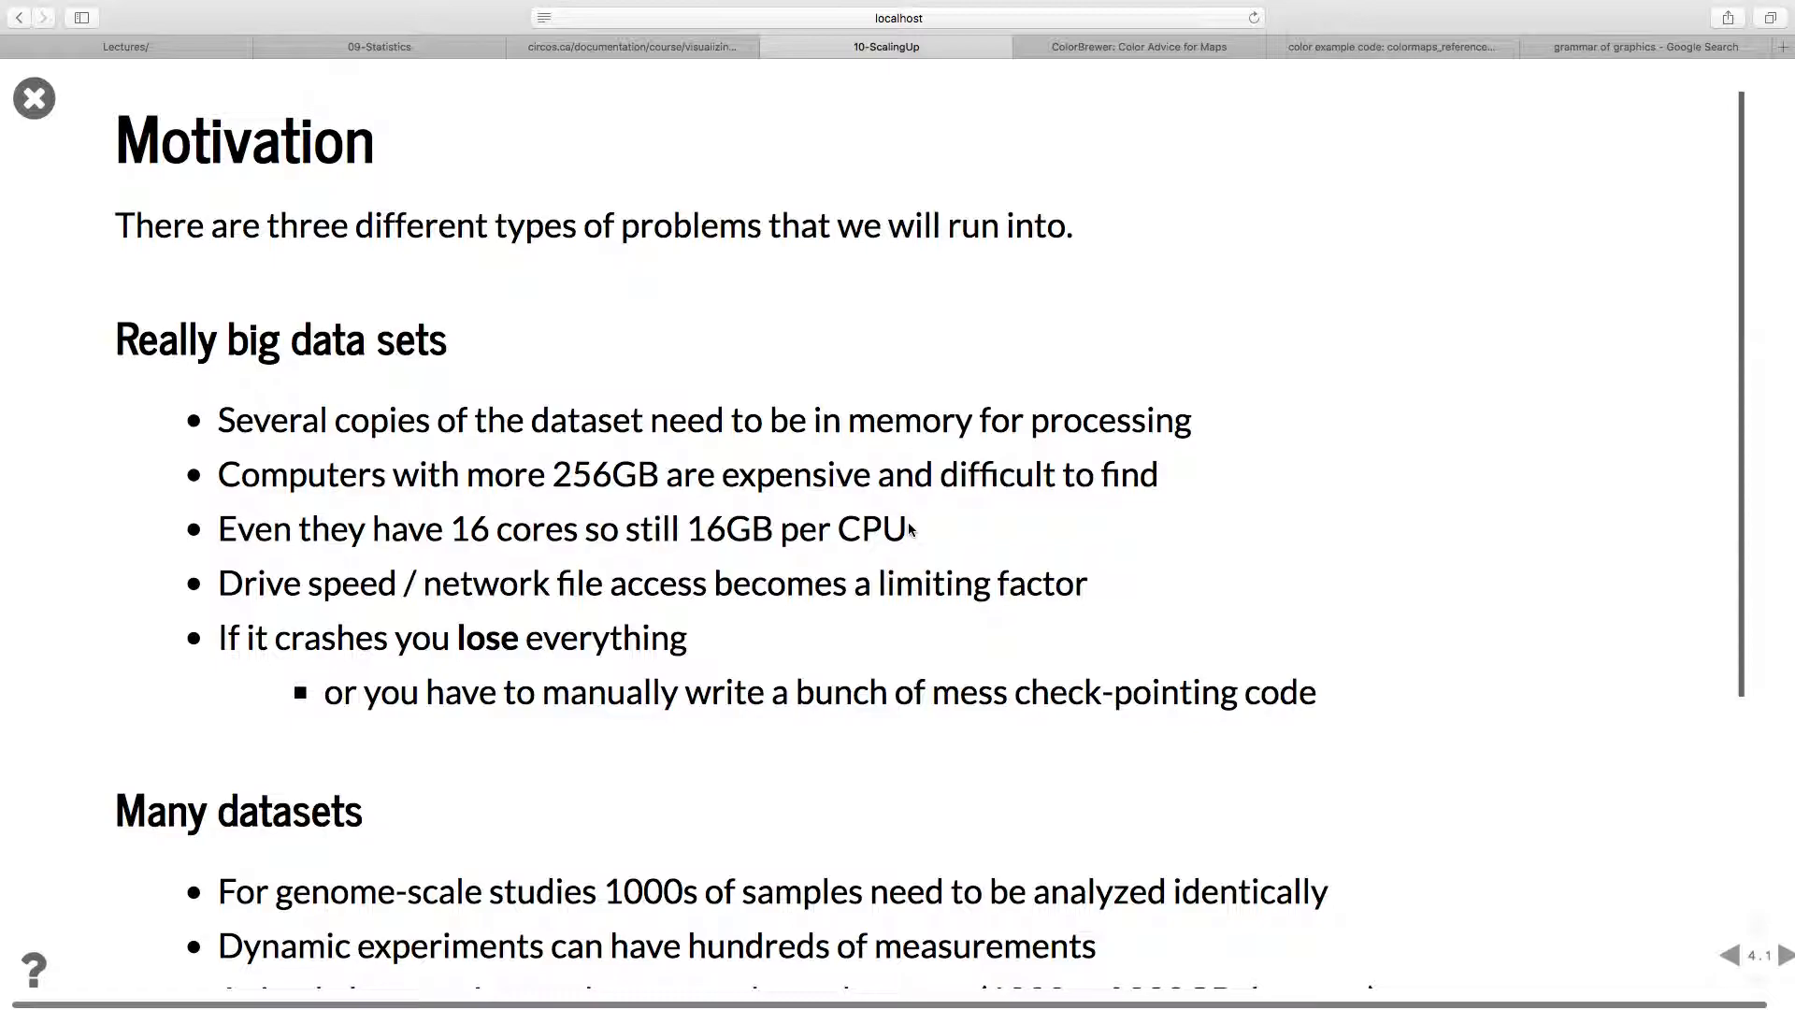
pyautogui.moveTo(664, 359)
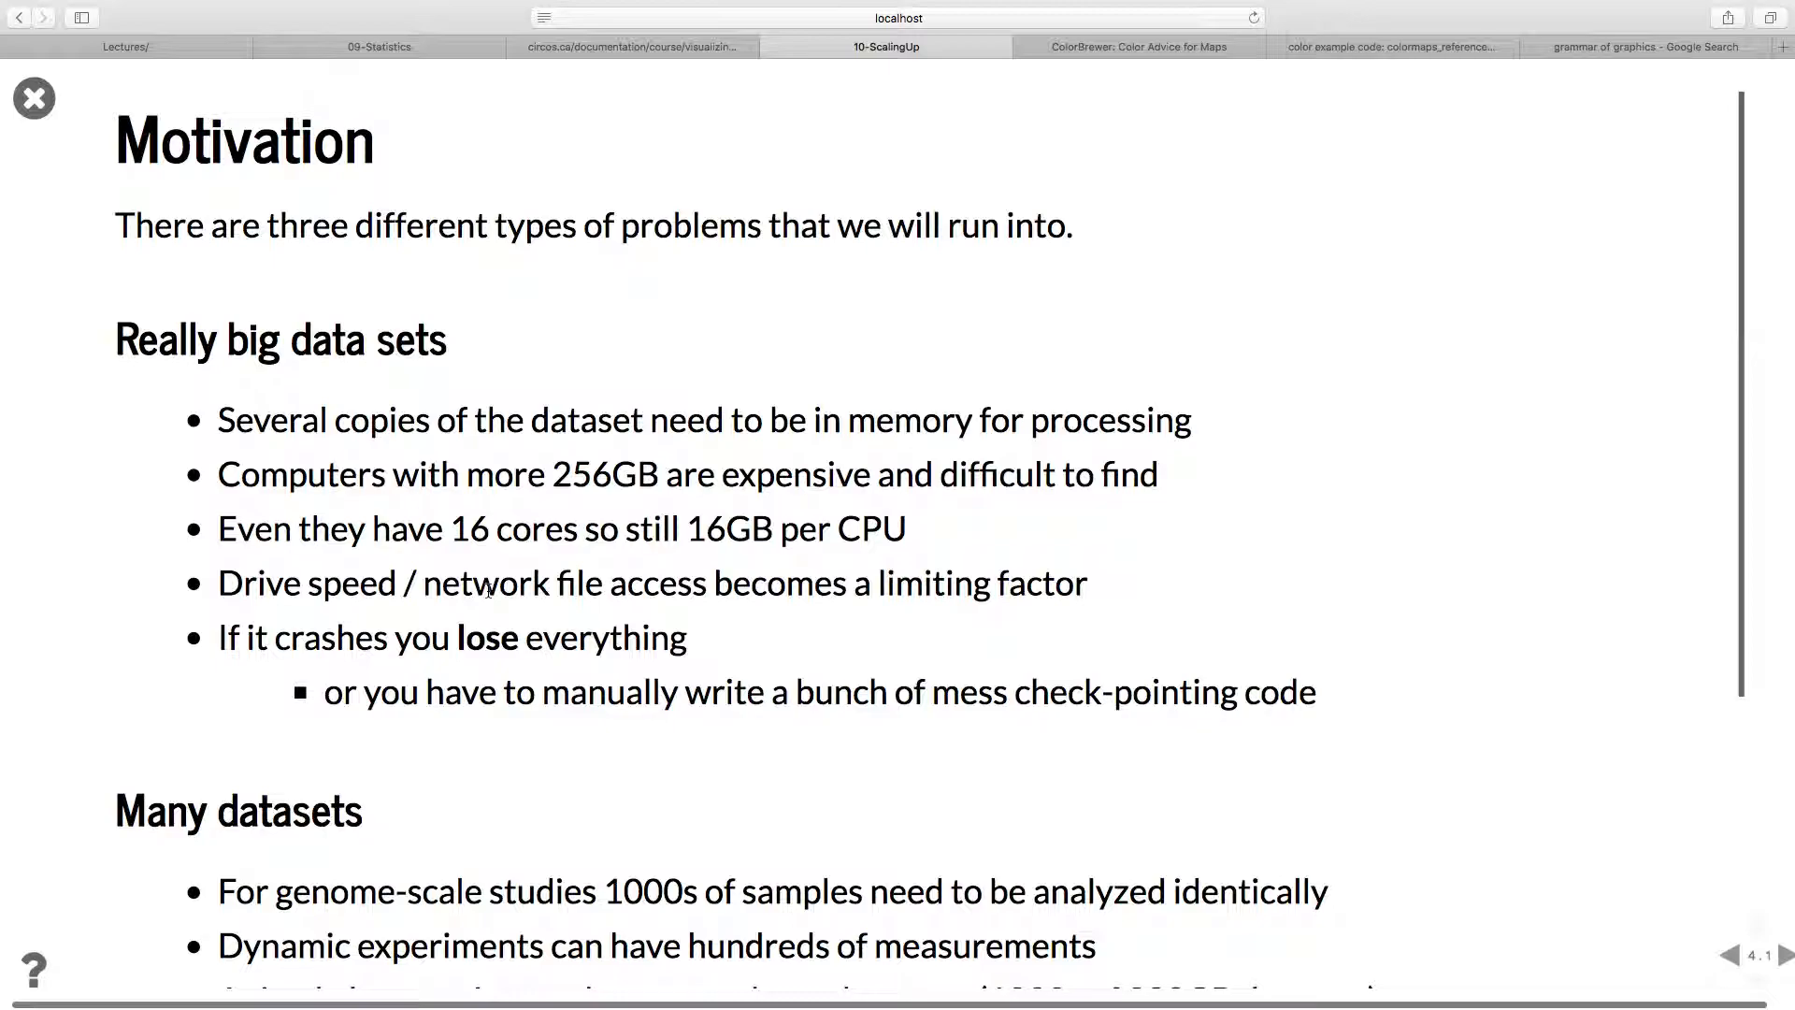
pyautogui.moveTo(438, 621)
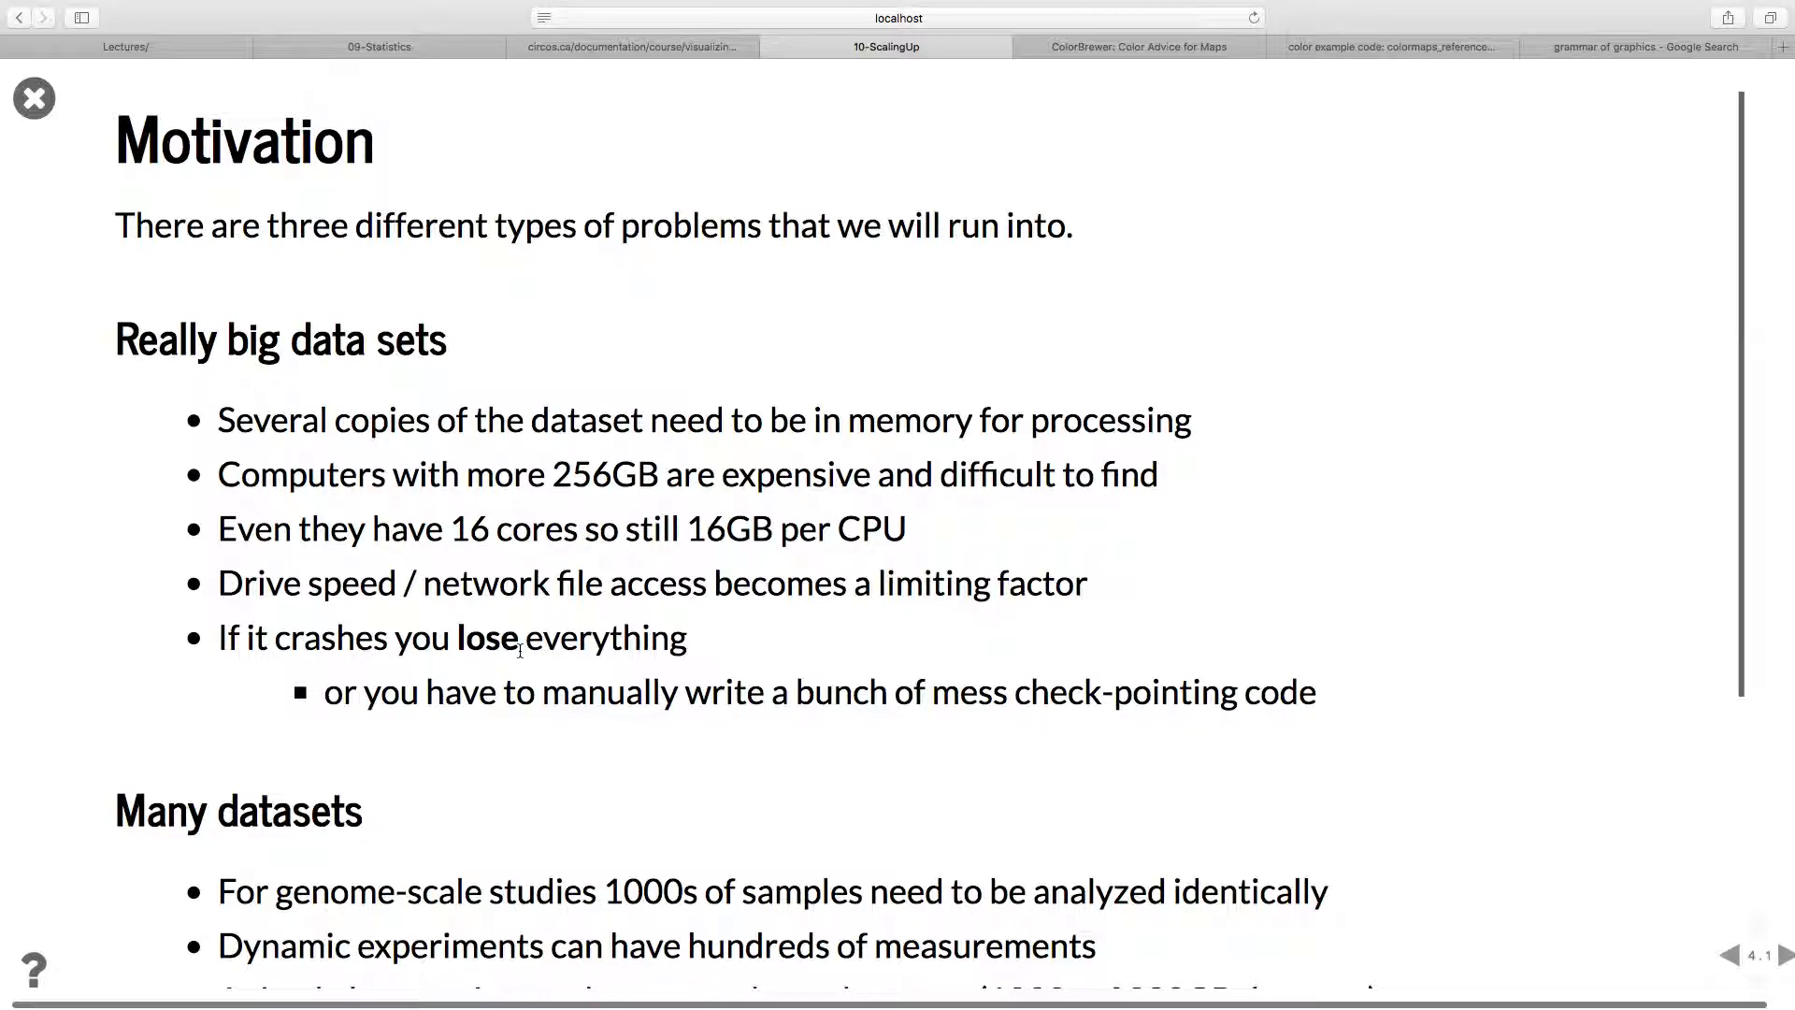
pyautogui.moveTo(521, 692)
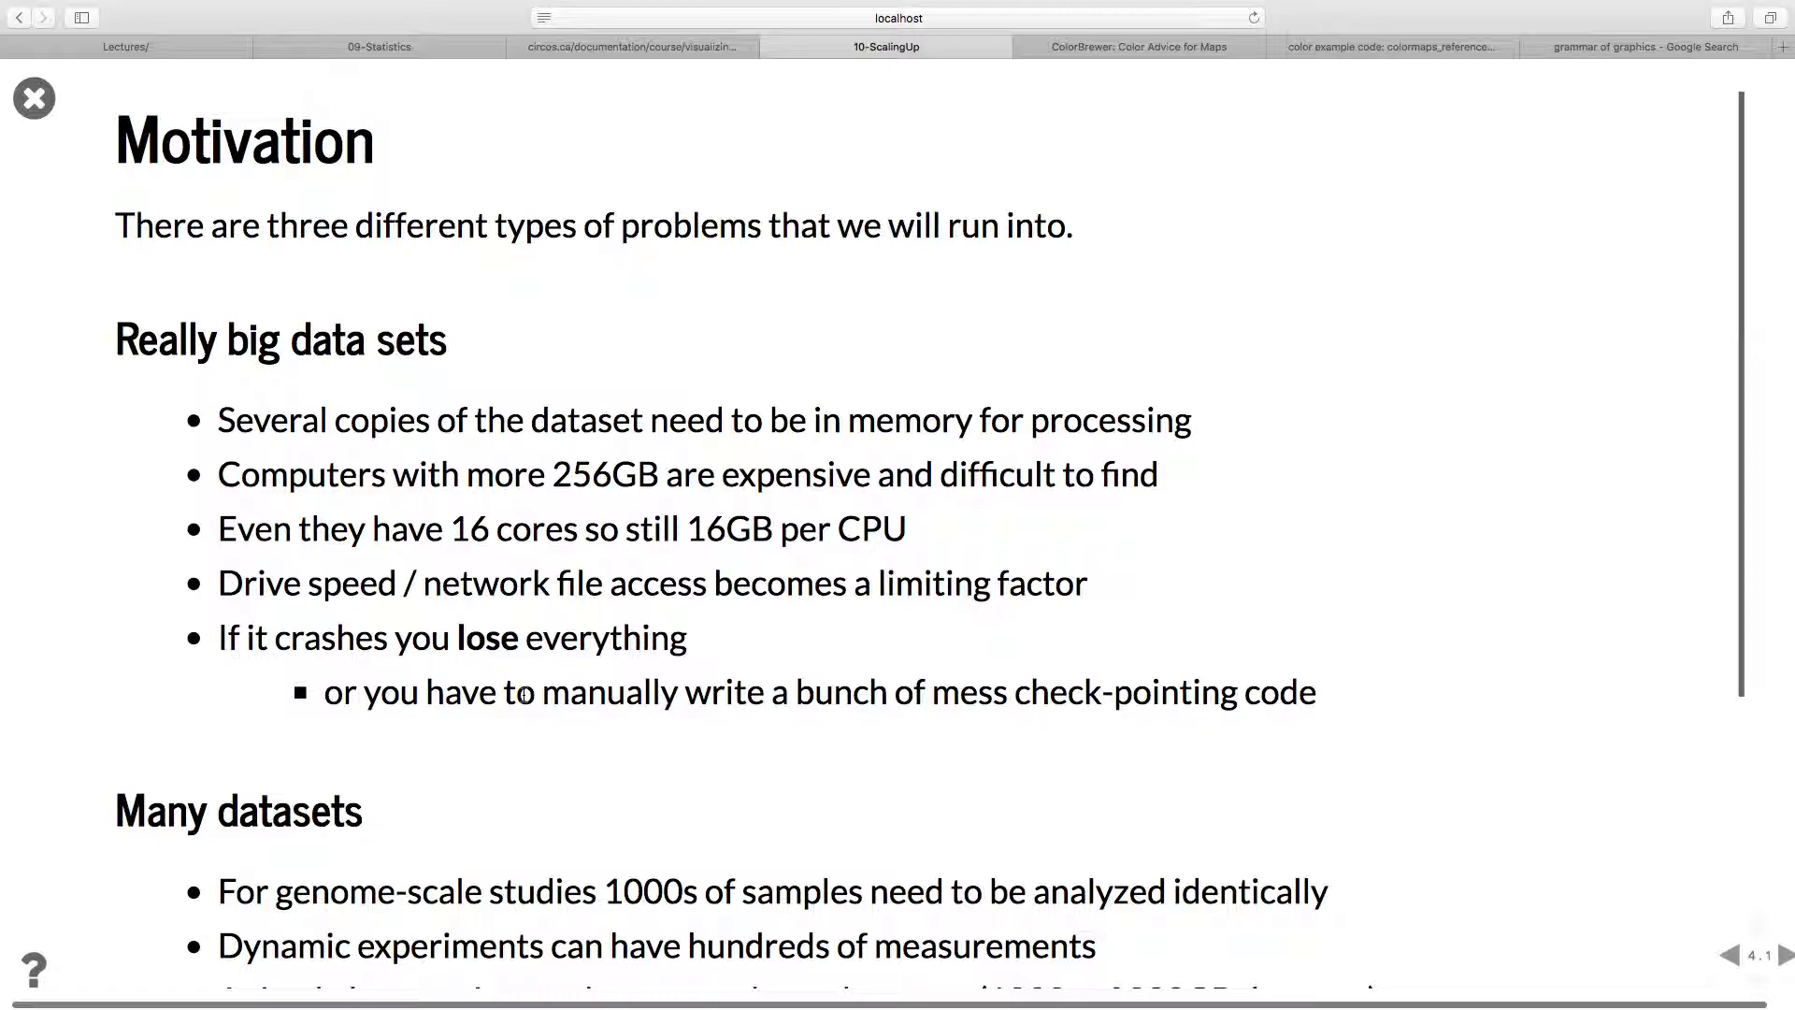
# Scroll the Motivation slide to the Many datasets list and the Swiss radiology petabyte point.
pyautogui.scroll(-3)
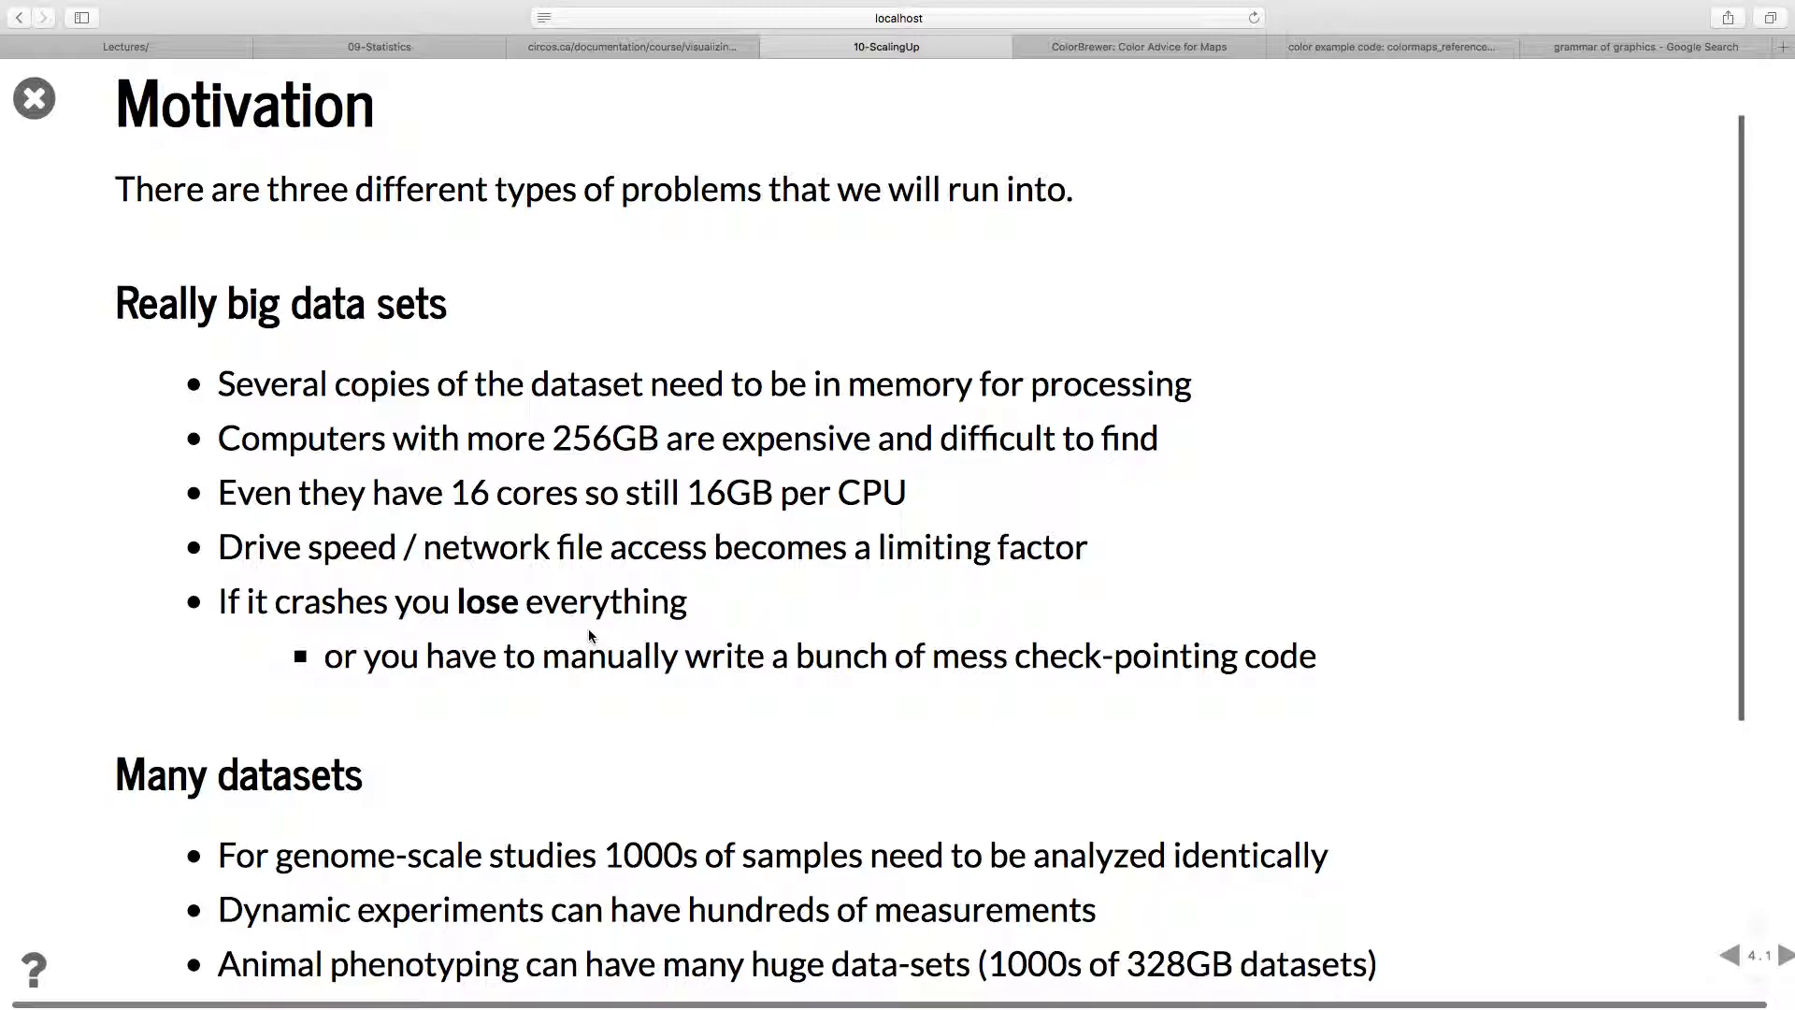
pyautogui.moveTo(494, 667)
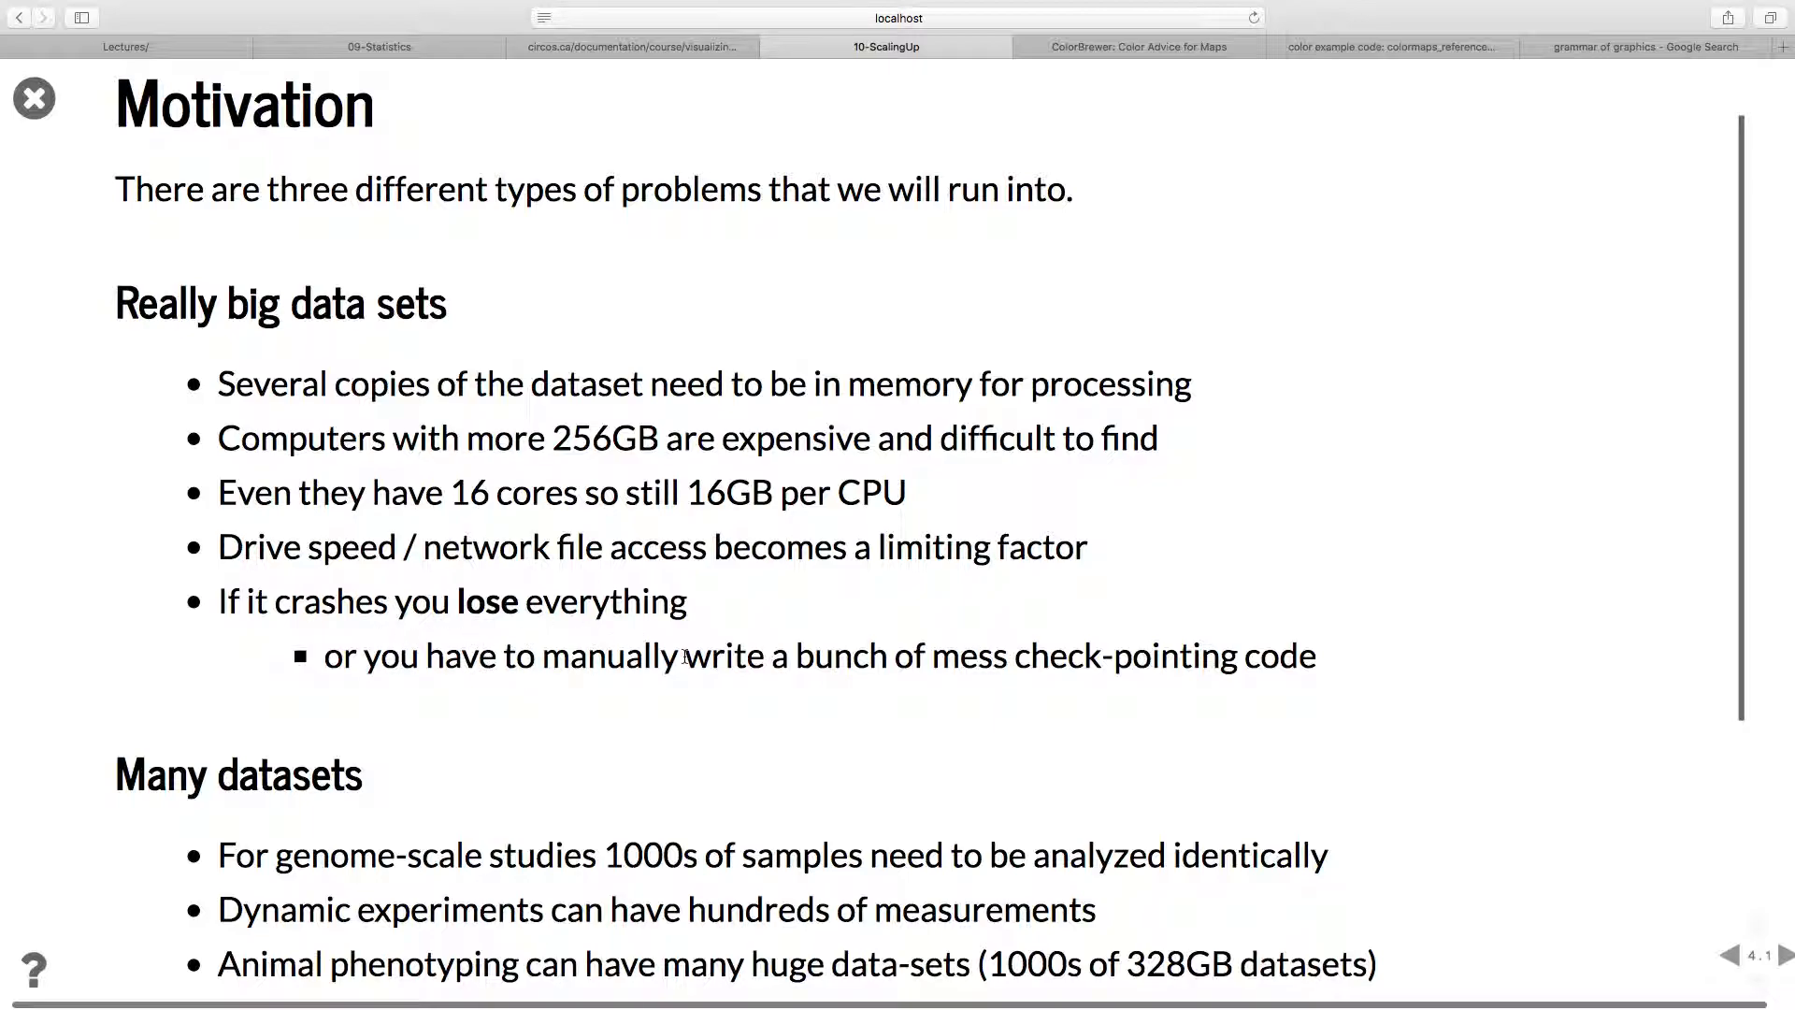
pyautogui.moveTo(1331, 645)
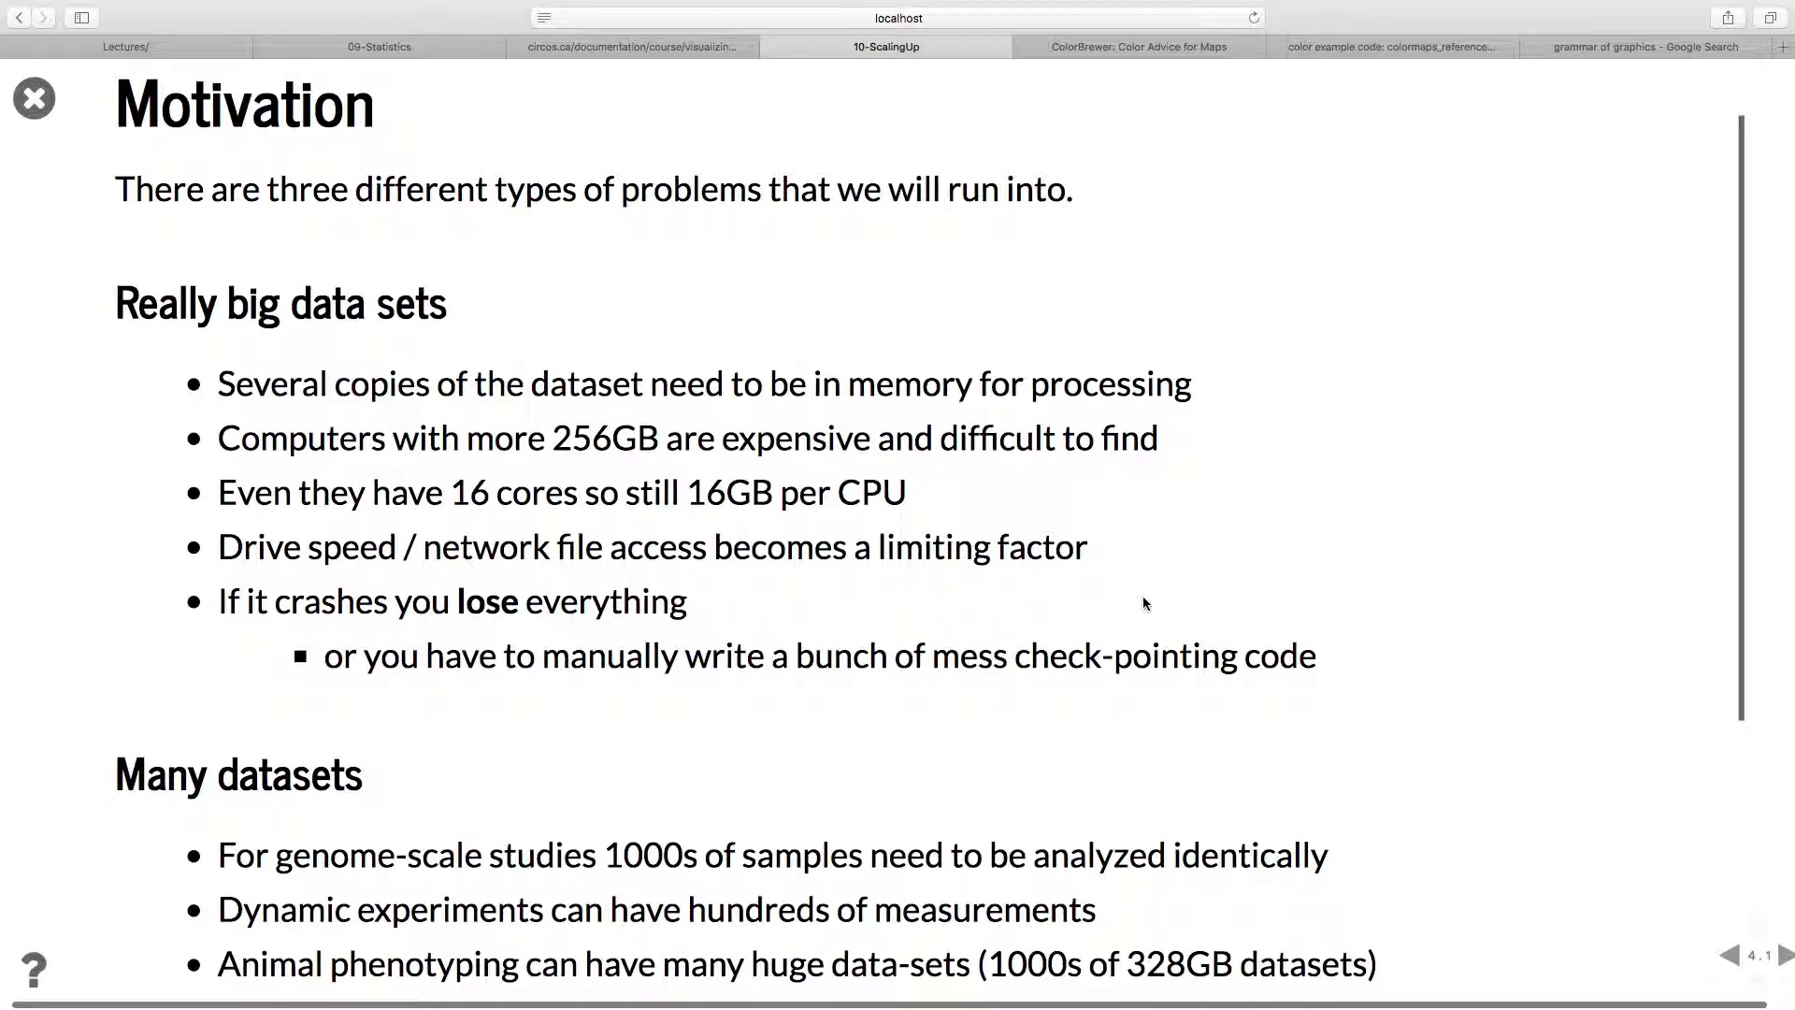
pyautogui.moveTo(1111, 636)
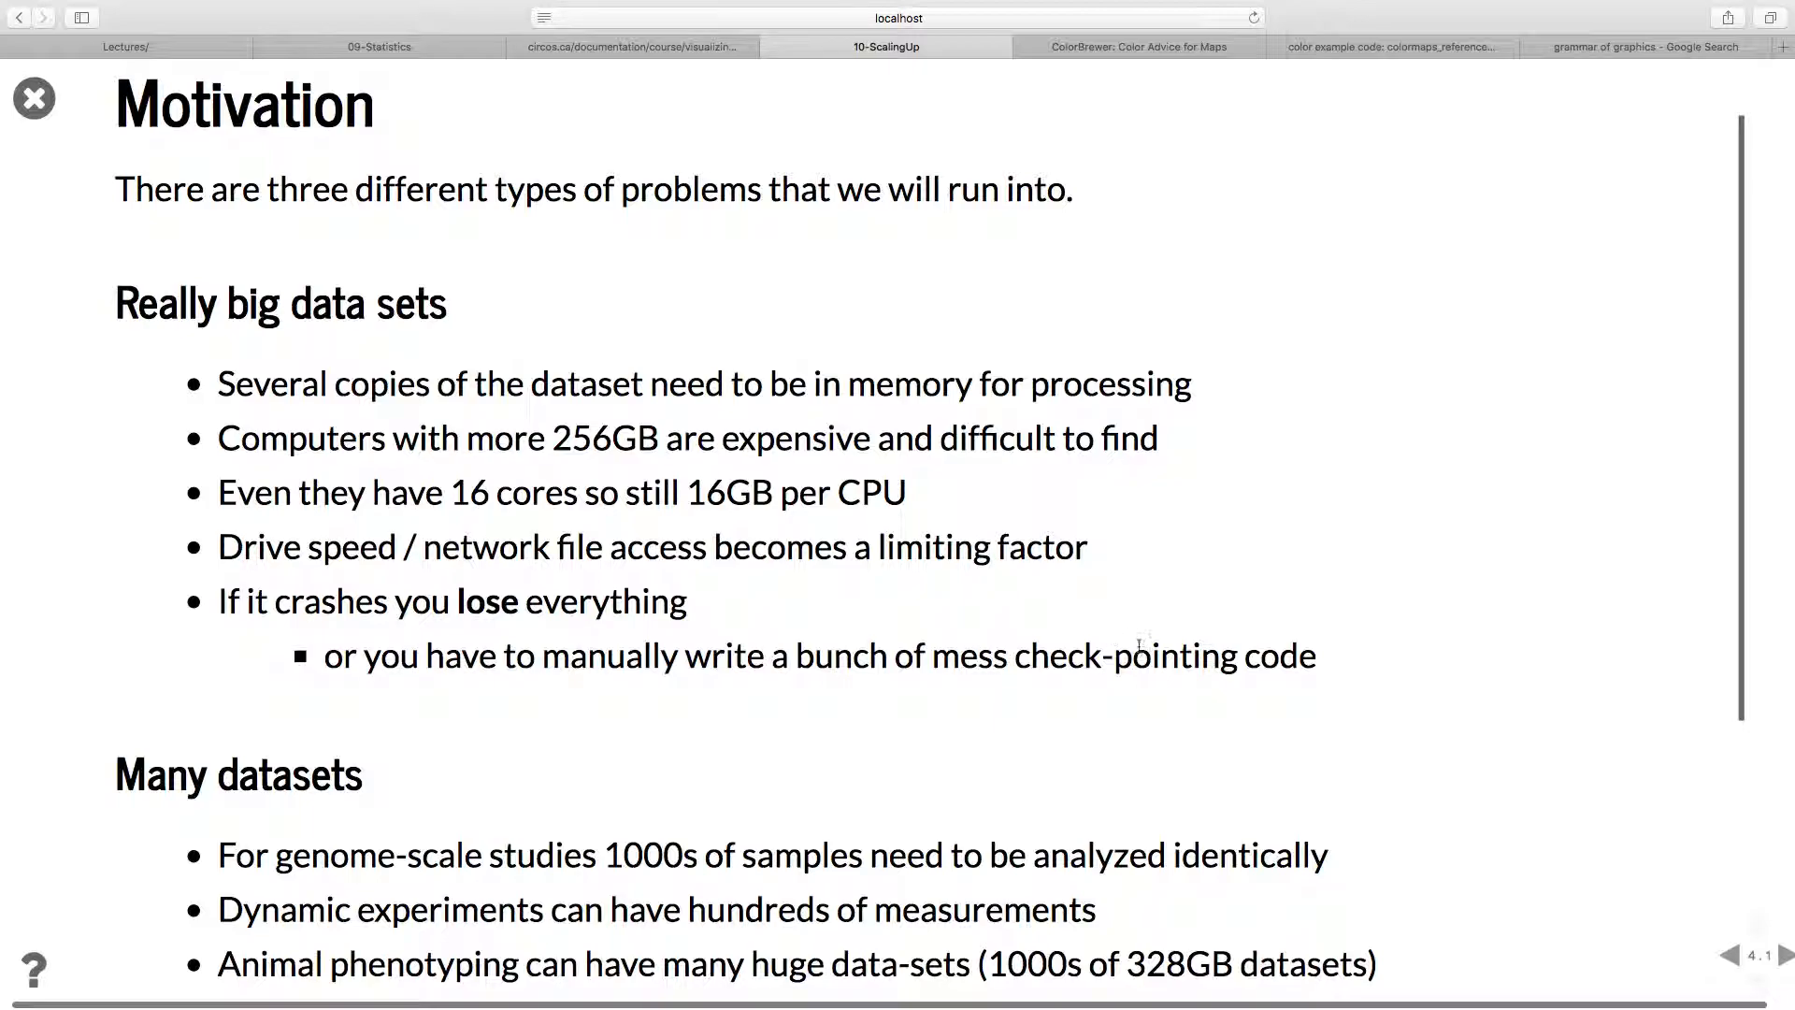
pyautogui.scroll(-3)
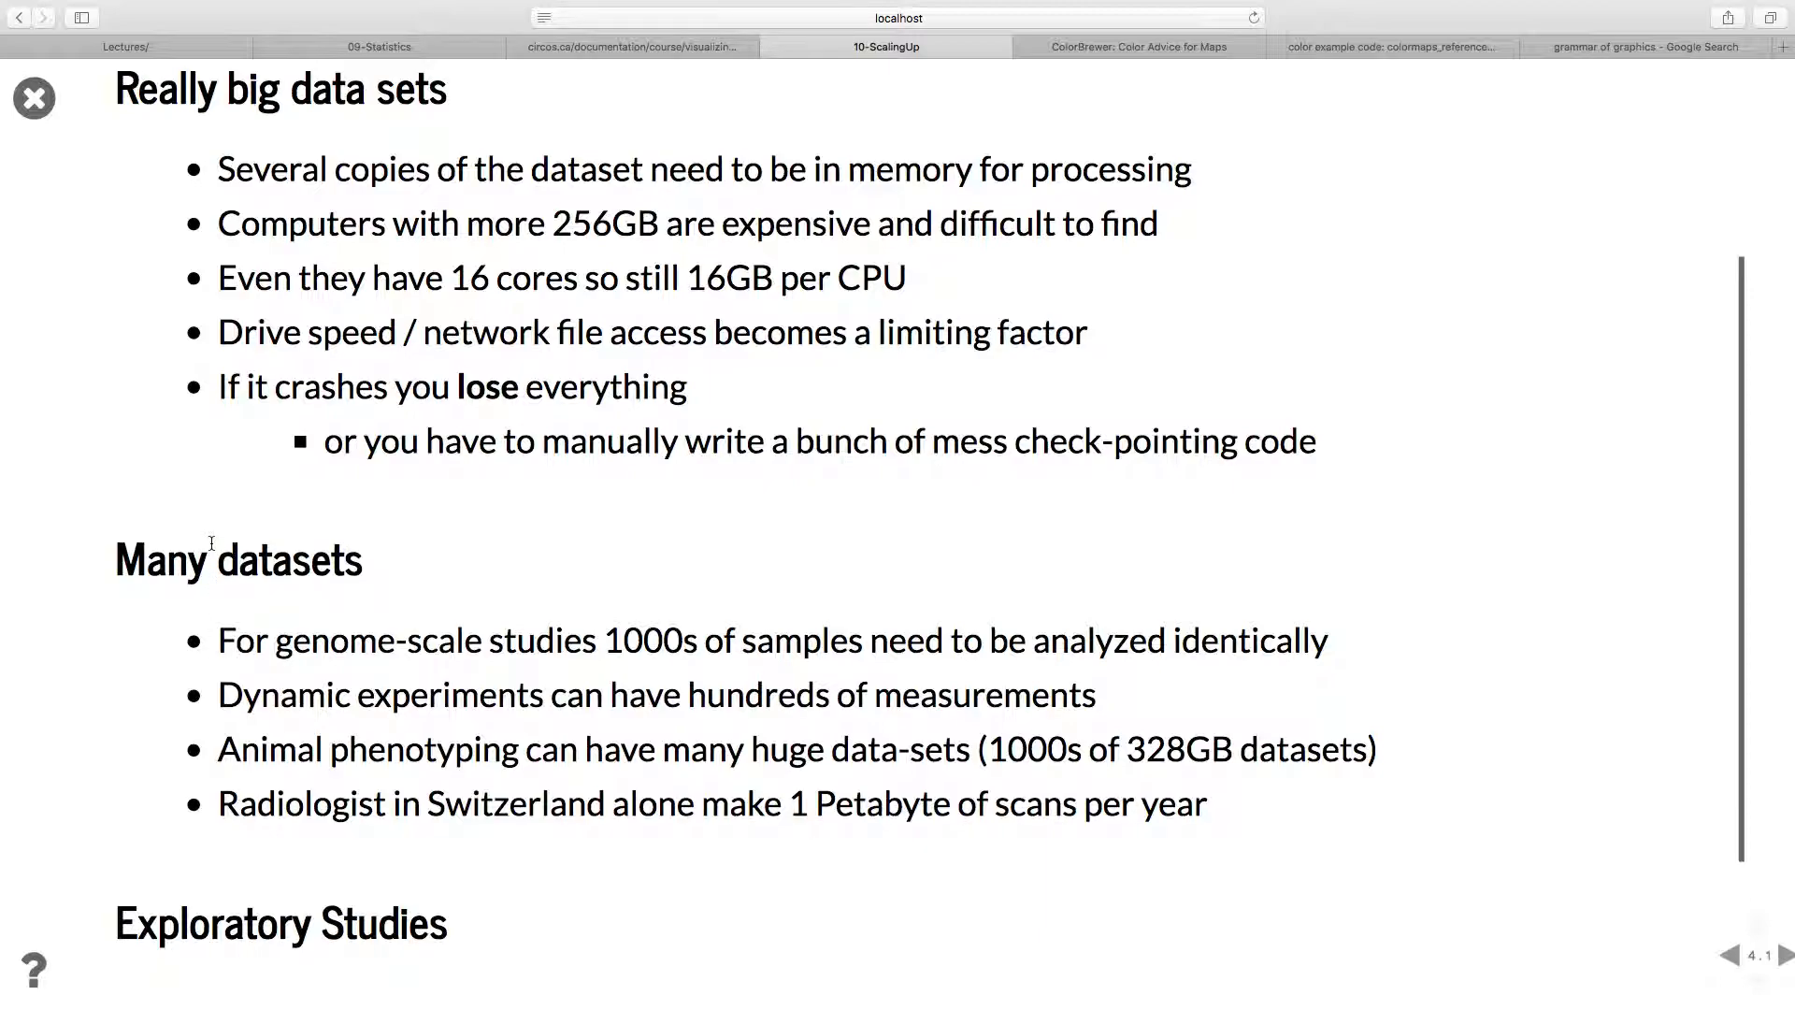
pyautogui.moveTo(410, 512)
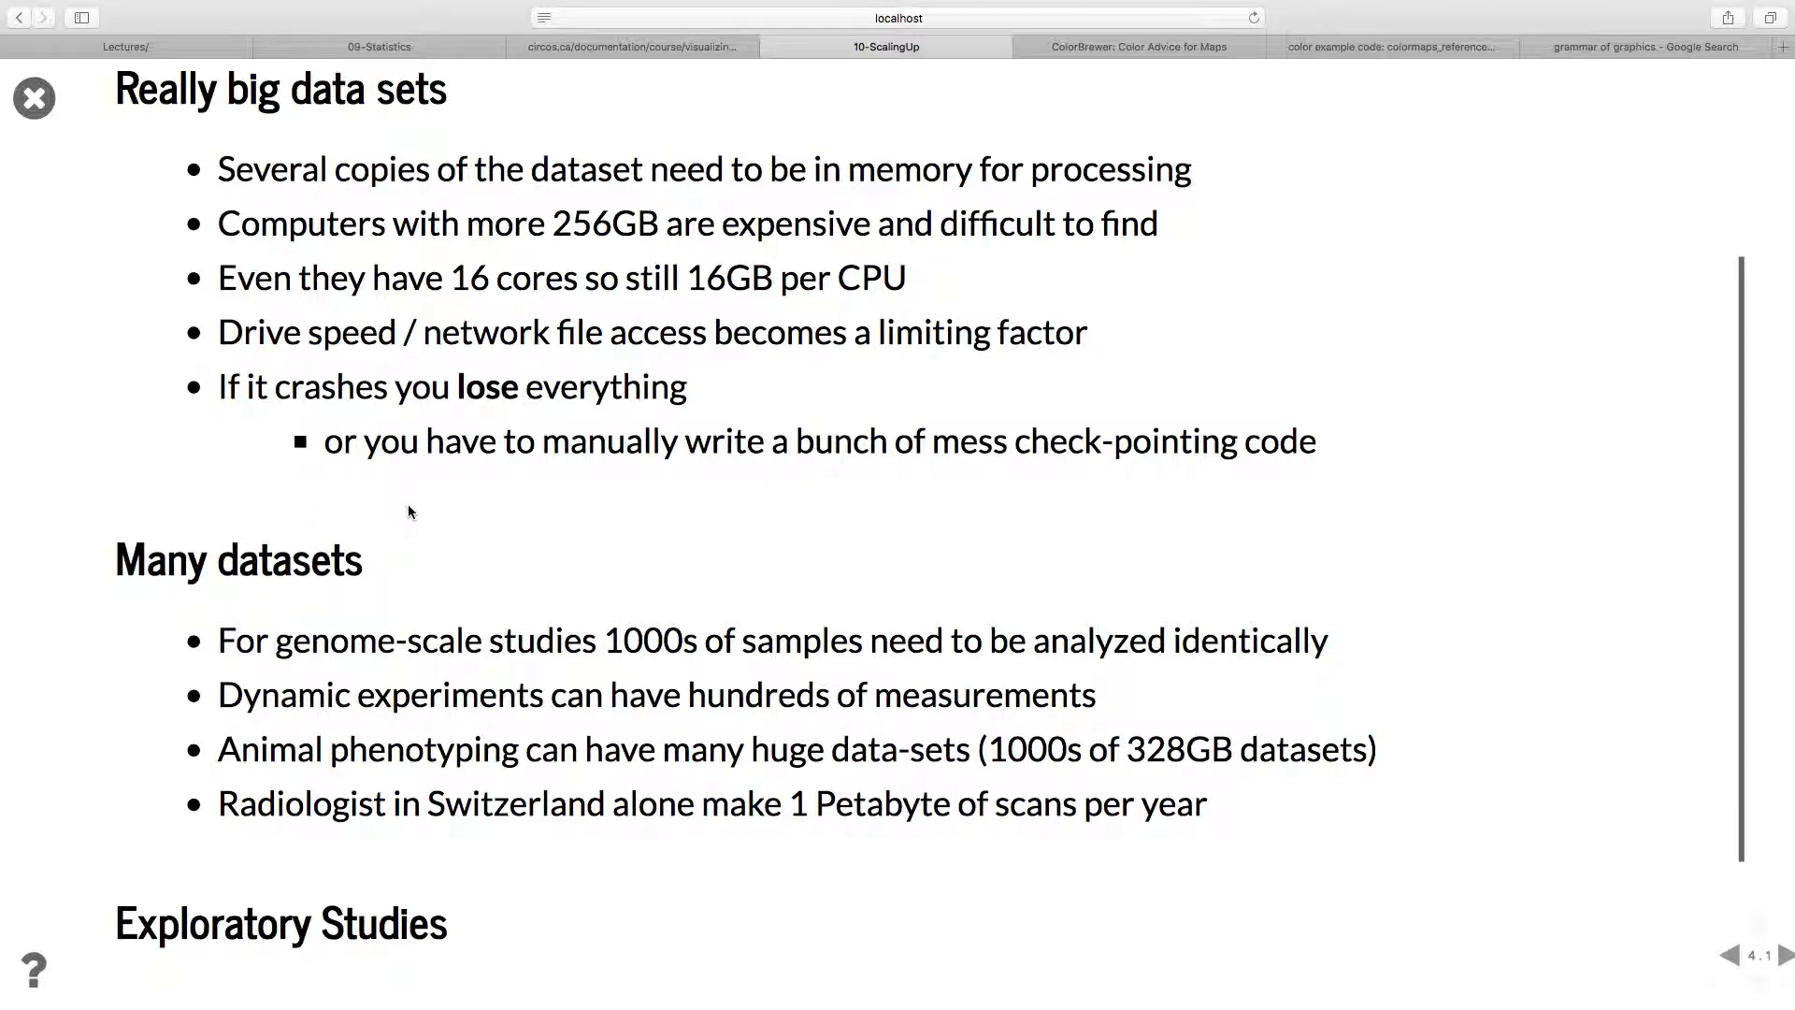
pyautogui.moveTo(301, 619)
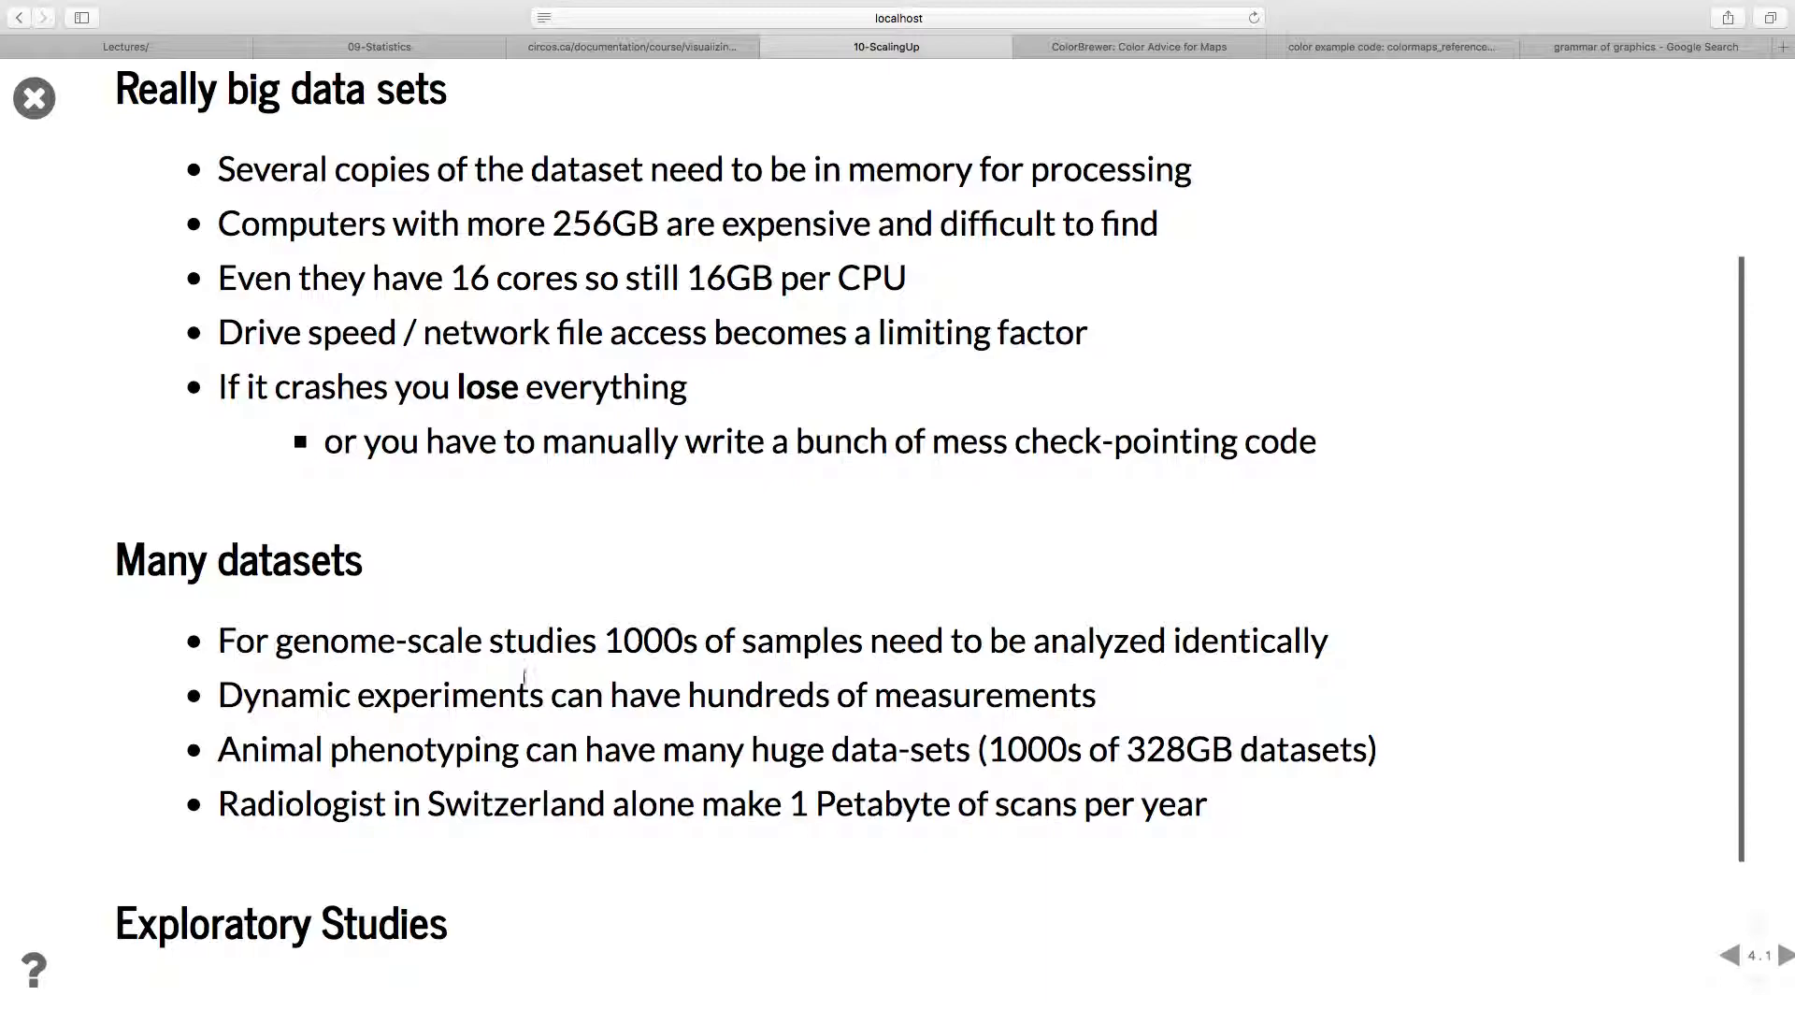
pyautogui.scroll(-3)
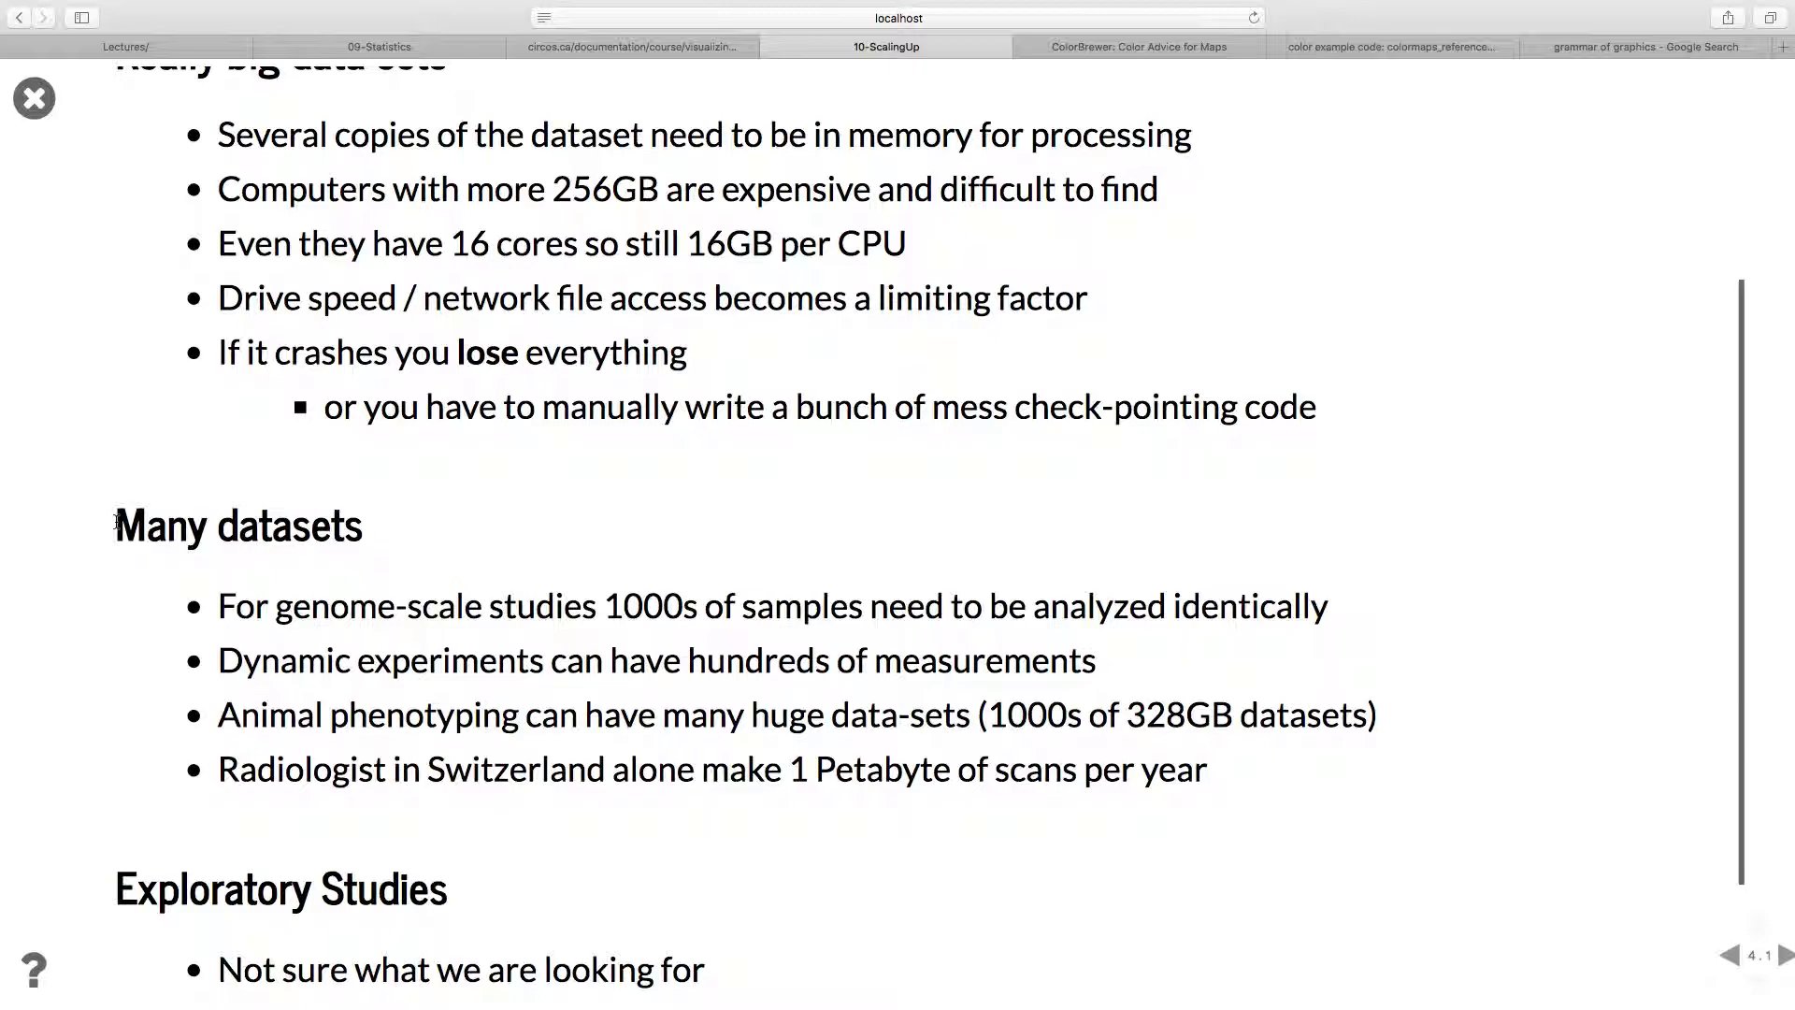
pyautogui.moveTo(346, 506)
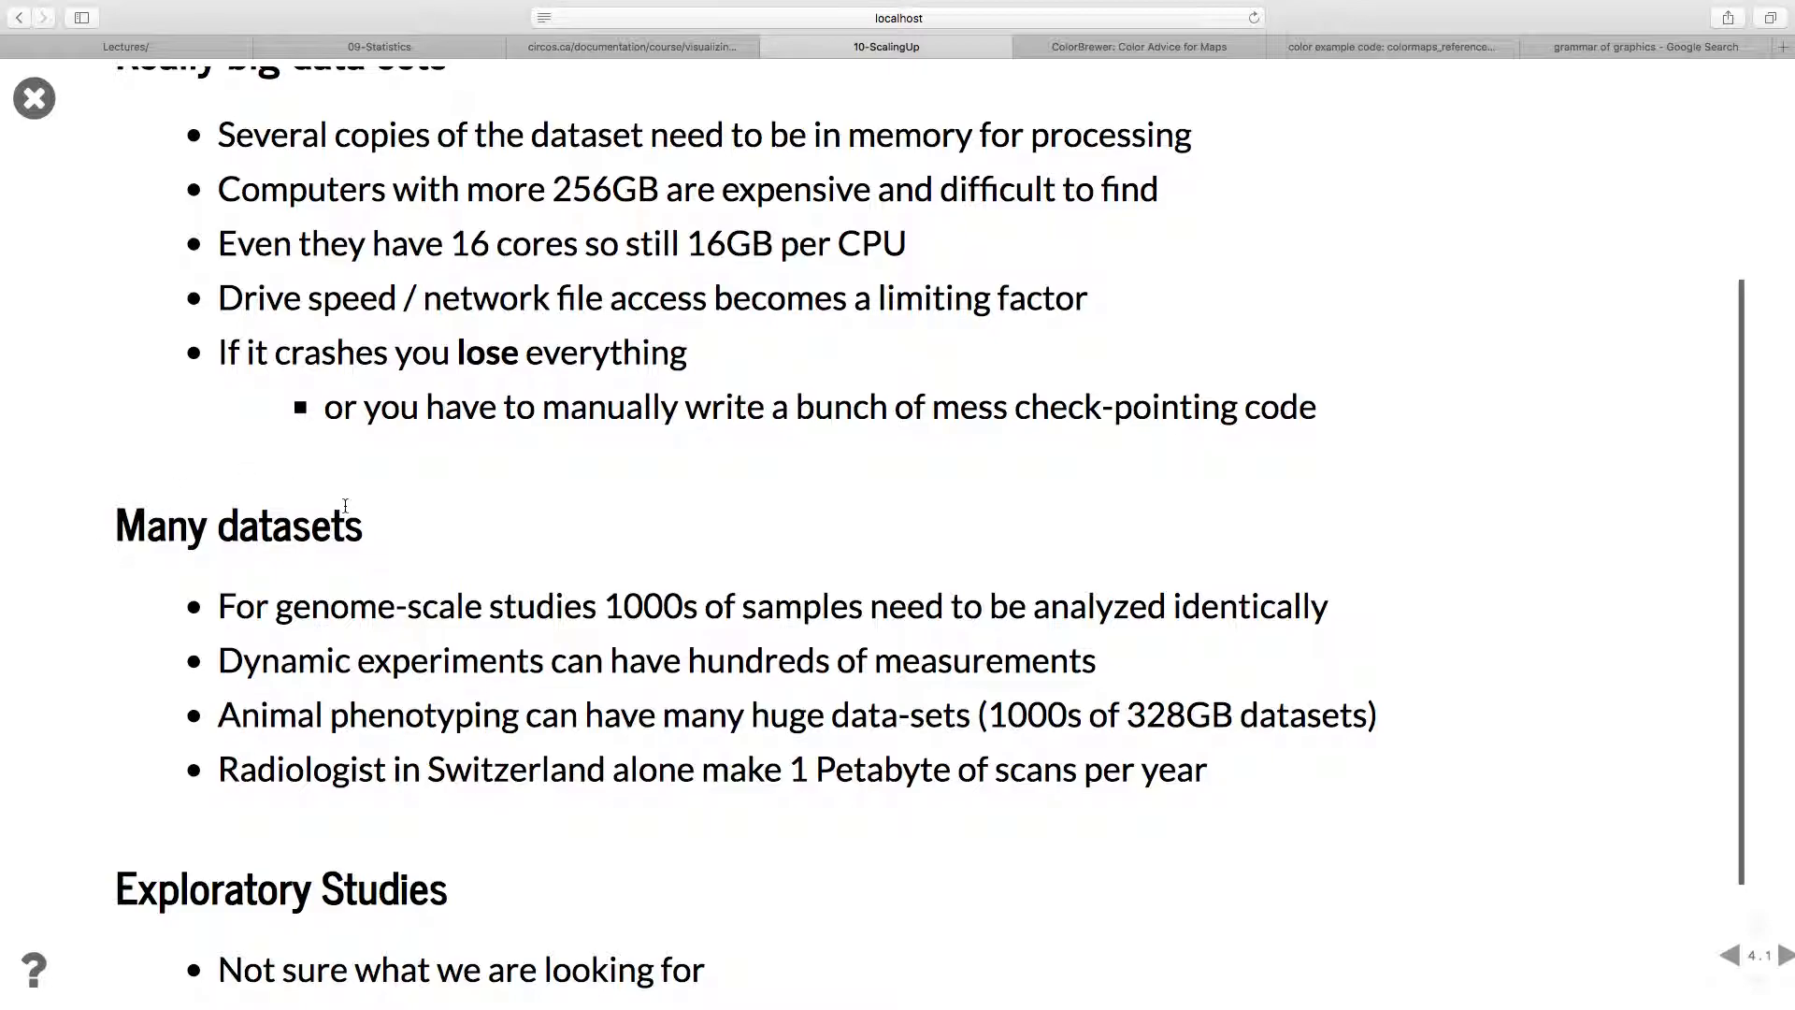
# Scroll to the Exploratory Studies bullets on easy new analyses and quick hypothesis testing.
pyautogui.scroll(-3)
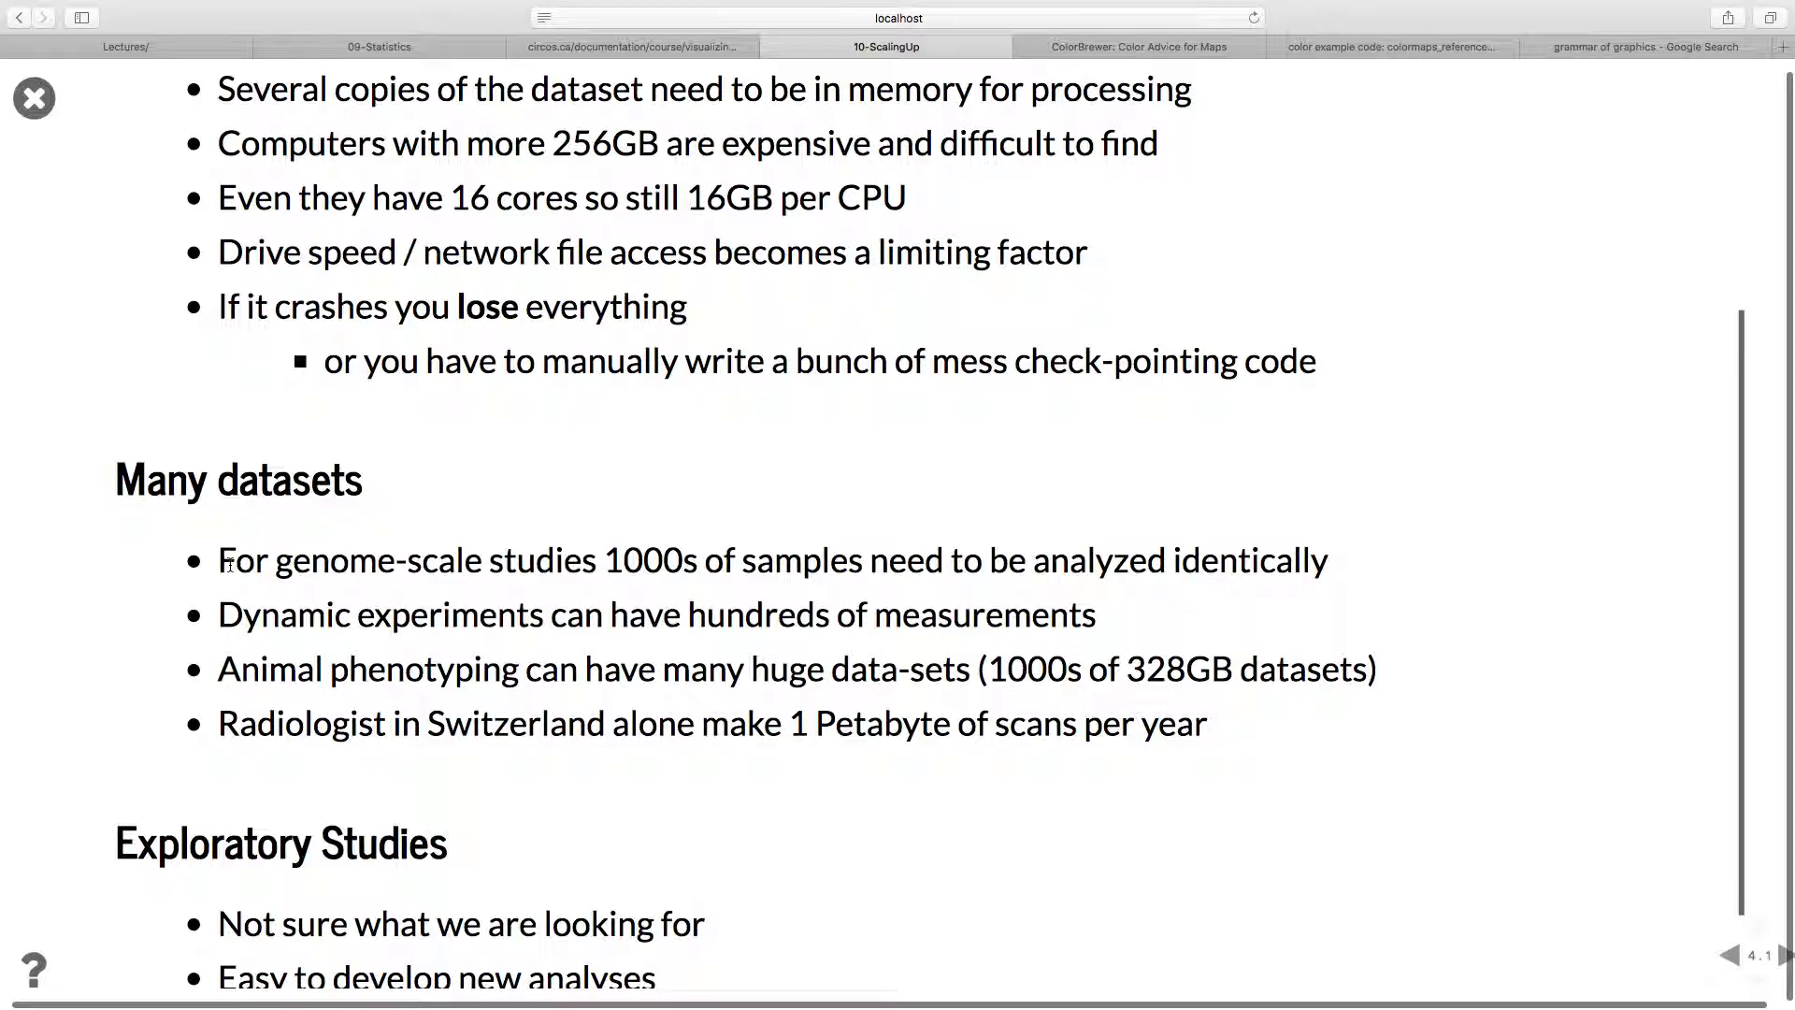
pyautogui.moveTo(389, 593)
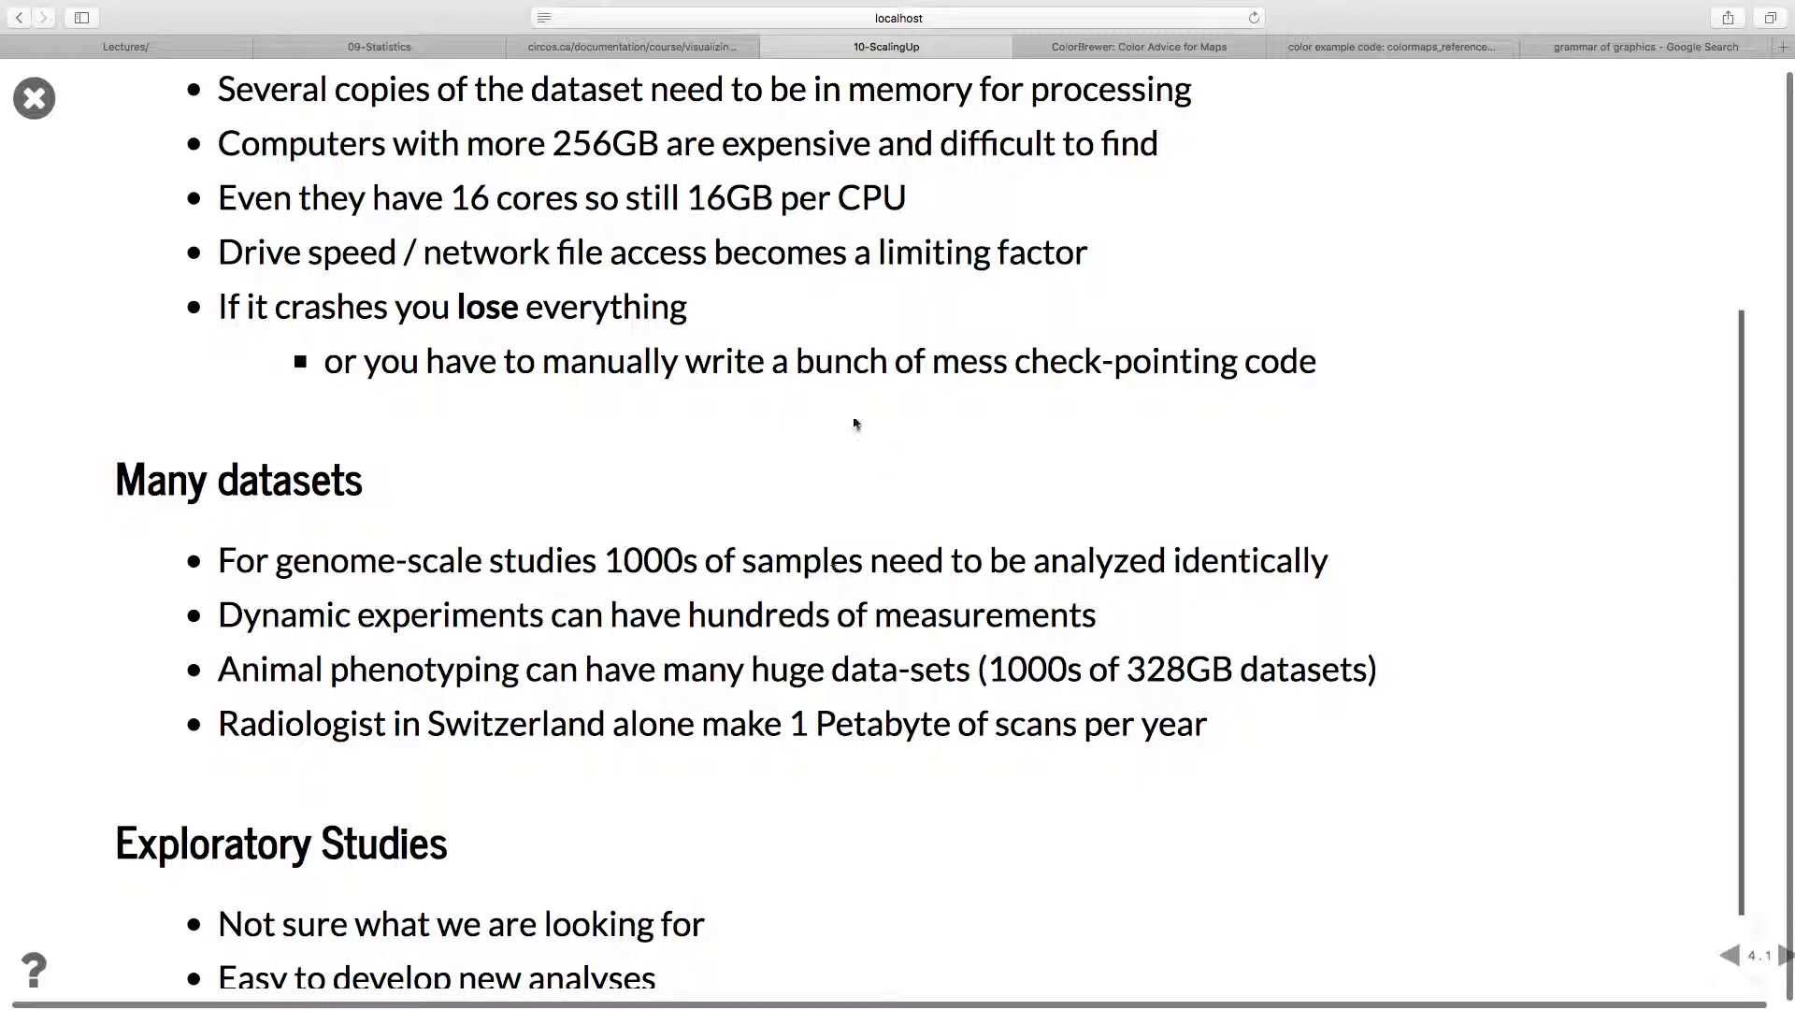
pyautogui.scroll(-3)
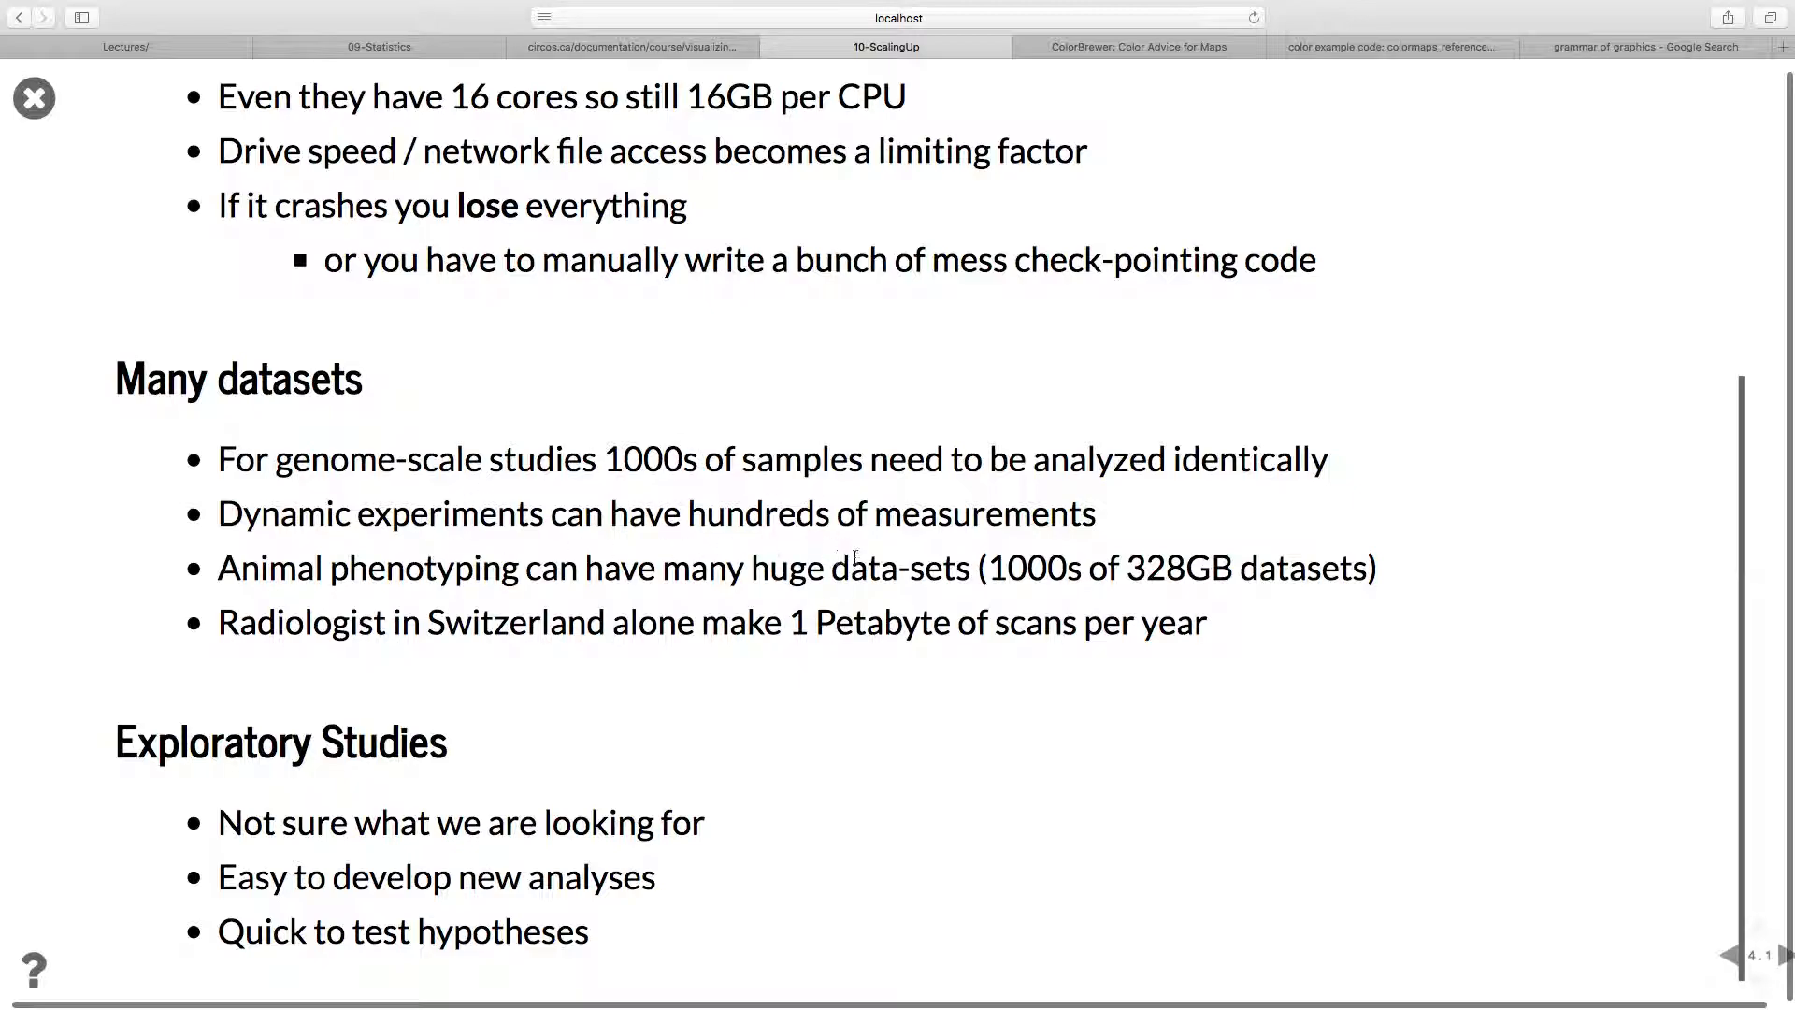
pyautogui.moveTo(896, 586)
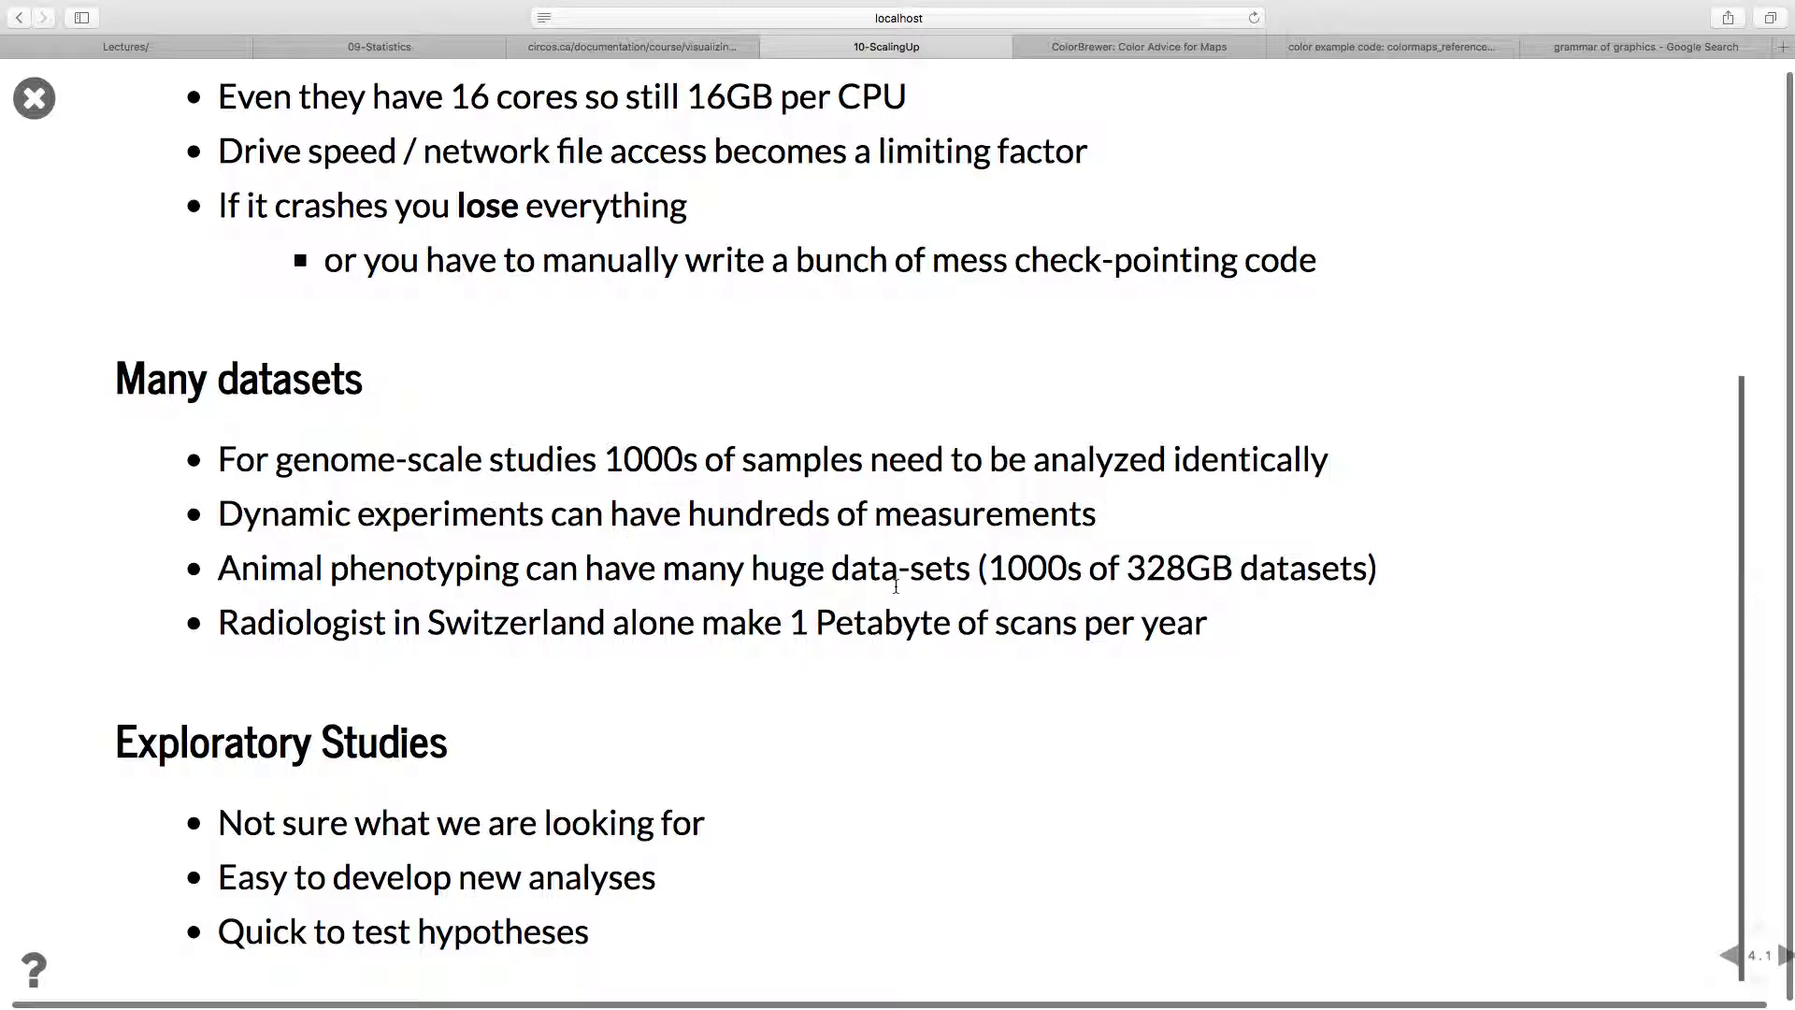
pyautogui.moveTo(842, 600)
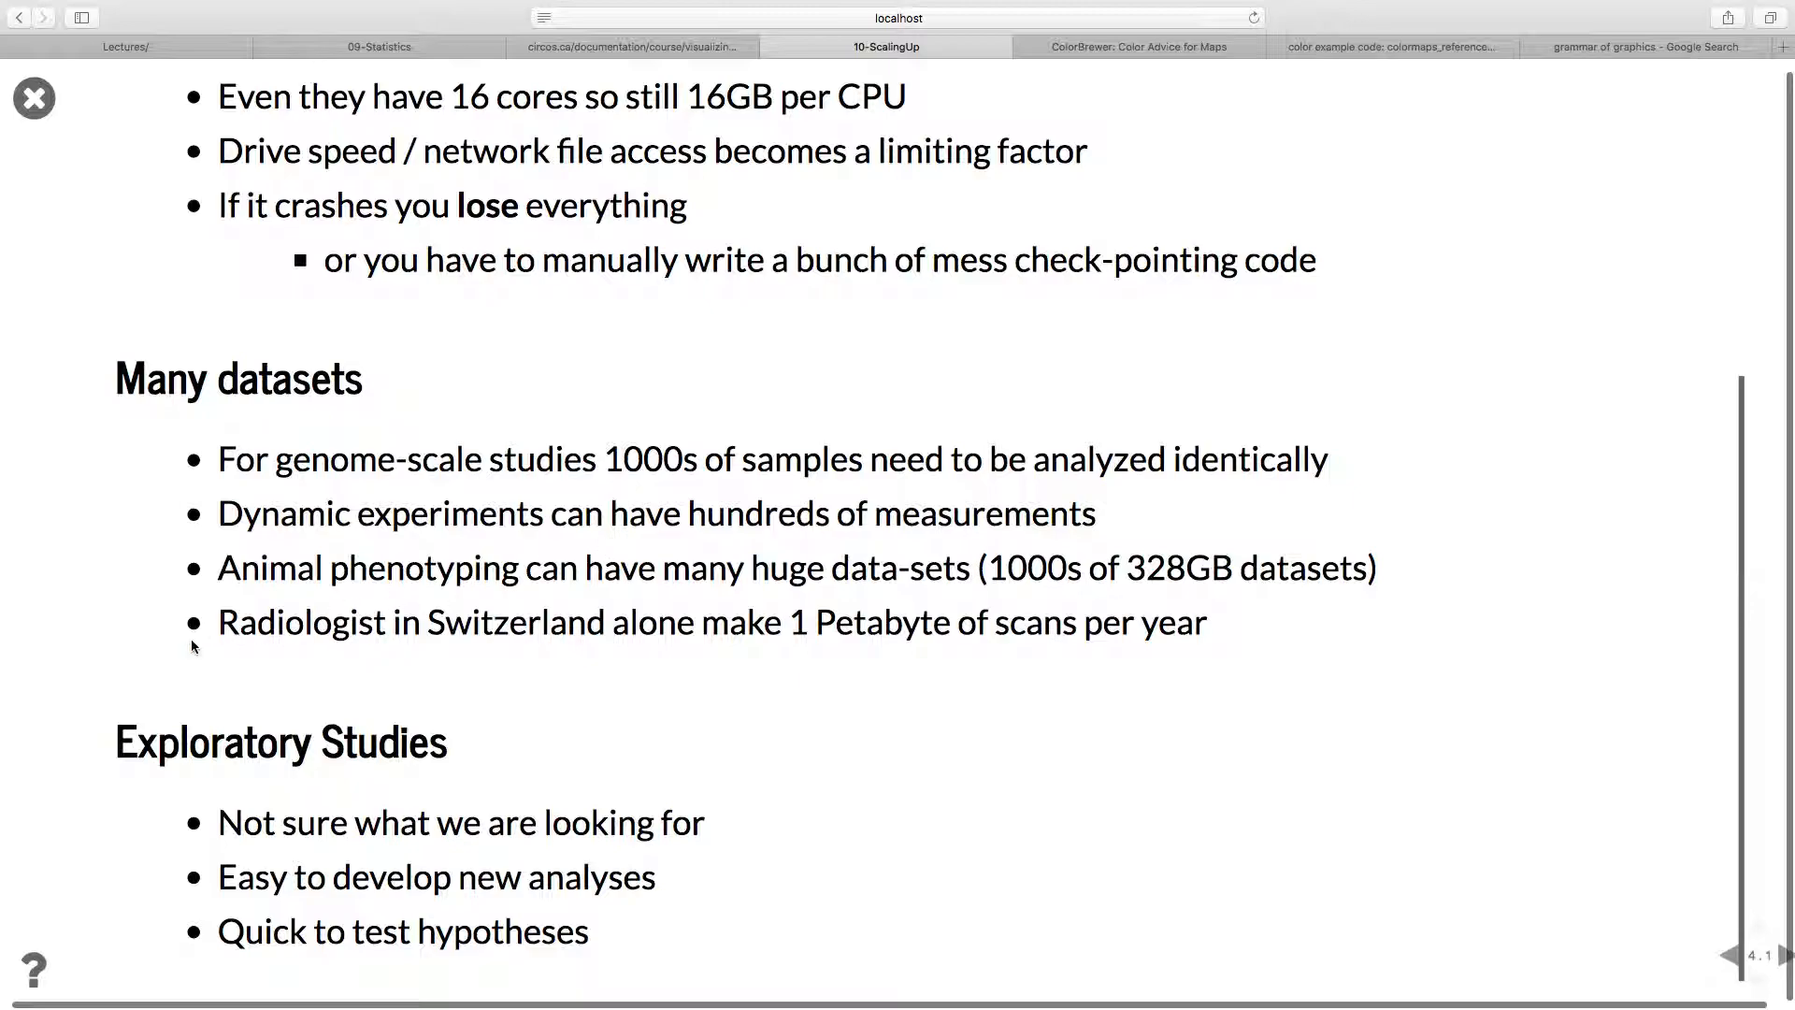
pyautogui.scroll(-3)
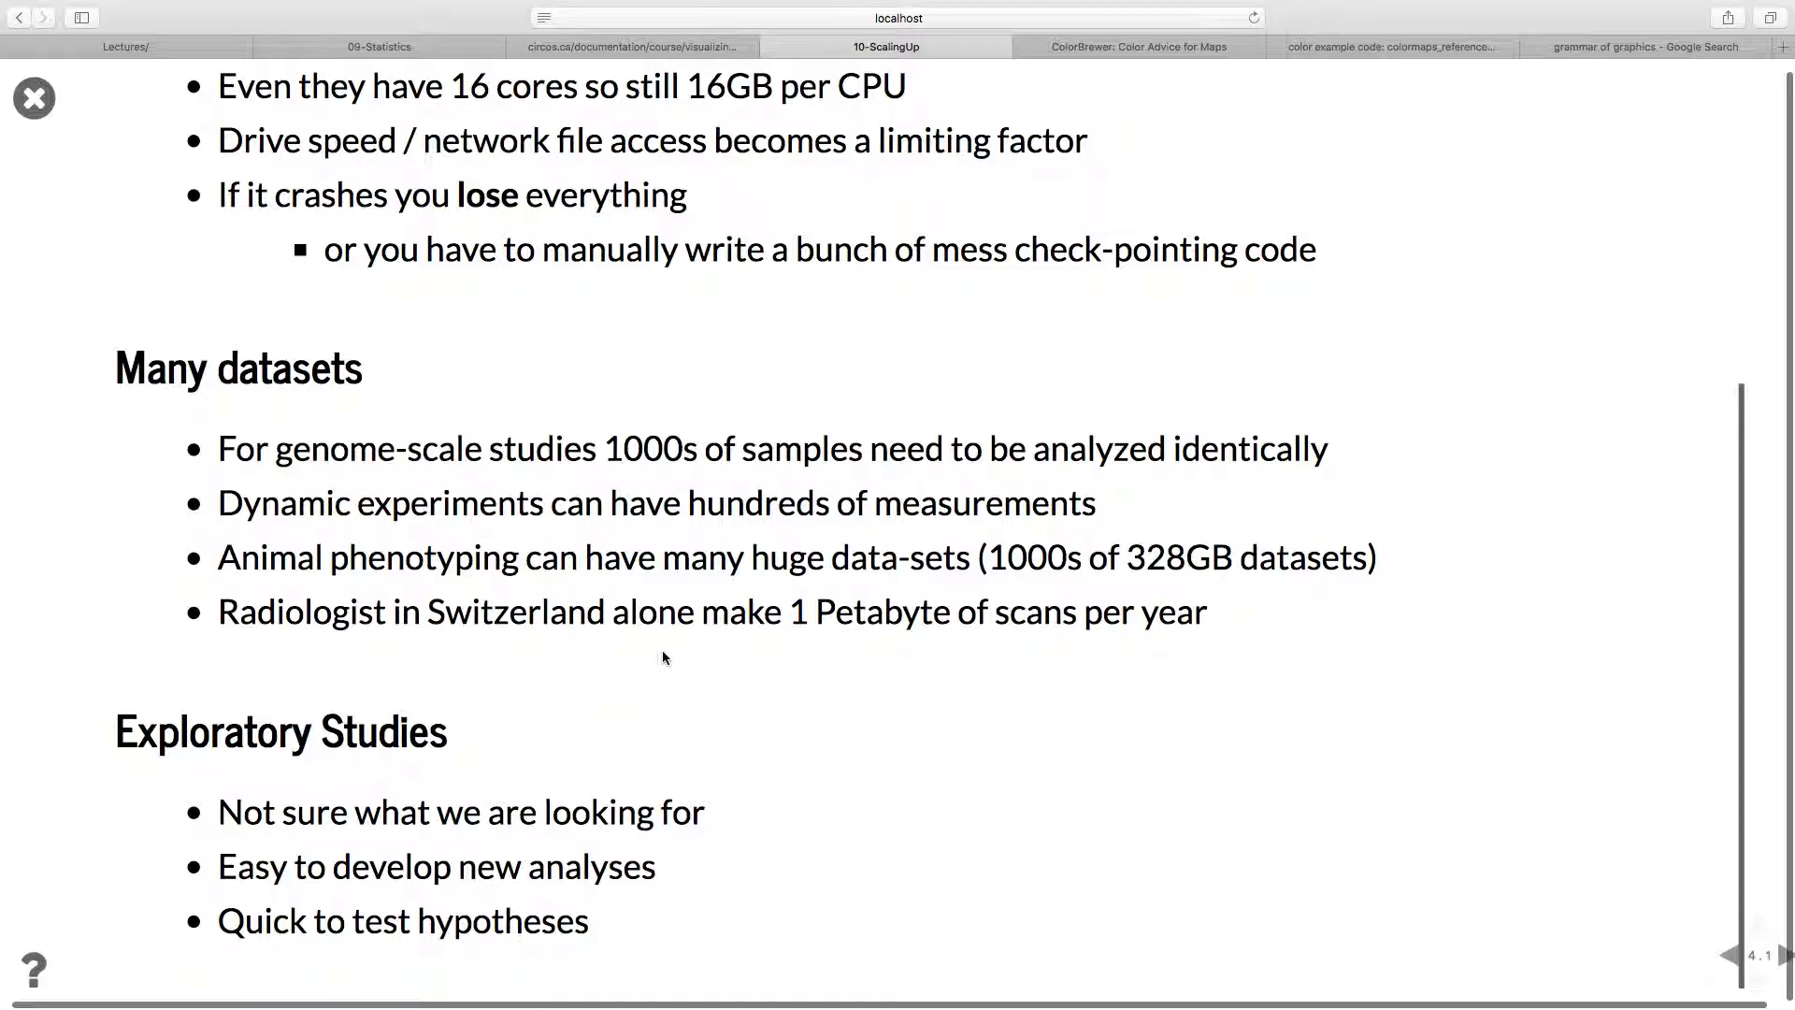
pyautogui.moveTo(864, 641)
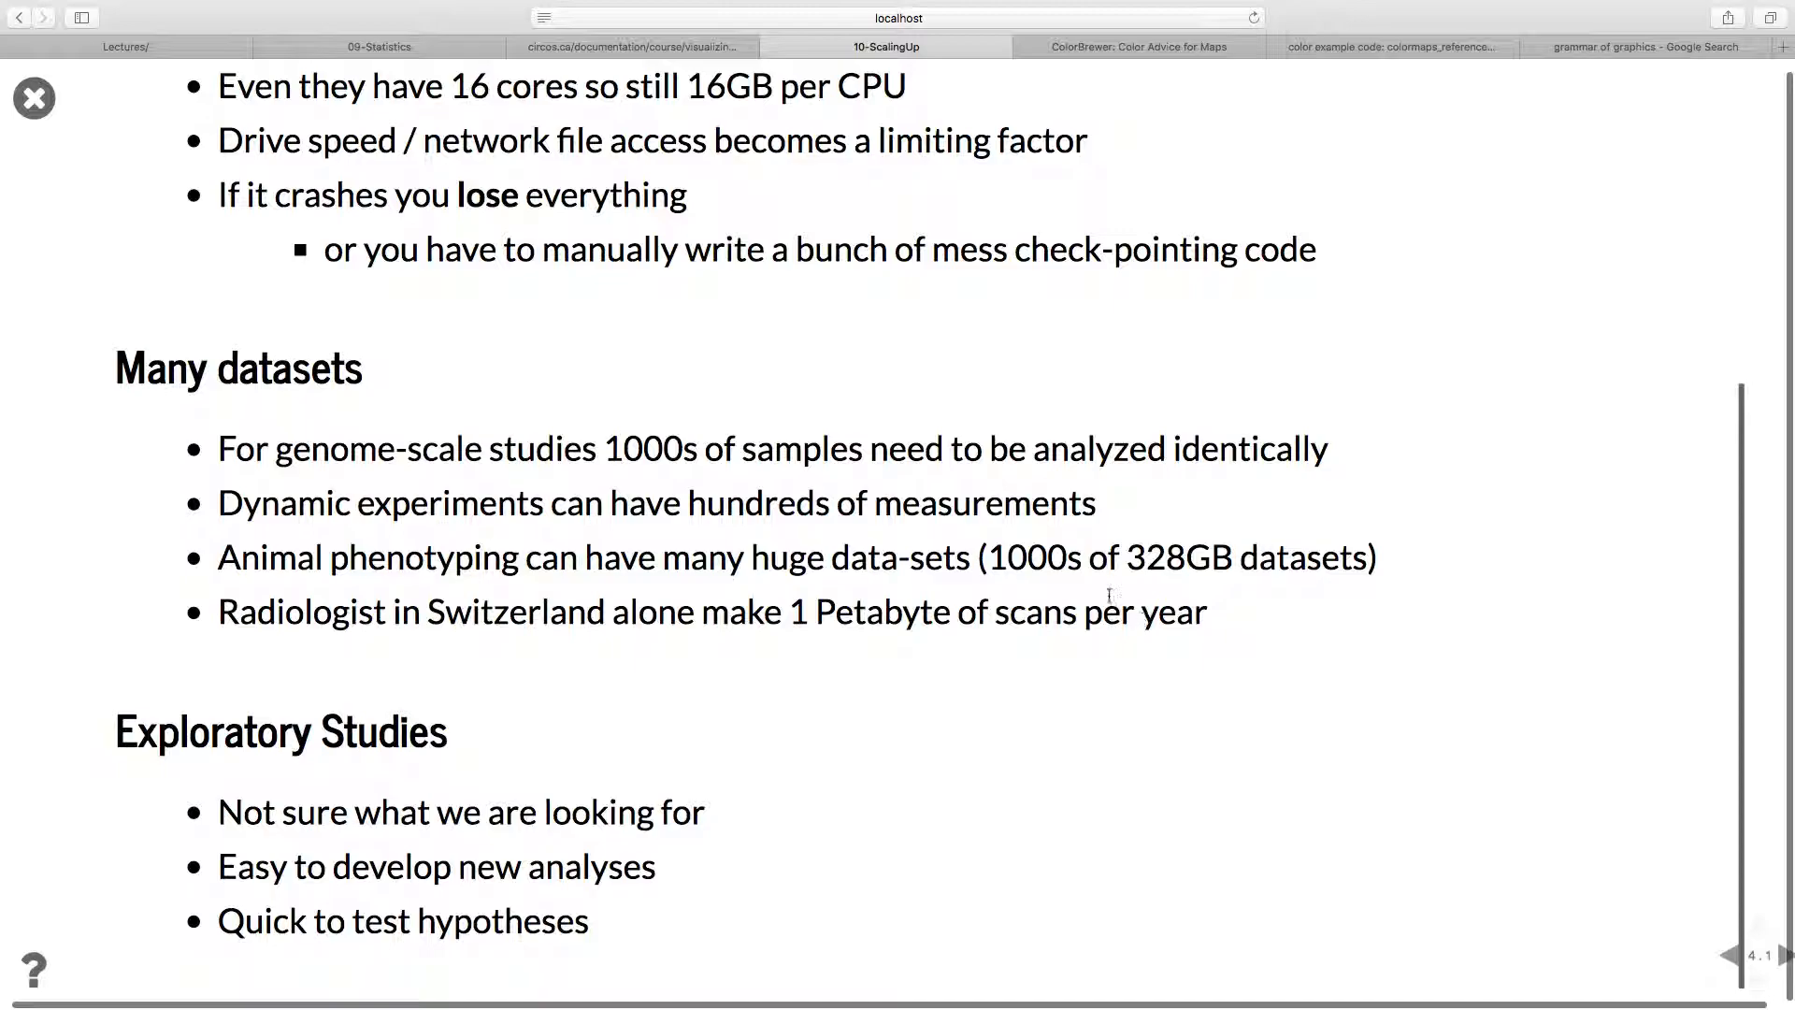
pyautogui.moveTo(976, 675)
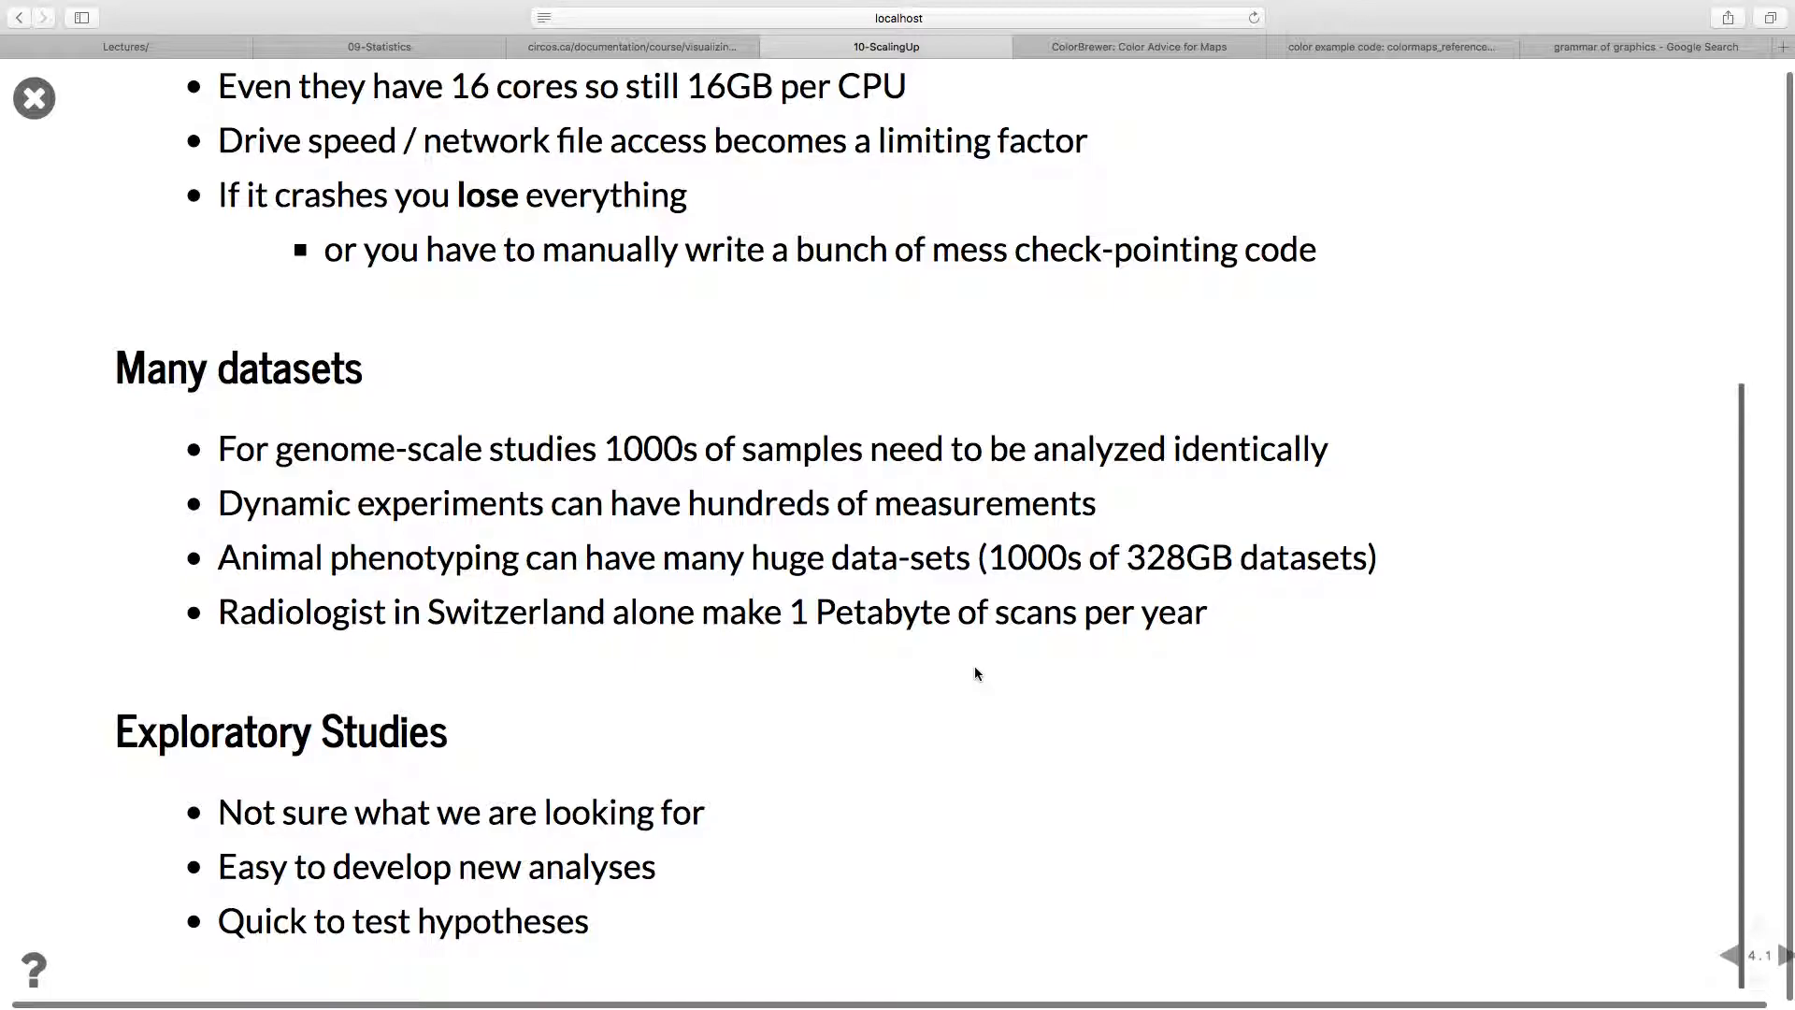
pyautogui.moveTo(991, 540)
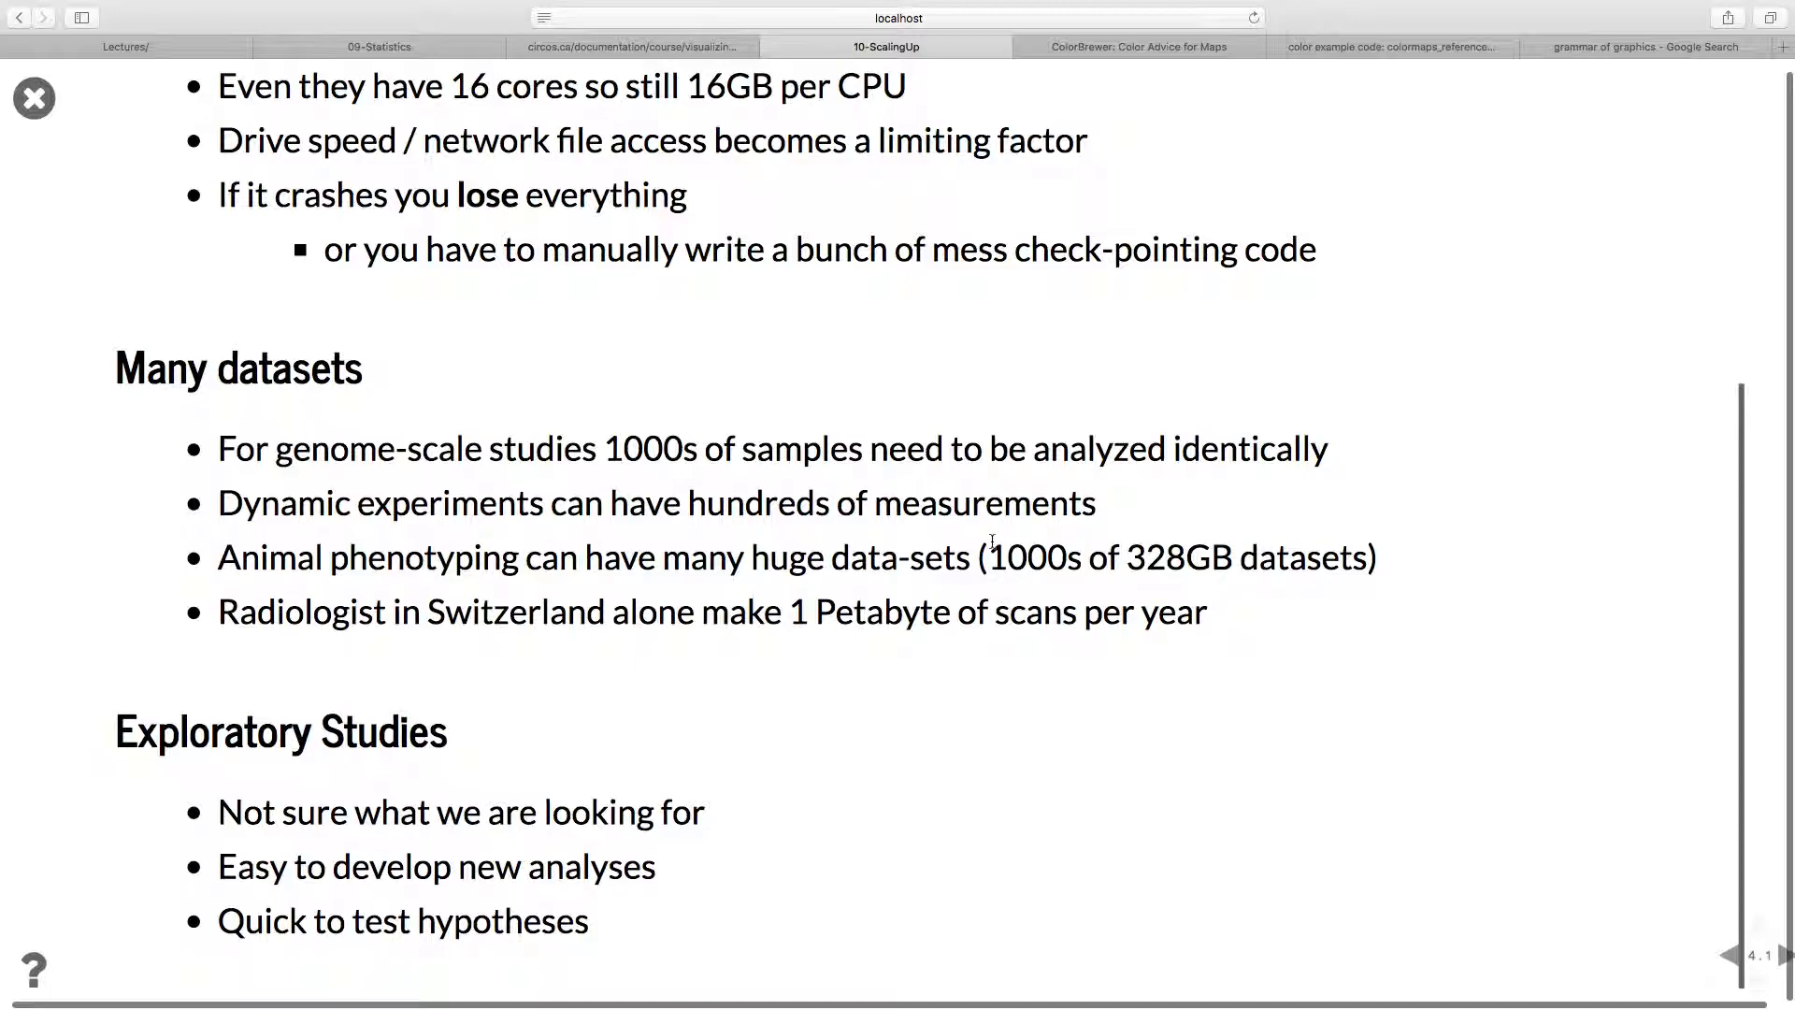
pyautogui.scroll(-3)
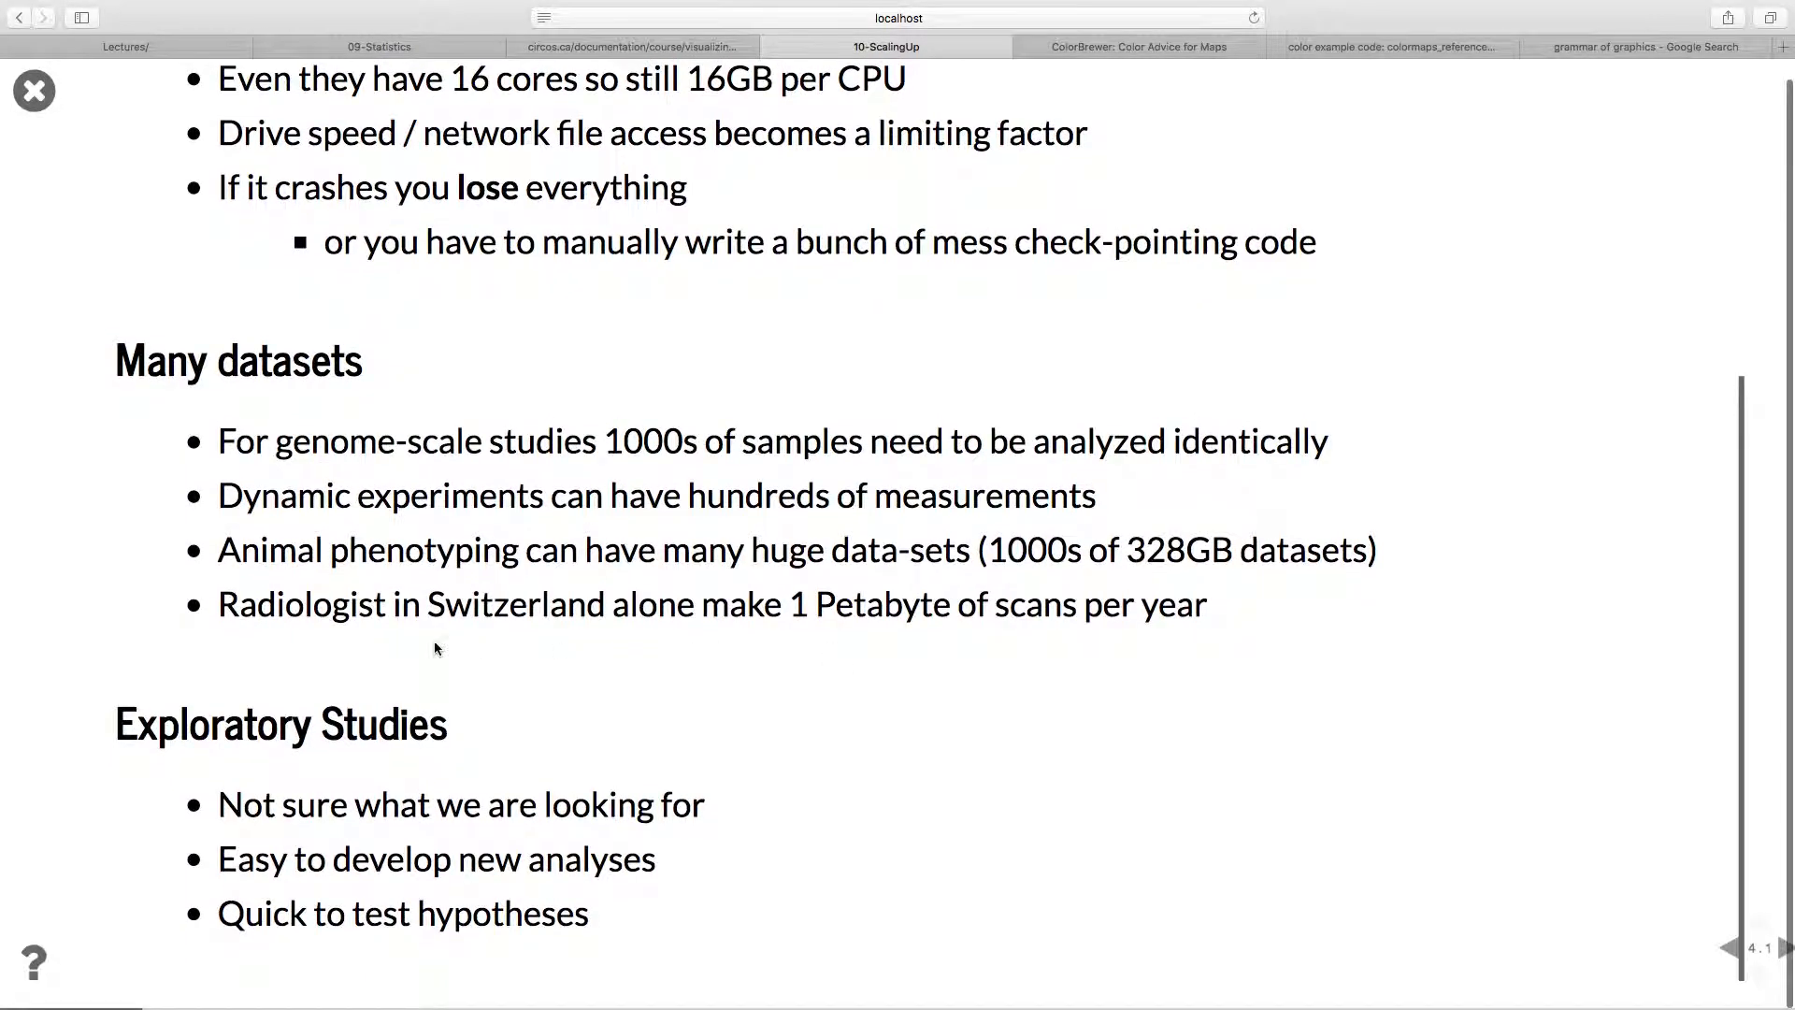
pyautogui.moveTo(495, 727)
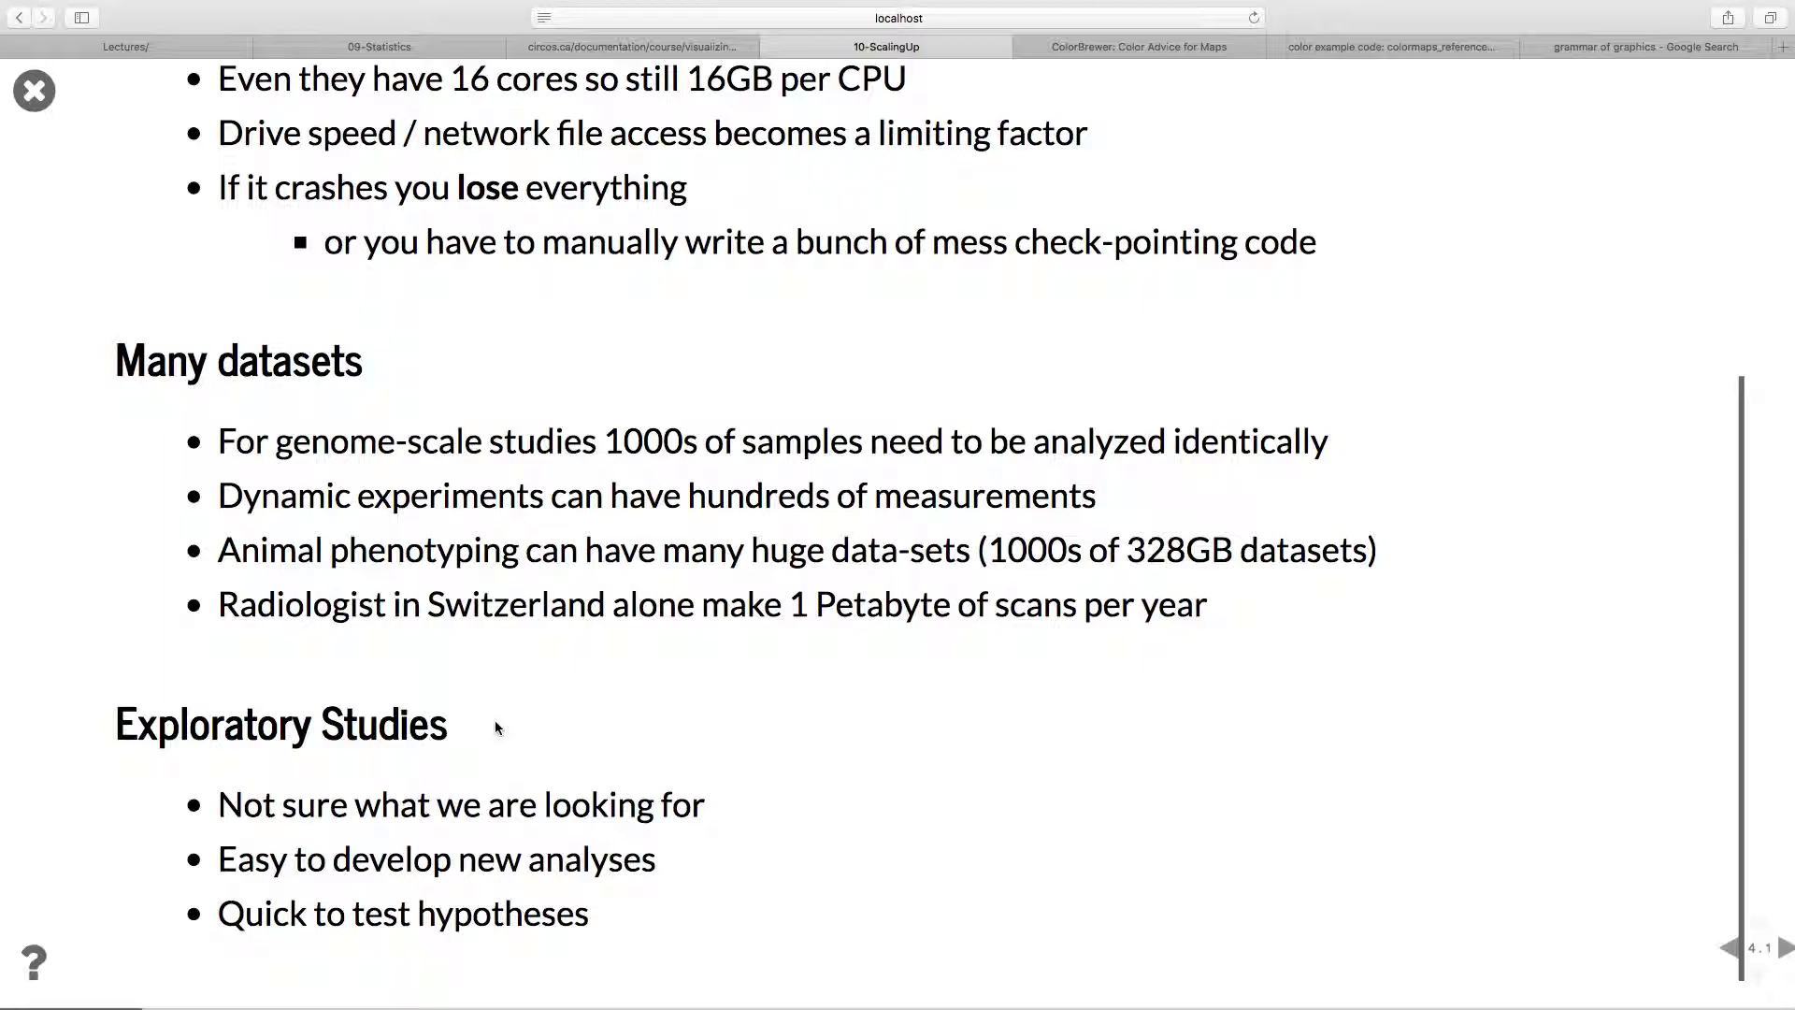
pyautogui.moveTo(402, 787)
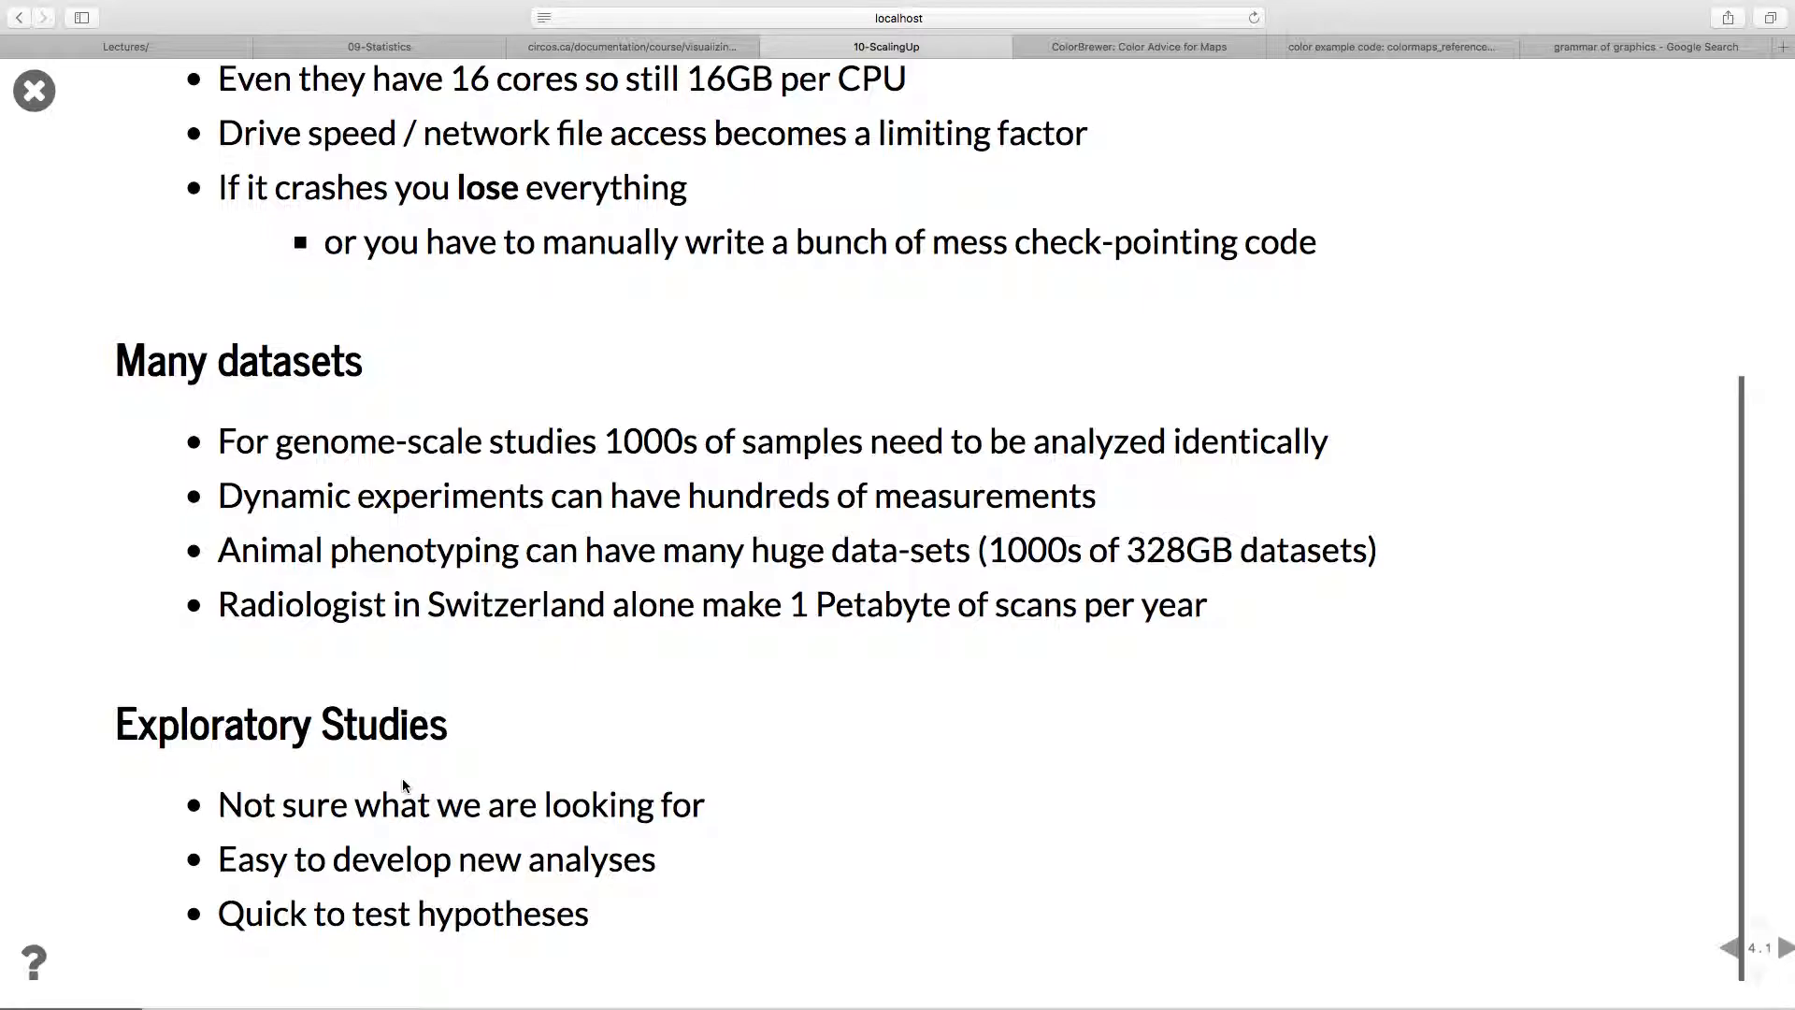
pyautogui.moveTo(480, 658)
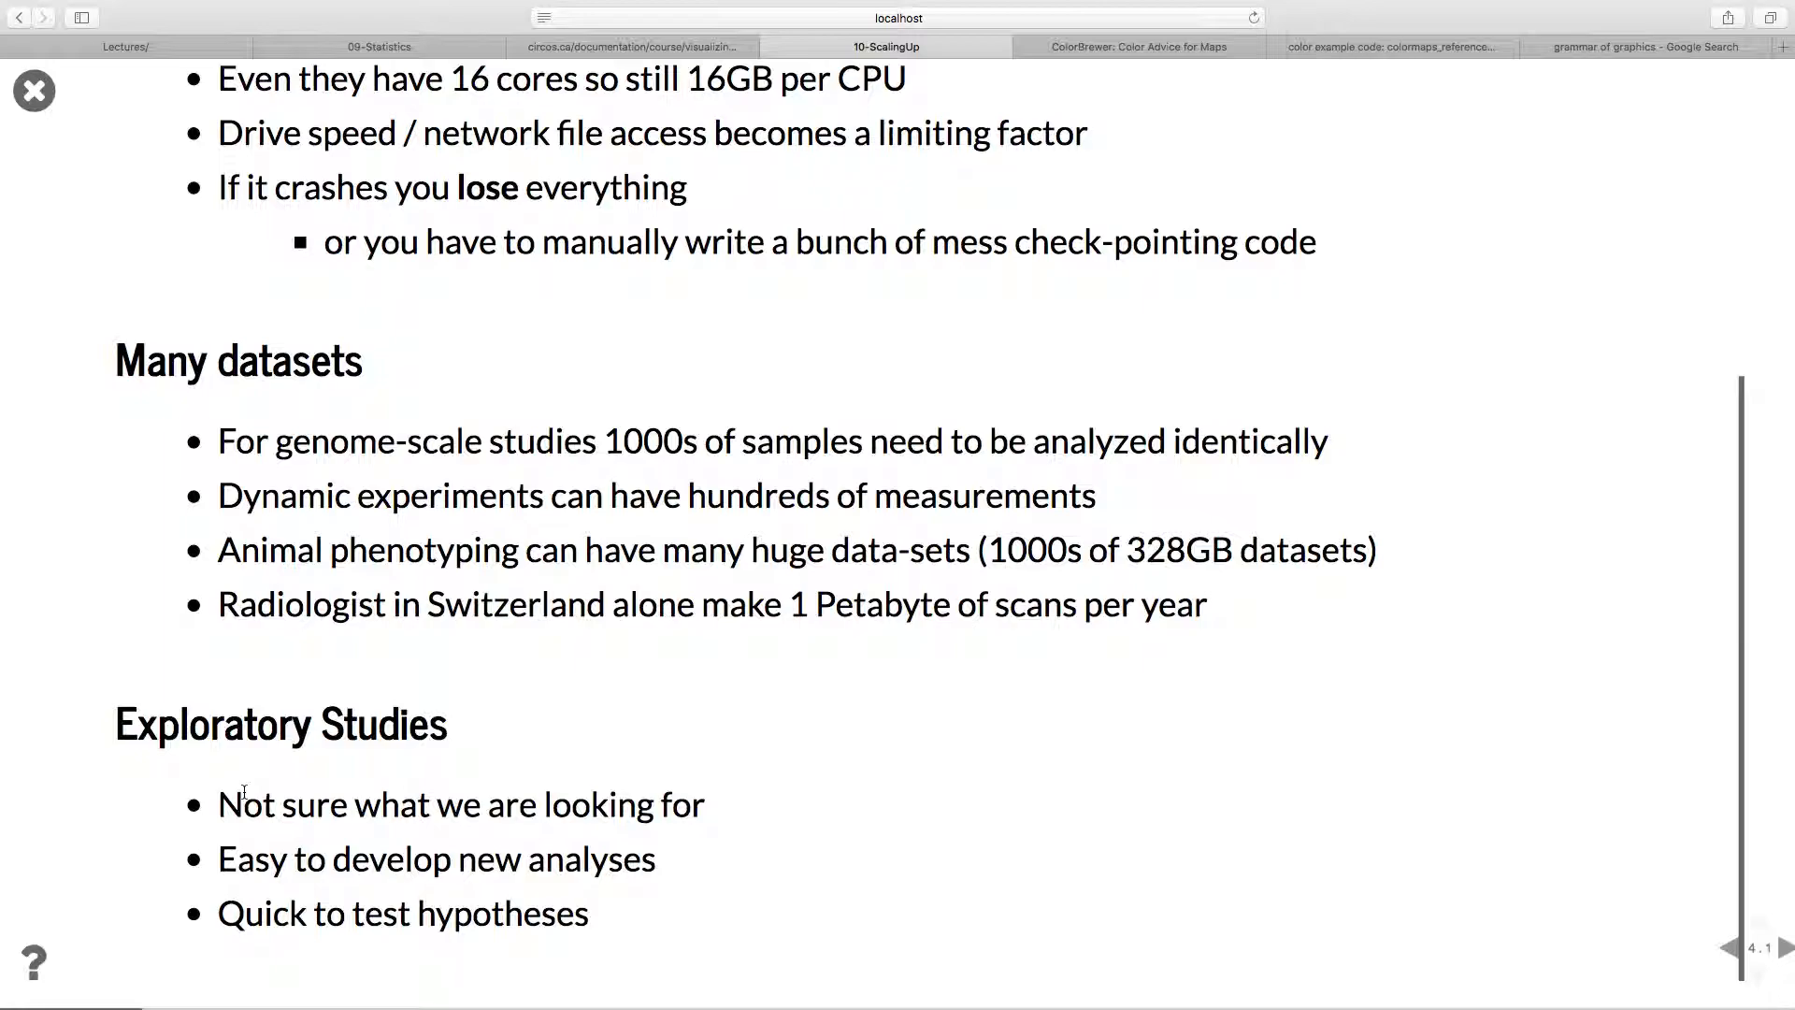
pyautogui.moveTo(255, 842)
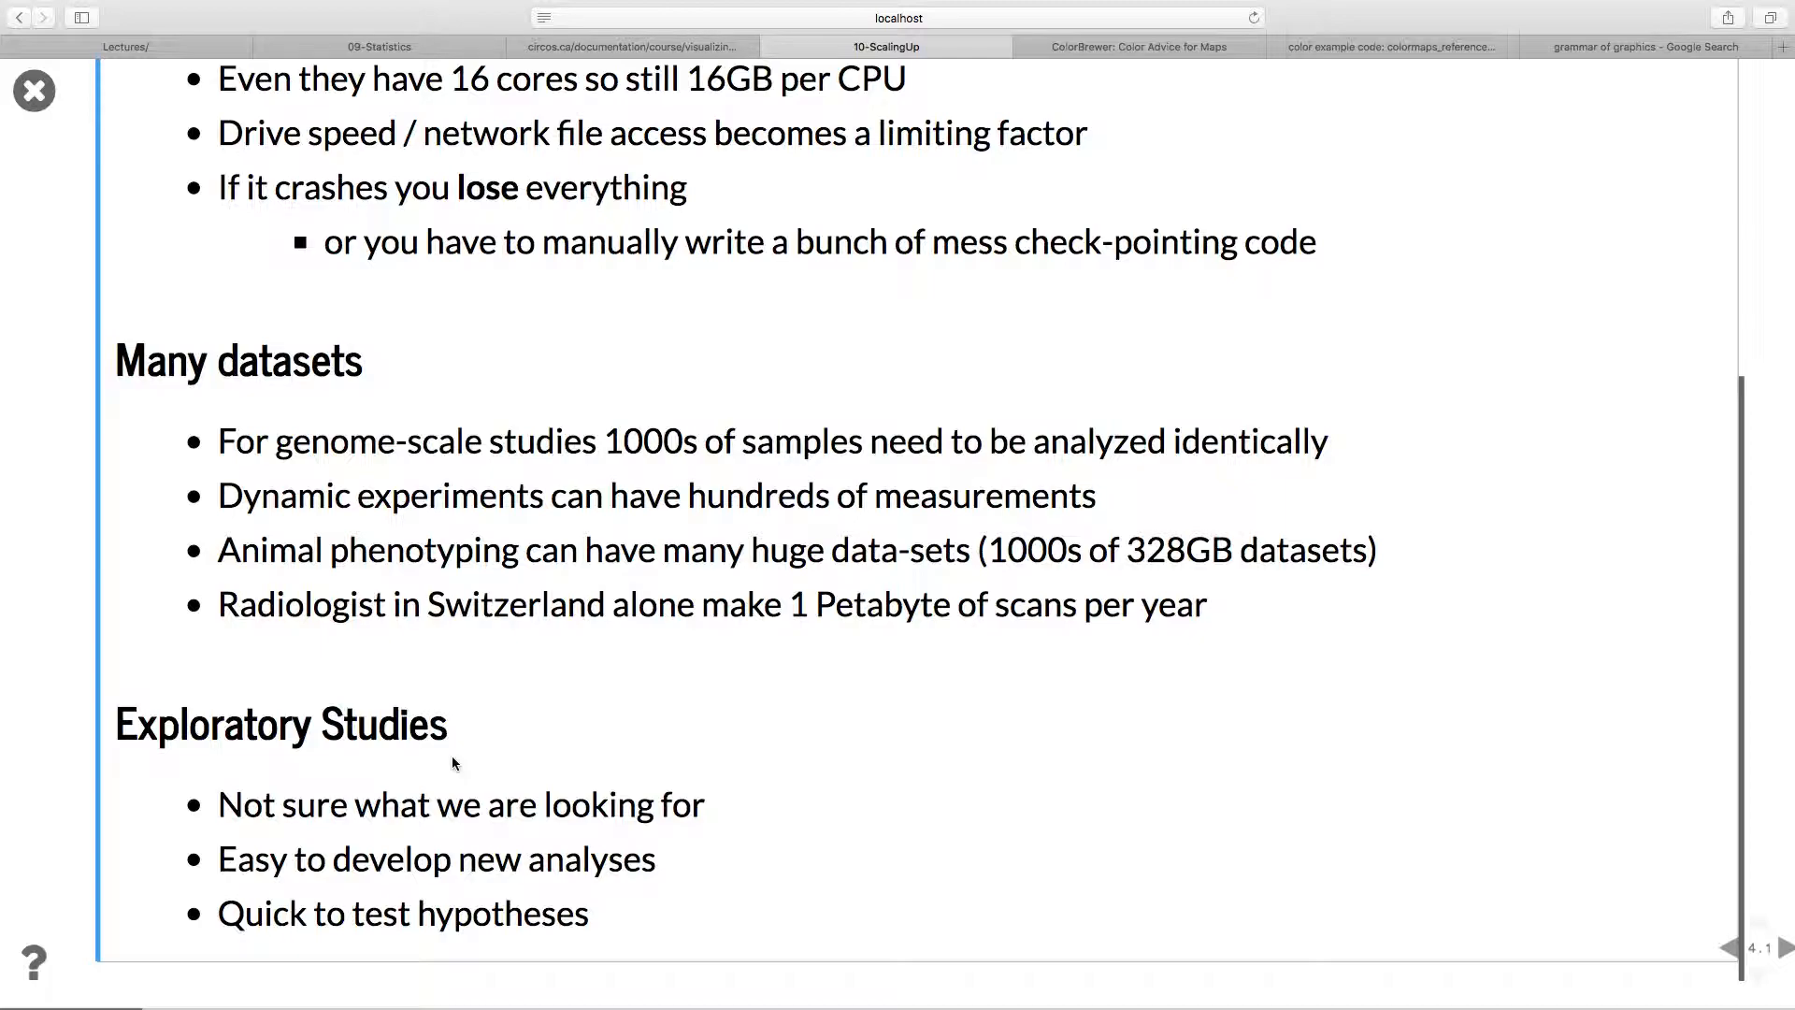
pyautogui.moveTo(561, 778)
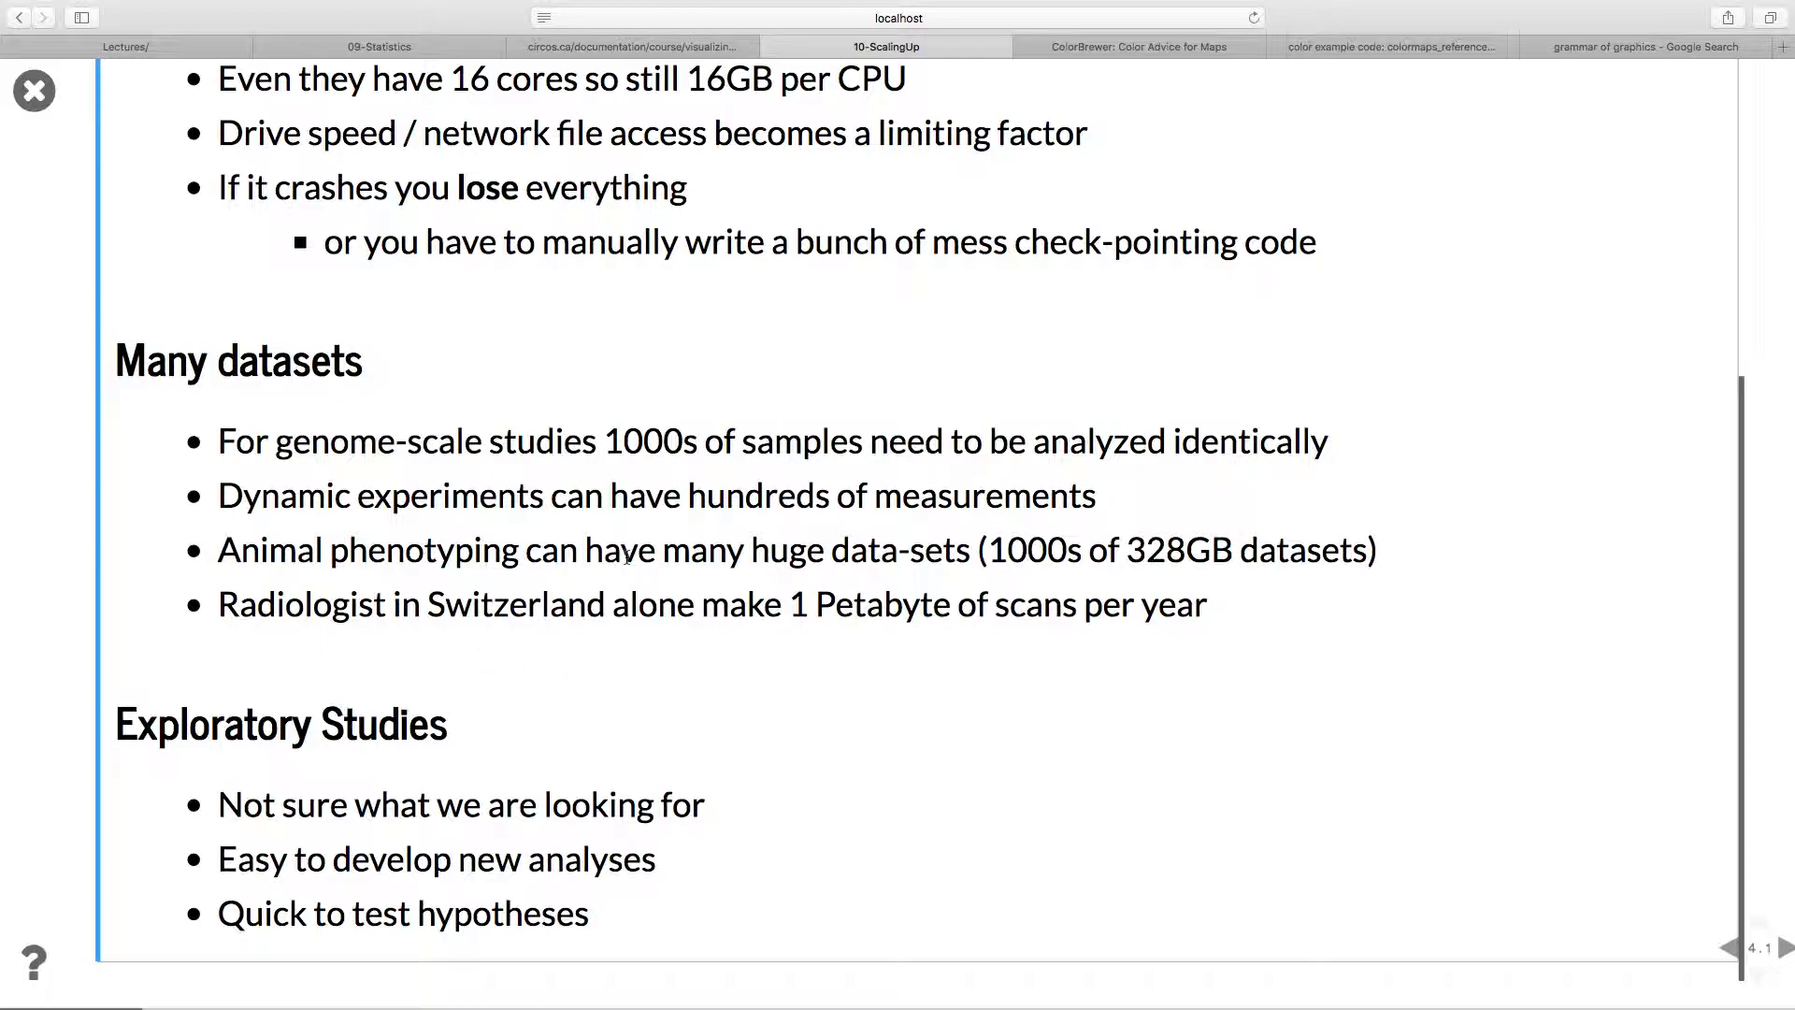
# Advance to slide 5.1, the zebra fish full animal phenotyping example.
pyautogui.click(1782, 947)
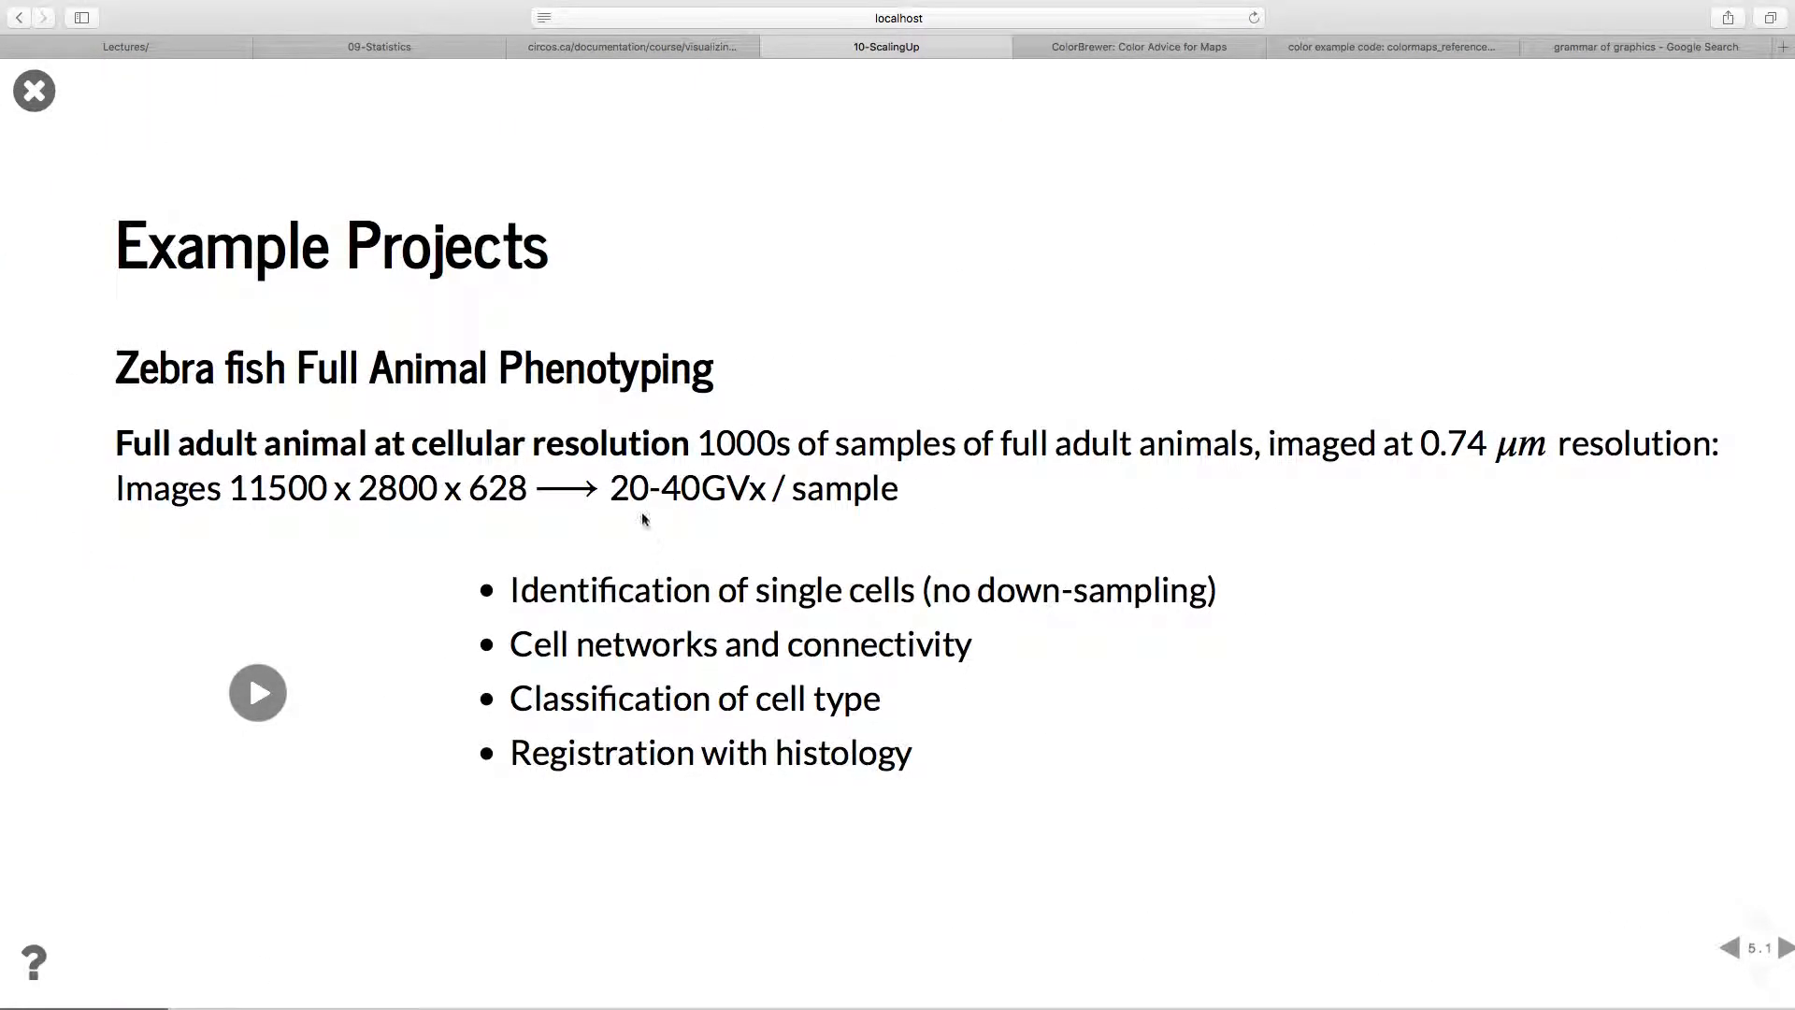
pyautogui.moveTo(754, 235)
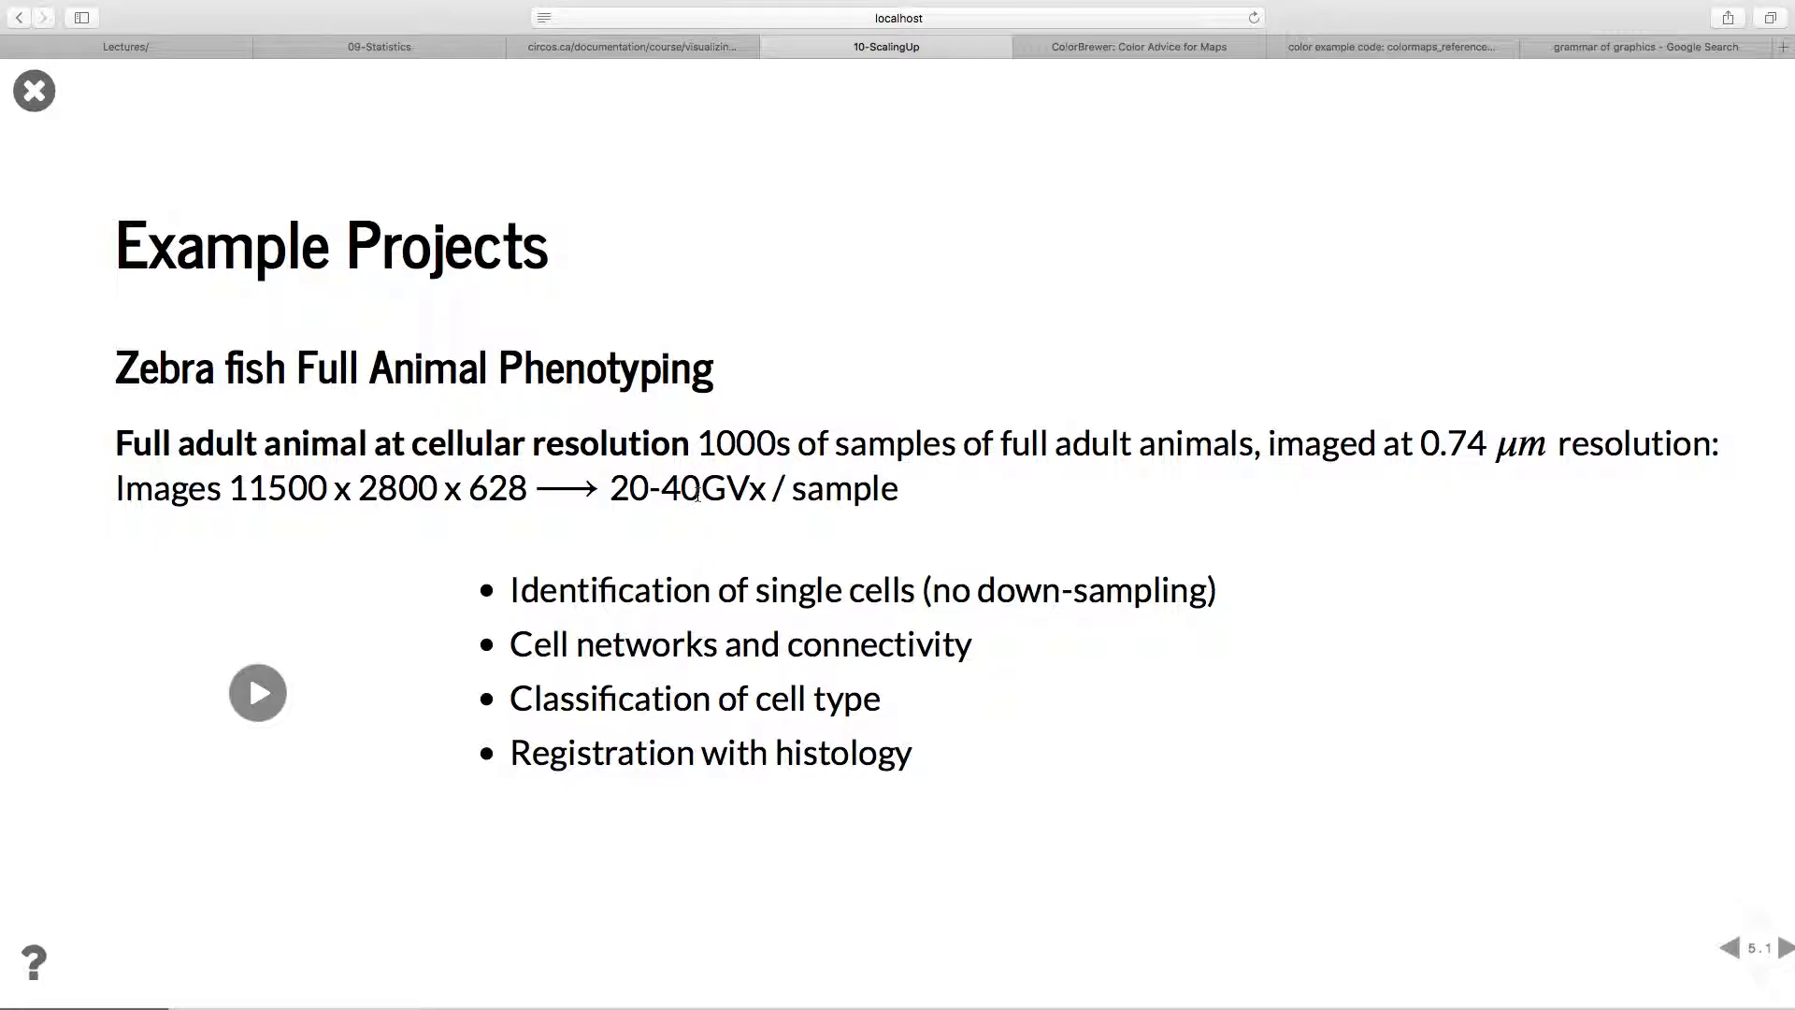
pyautogui.moveTo(320, 662)
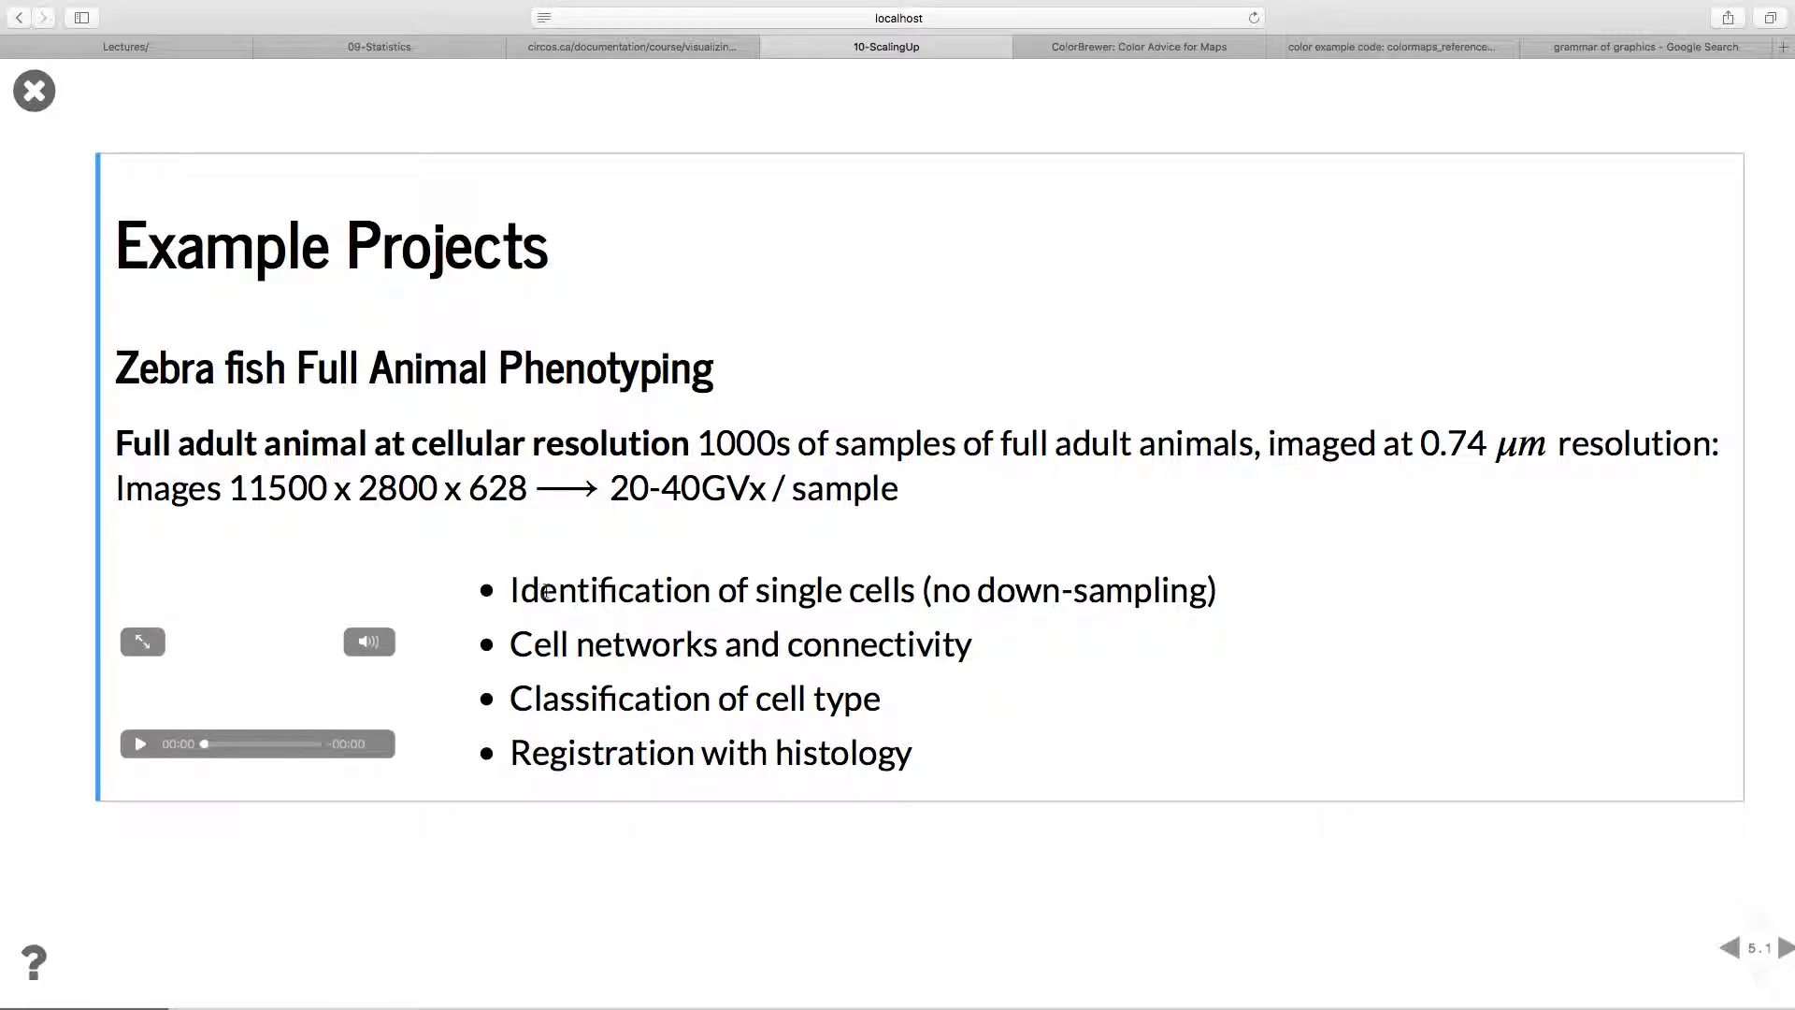
pyautogui.moveTo(748, 332)
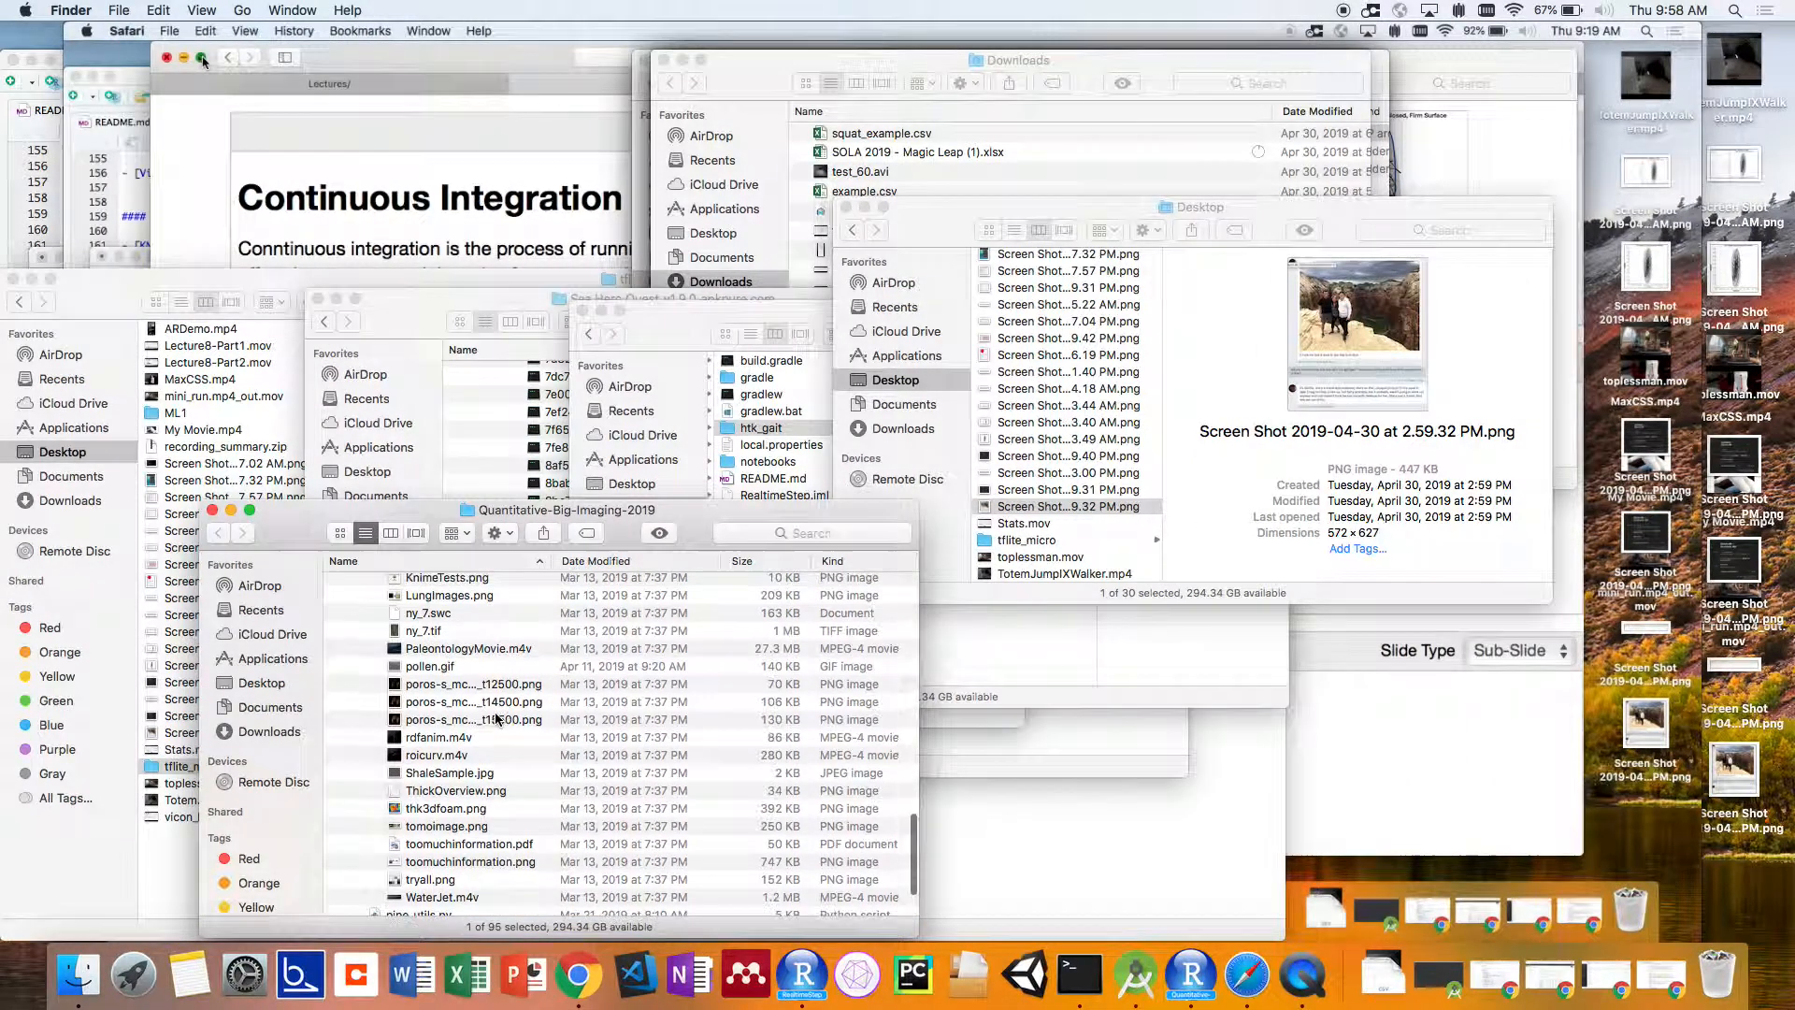
# Search the Quantitative-Big-Imaging-2019 Finder folder for 'pheno', then return to the zebra fish slide.
pyautogui.click(469, 730)
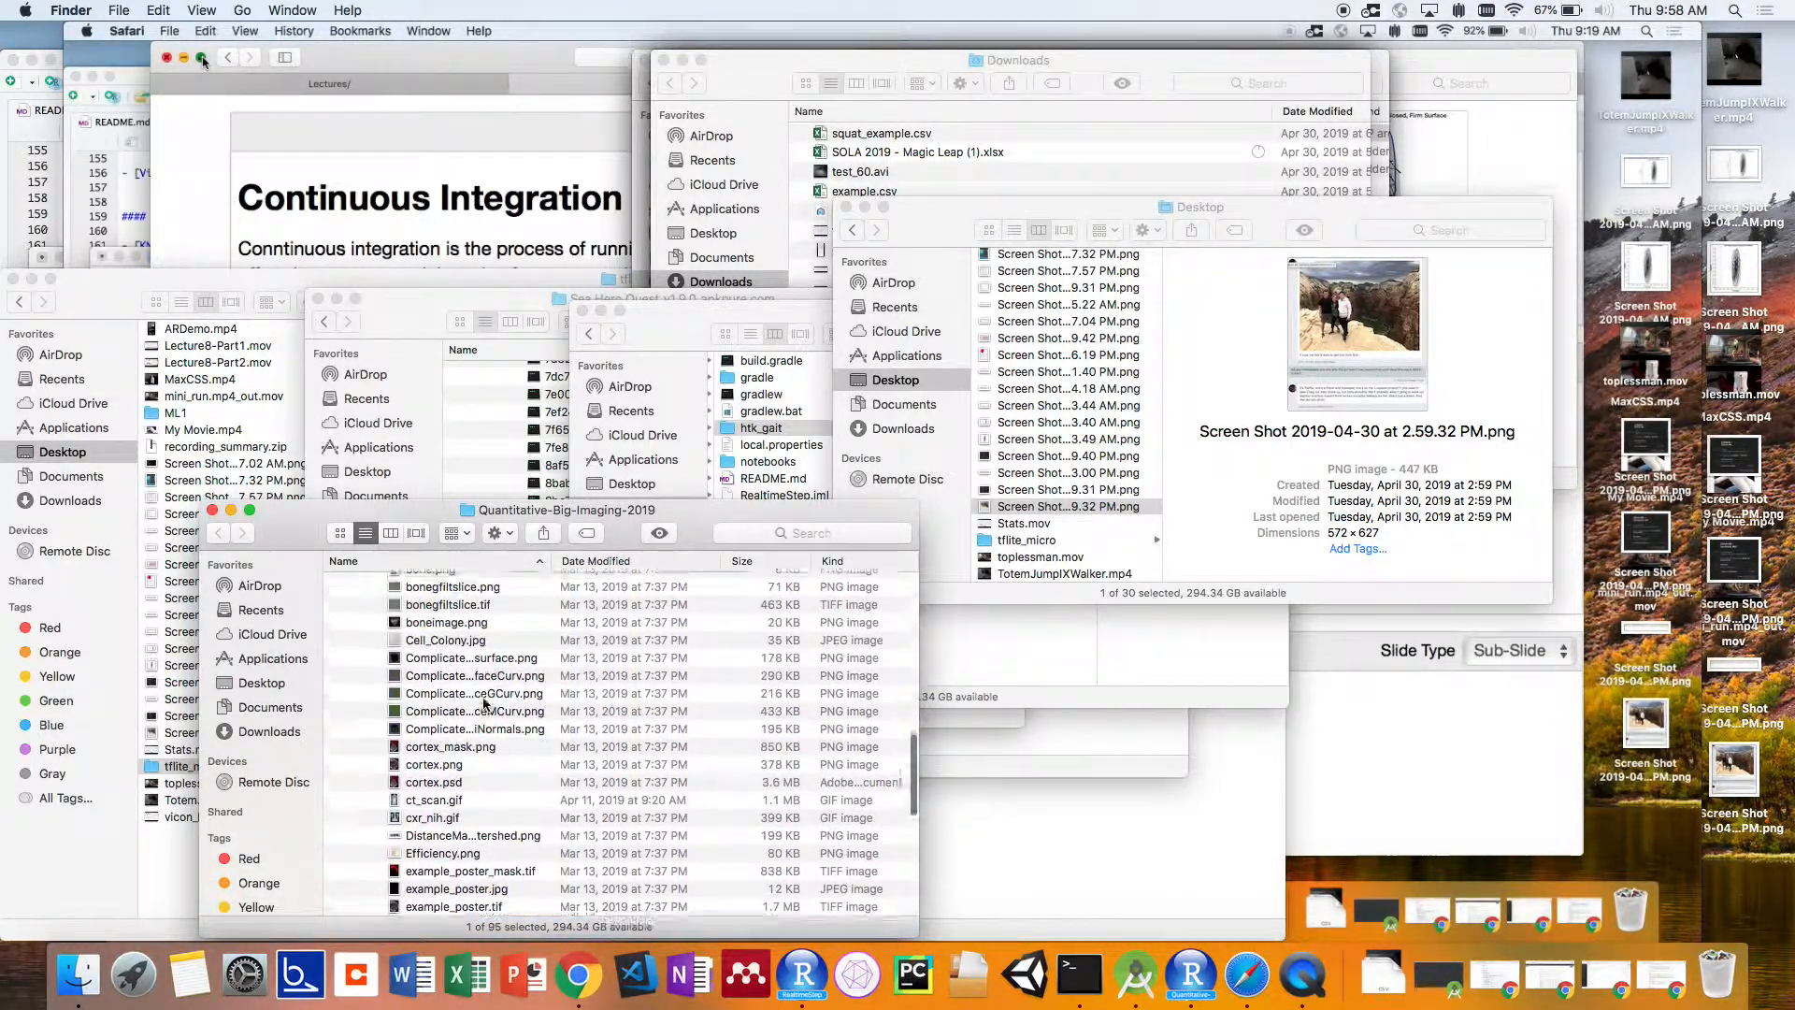
pyautogui.scroll(-3)
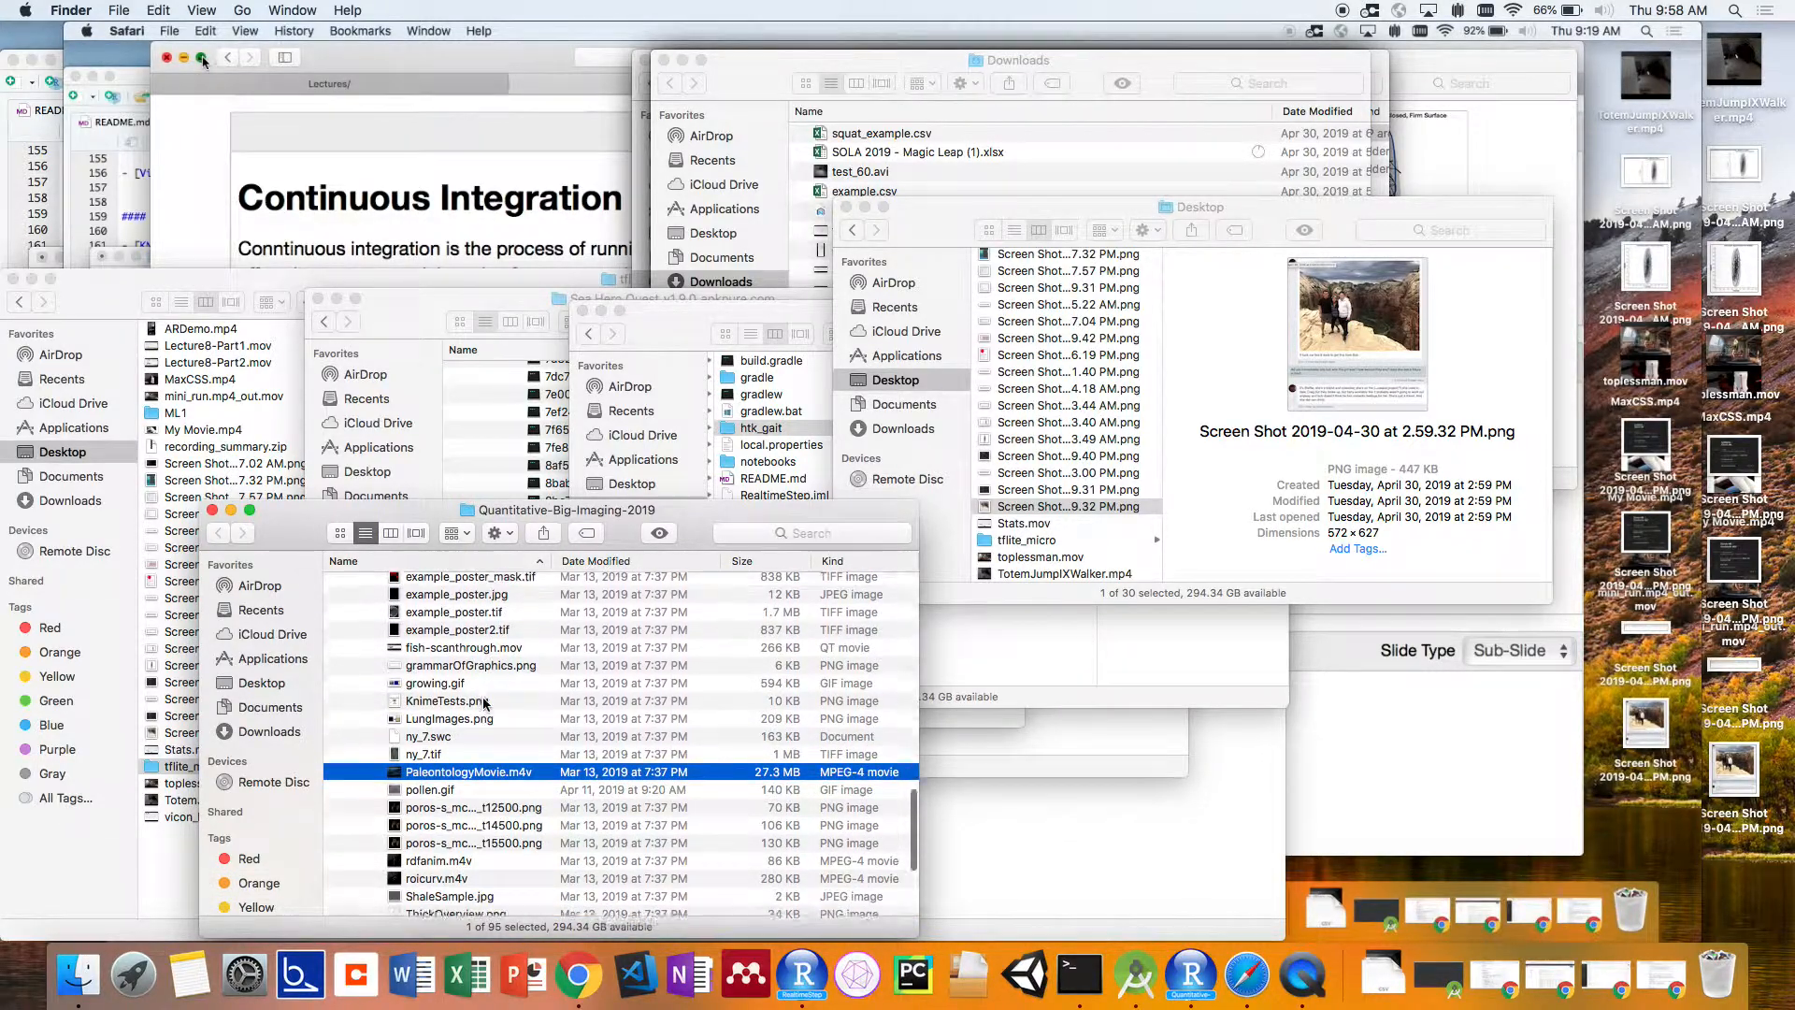
pyautogui.scroll(-3)
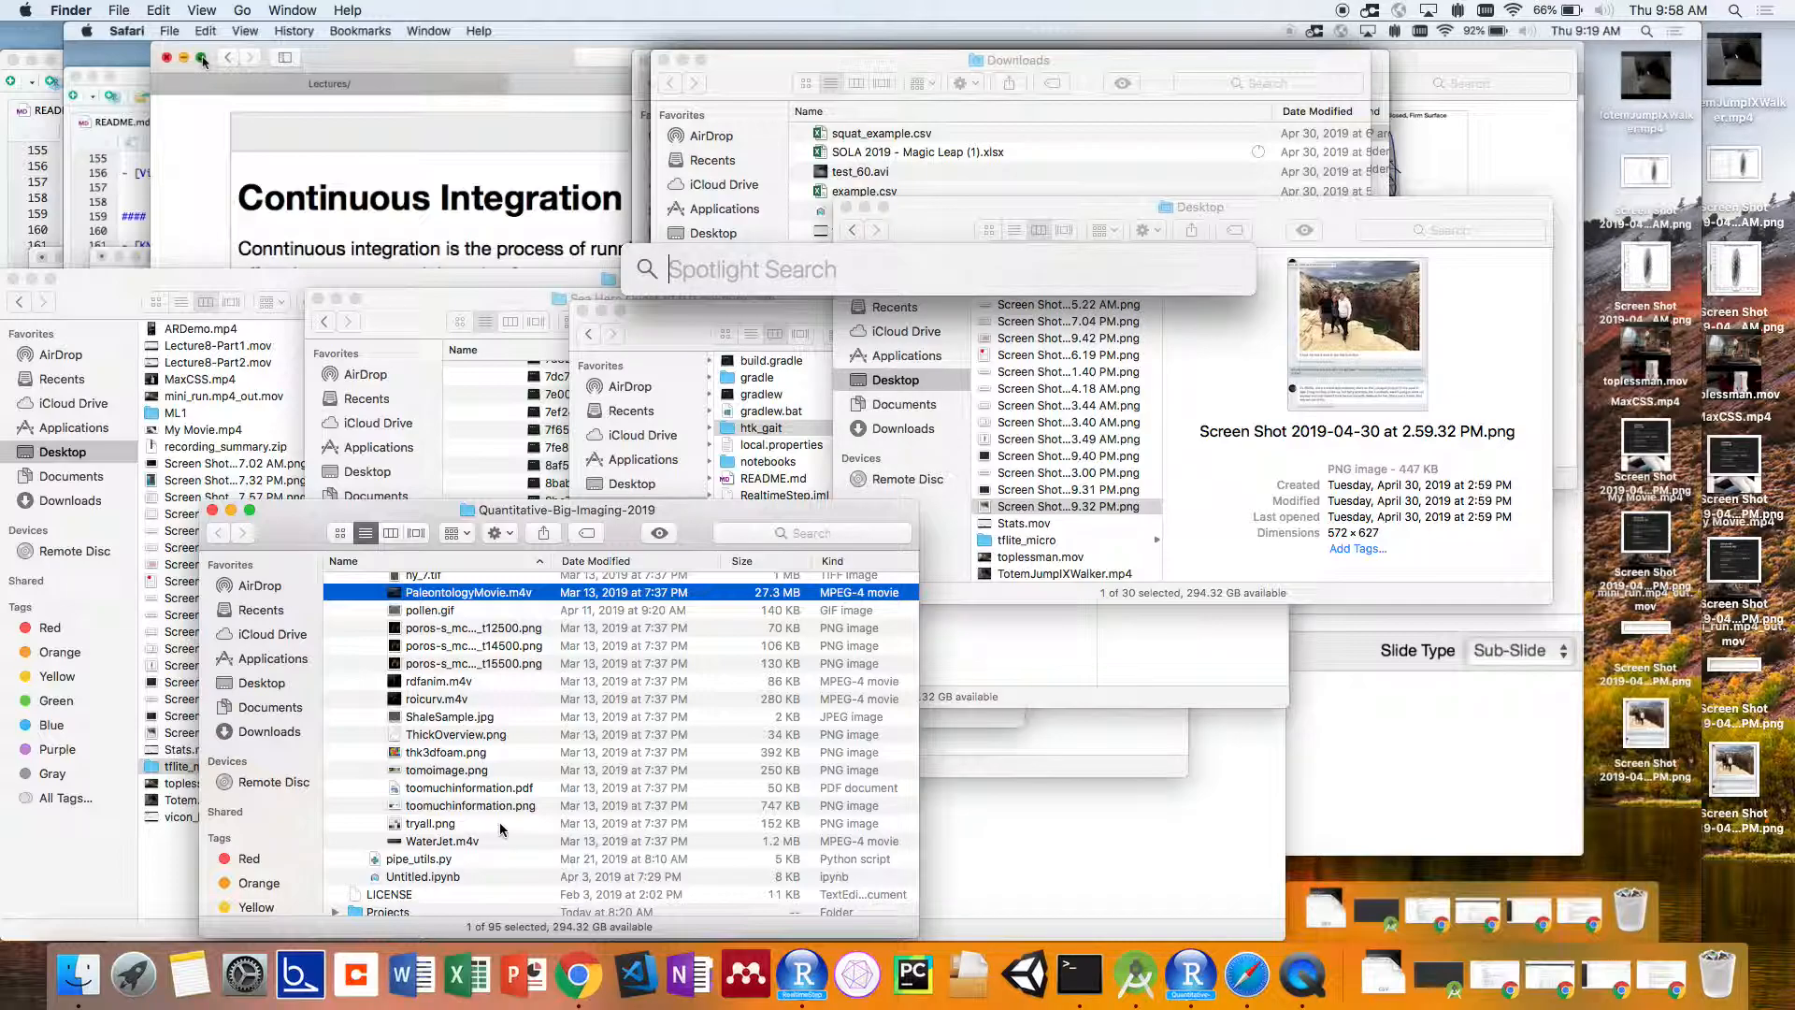
pyautogui.write('pheno')
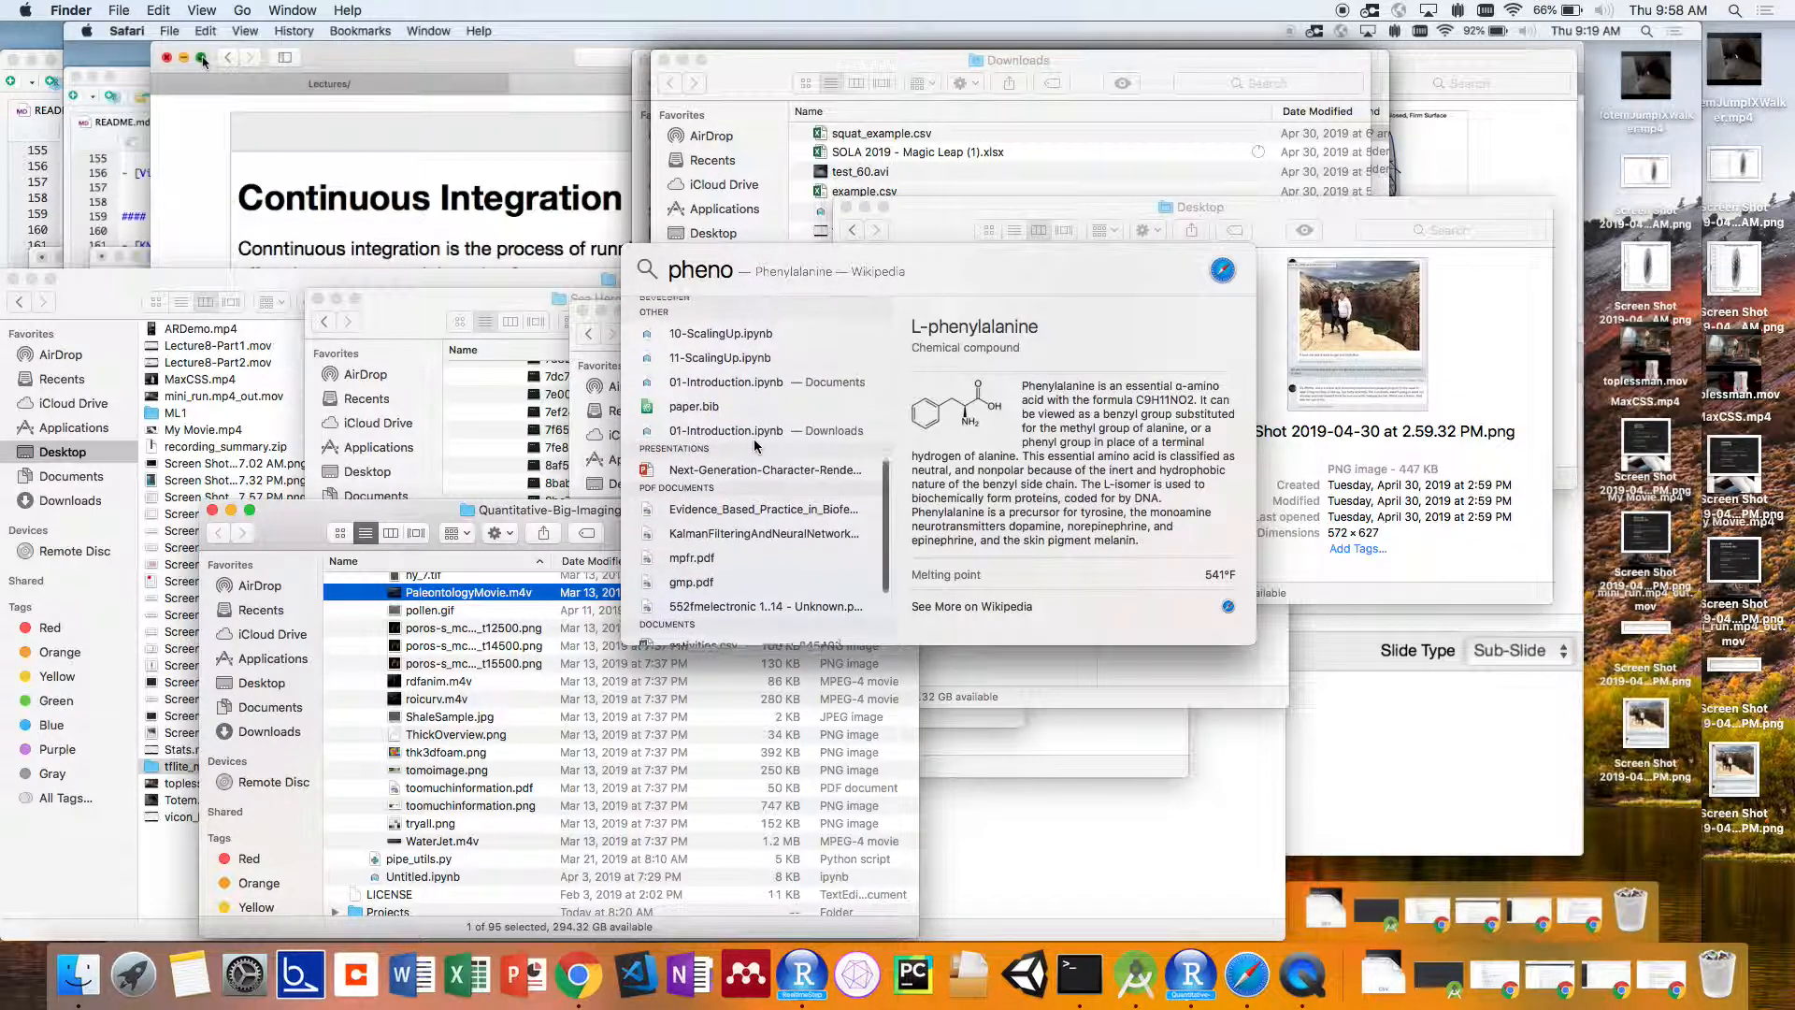
pyautogui.click(456, 732)
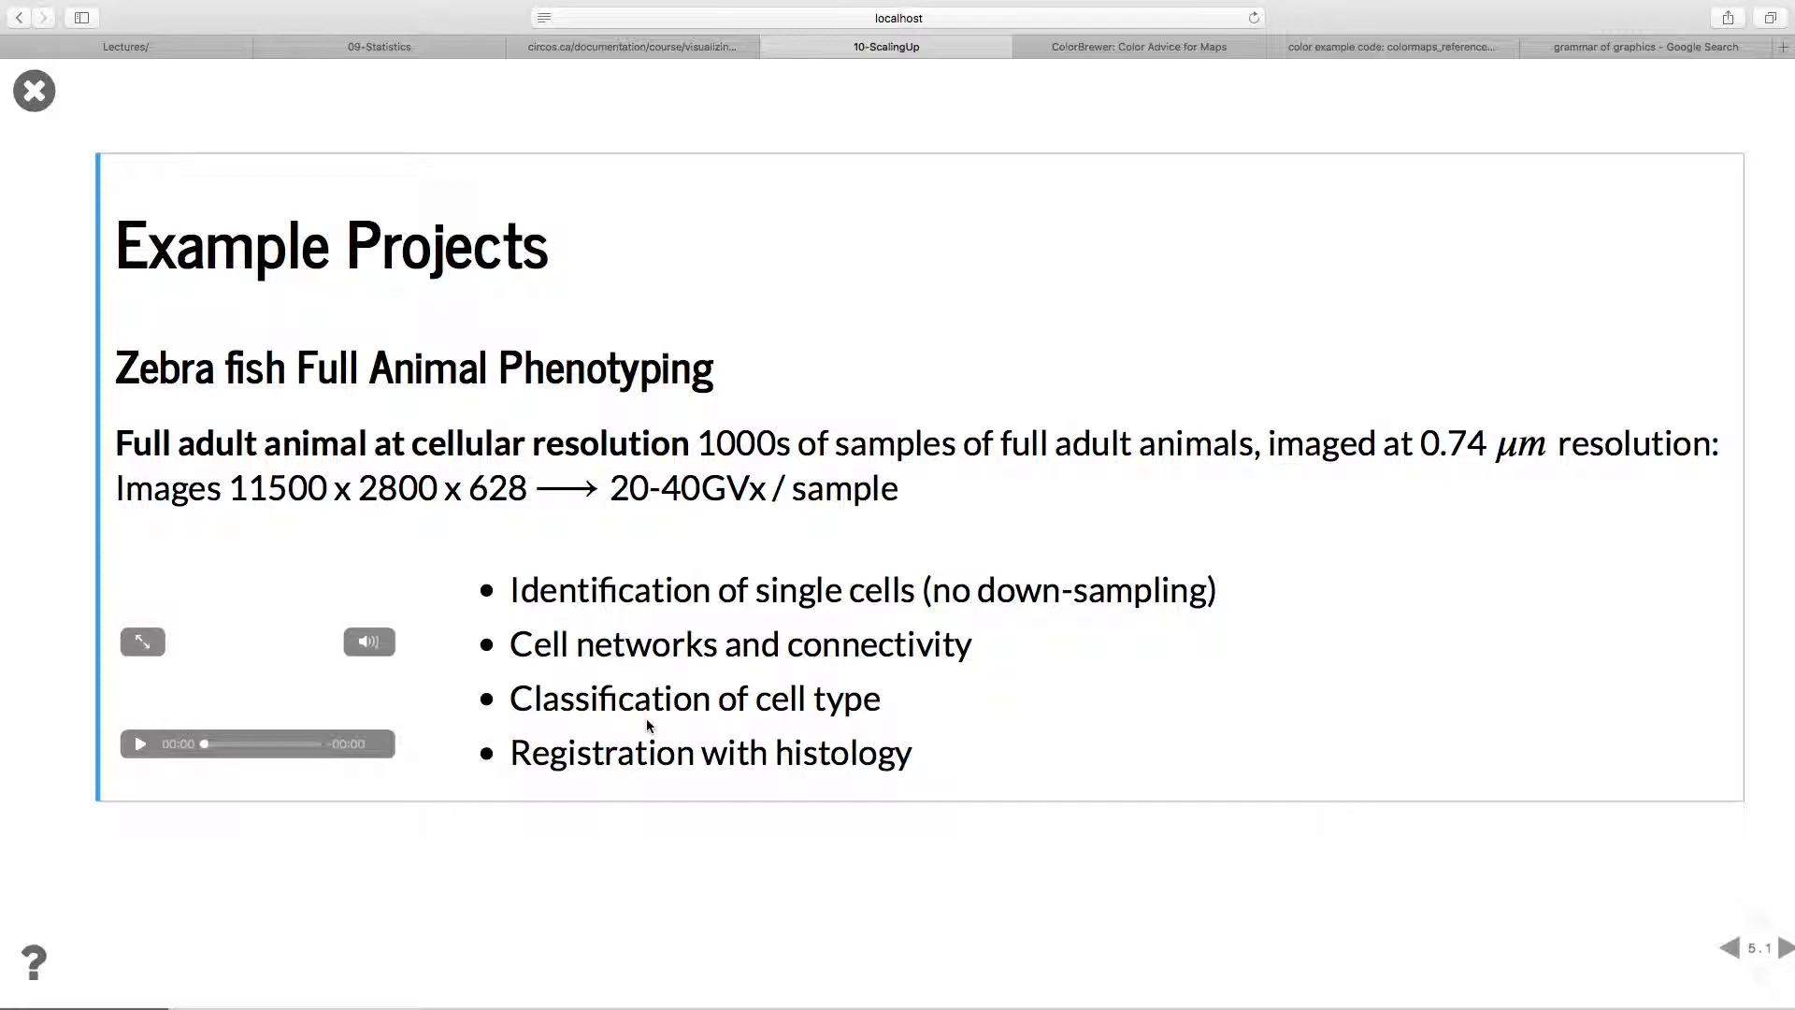
# Advance to slide 6.1, the Brain Project at 1 µm resolution and 1000 GVx per sample.
pyautogui.click(1782, 946)
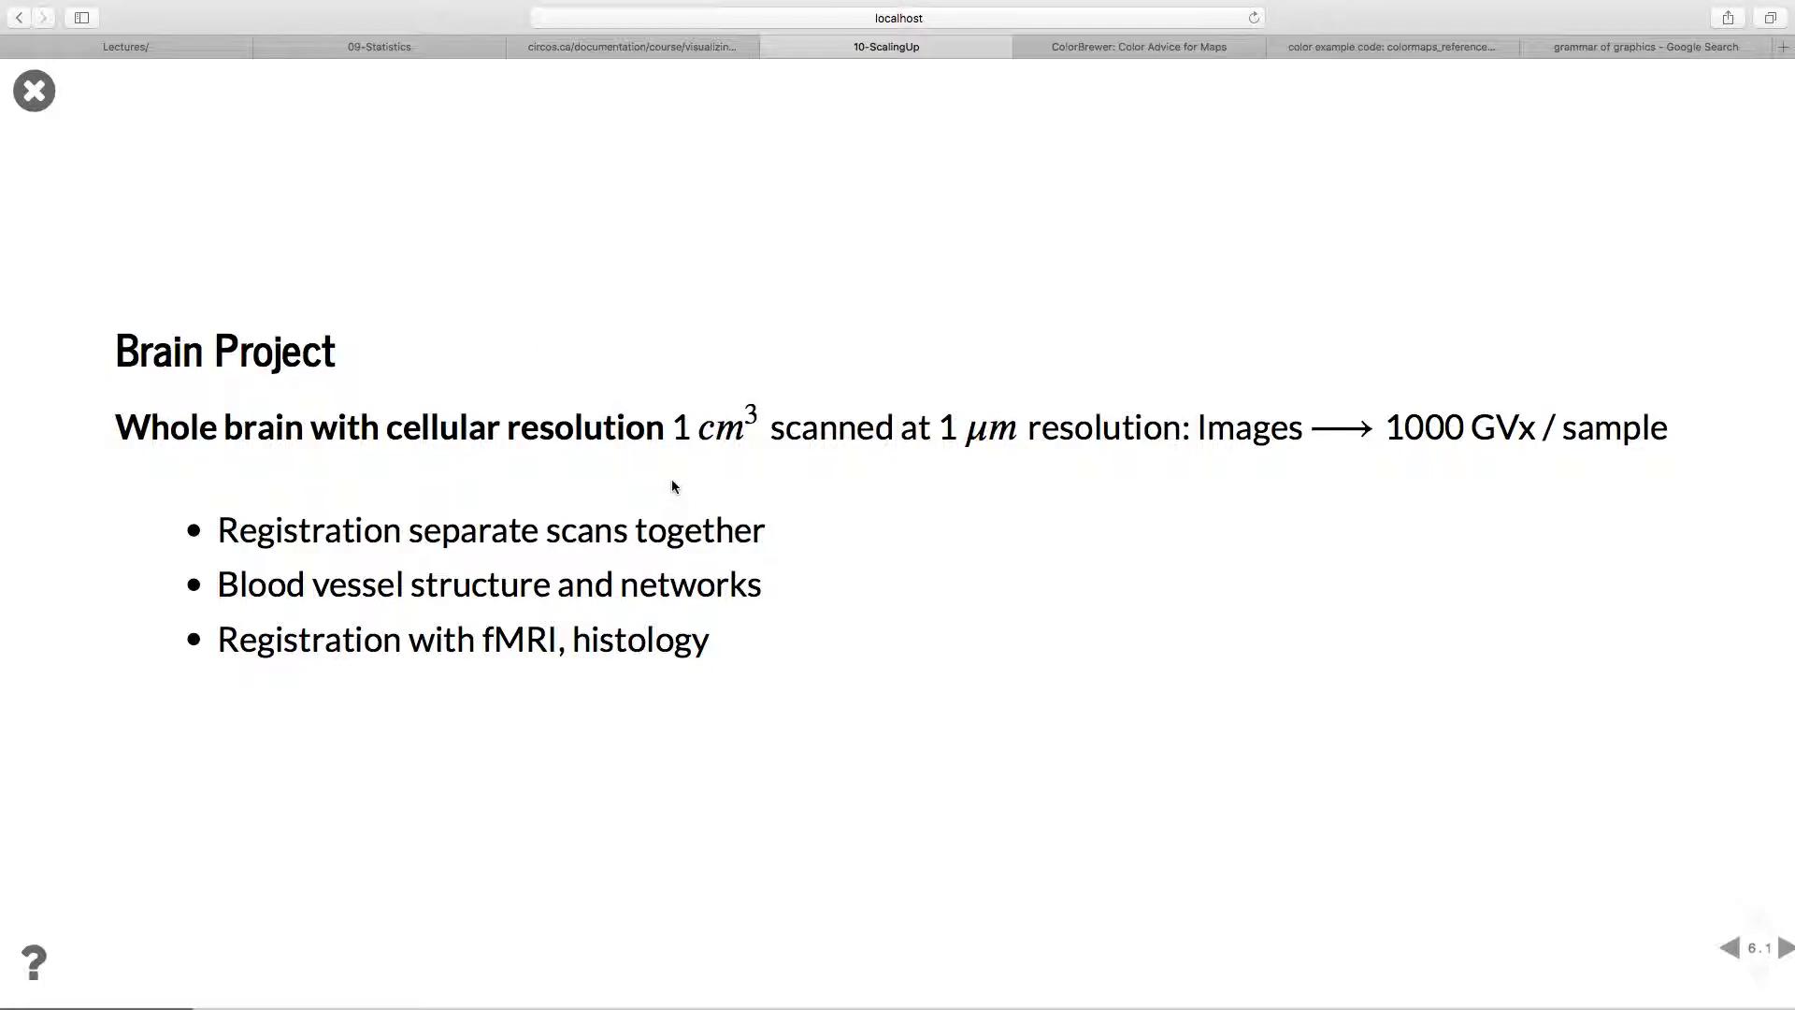
pyautogui.moveTo(723, 471)
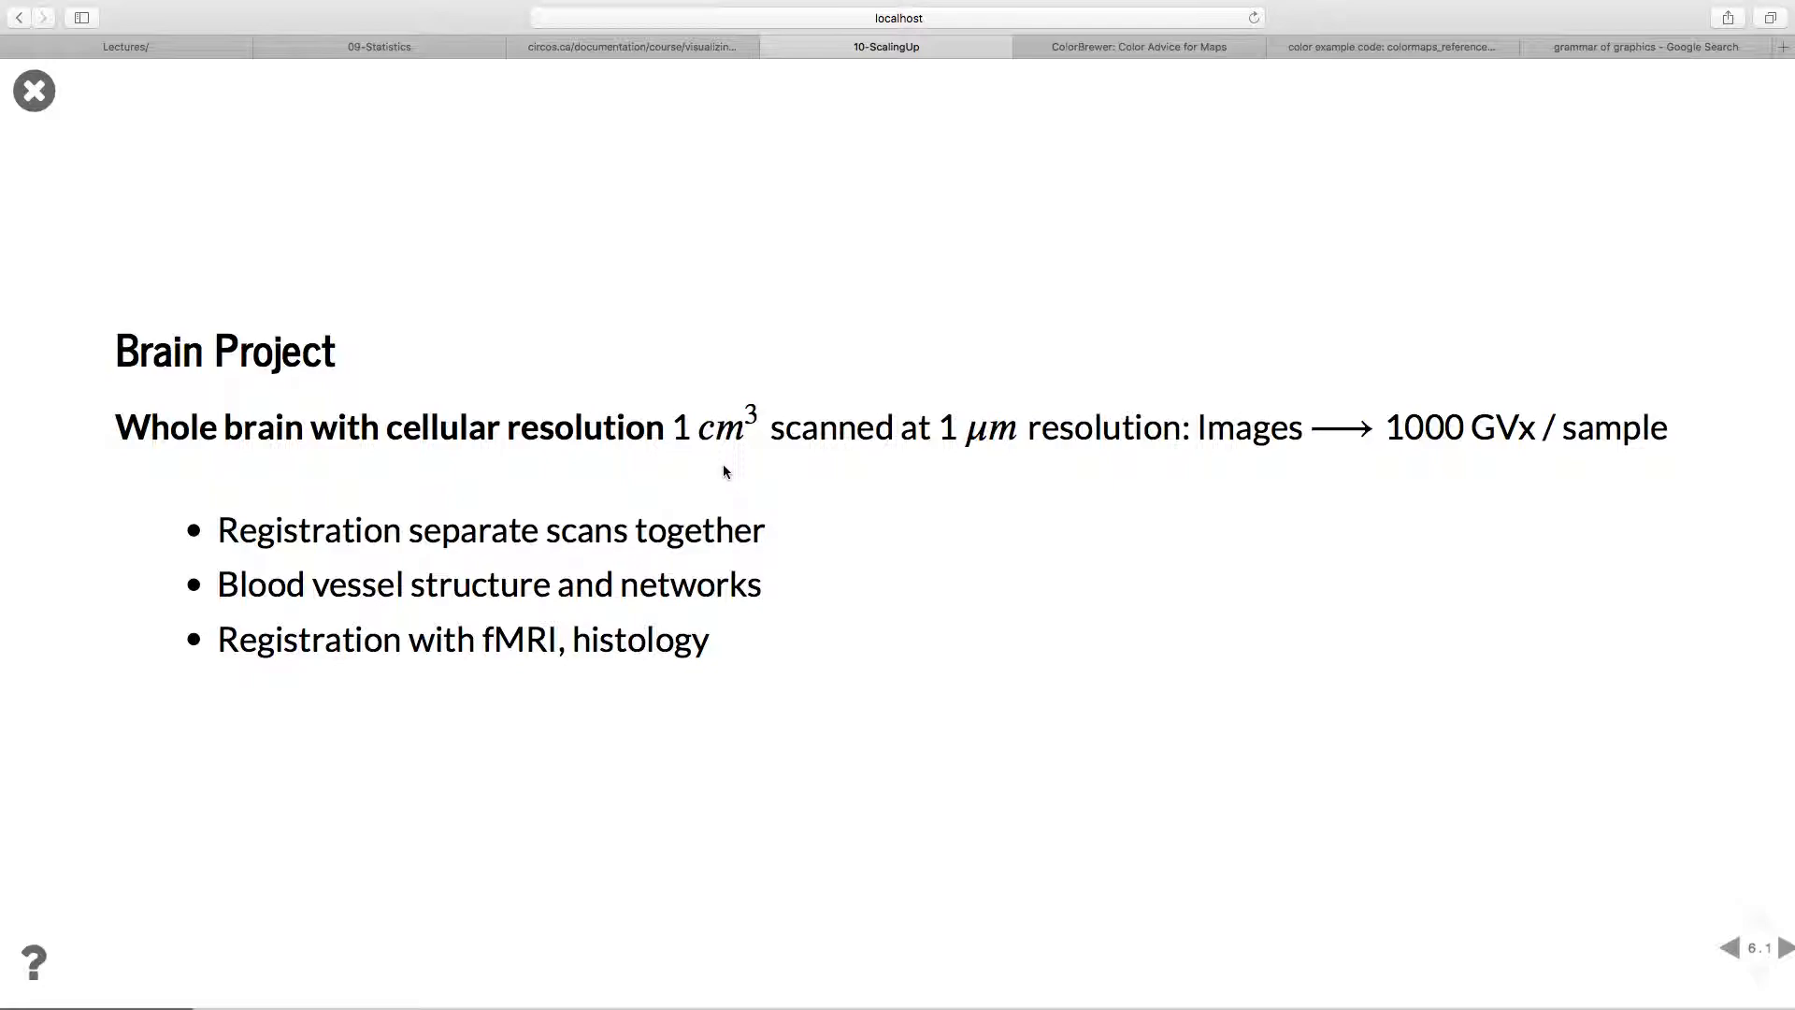
pyautogui.moveTo(910, 417)
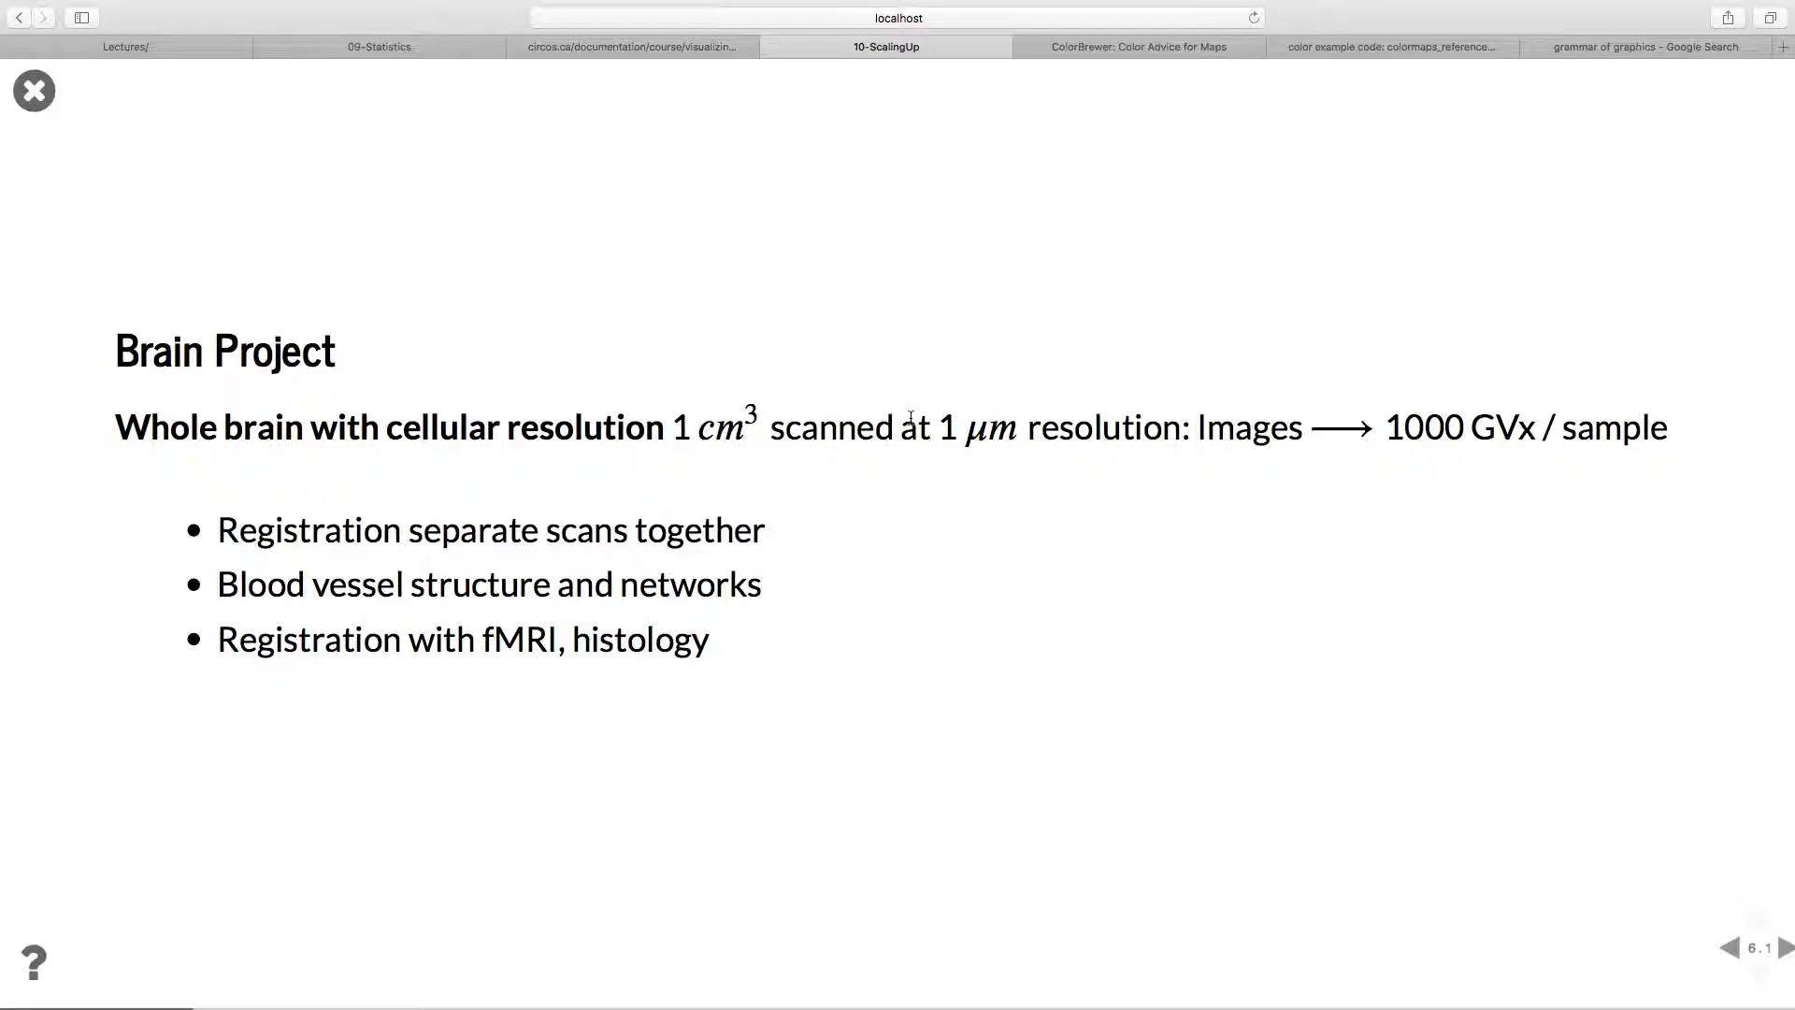
pyautogui.moveTo(1259, 400)
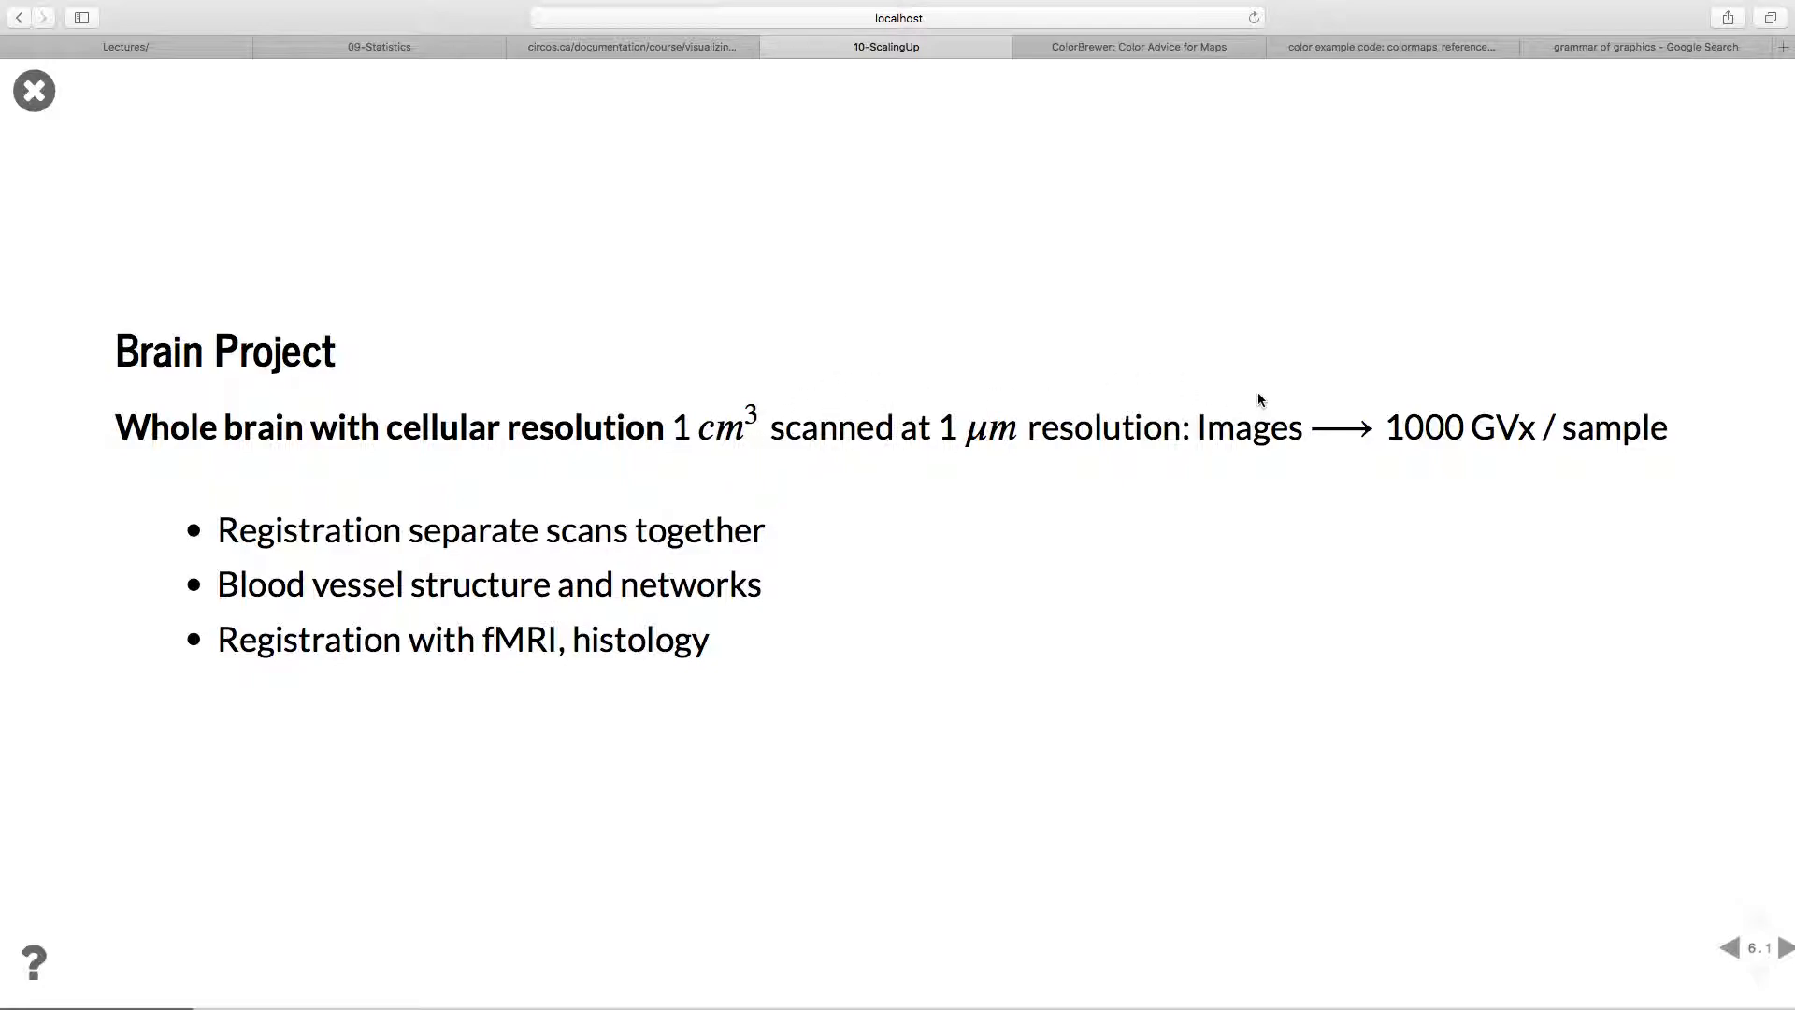
pyautogui.moveTo(1517, 437)
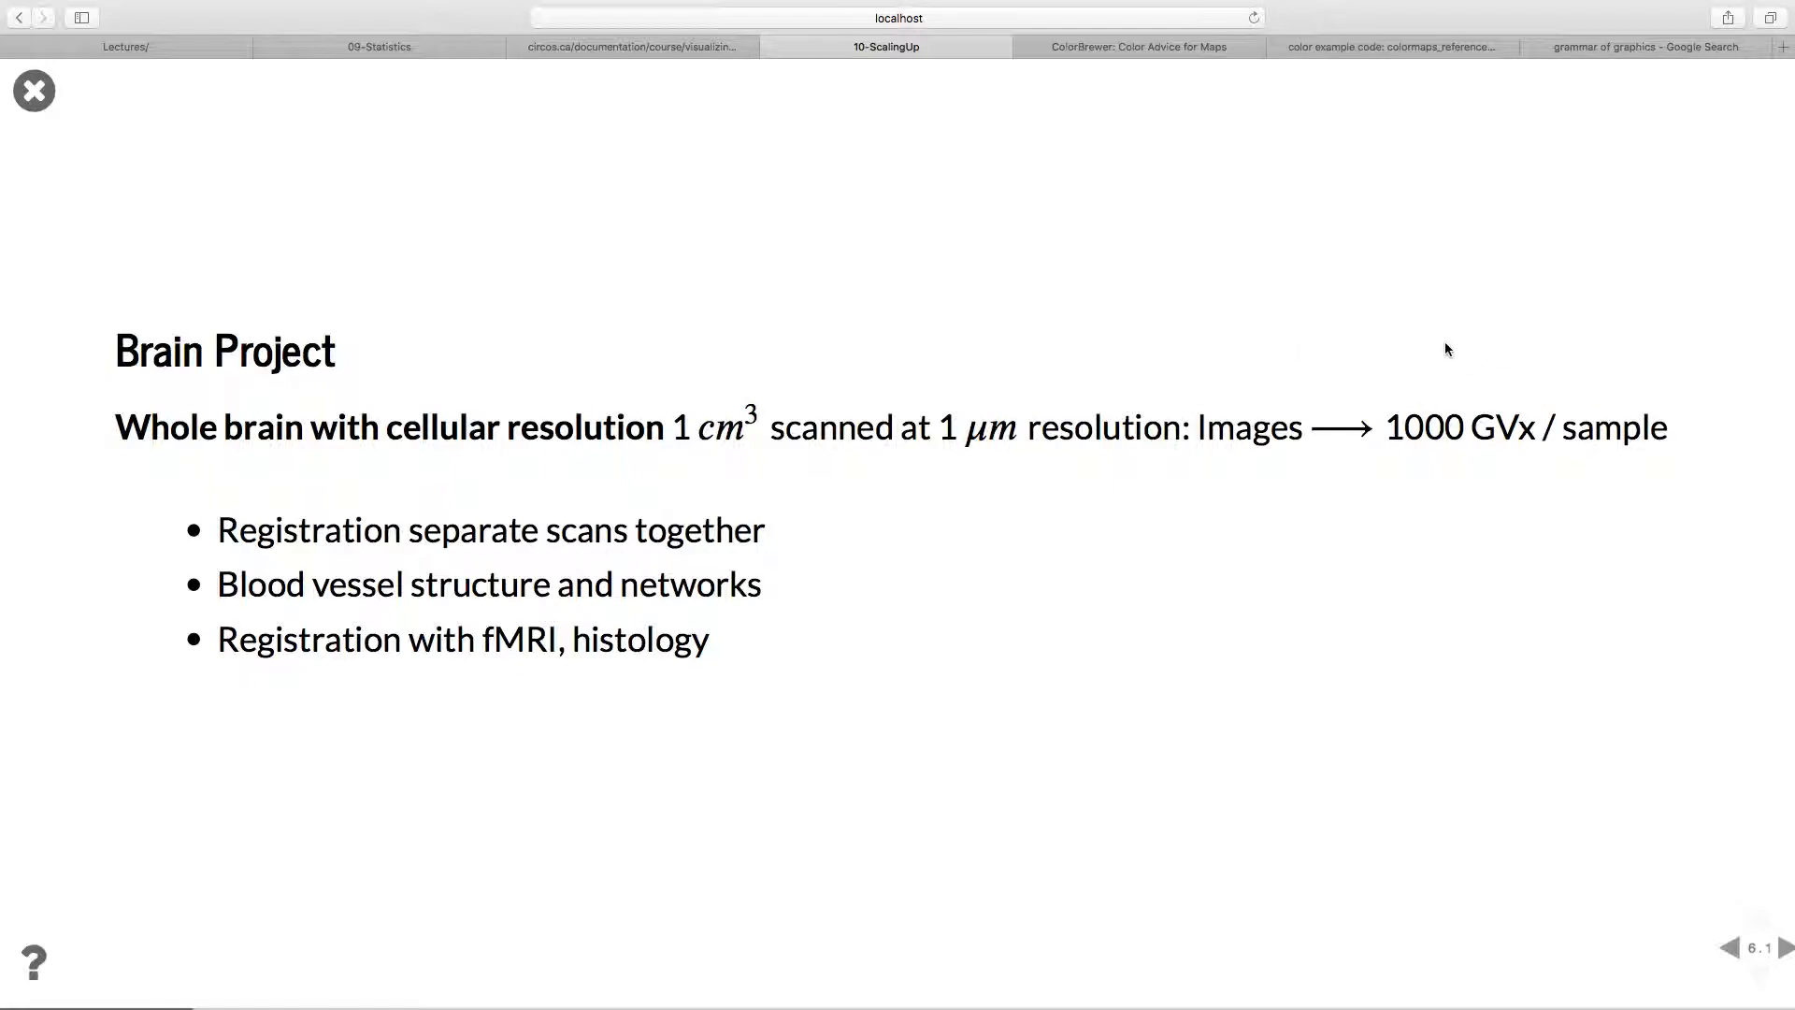
pyautogui.moveTo(963, 477)
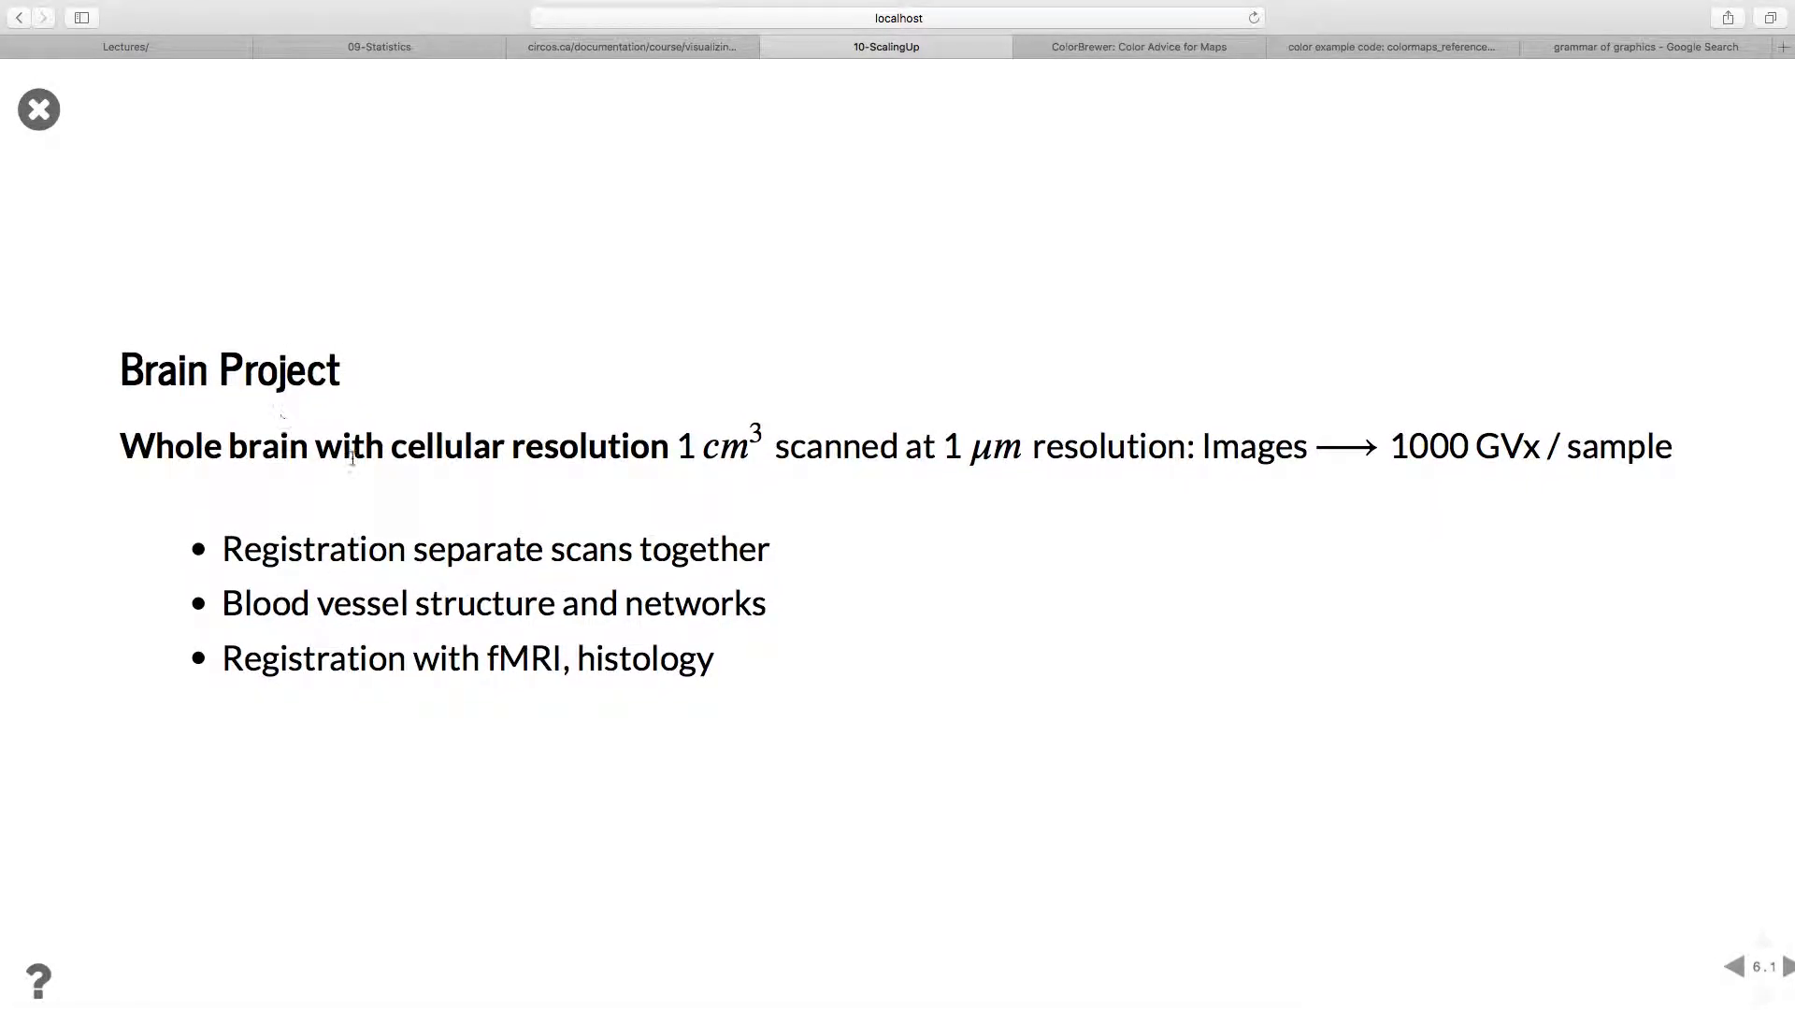
pyautogui.scroll(-3)
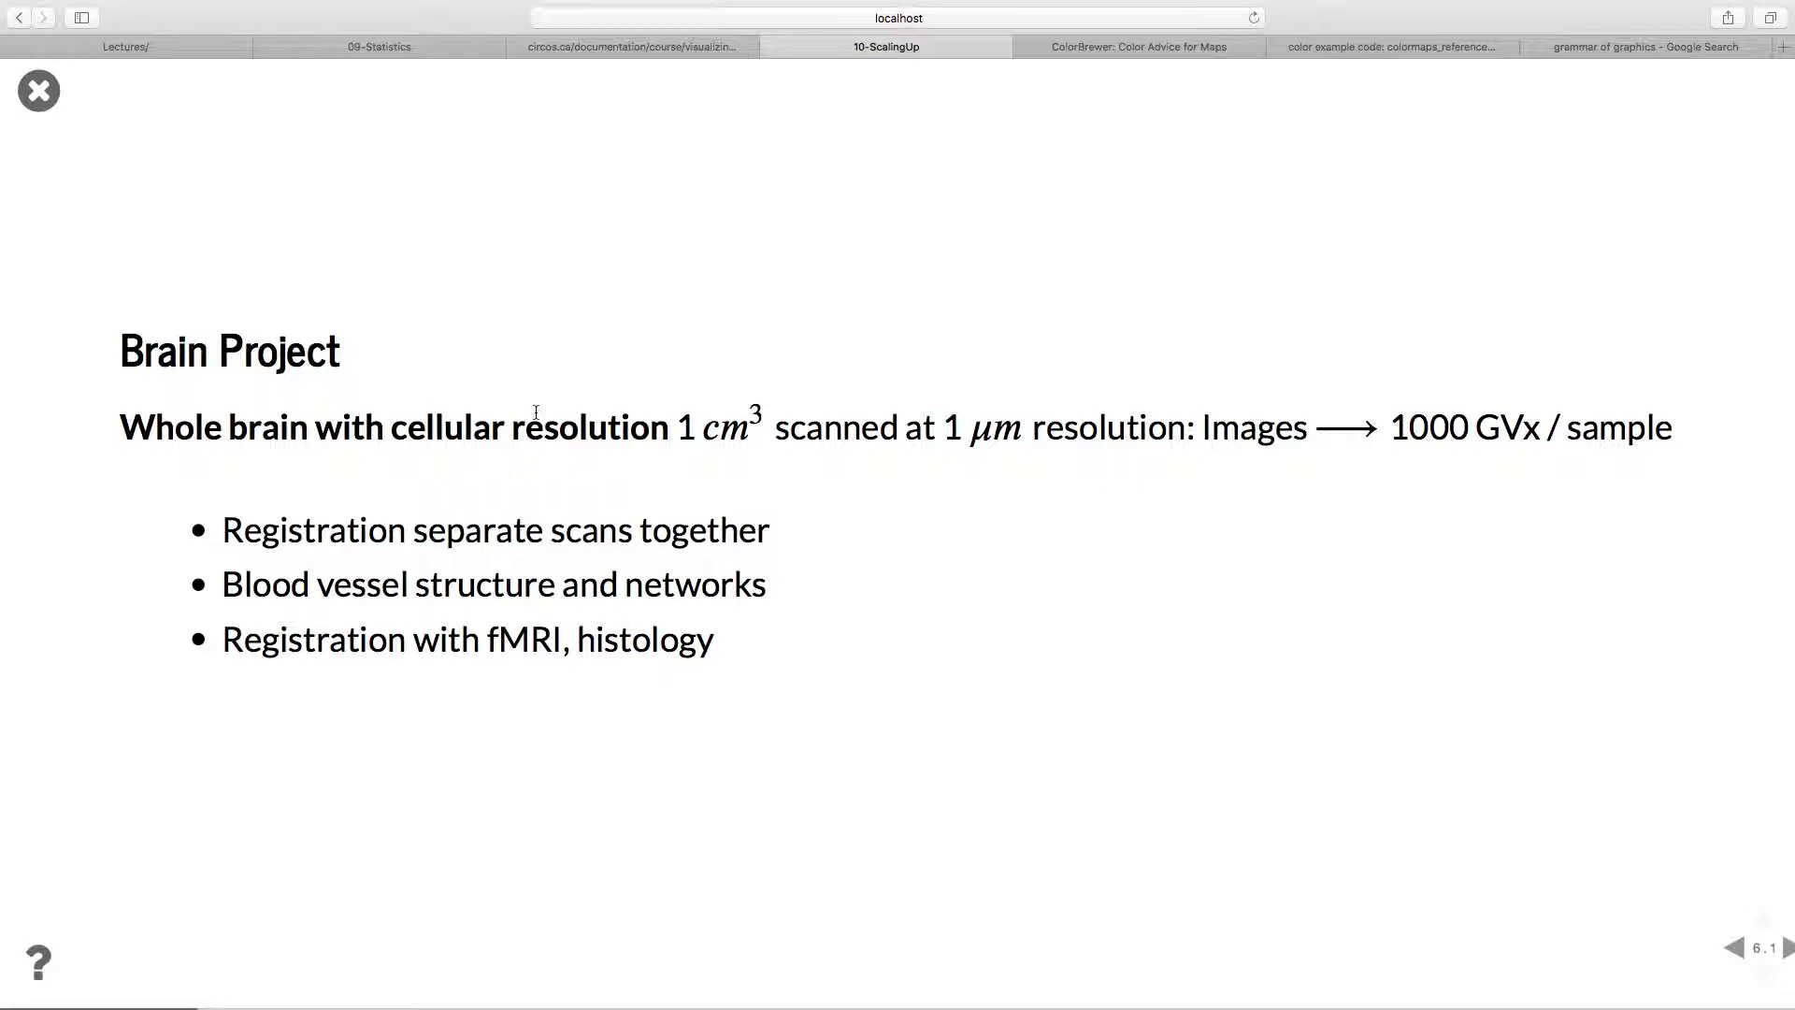
pyautogui.moveTo(686, 557)
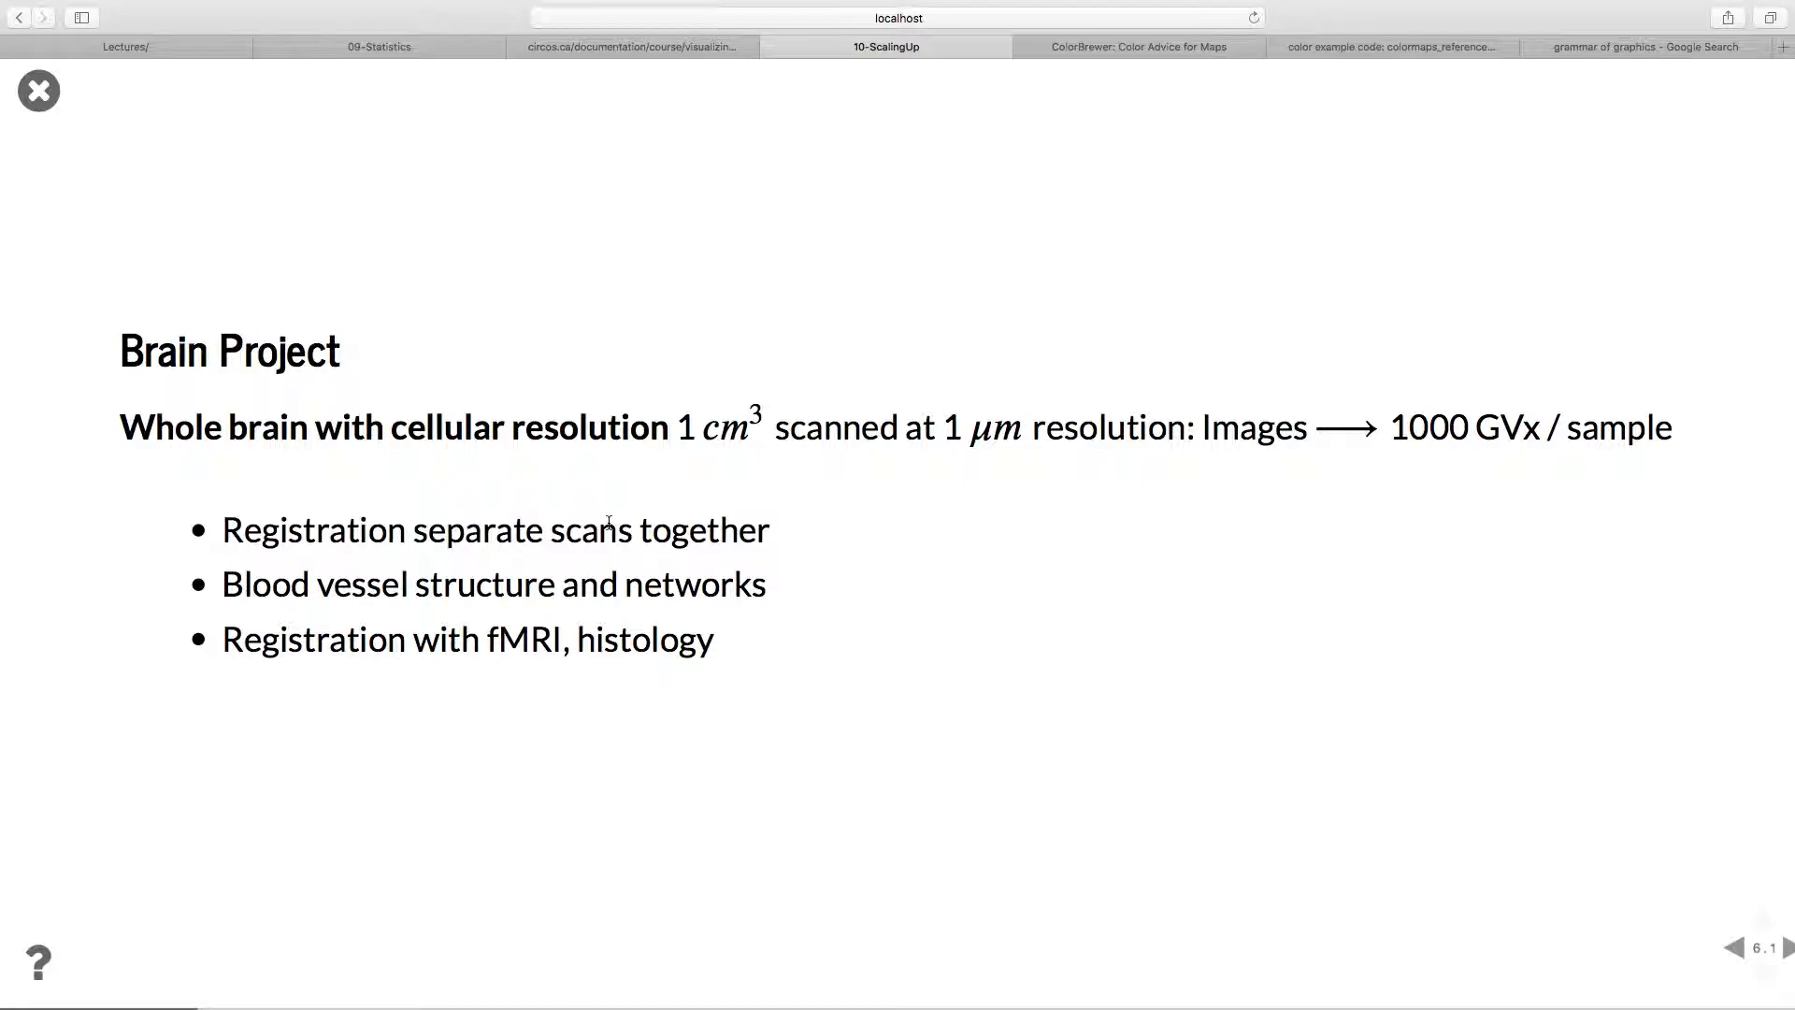
pyautogui.moveTo(628, 375)
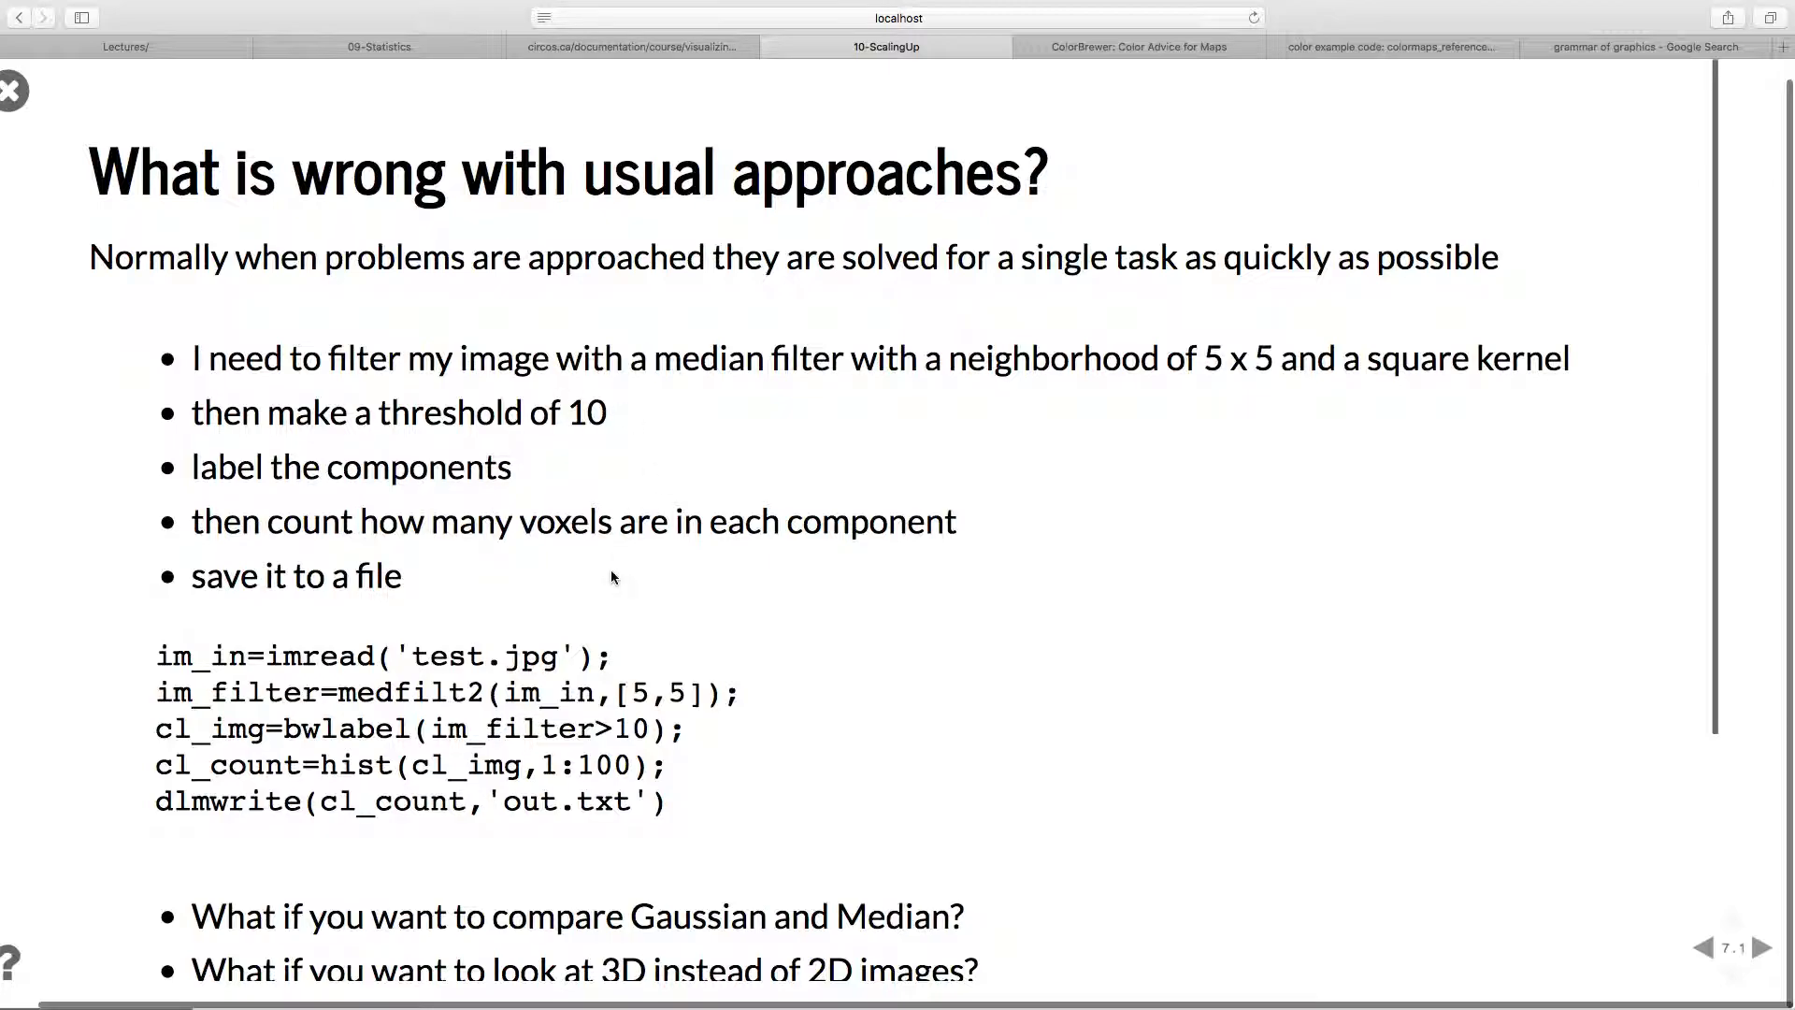
pyautogui.moveTo(516, 391)
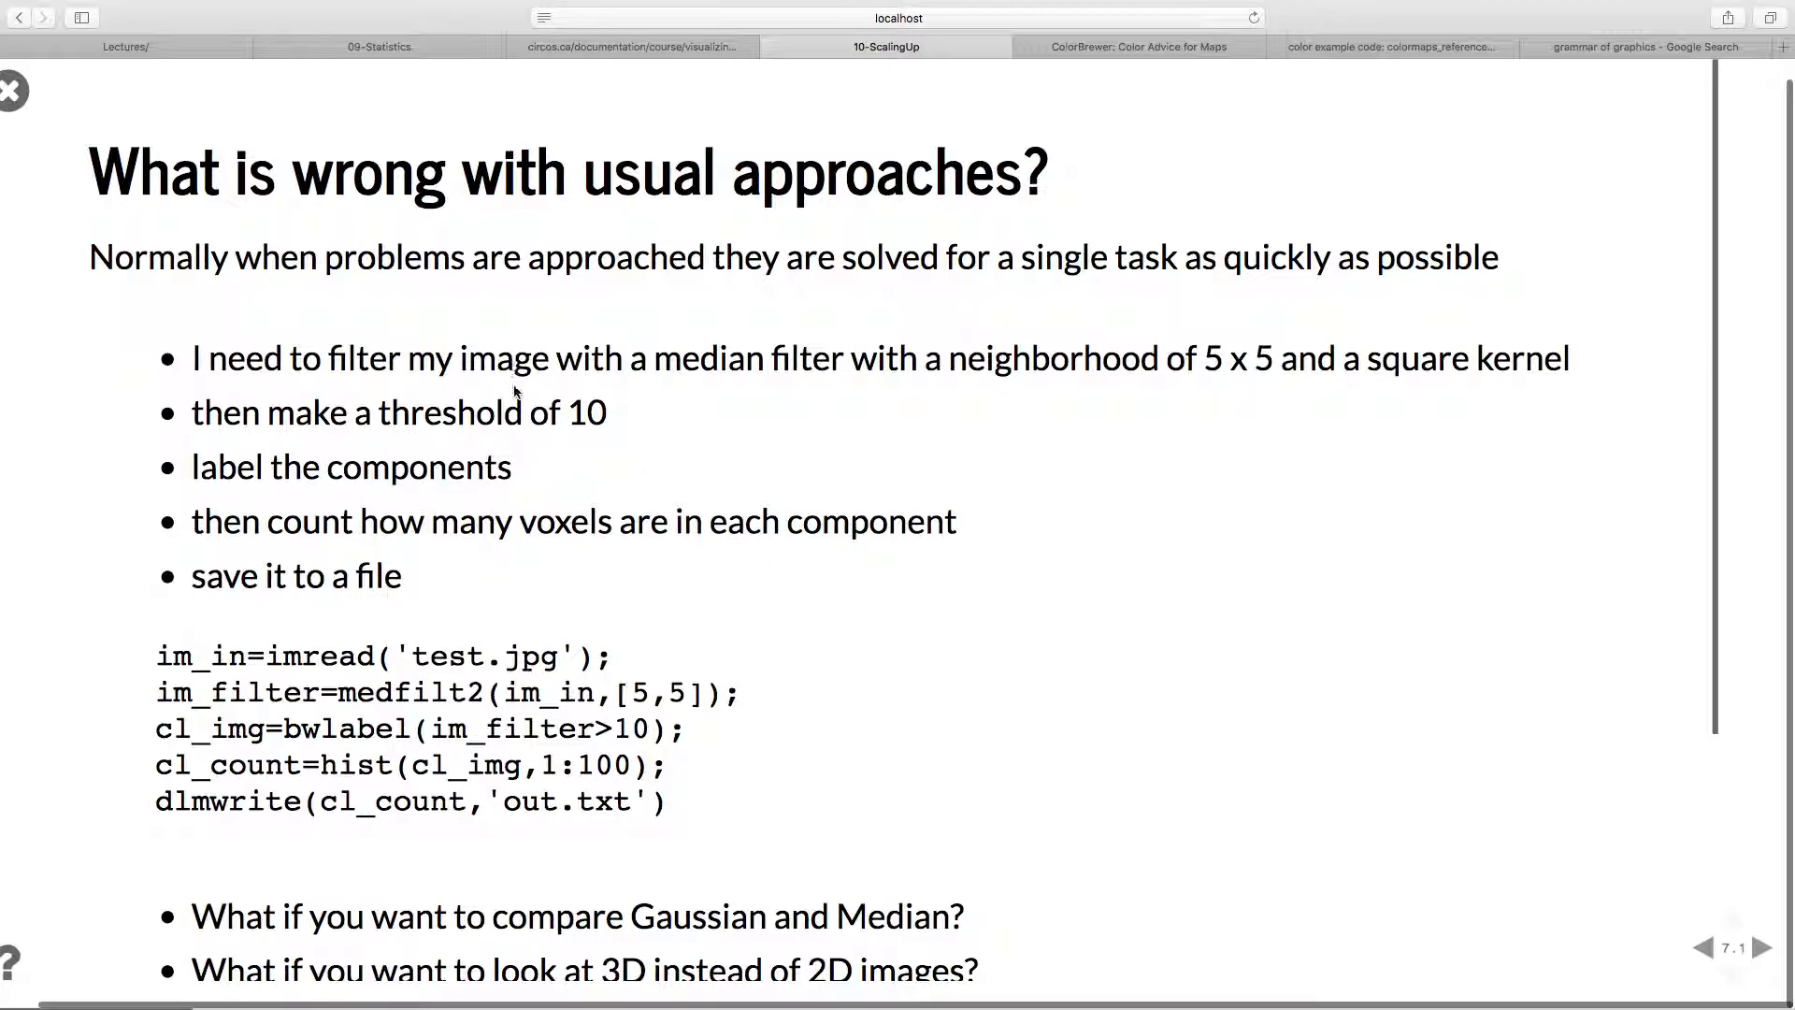
pyautogui.moveTo(512, 464)
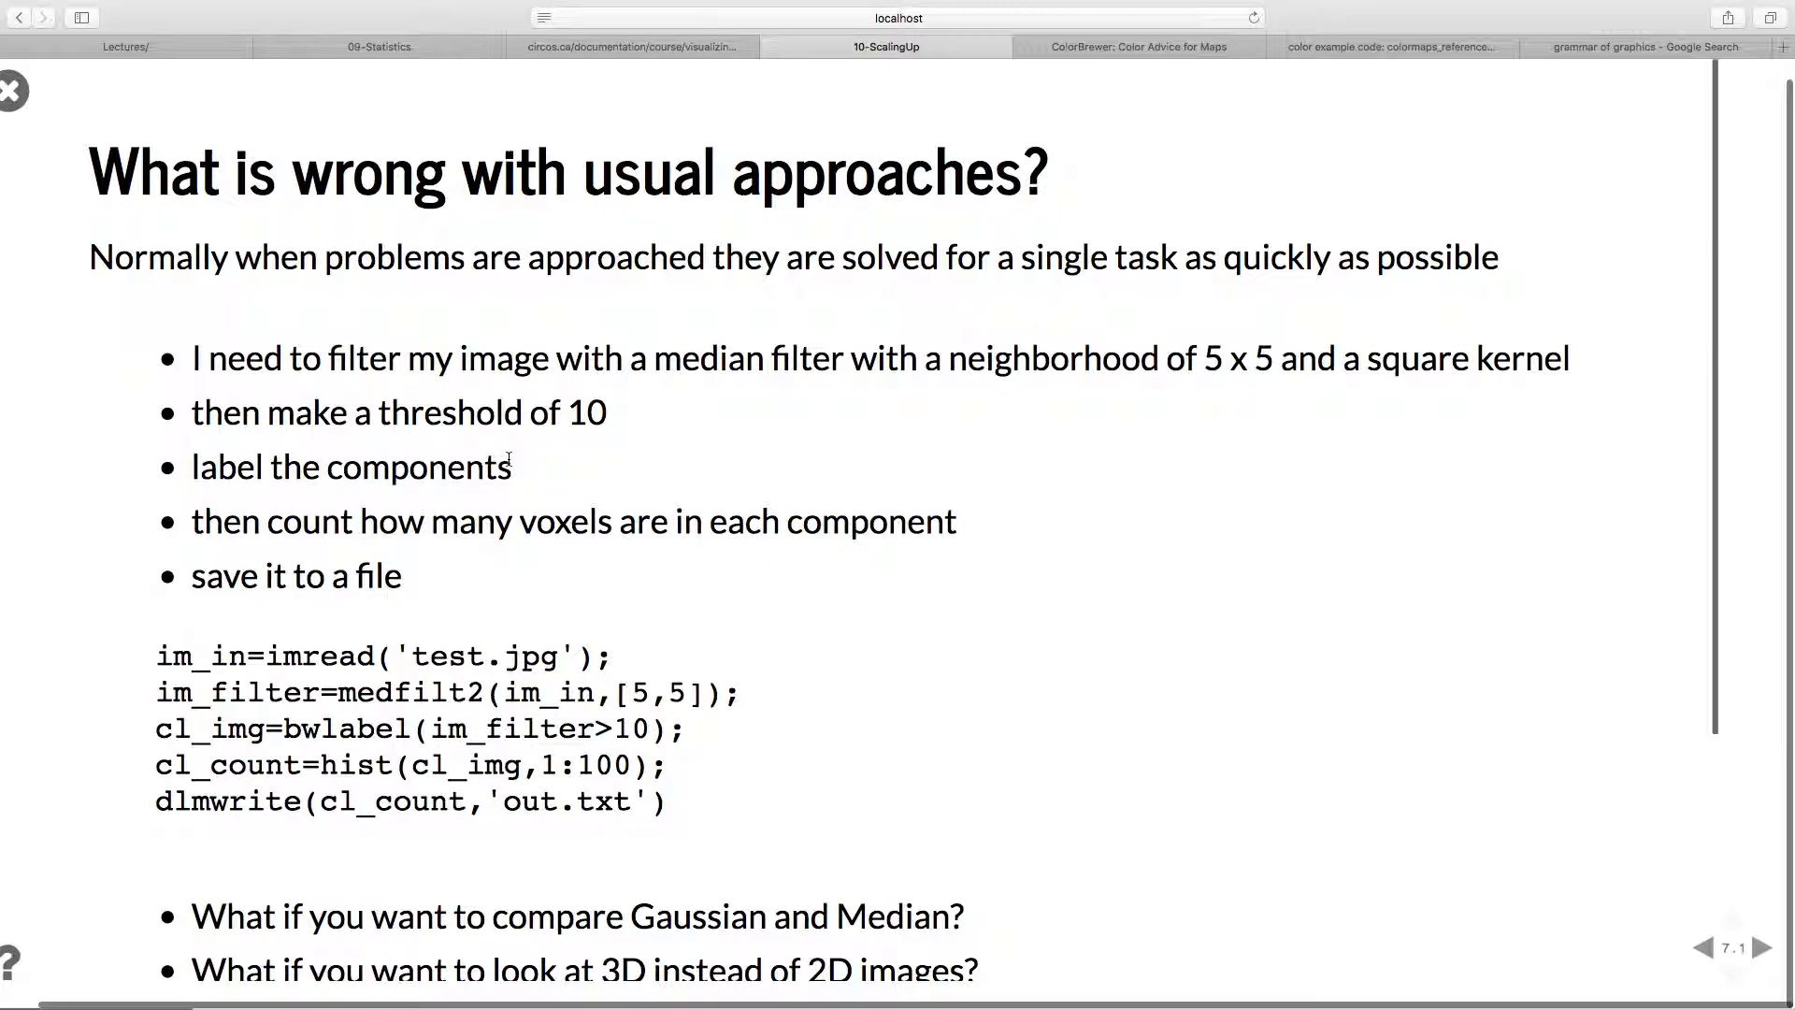
pyautogui.moveTo(509, 718)
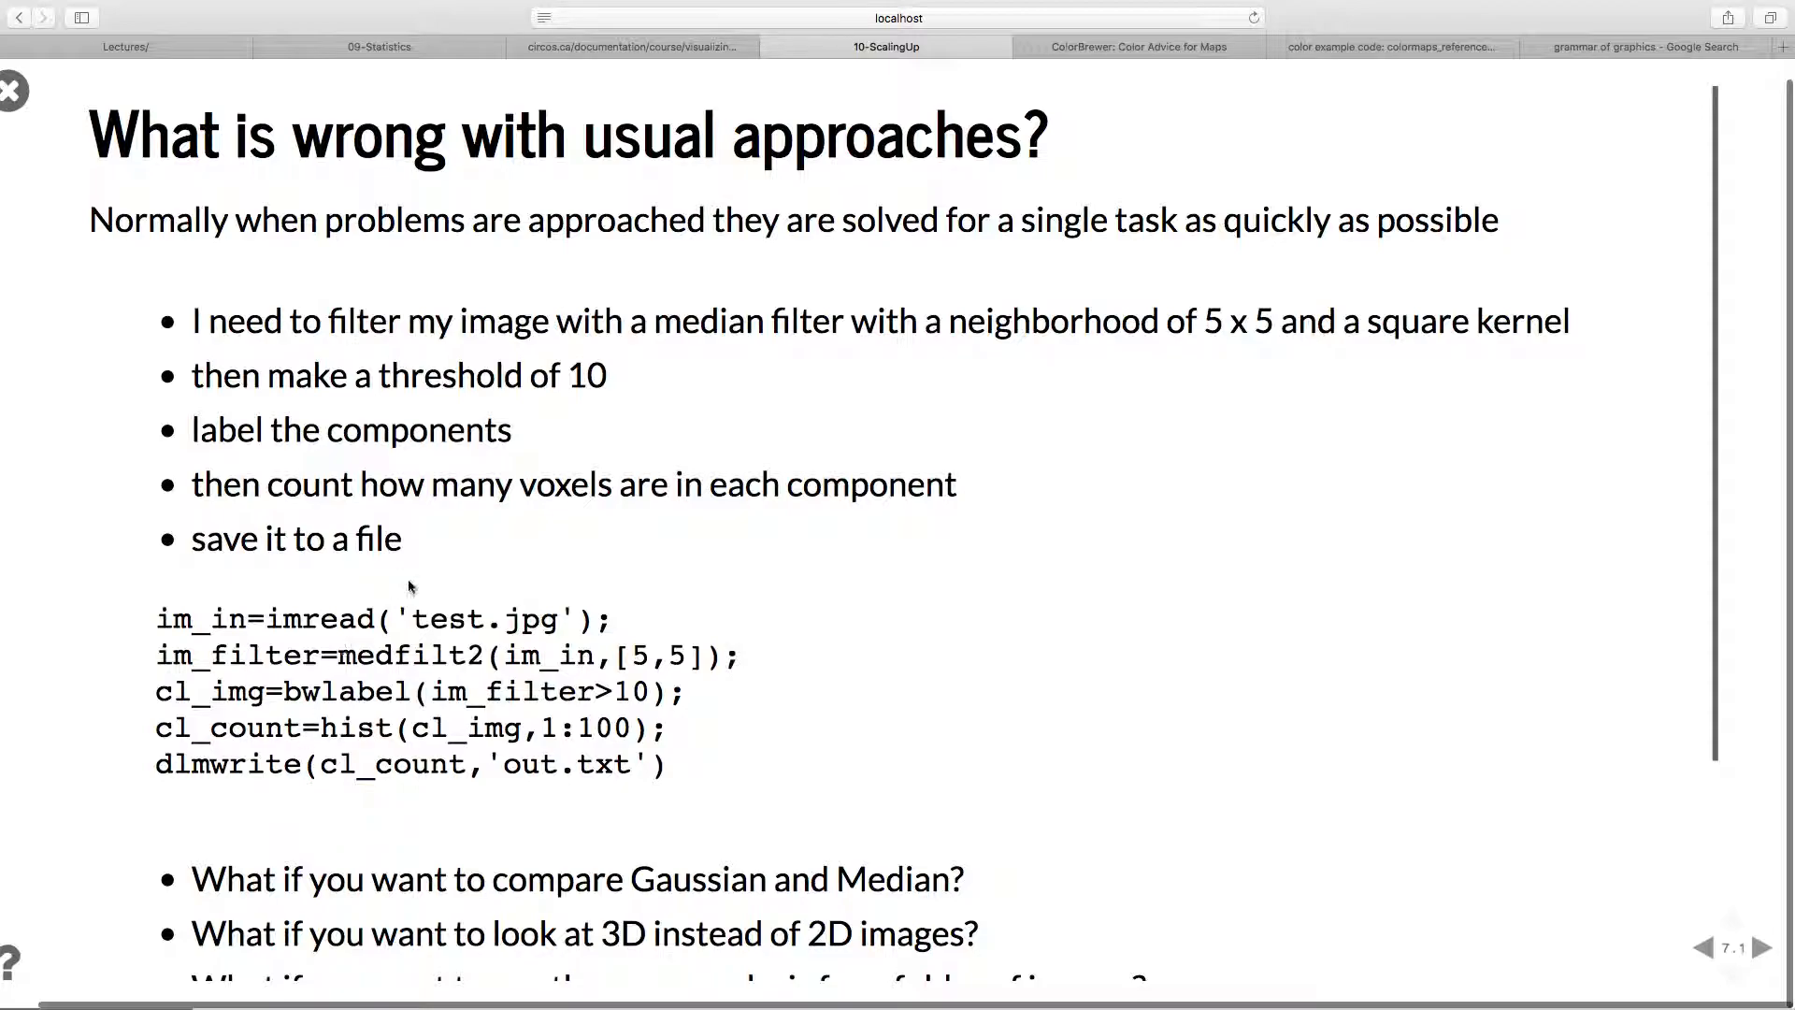
# Scroll slide 7.1 to the median-filter code and the rewrite-everything warning.
pyautogui.scroll(-3)
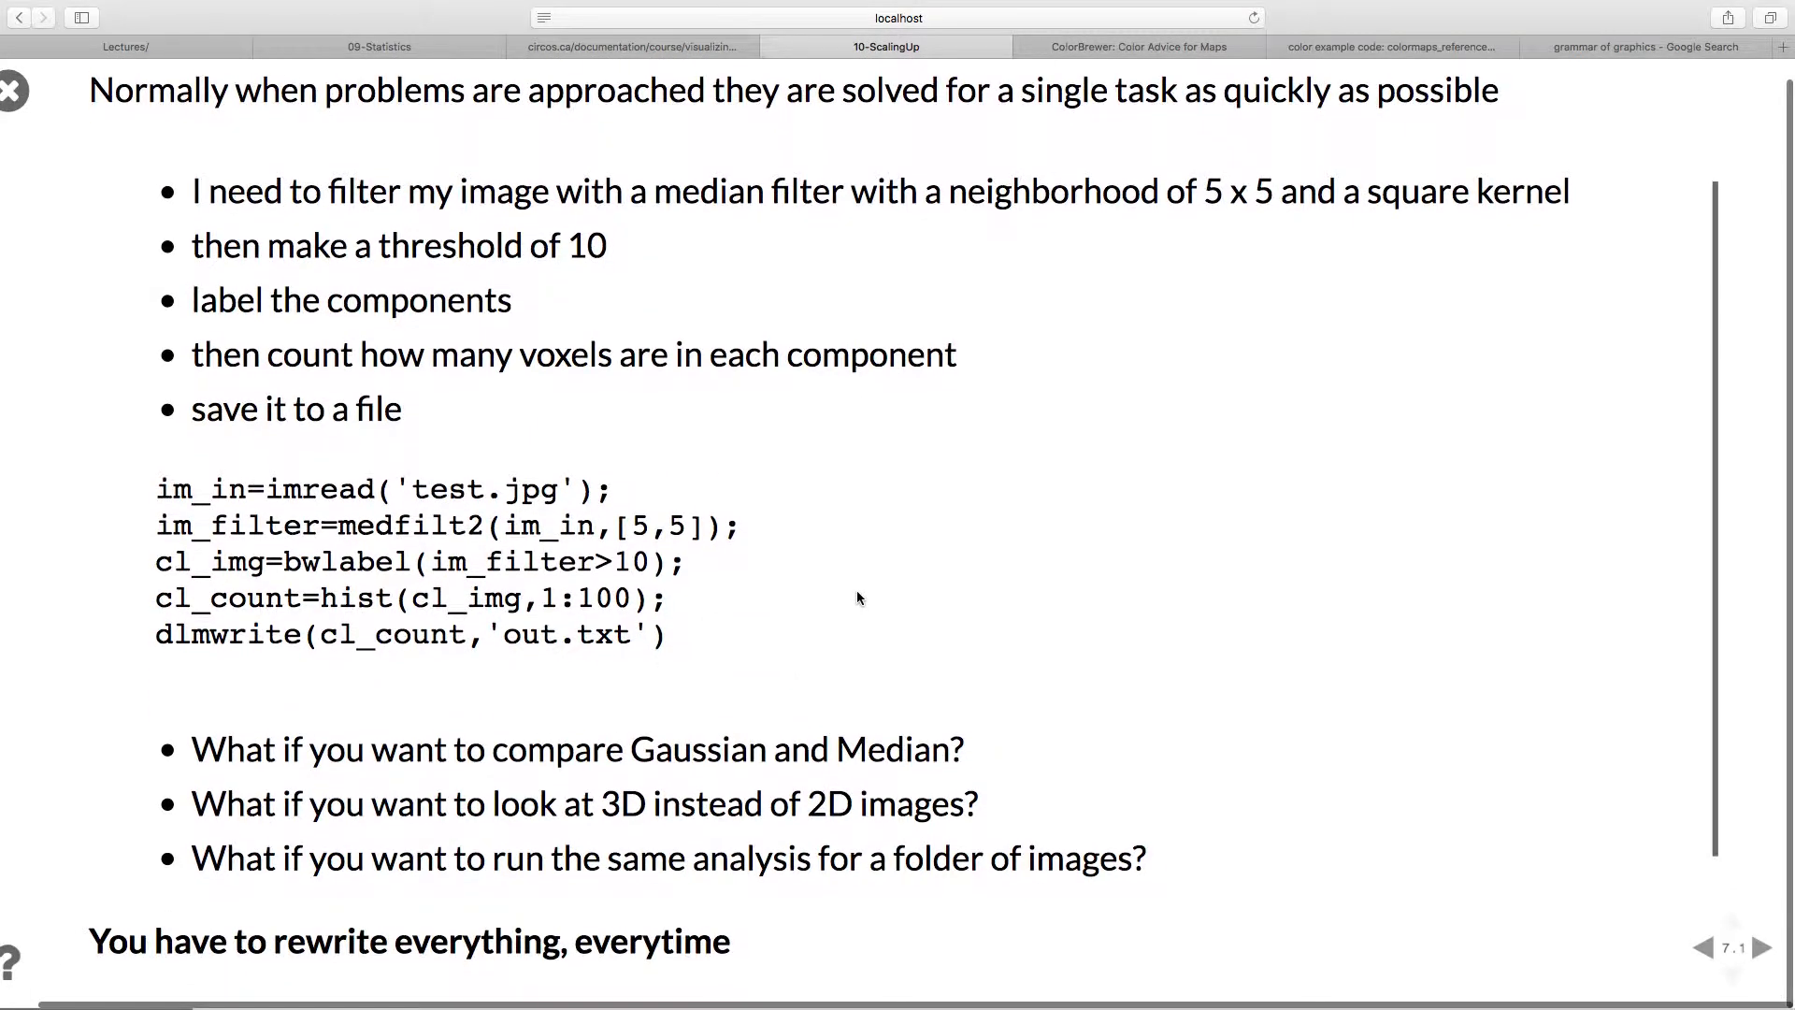
pyautogui.scroll(-3)
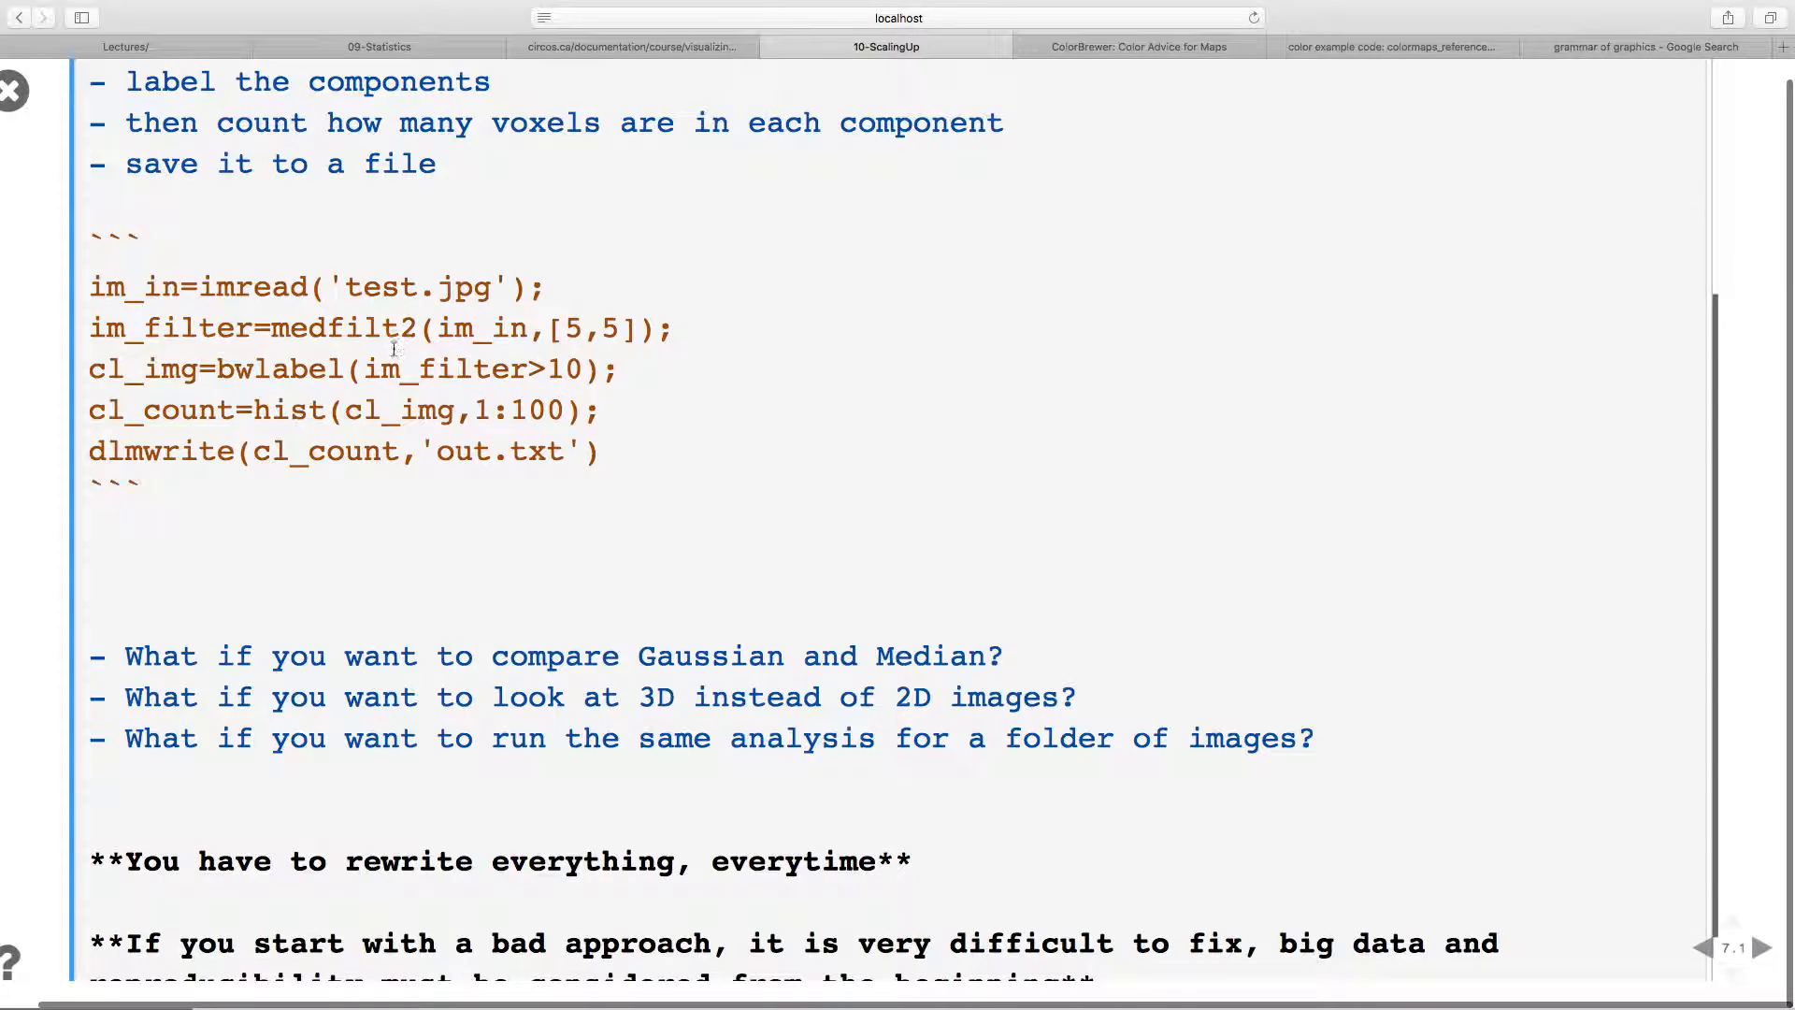
pyautogui.doubleClick(206, 368)
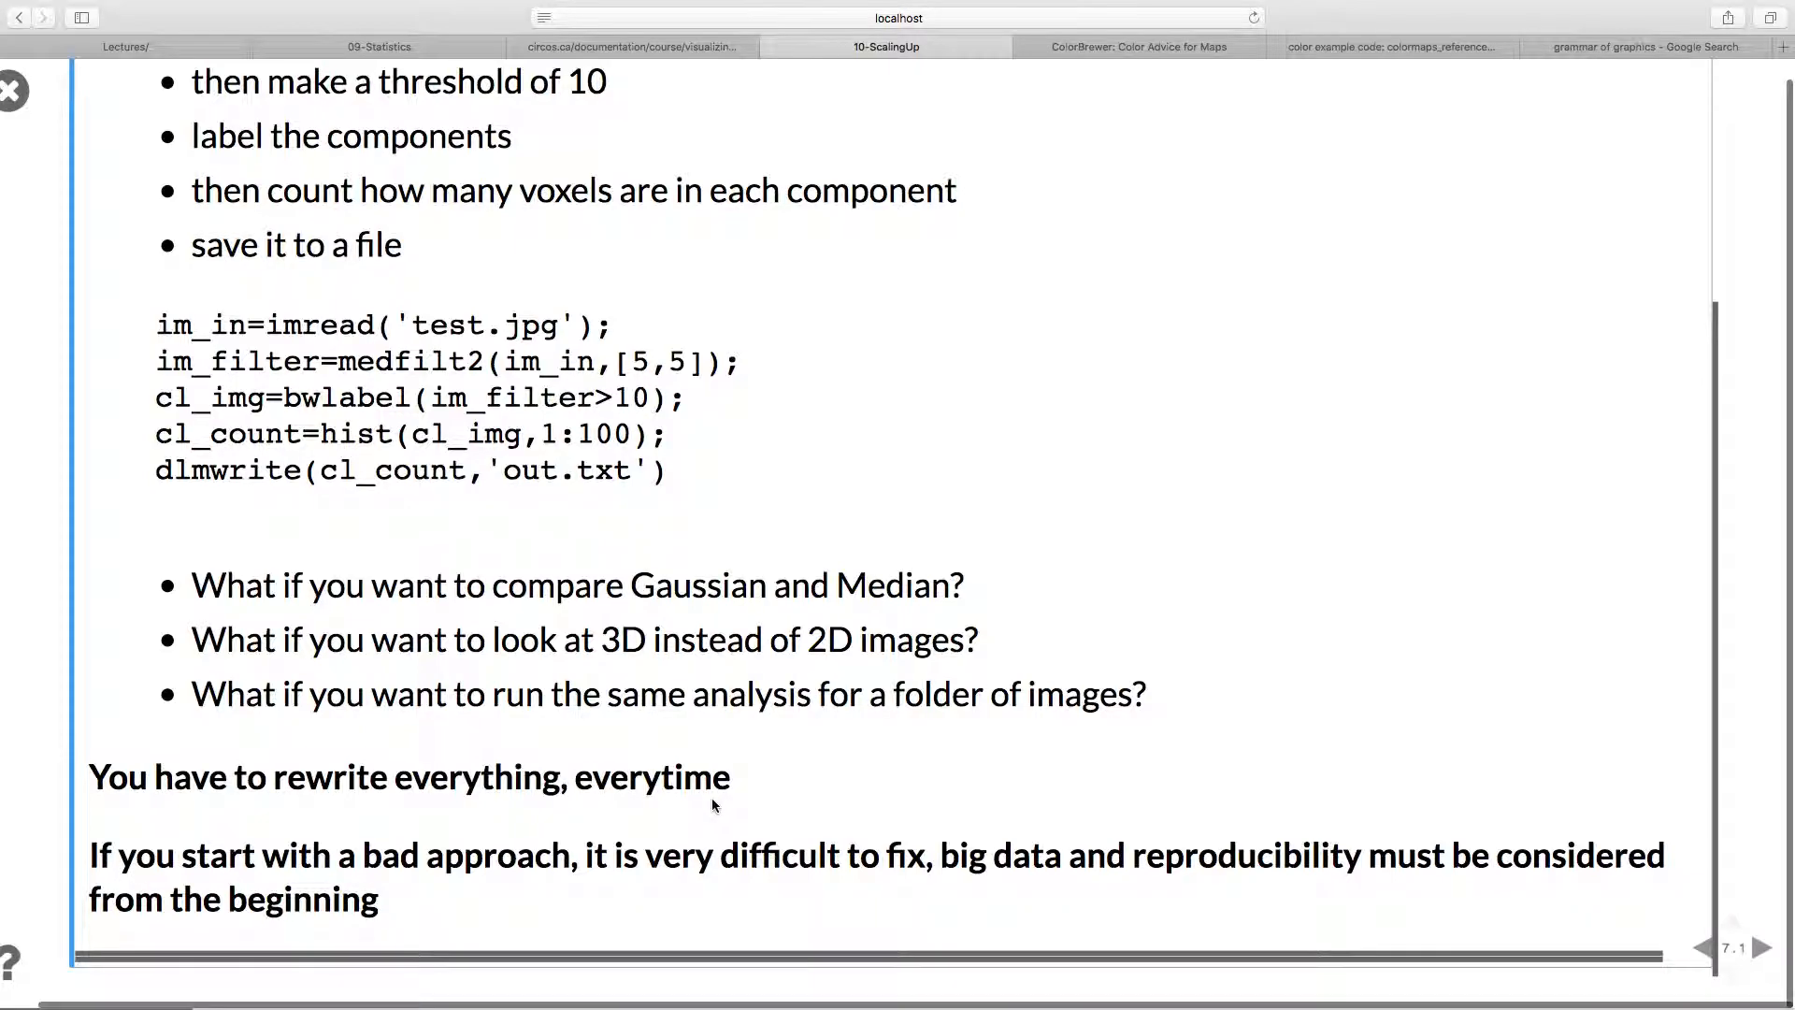
pyautogui.moveTo(931, 789)
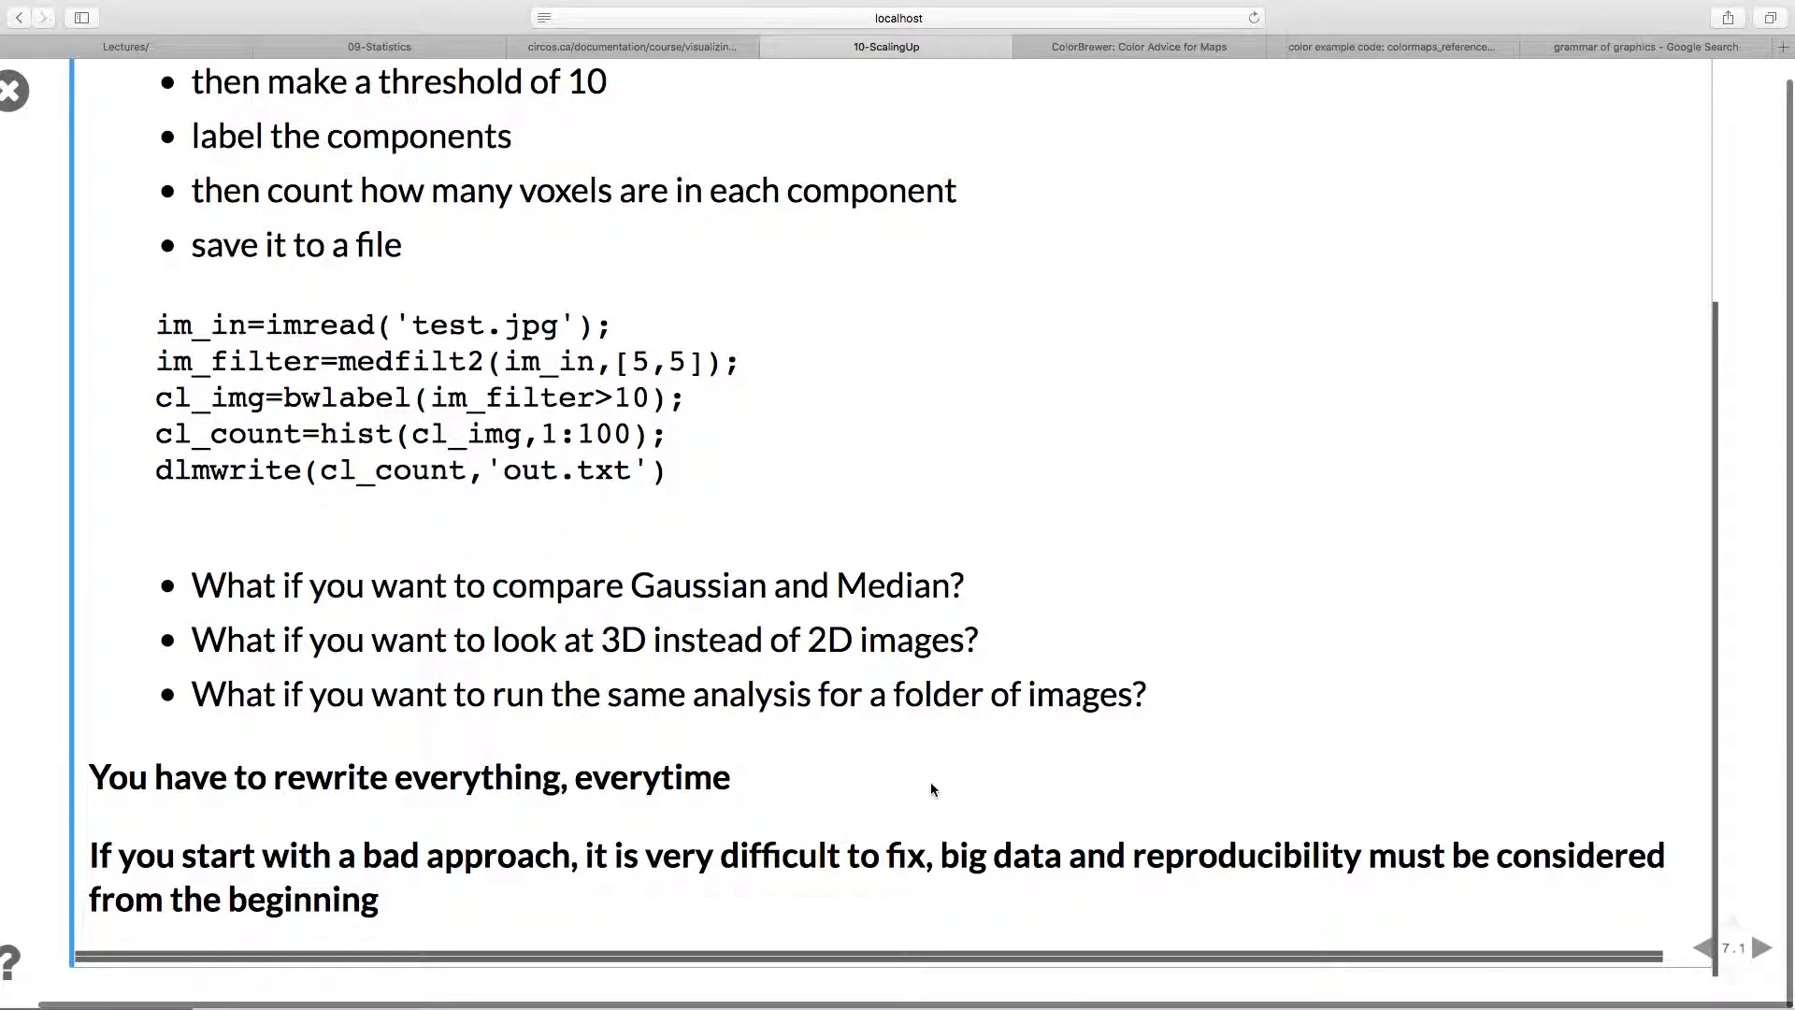
pyautogui.moveTo(1282, 910)
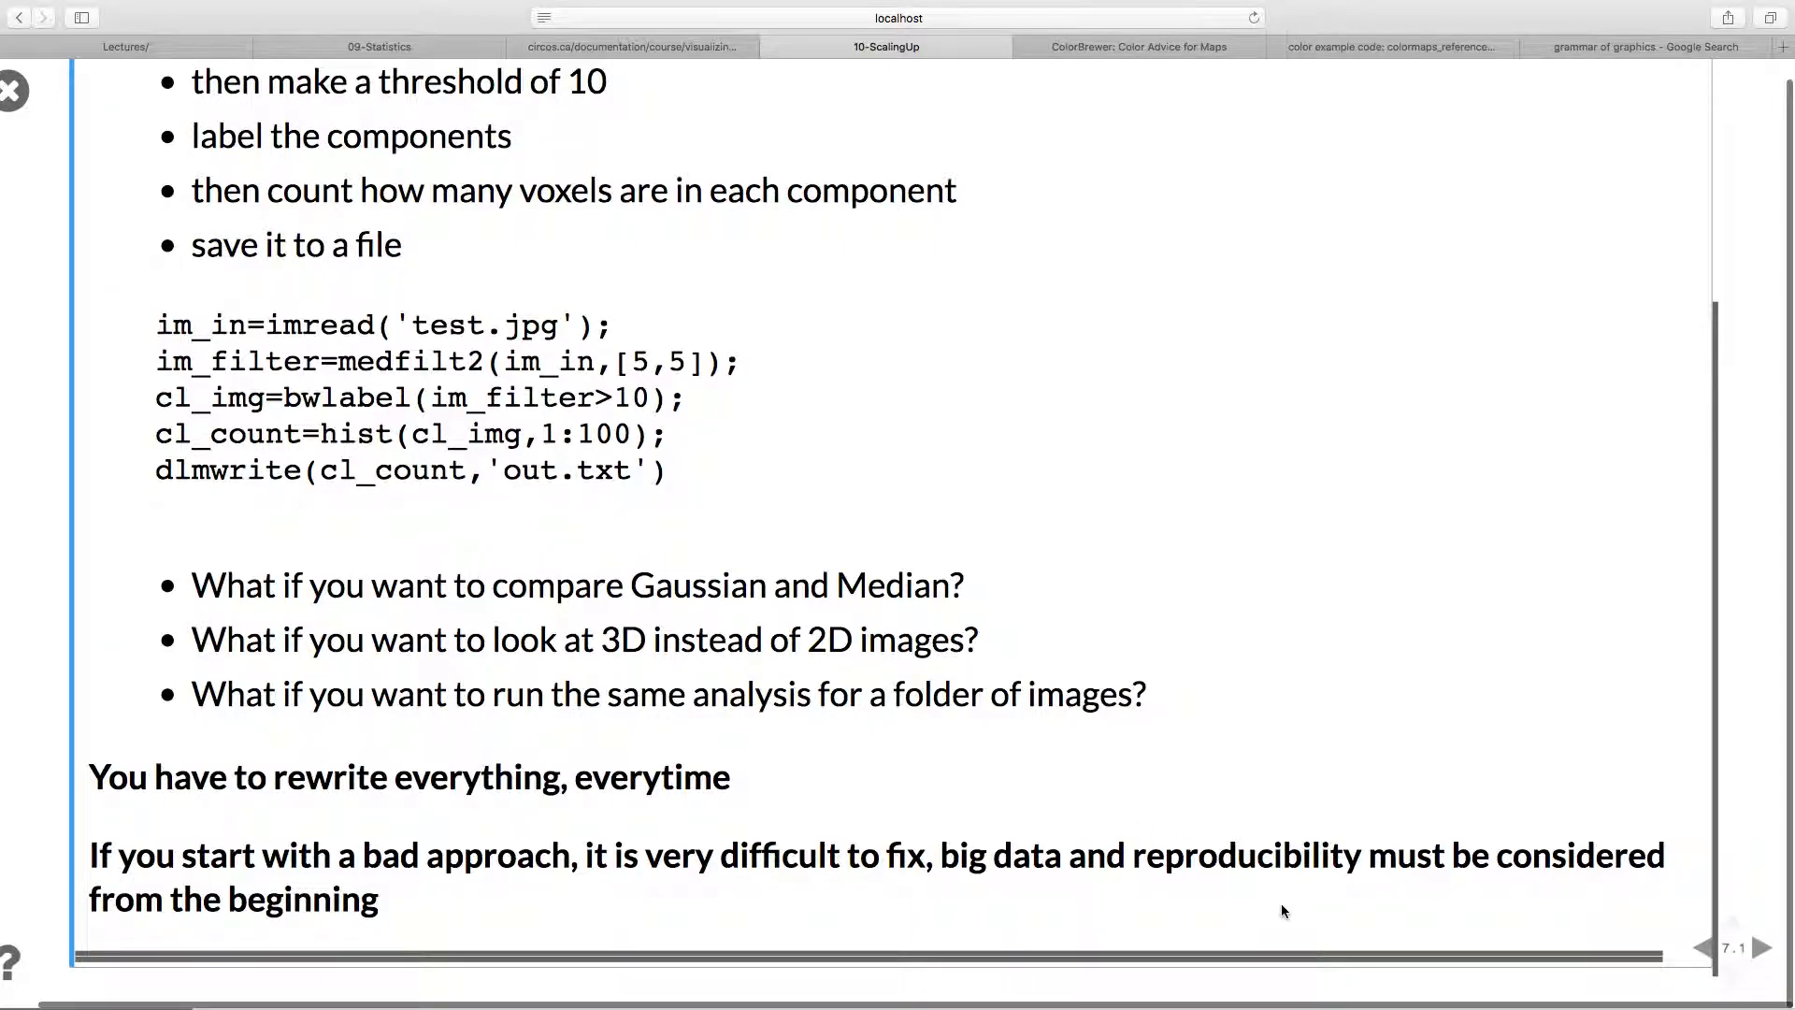
pyautogui.moveTo(1232, 782)
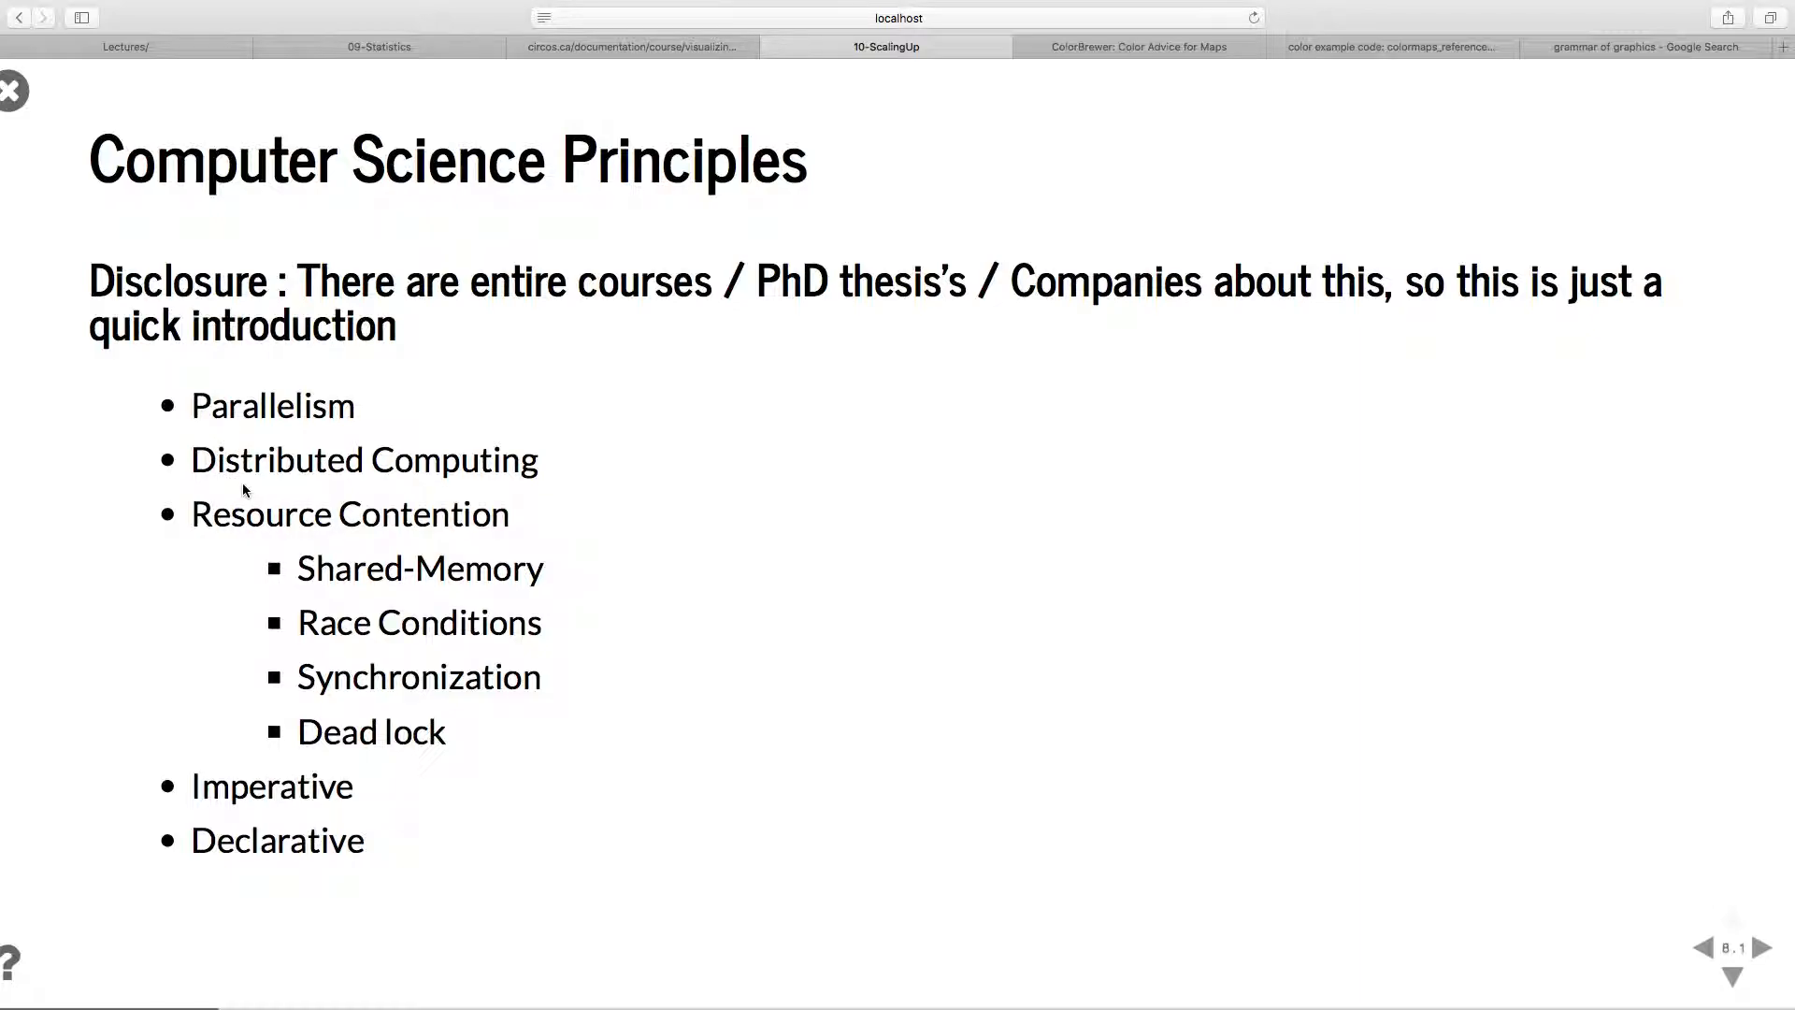
pyautogui.moveTo(372, 542)
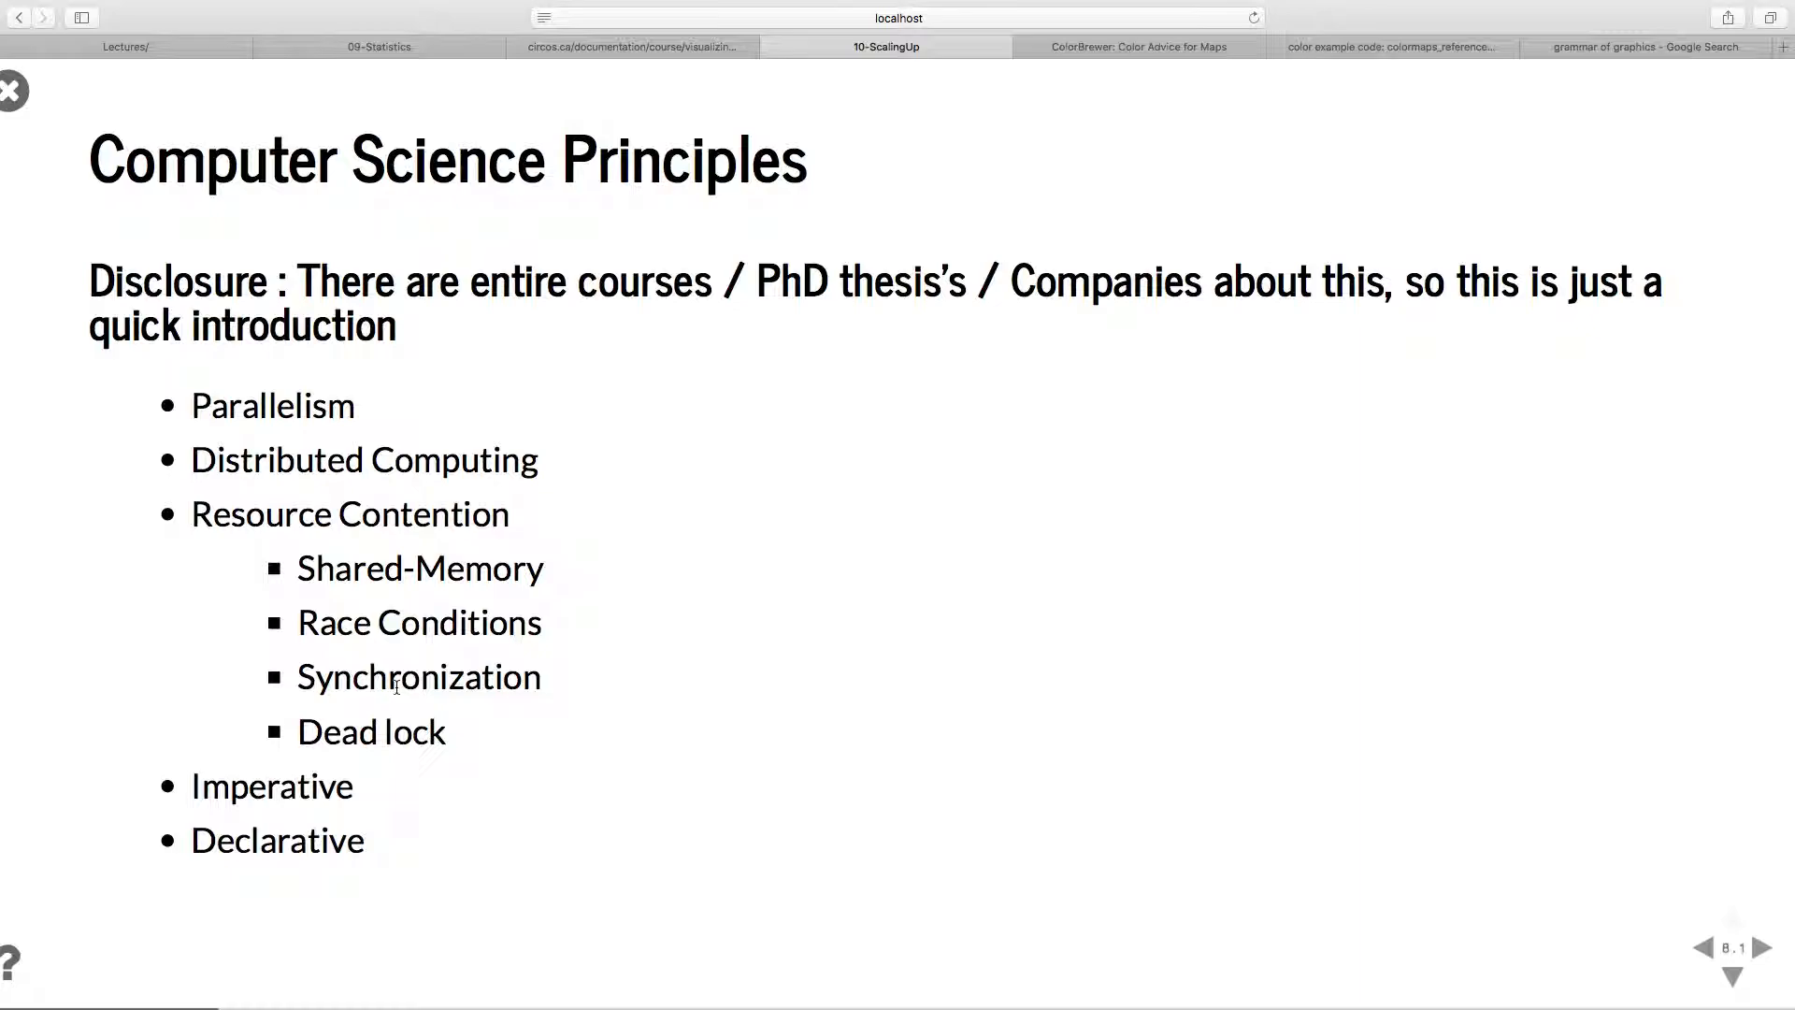
pyautogui.moveTo(508, 488)
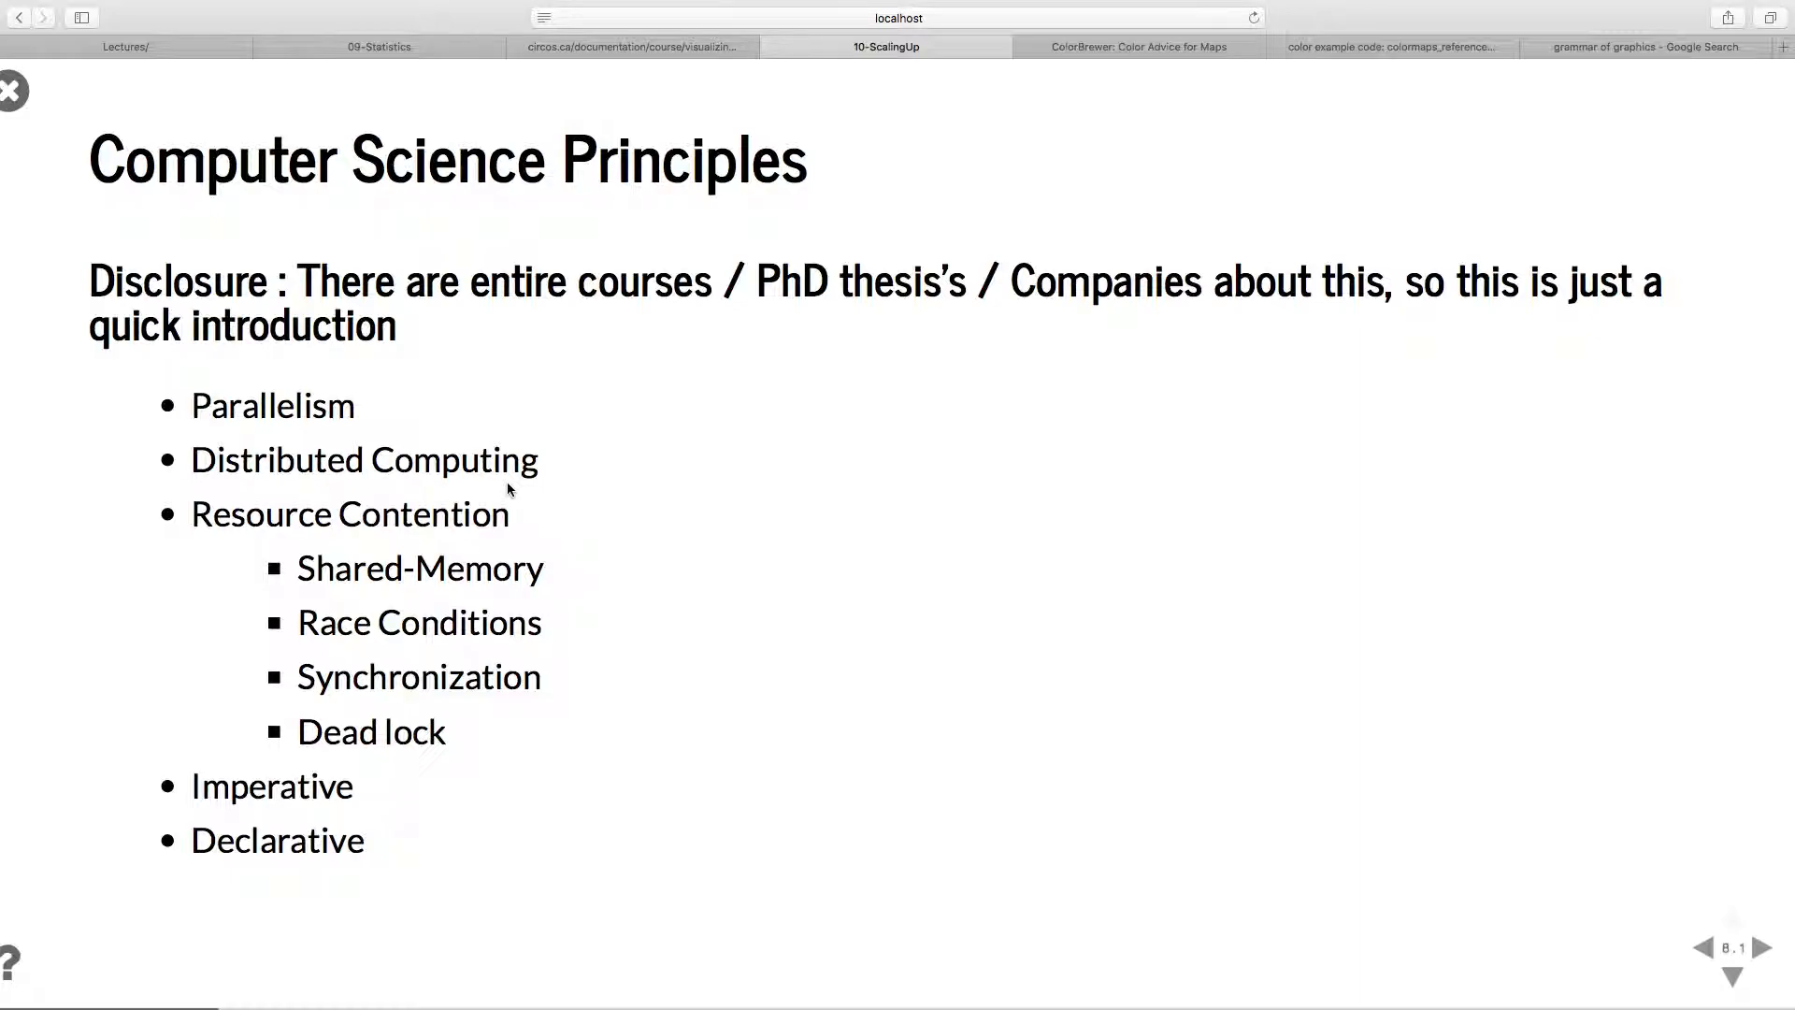
pyautogui.moveTo(730, 706)
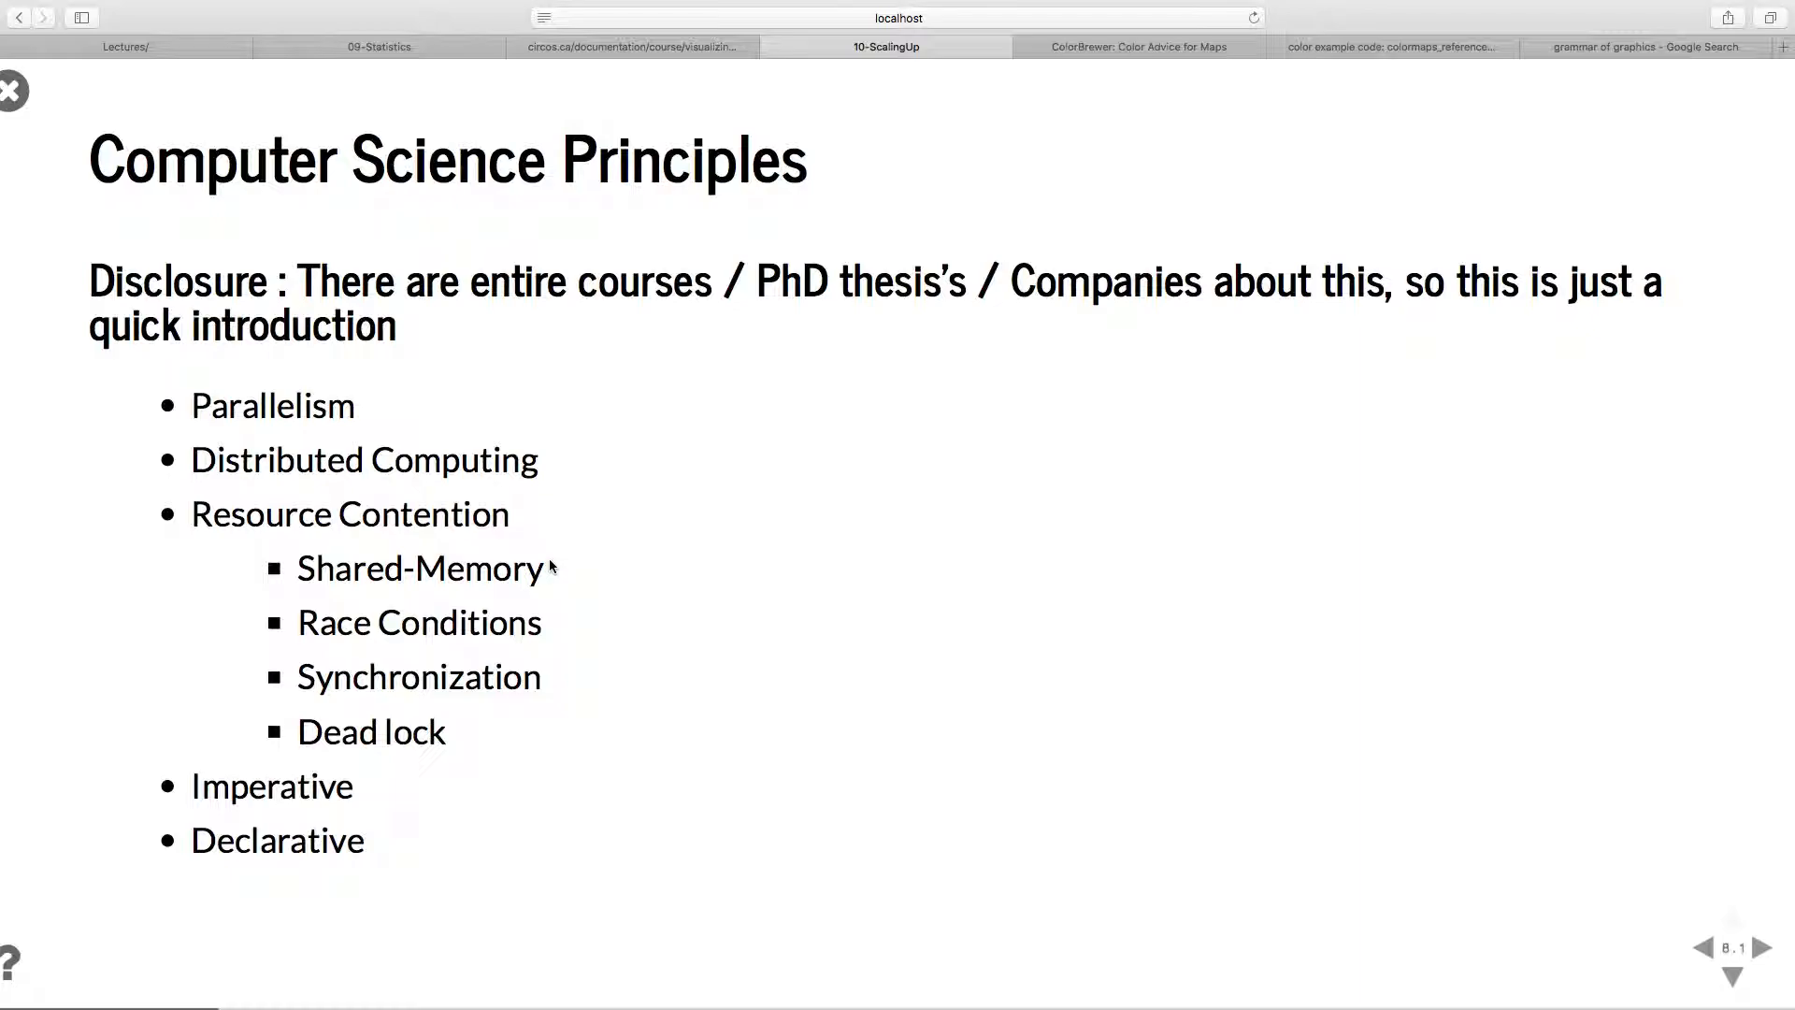
# Advance to the 'What is parallelism?' slide with its walking-and-phone-call example.
pyautogui.click(1731, 976)
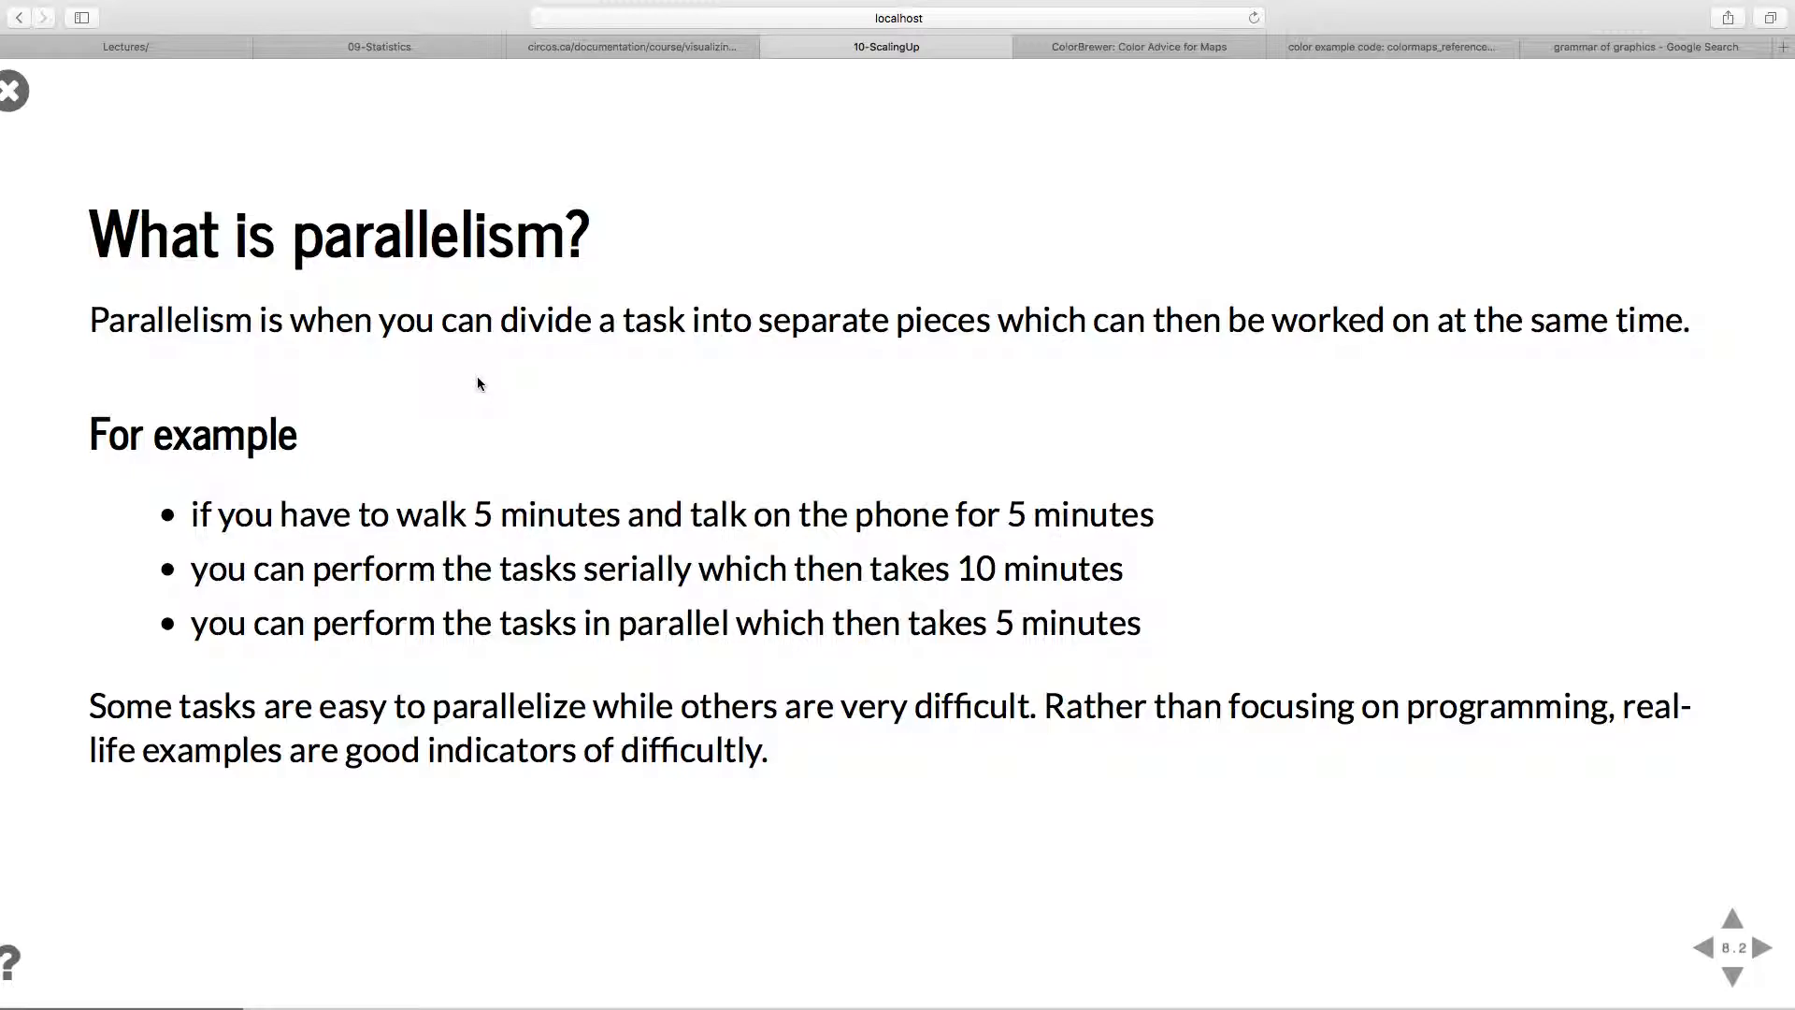
pyautogui.moveTo(610, 282)
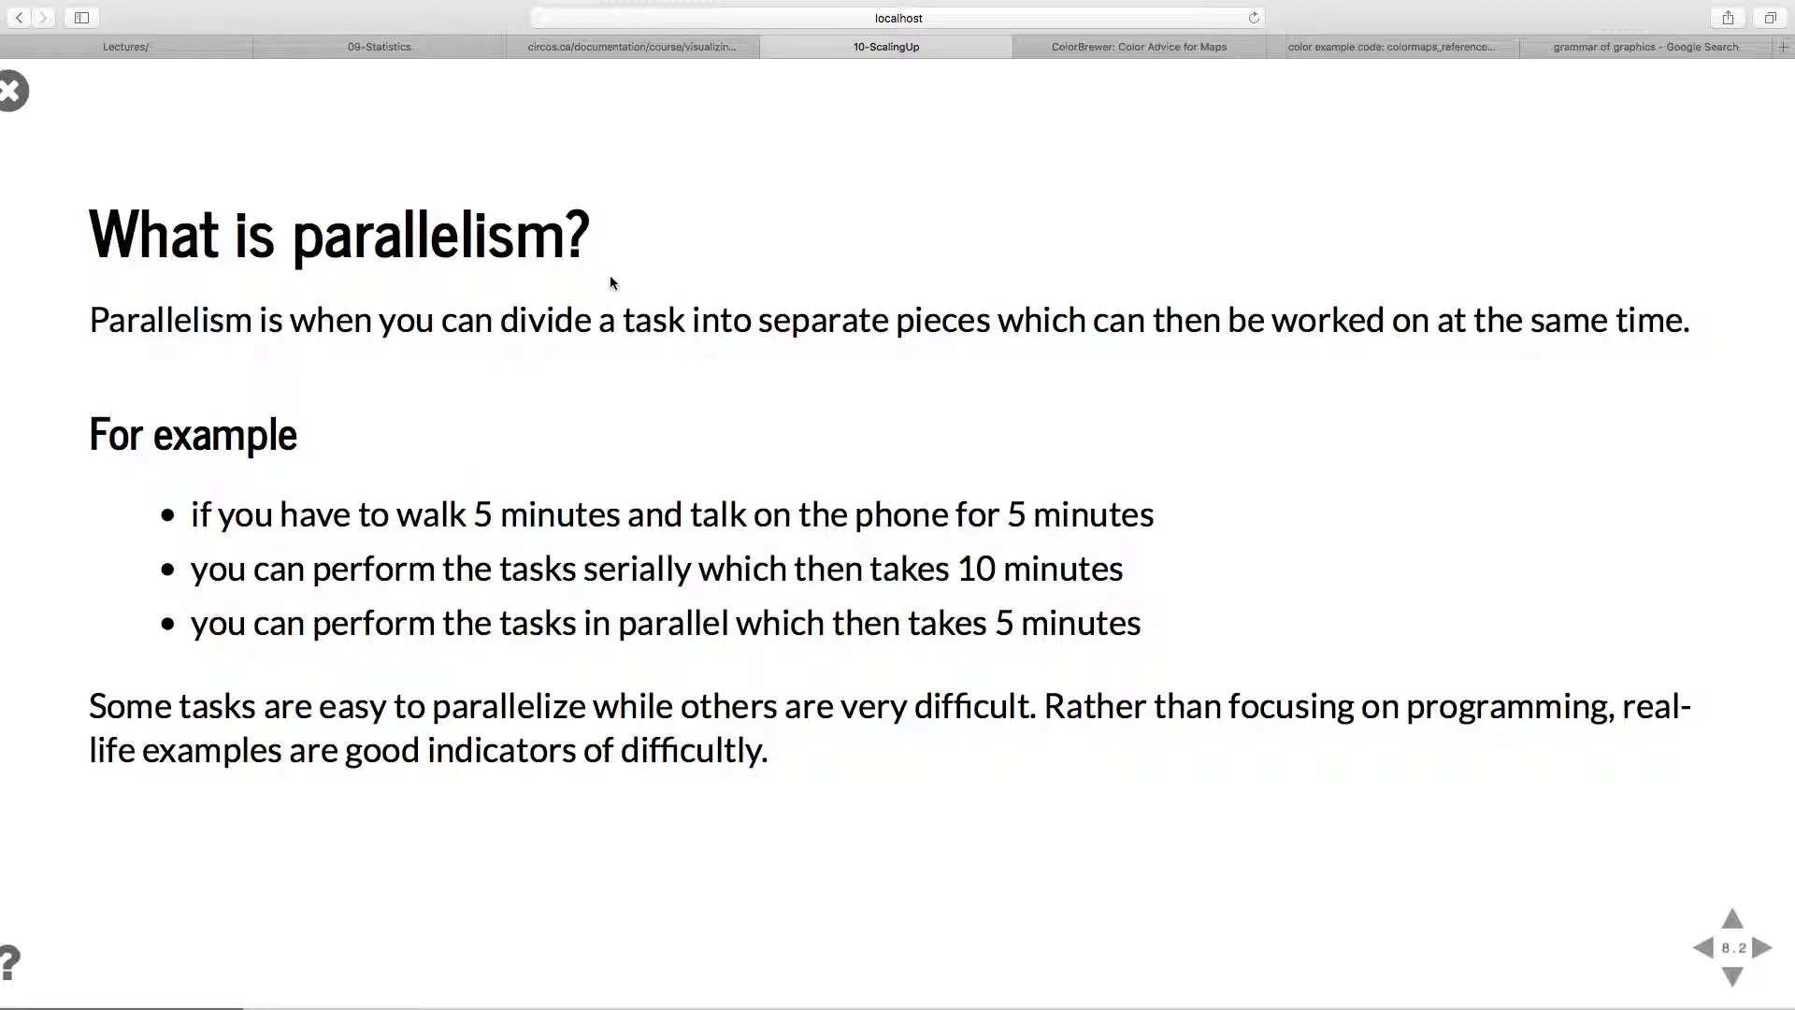
pyautogui.moveTo(945, 402)
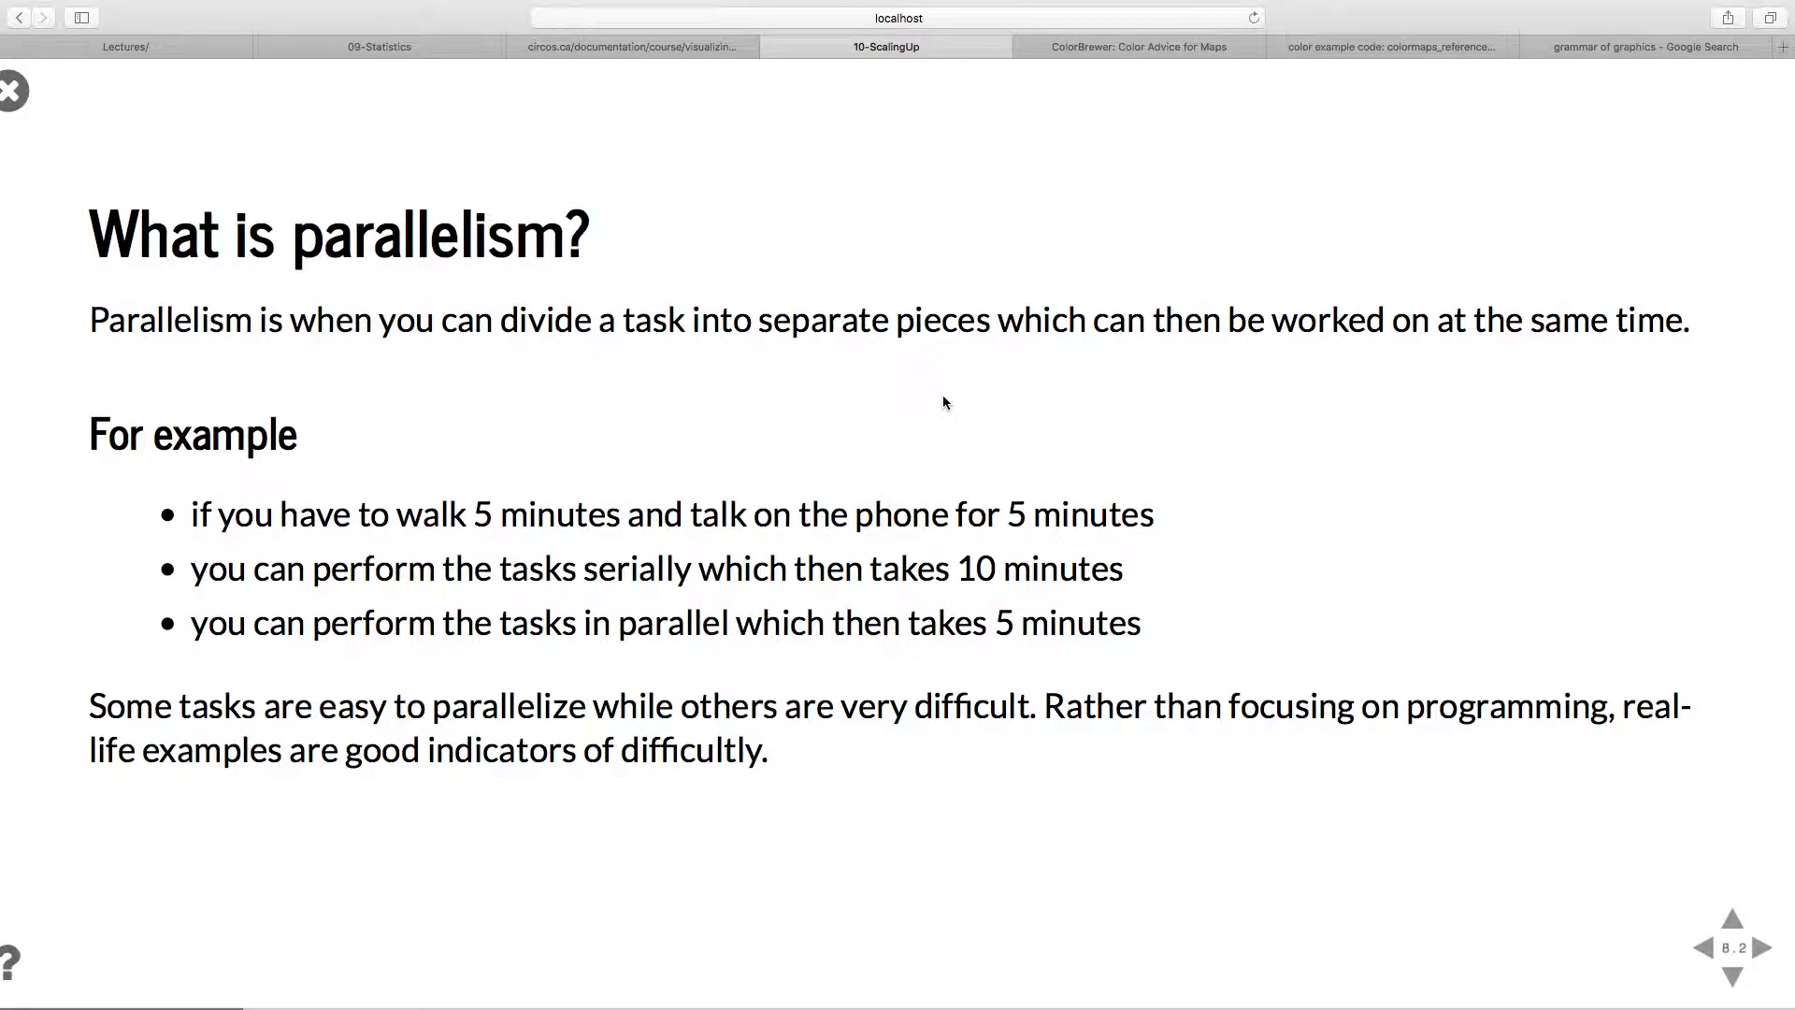
pyautogui.moveTo(817, 361)
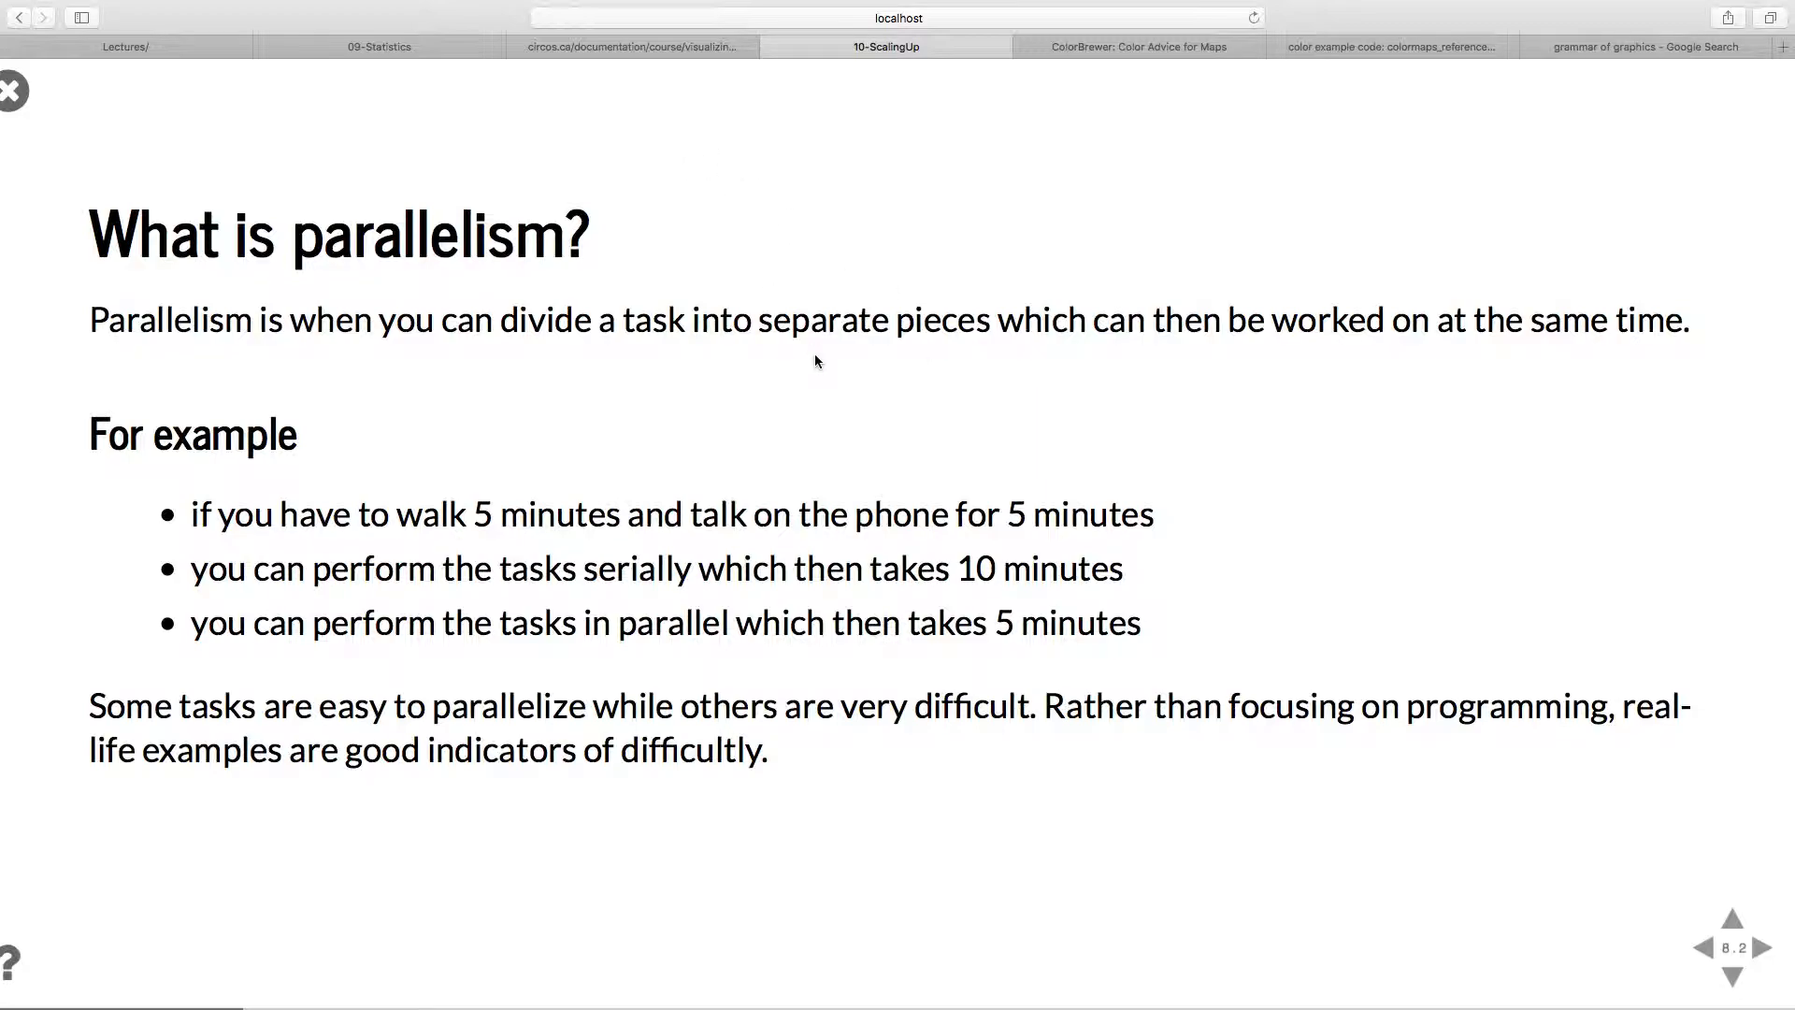
pyautogui.moveTo(561, 473)
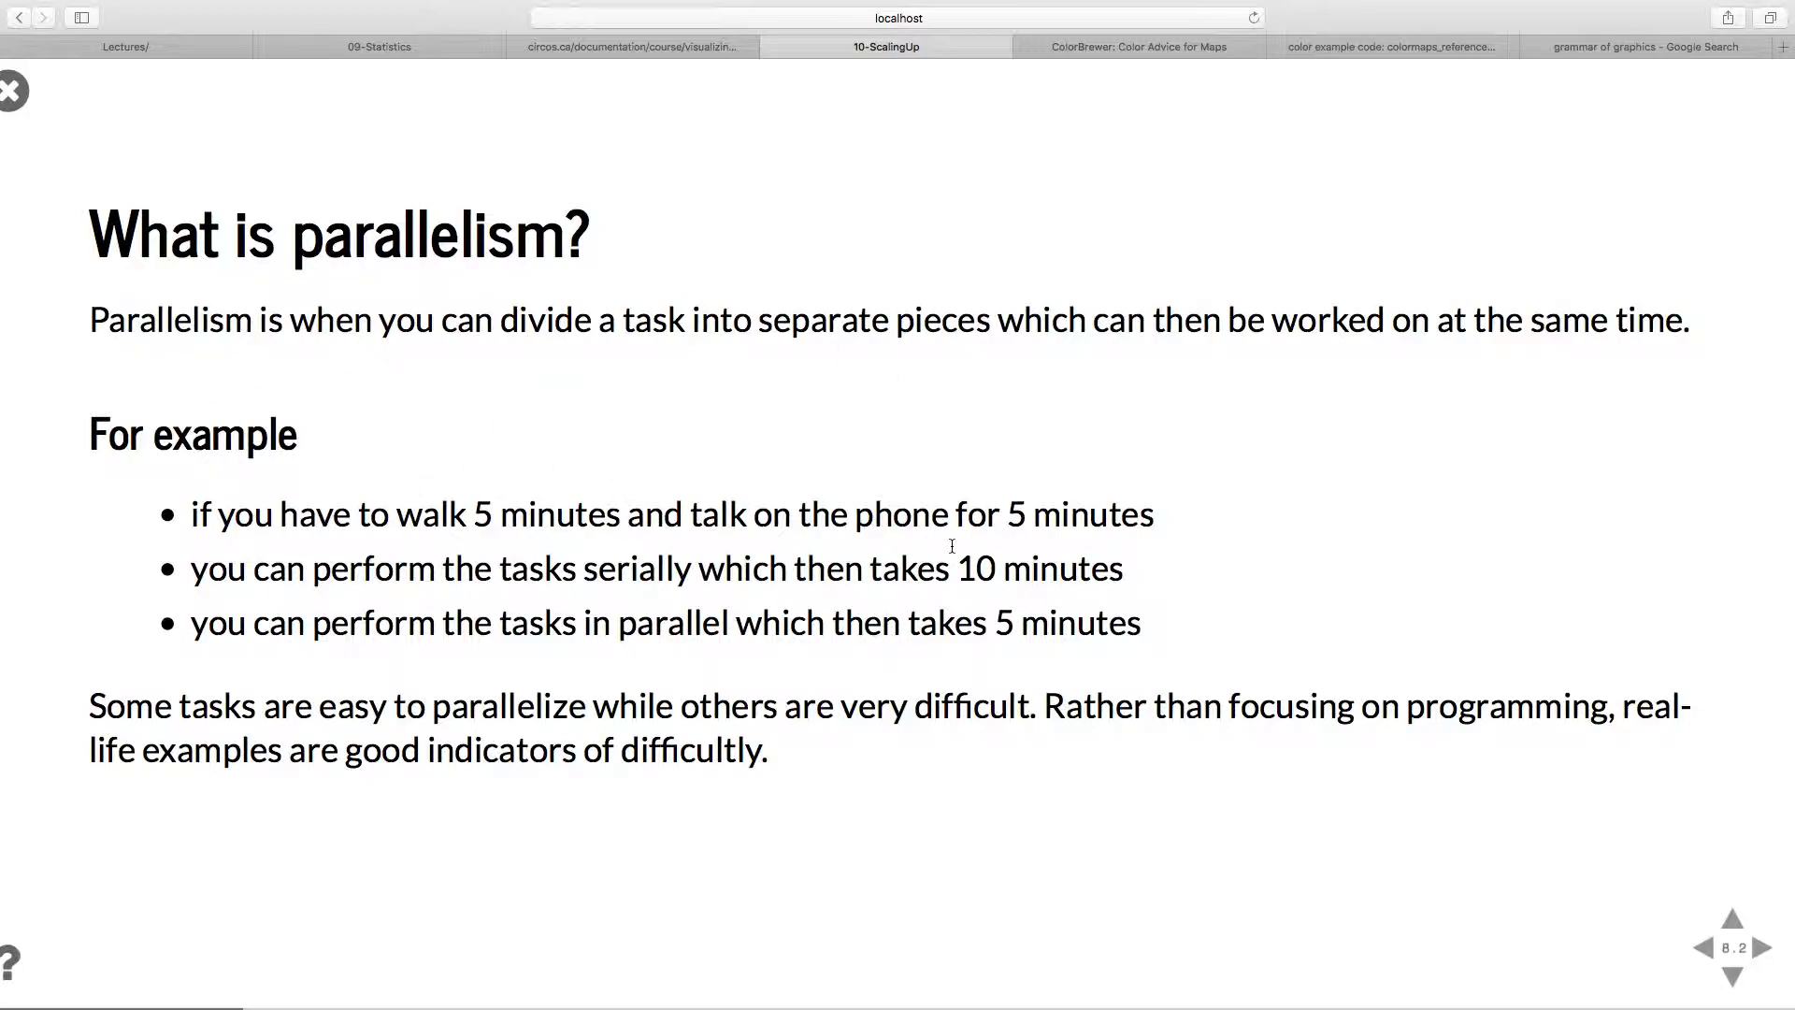
pyautogui.moveTo(1049, 481)
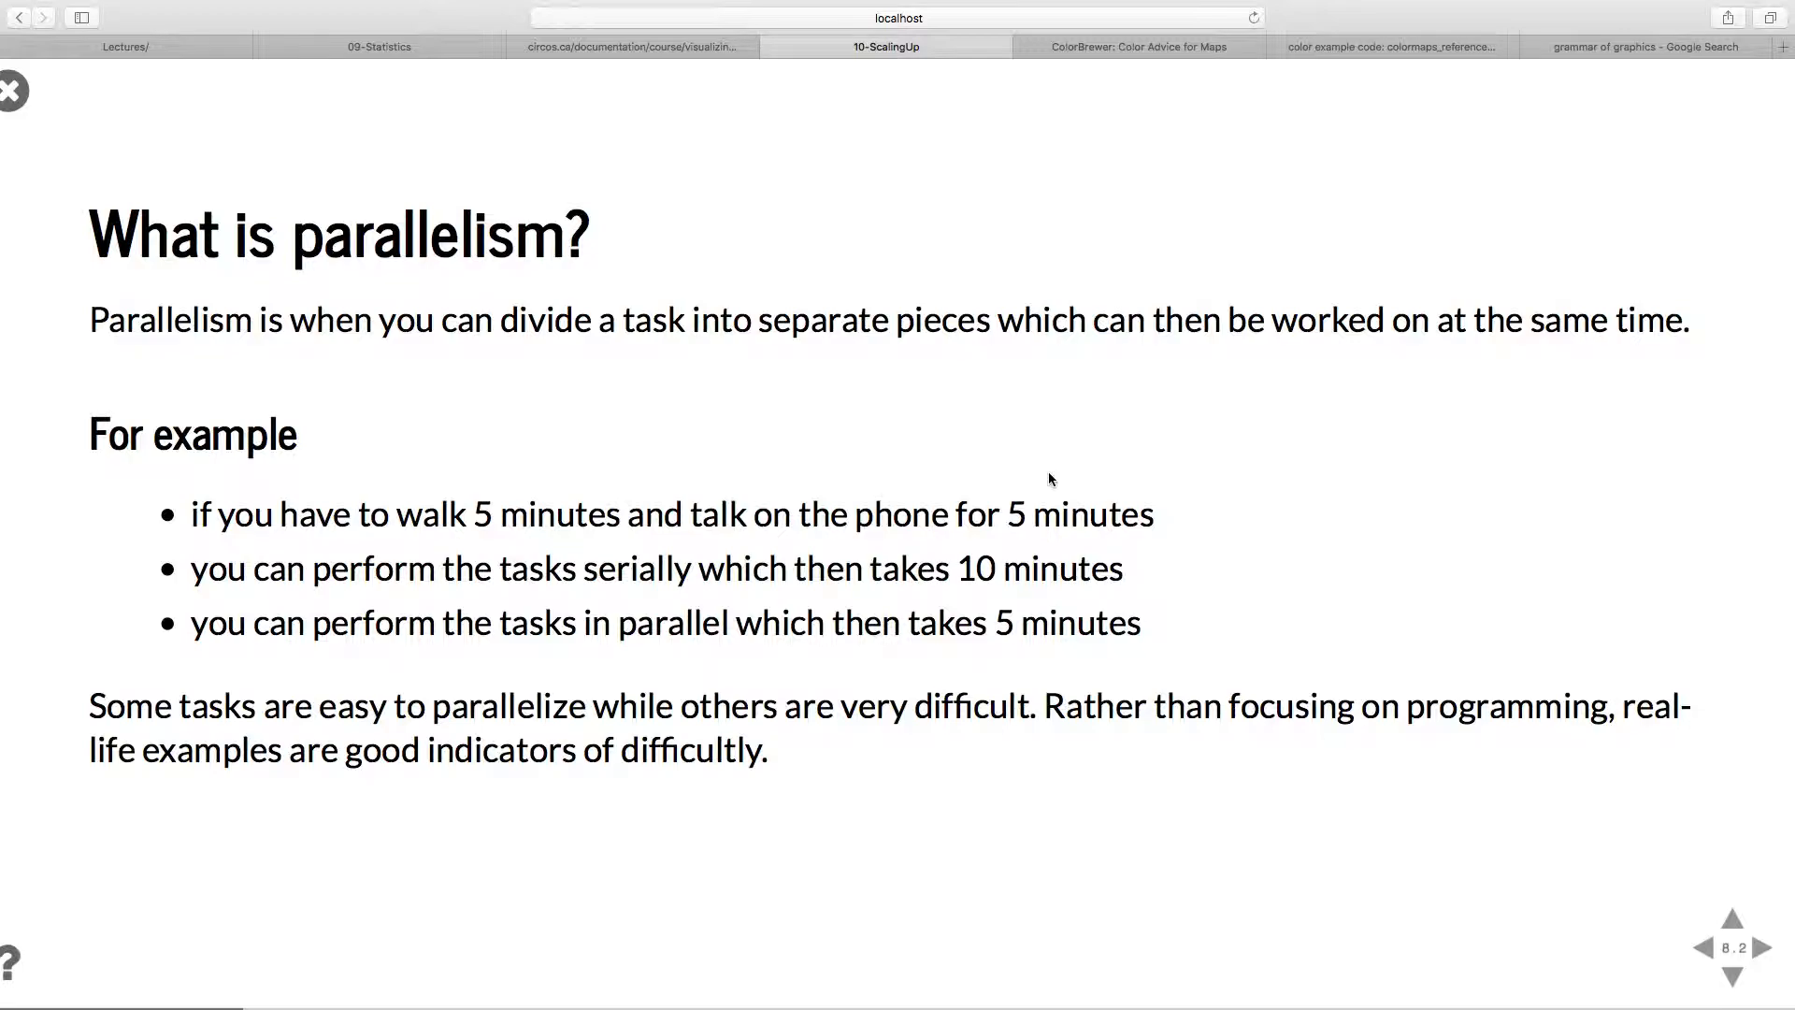
pyautogui.moveTo(787, 548)
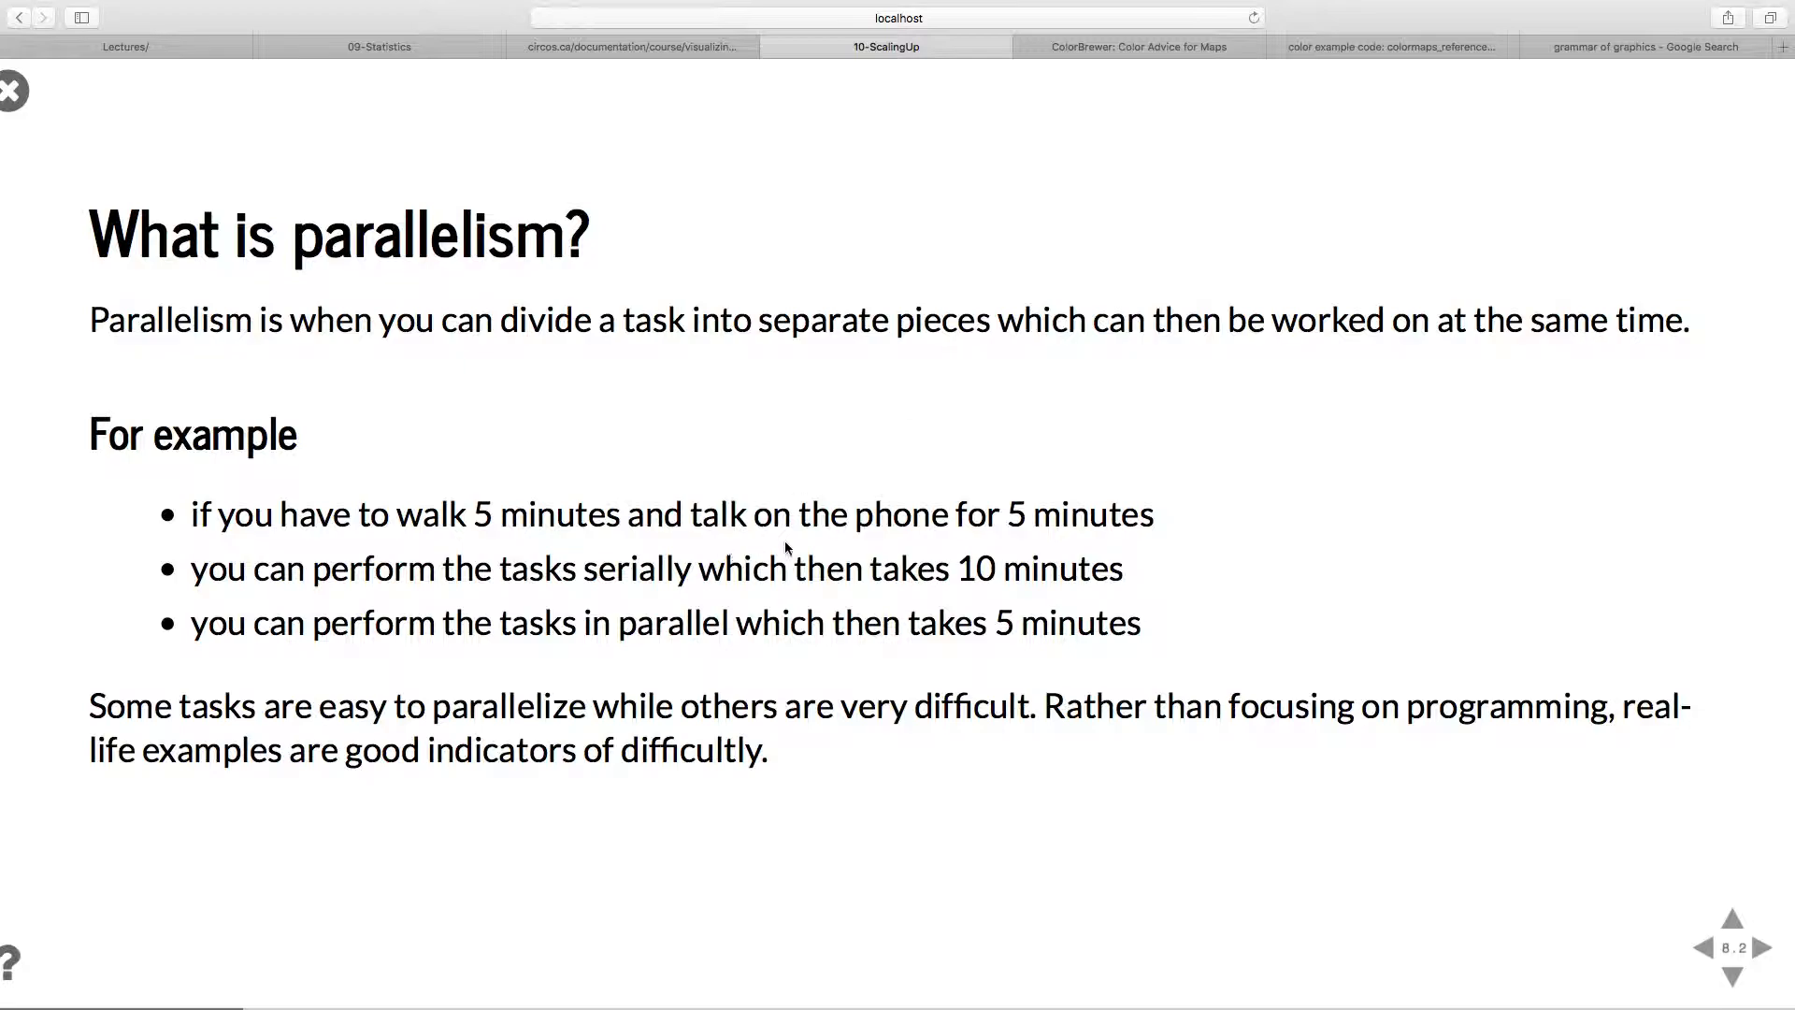
pyautogui.moveTo(1051, 619)
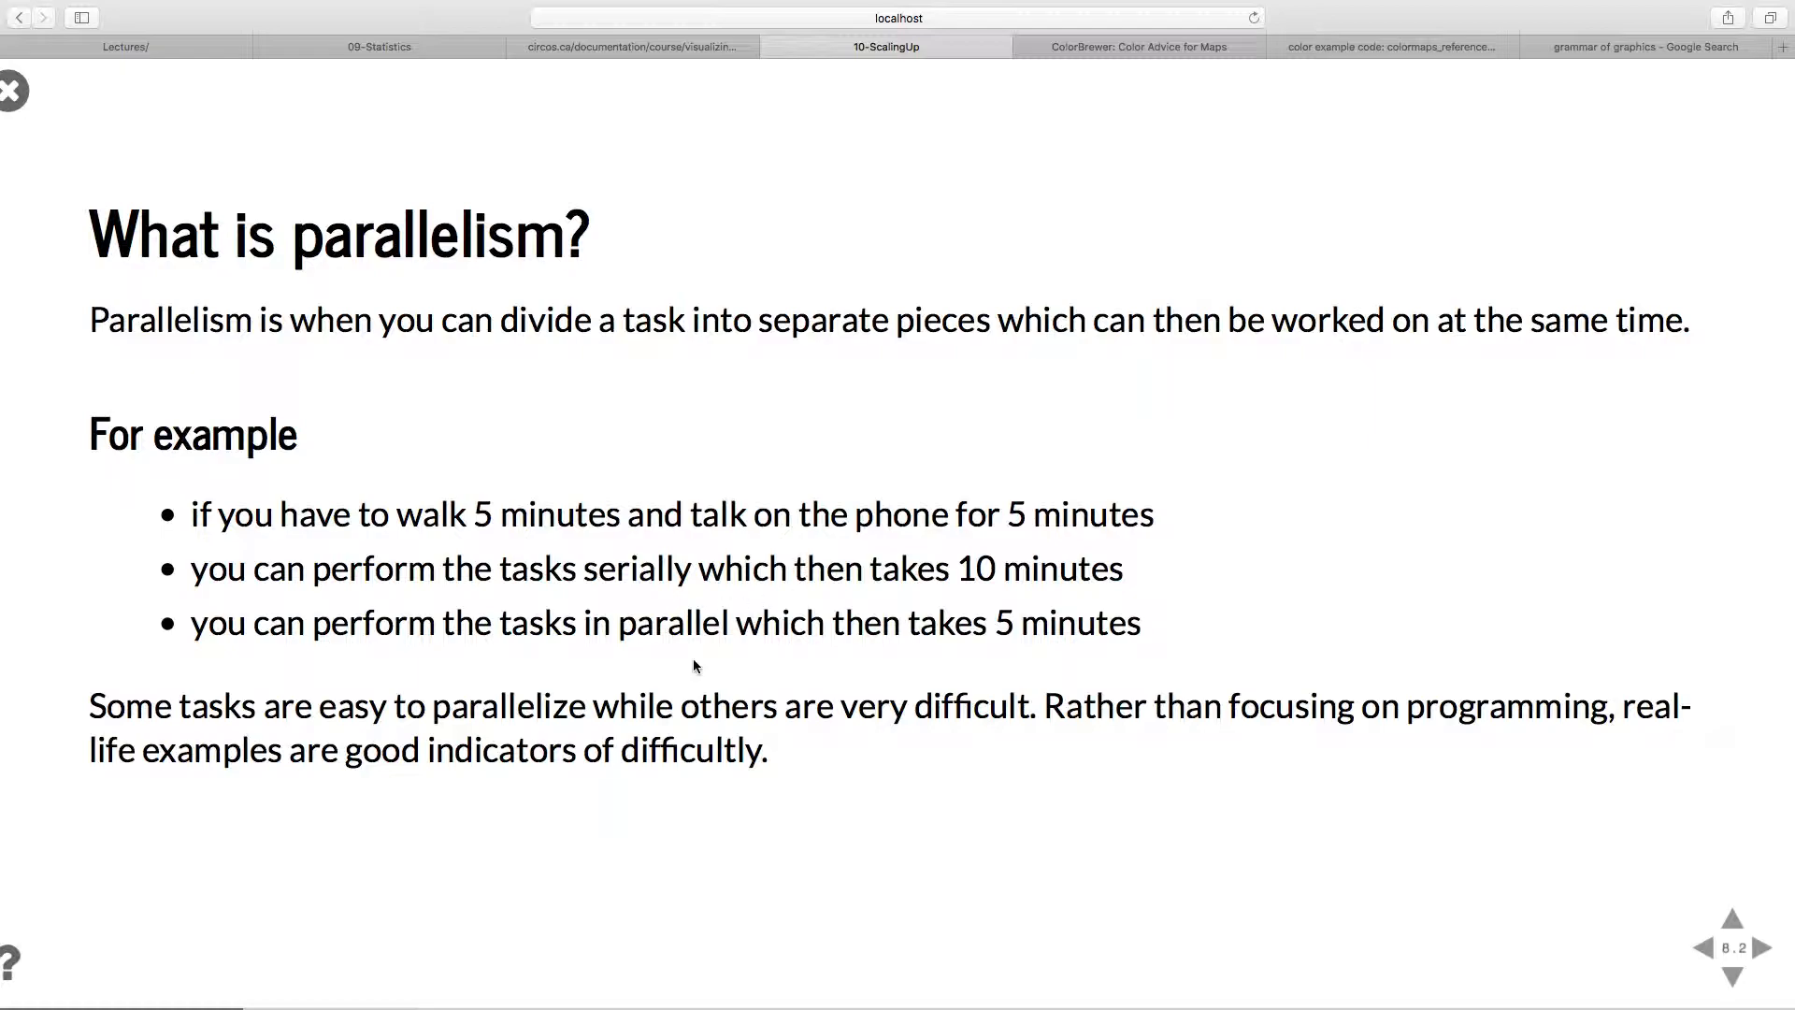
pyautogui.moveTo(802, 752)
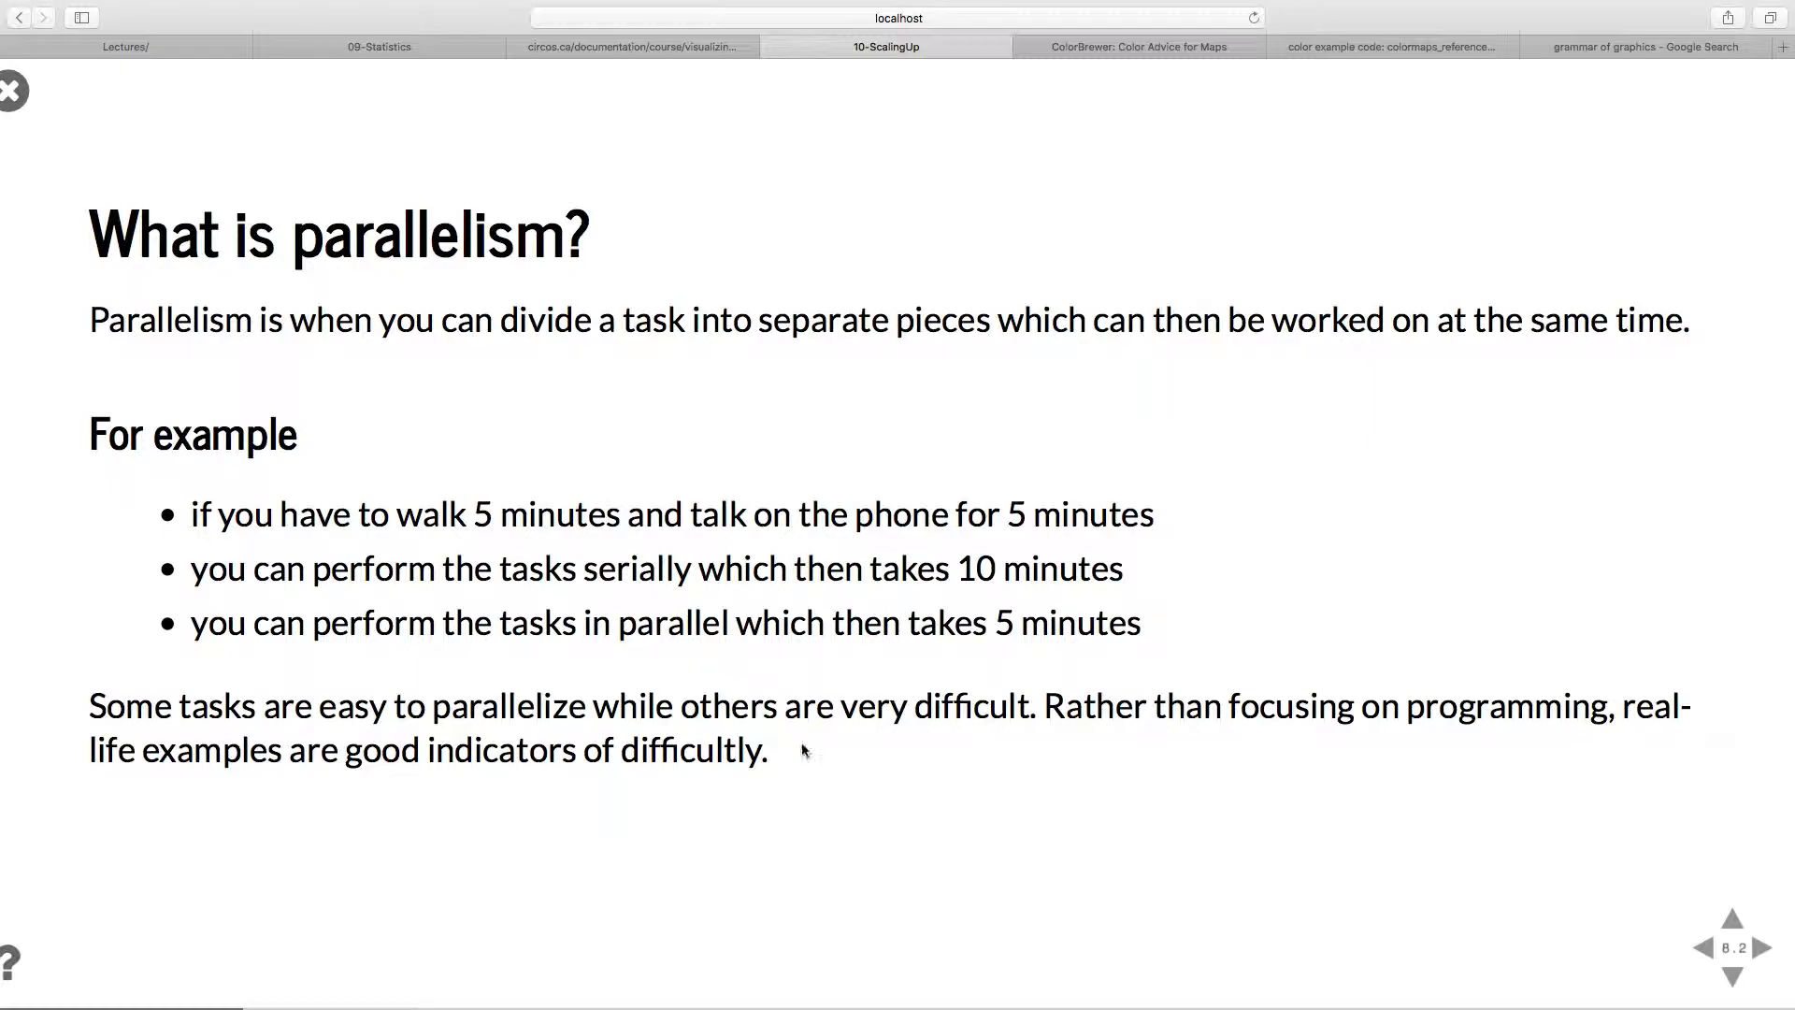
pyautogui.moveTo(784, 761)
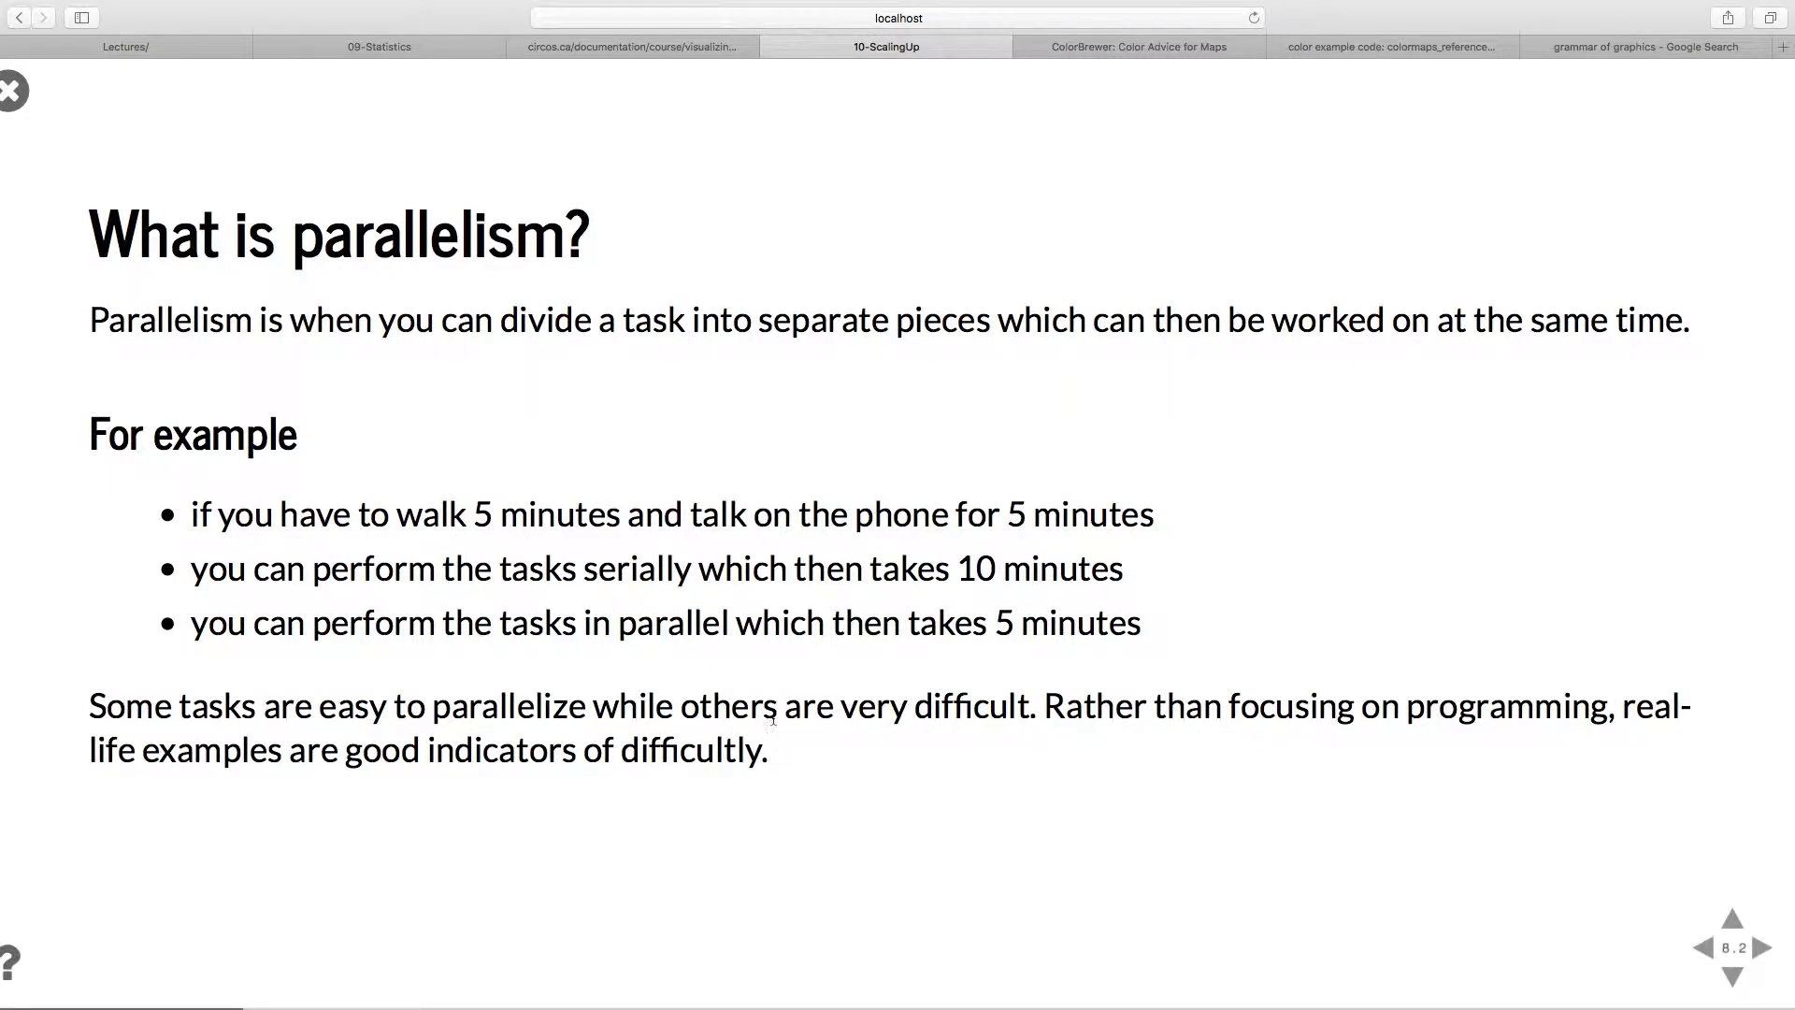
# Advance to slide 8.3, 'What is distributed computing?'.
pyautogui.click(1765, 948)
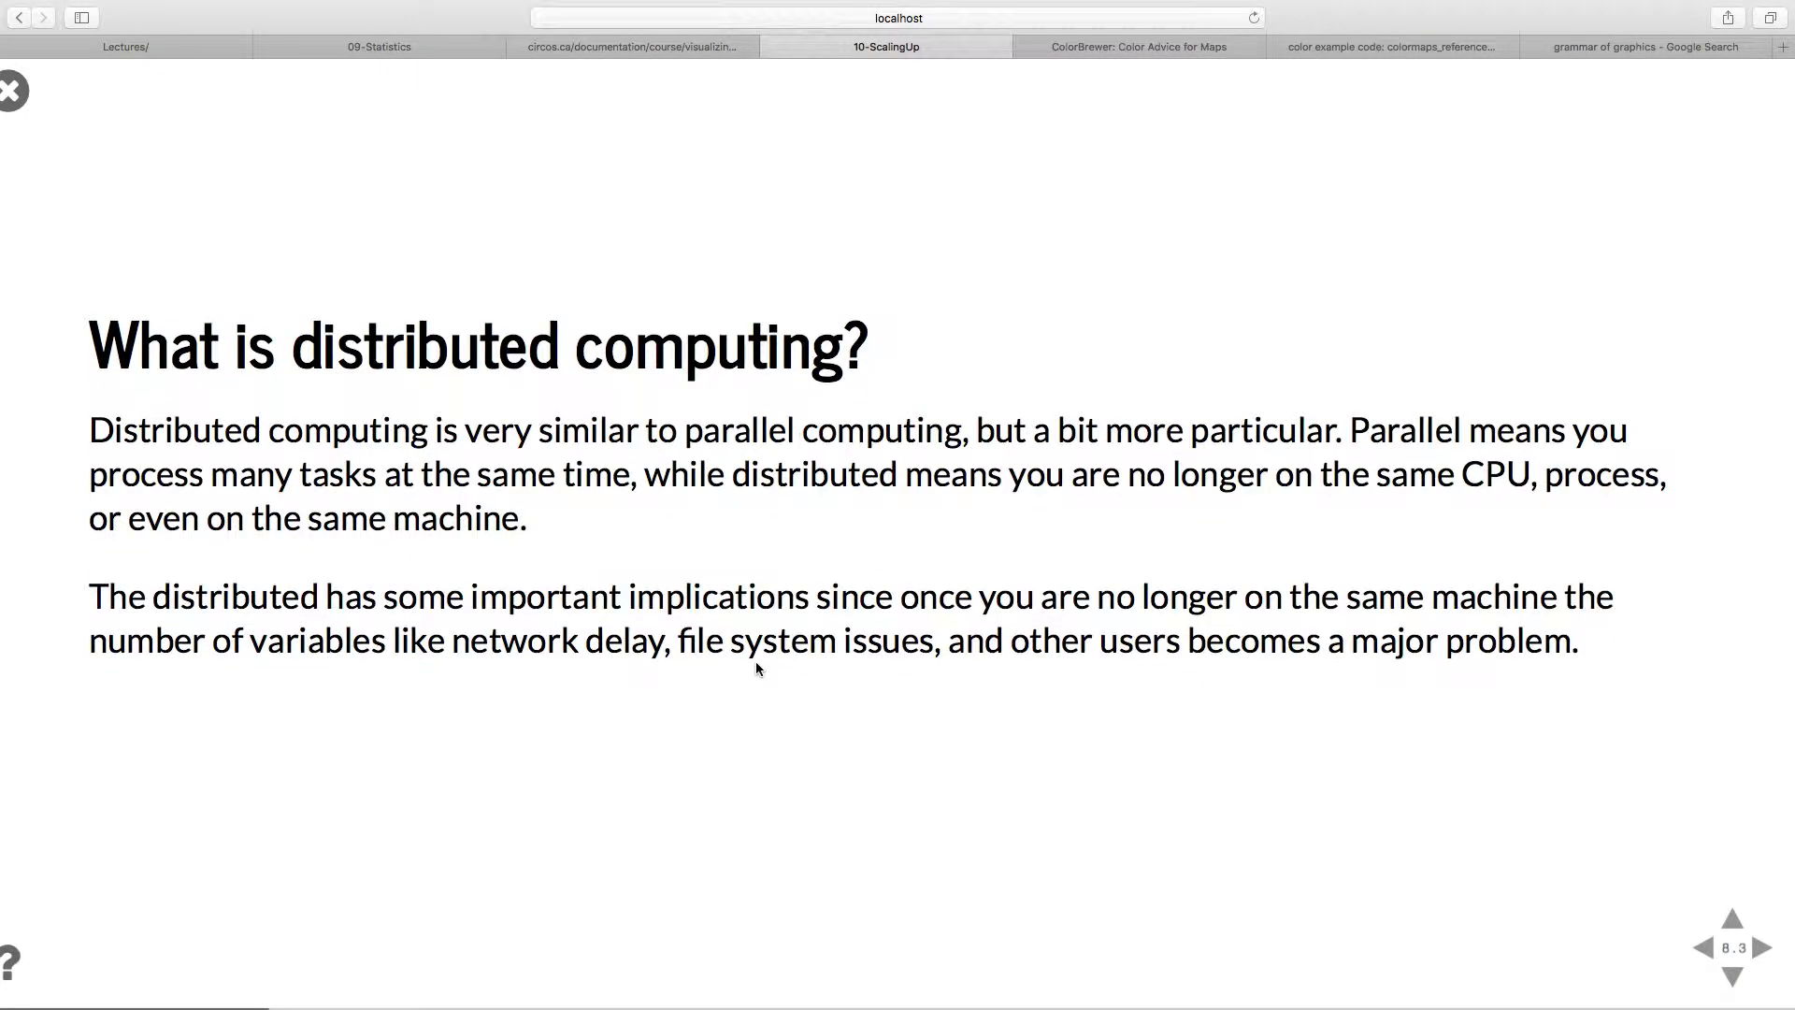
# Return to slide 8.2, 'What is parallelism?', via the up navigation arrow.
pyautogui.click(1699, 948)
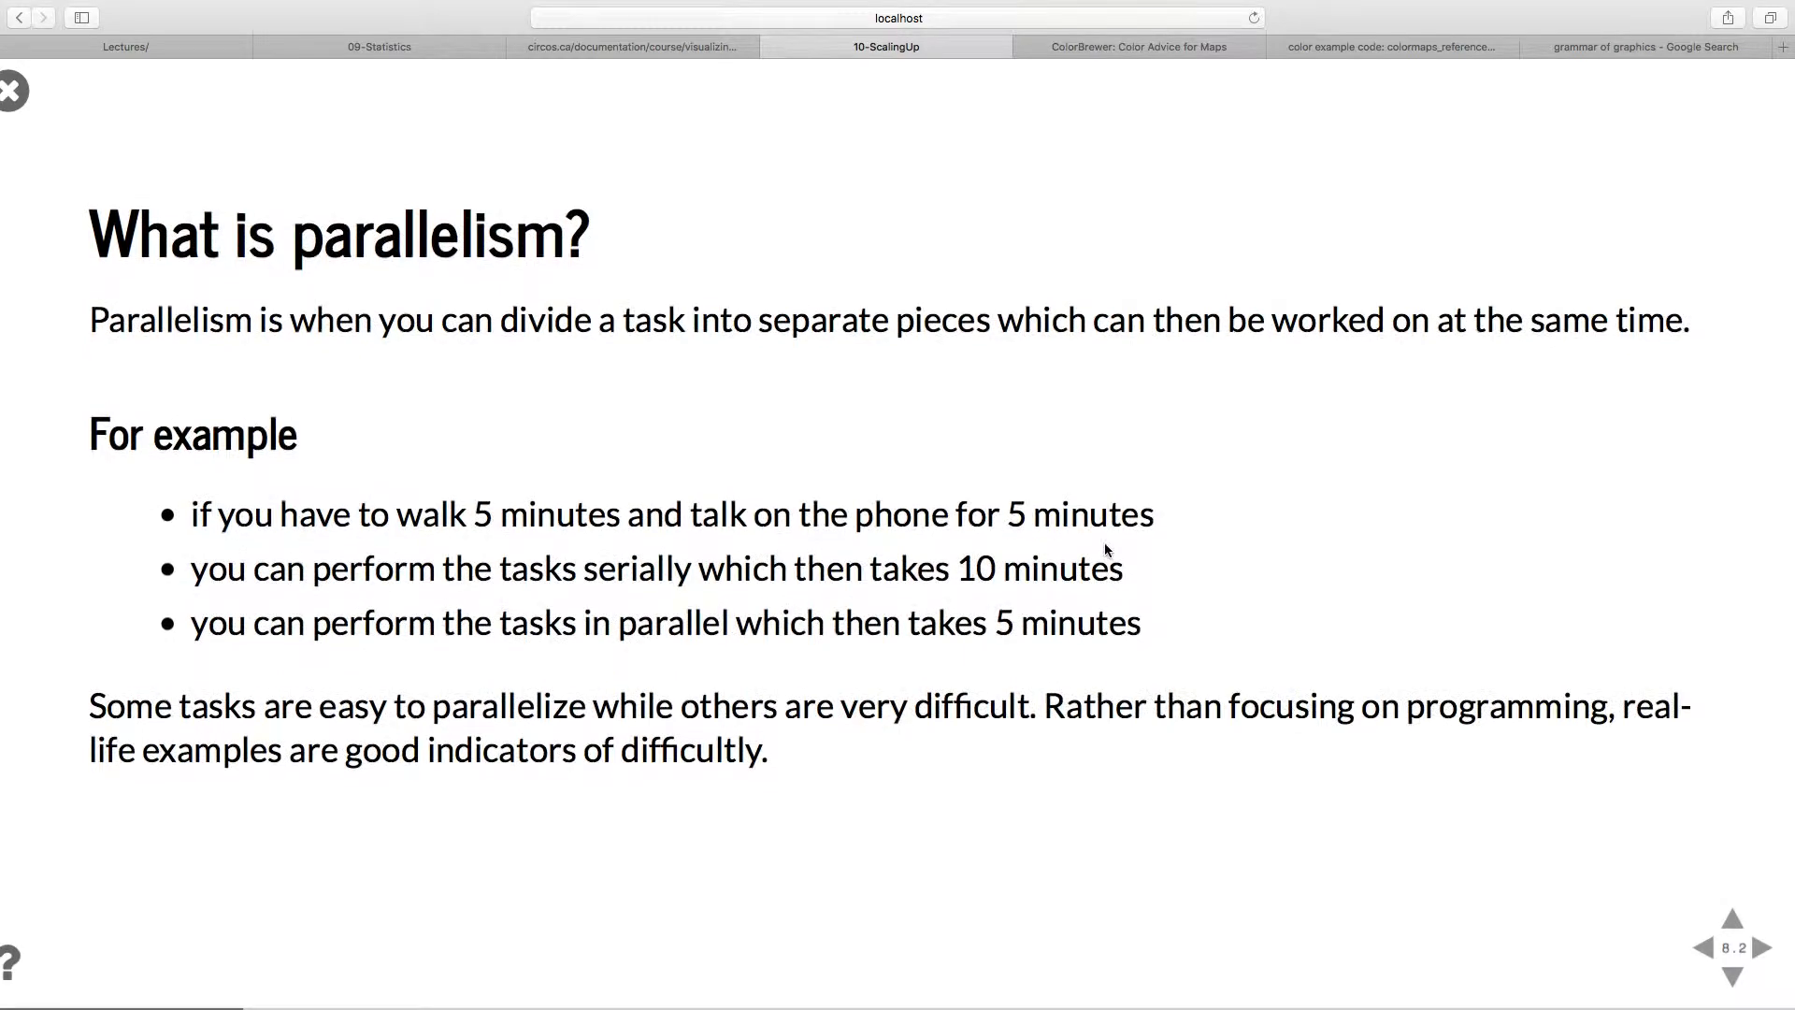
pyautogui.moveTo(1201, 675)
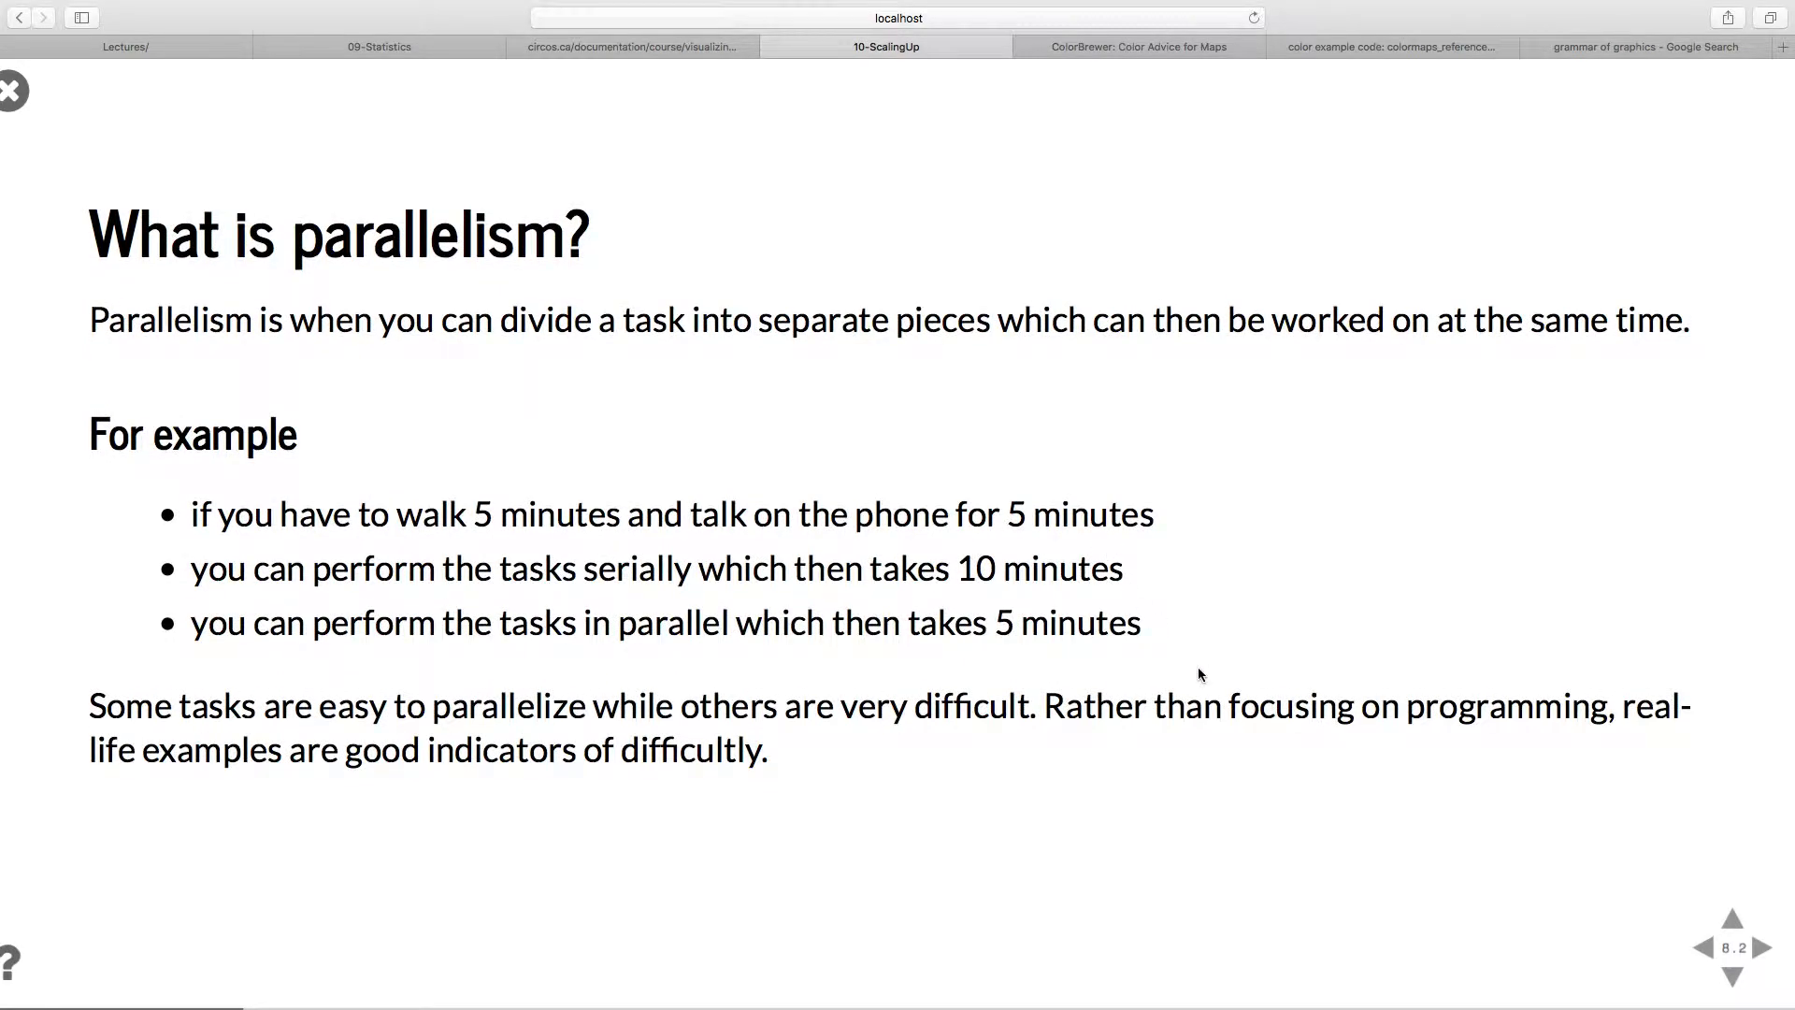
pyautogui.moveTo(1008, 761)
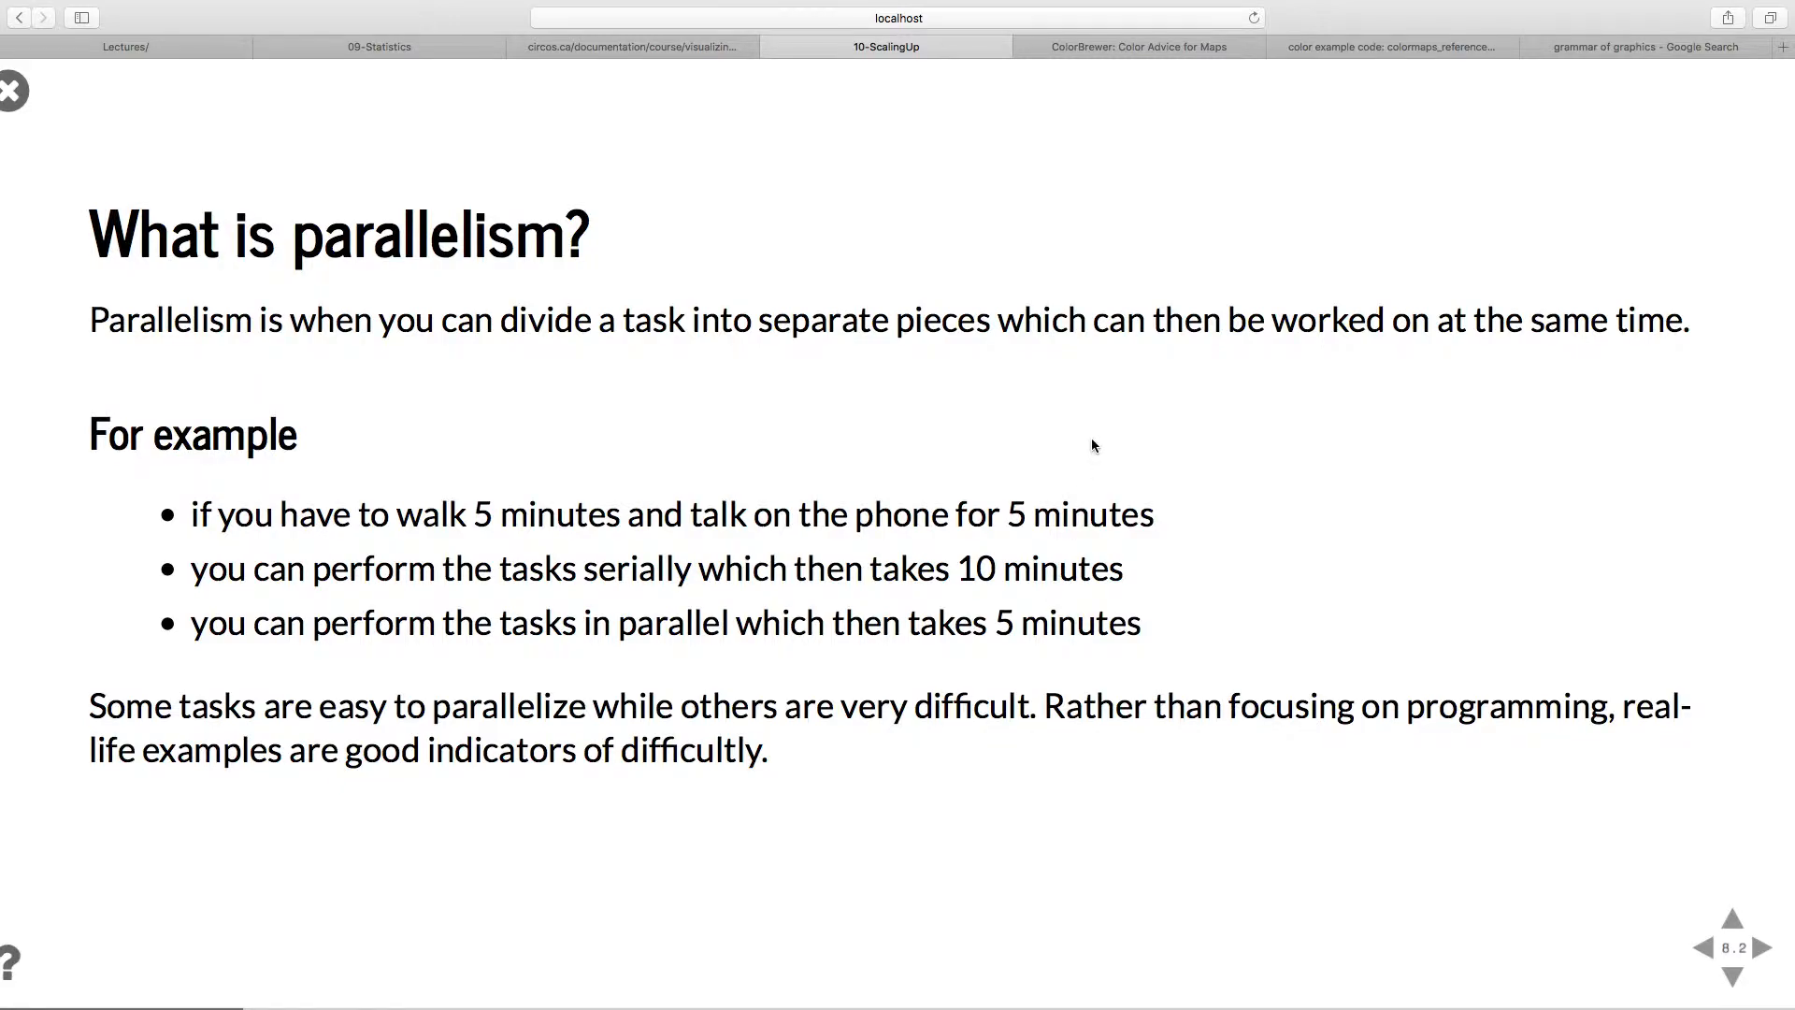
pyautogui.moveTo(1129, 380)
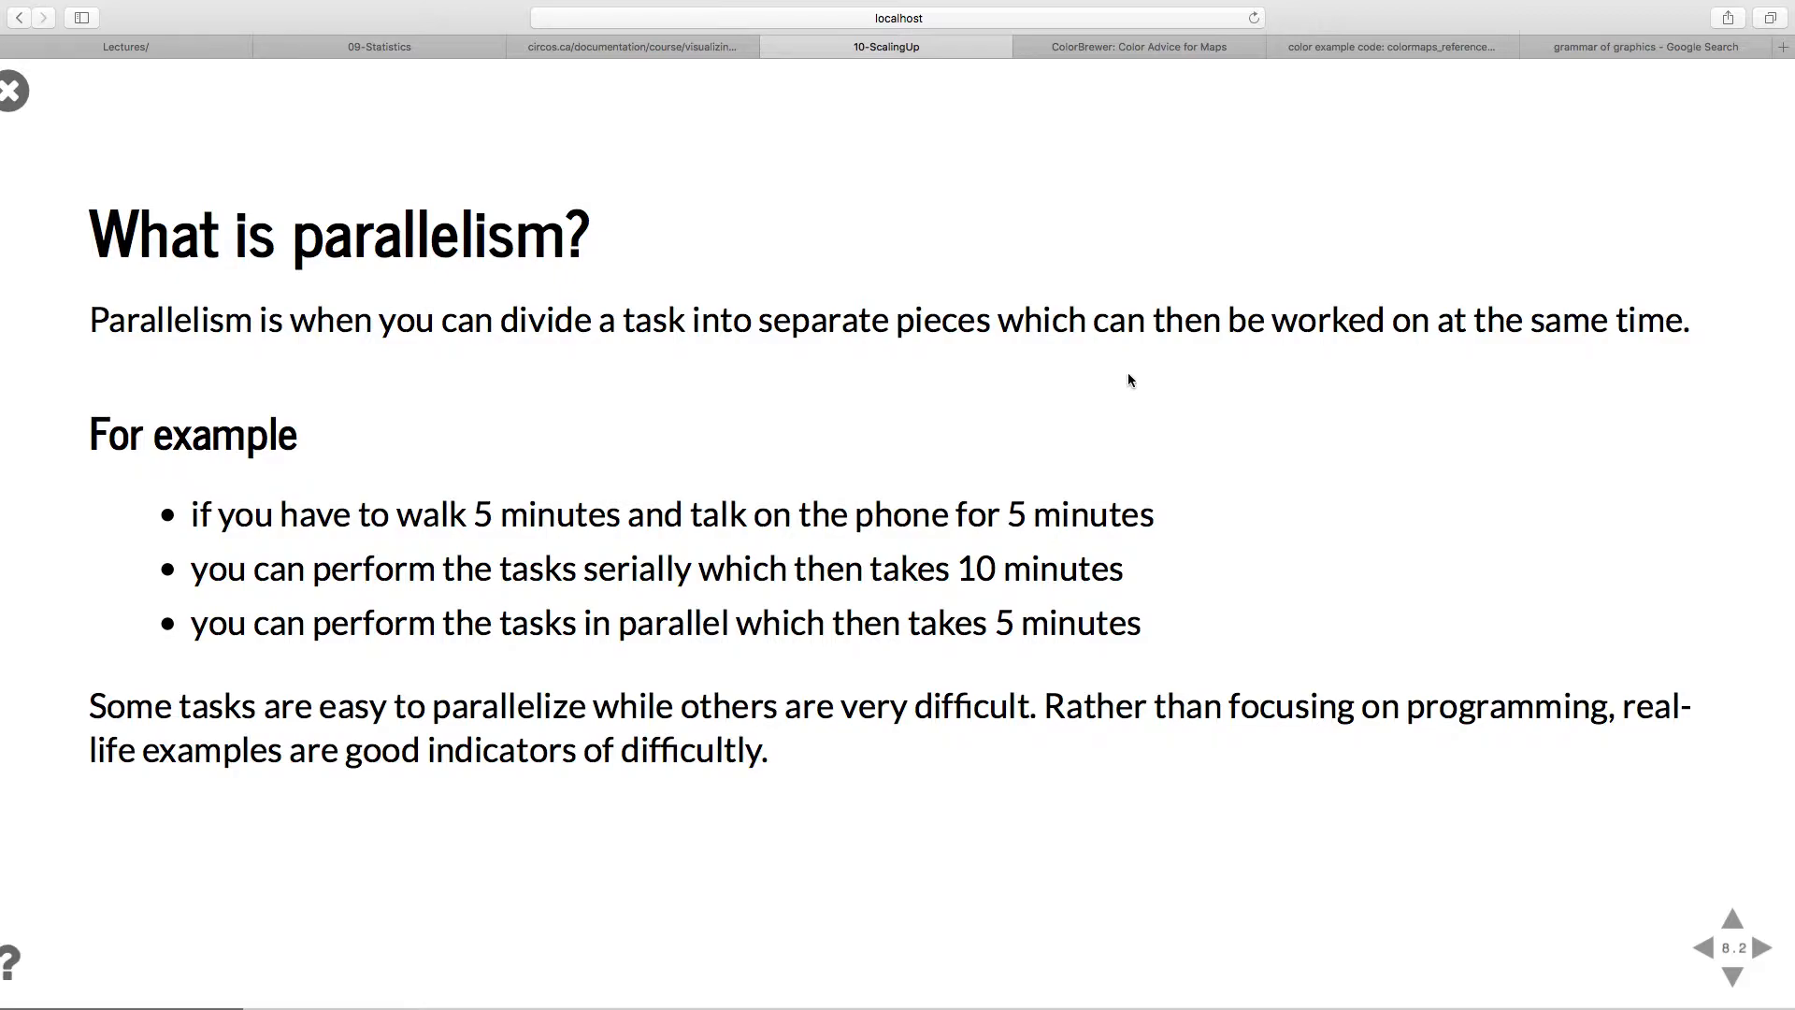
pyautogui.moveTo(1106, 241)
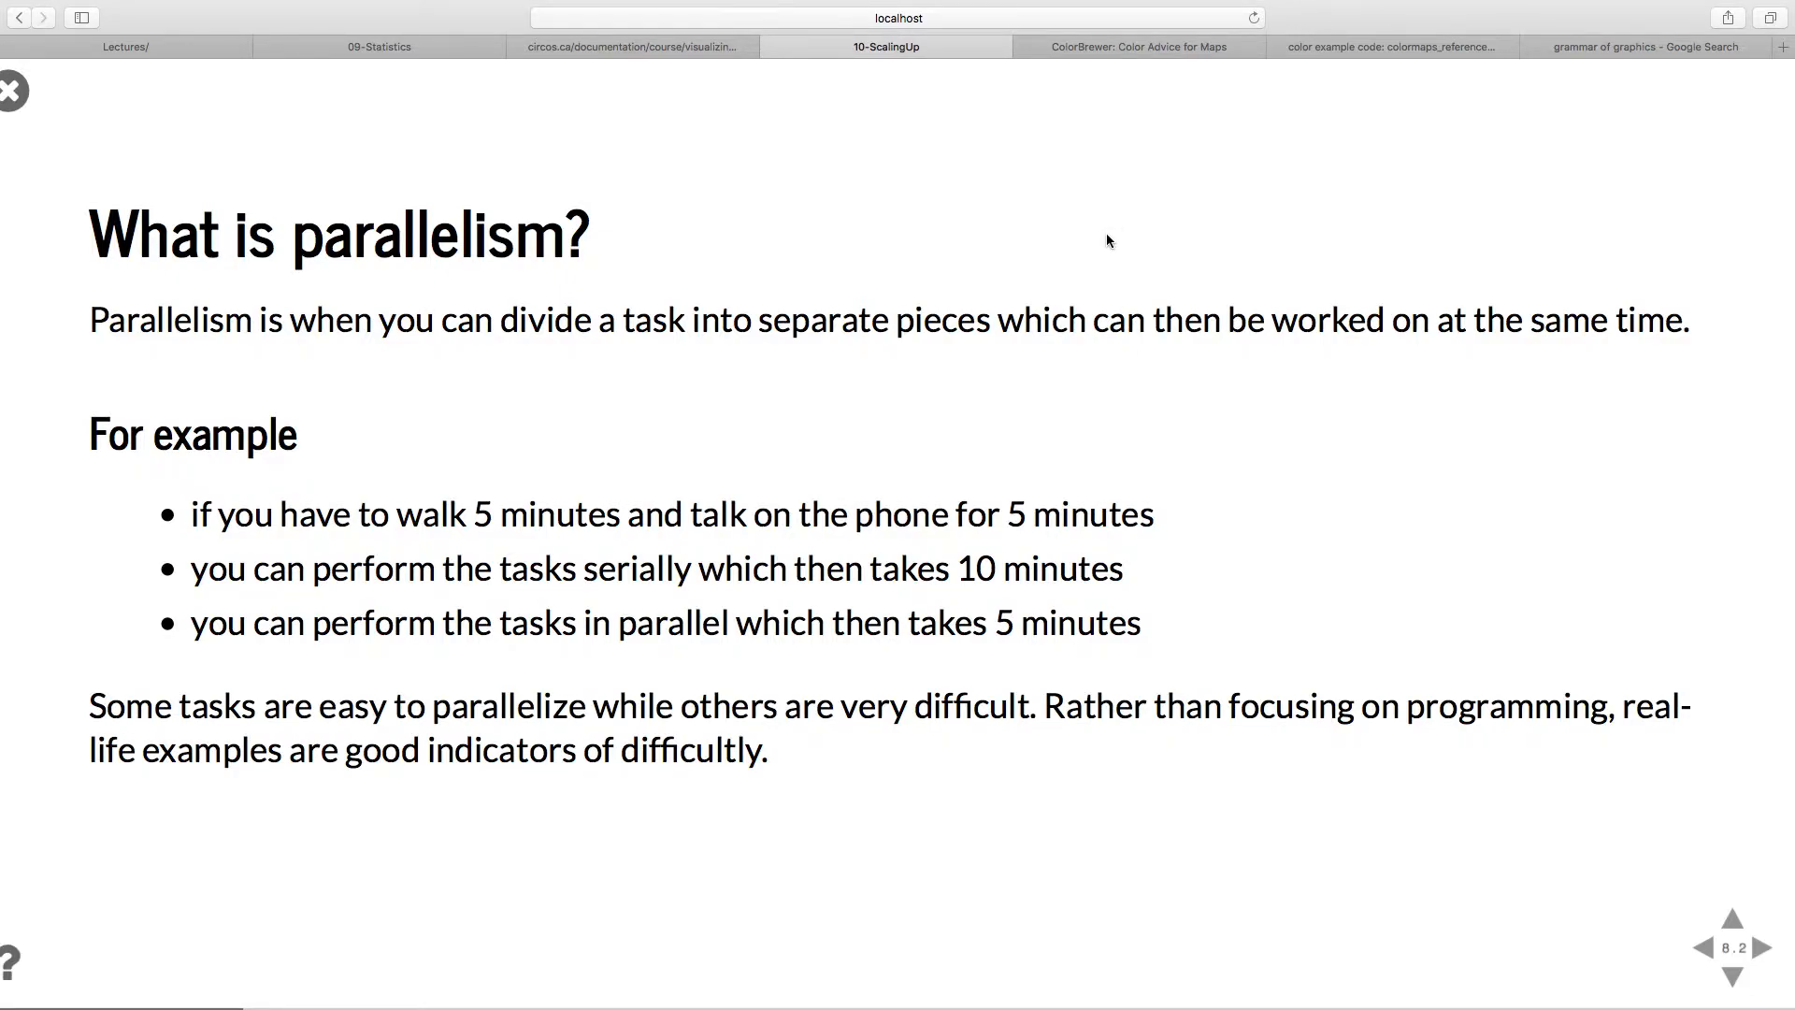